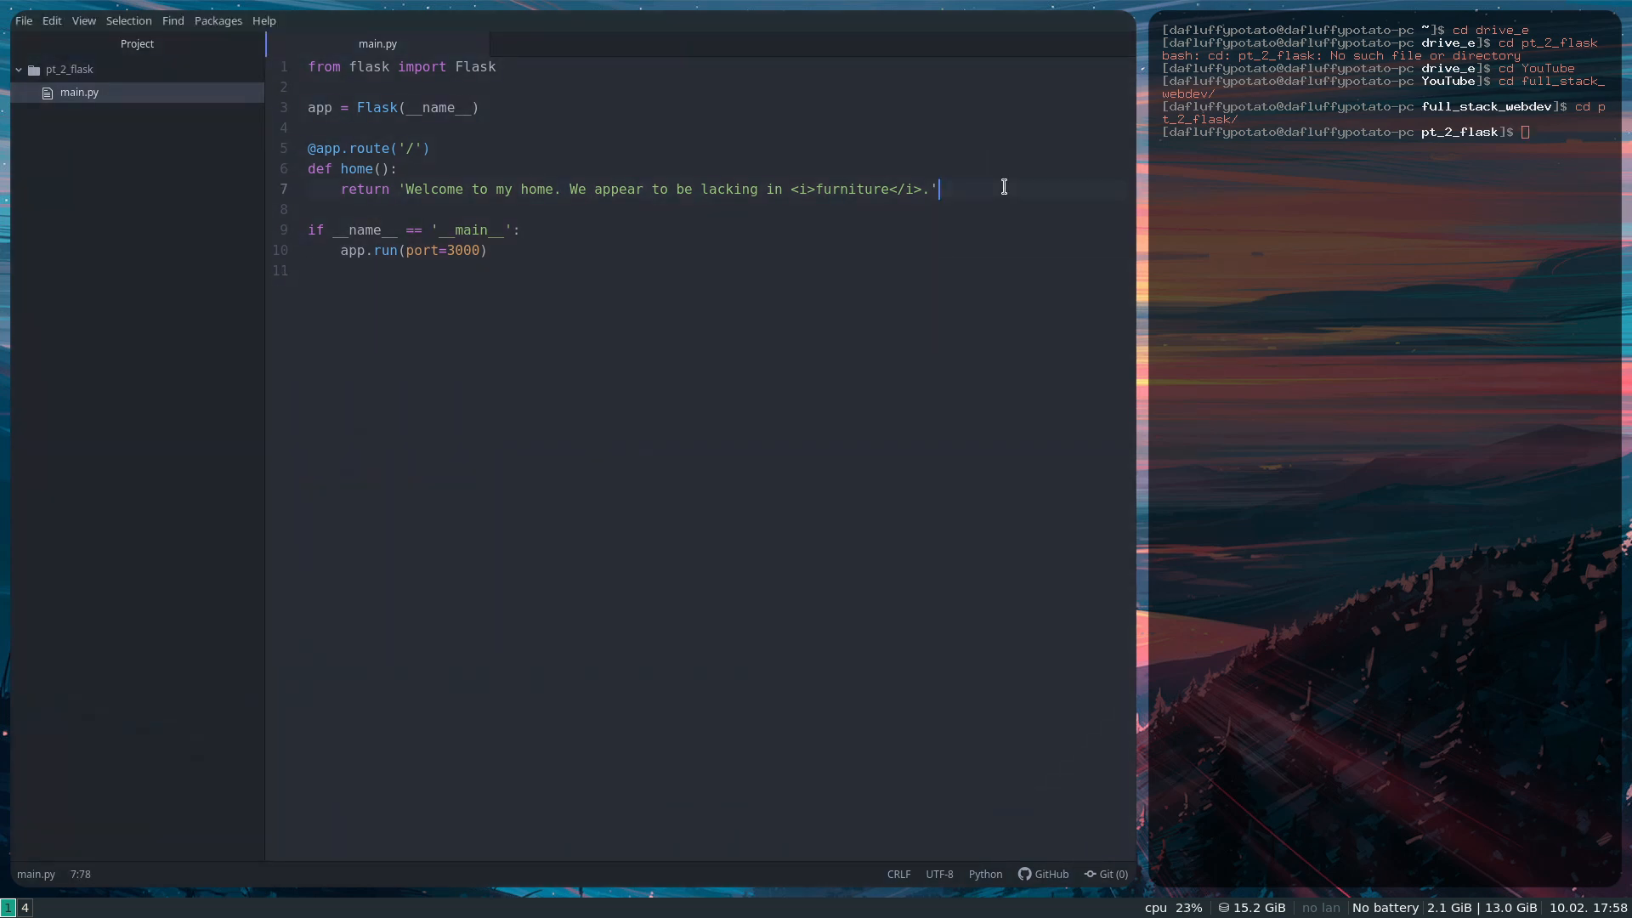
{"action": "key", "text": "enter"}
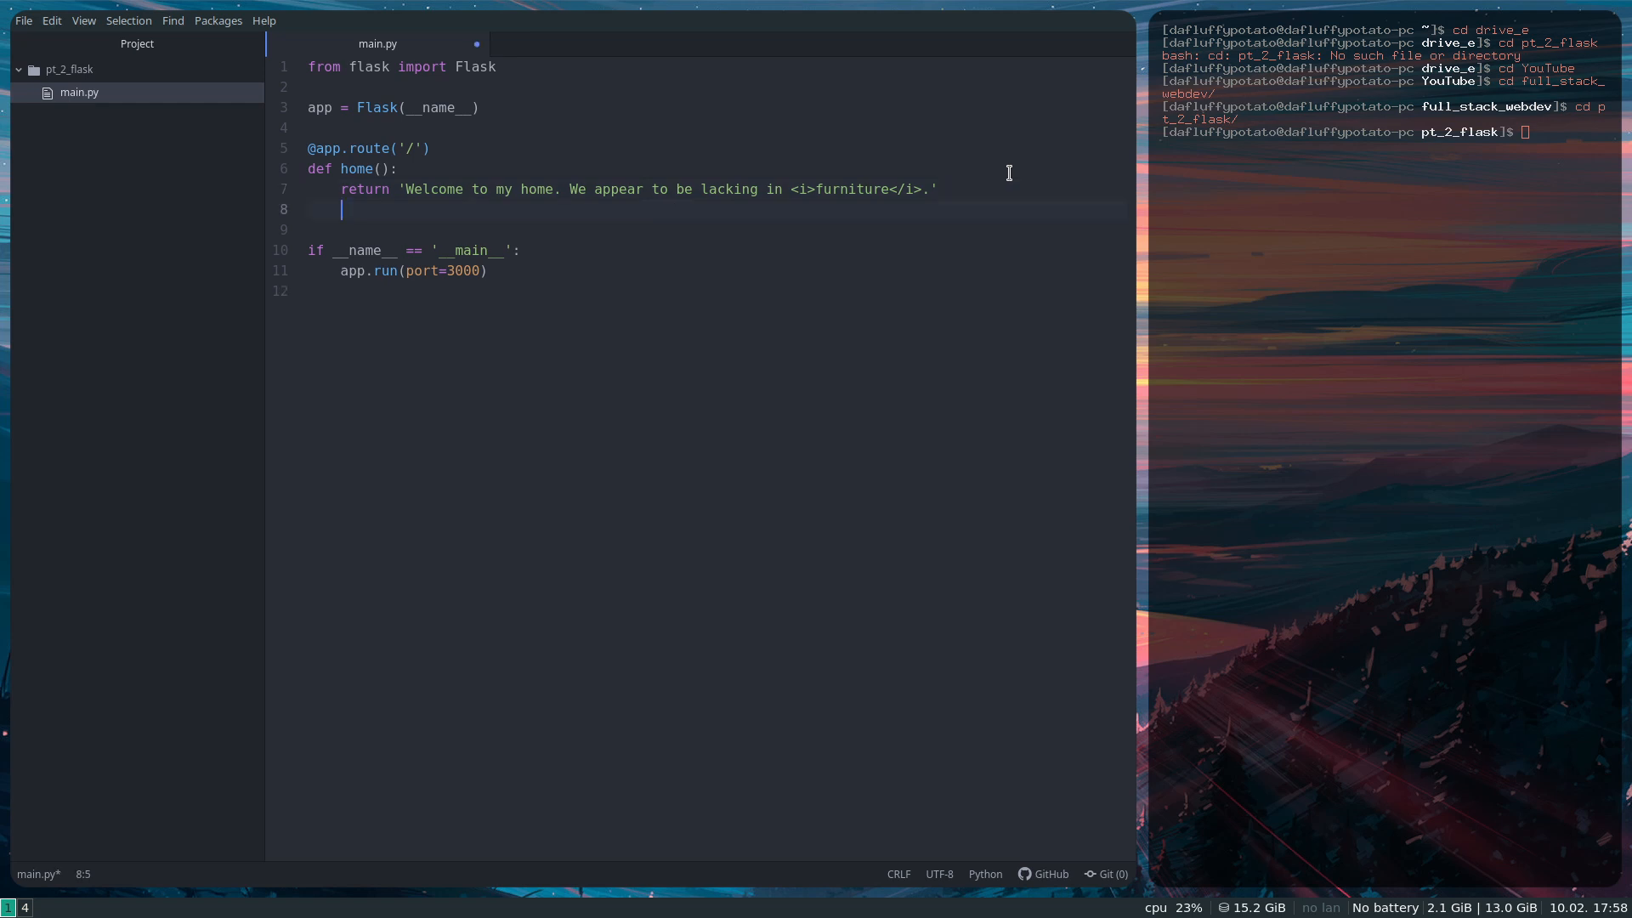
{"action": "type", "text": "@app."}
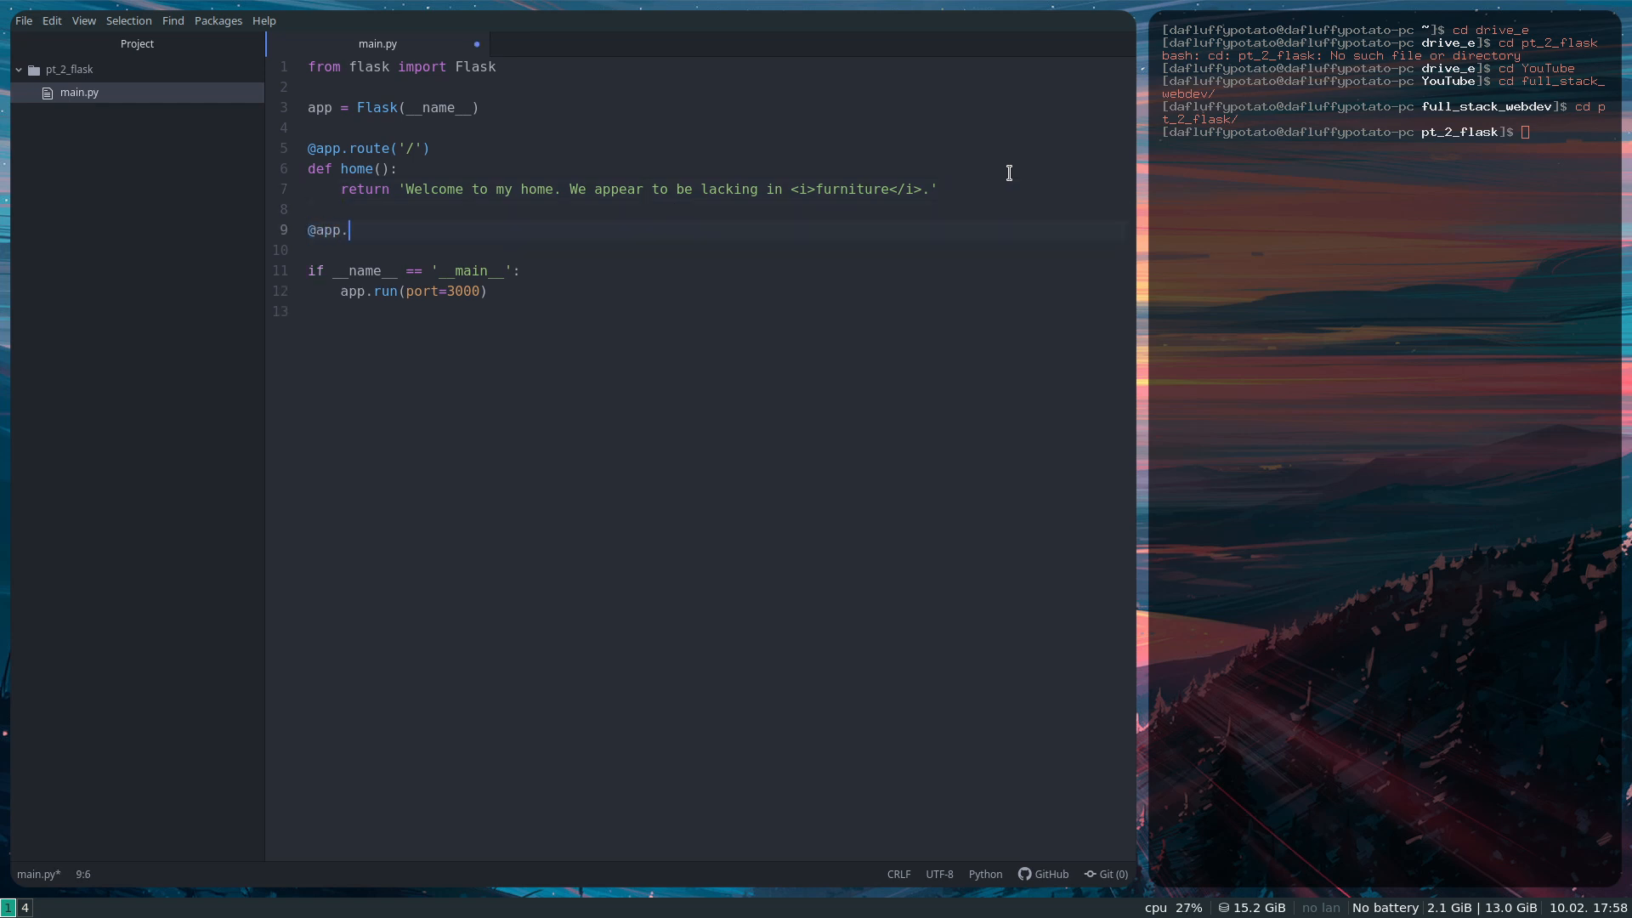
{"action": "type", "text": "route('/cook')"}
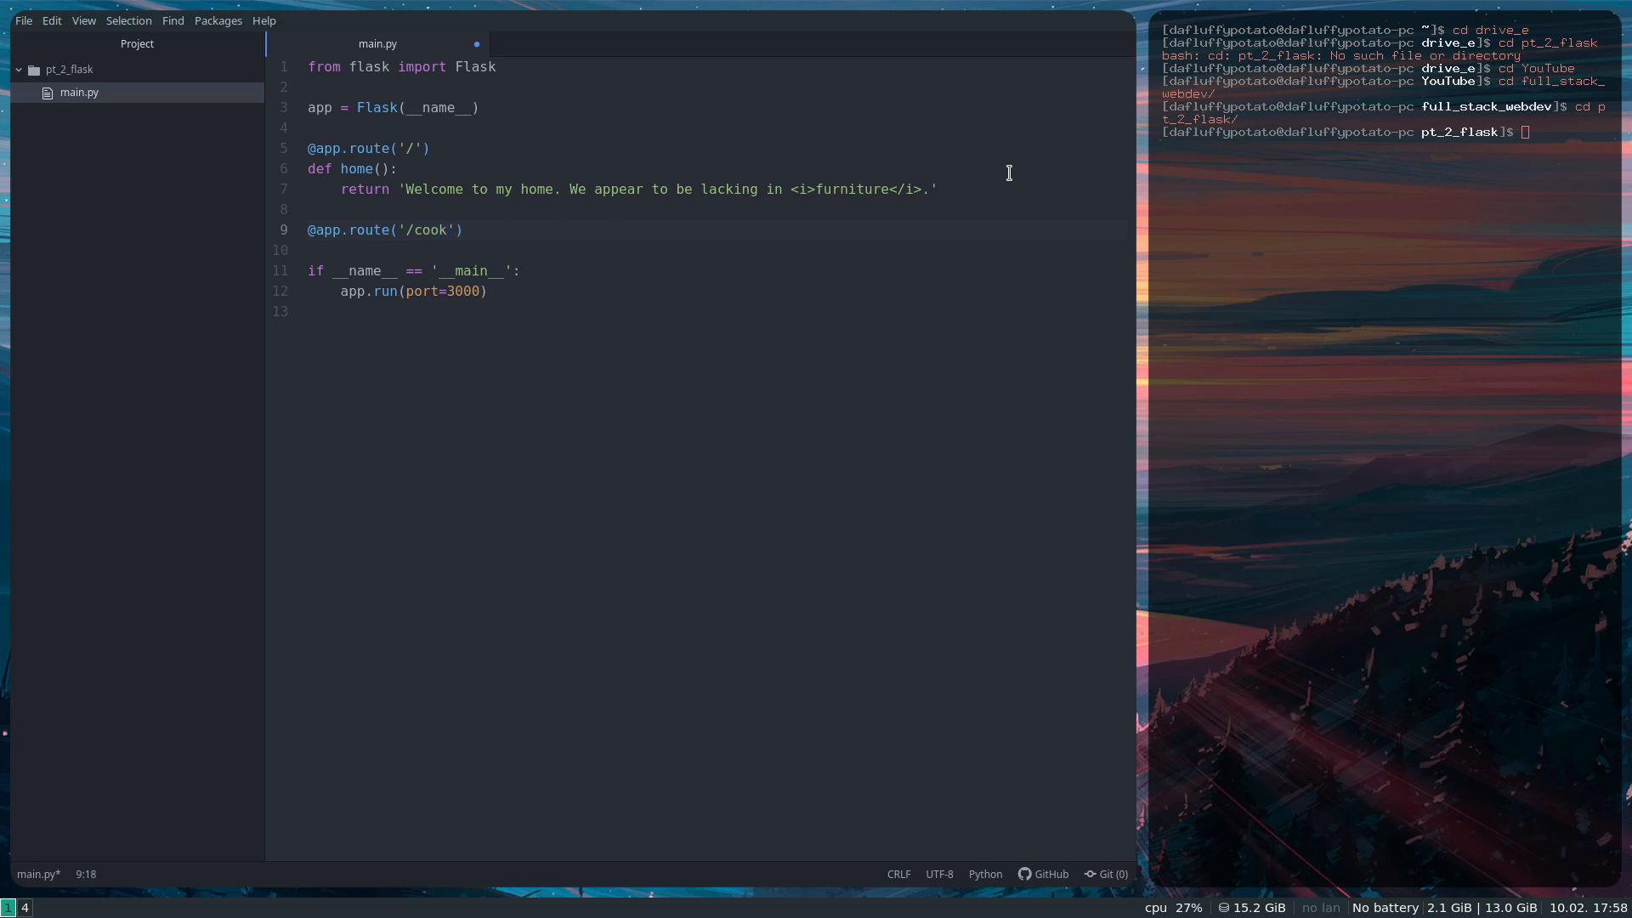
{"action": "type", "text": "ie"}
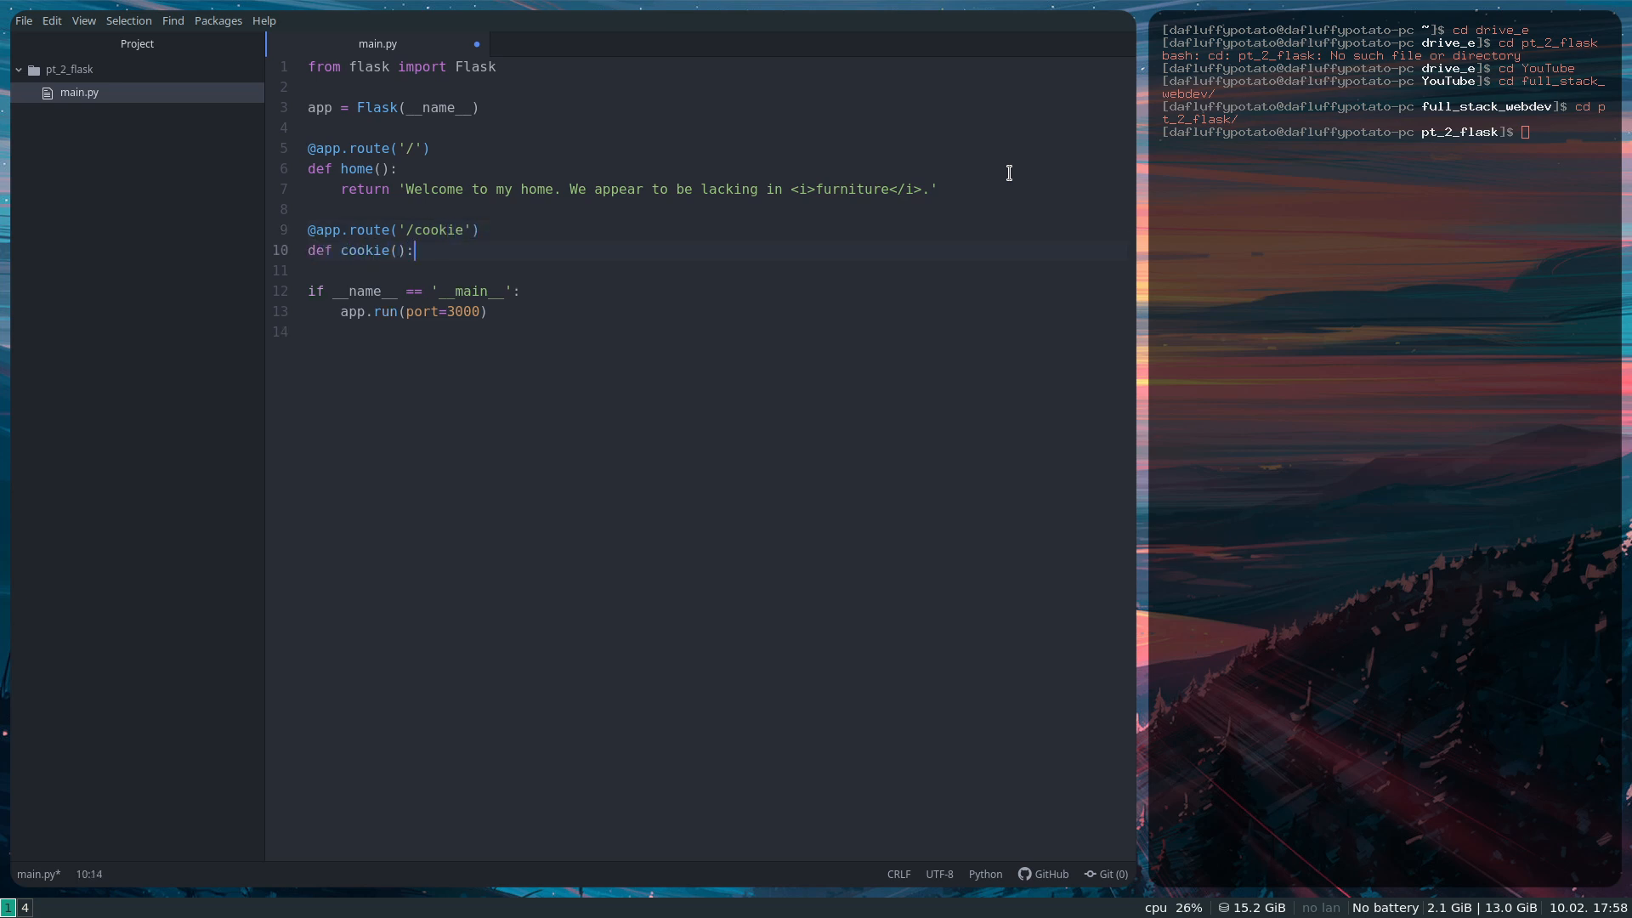
{"action": "key", "text": "enter"}
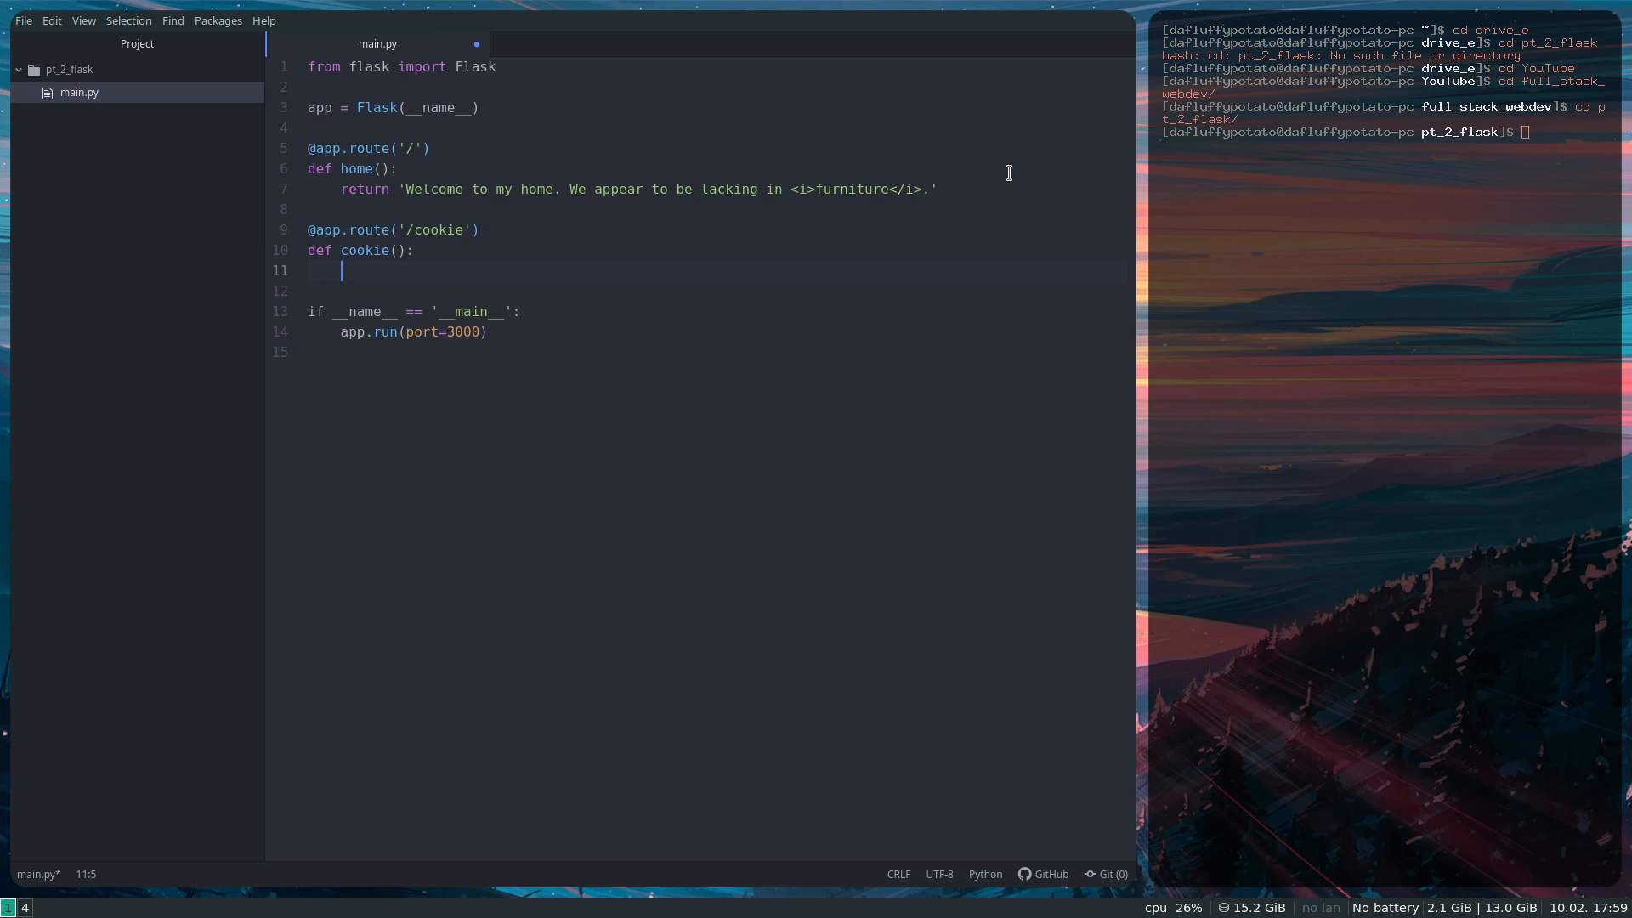
- Begin cookie() with an if request.cookies.get('my_cookie'): check
{"action": "type", "text": "n"}
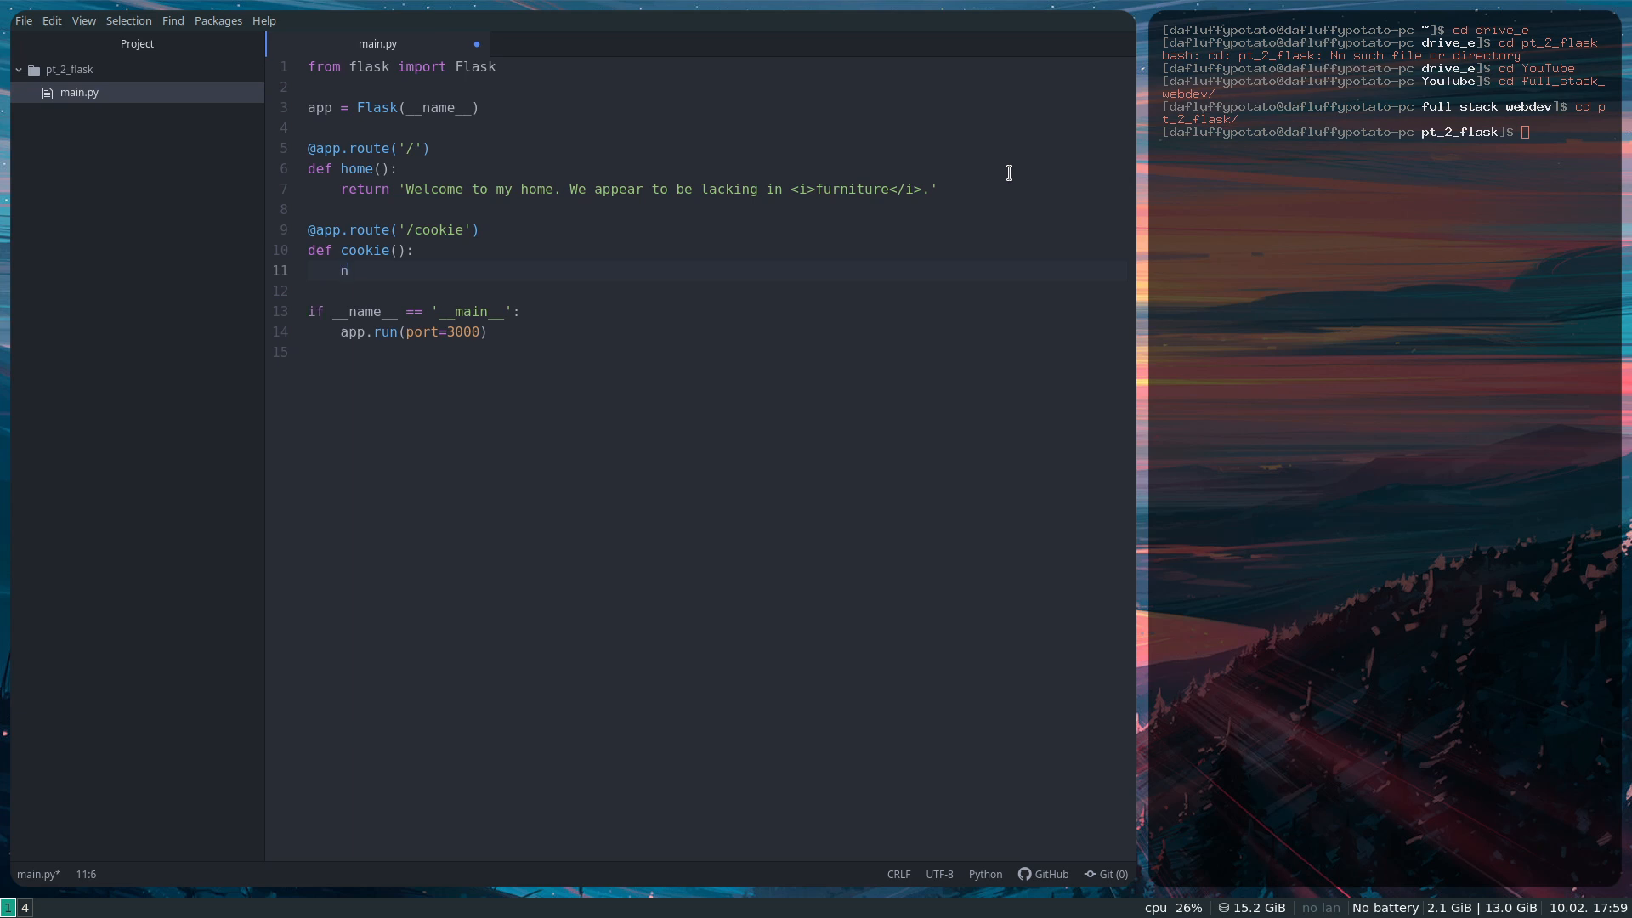
{"action": "type", "text": "ew"}
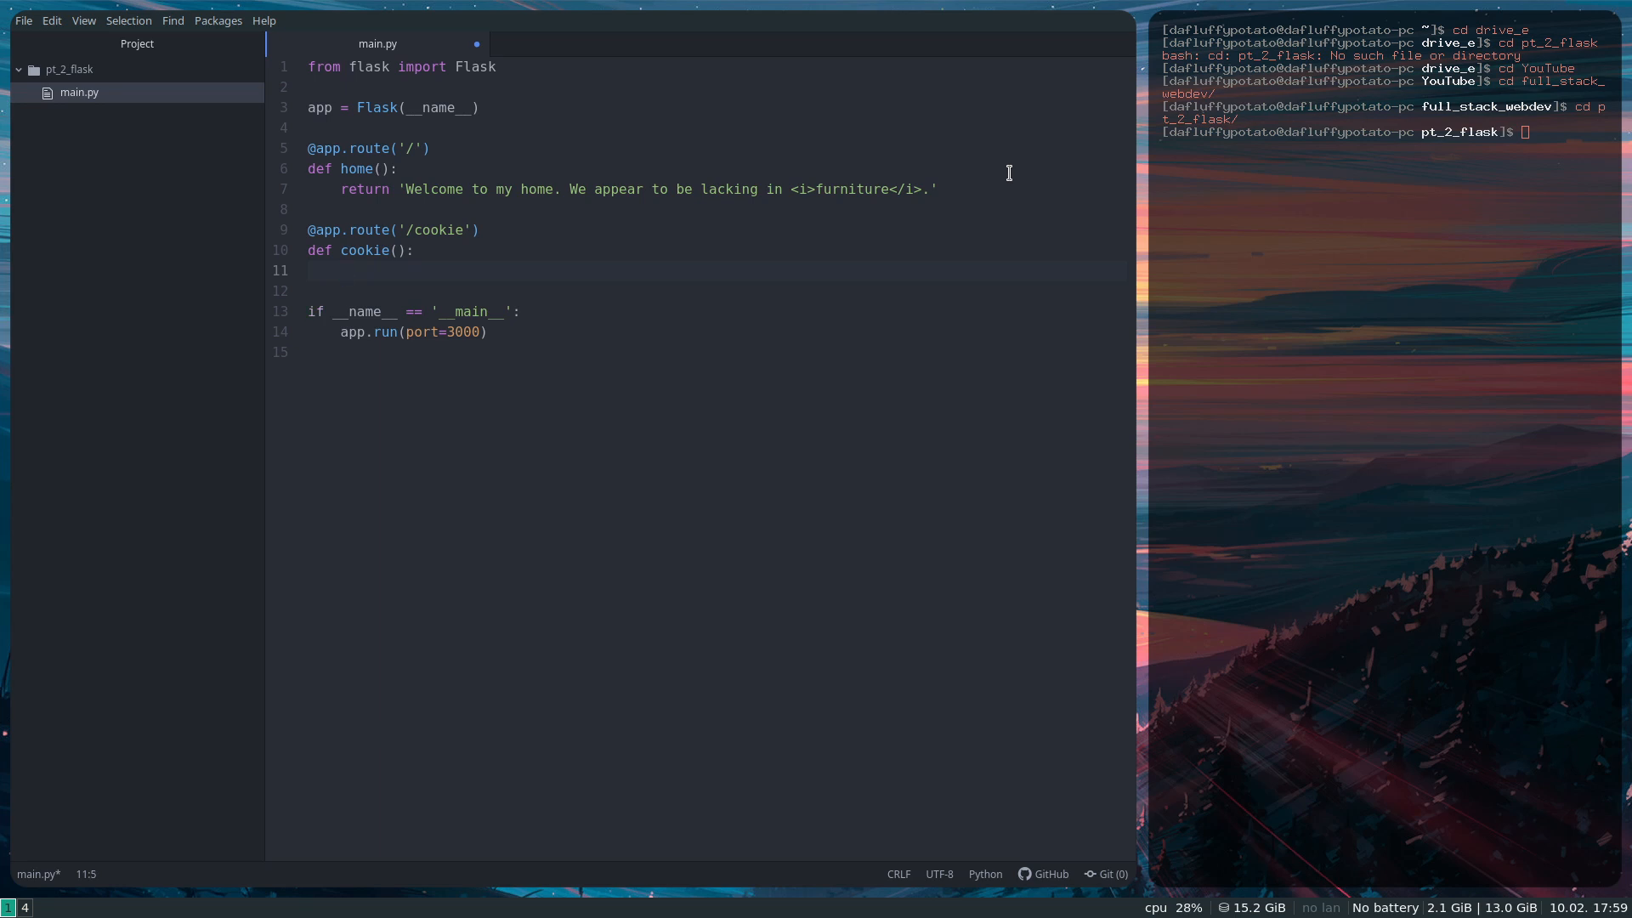
{"action": "type", "text": "if request.cookies.get("}
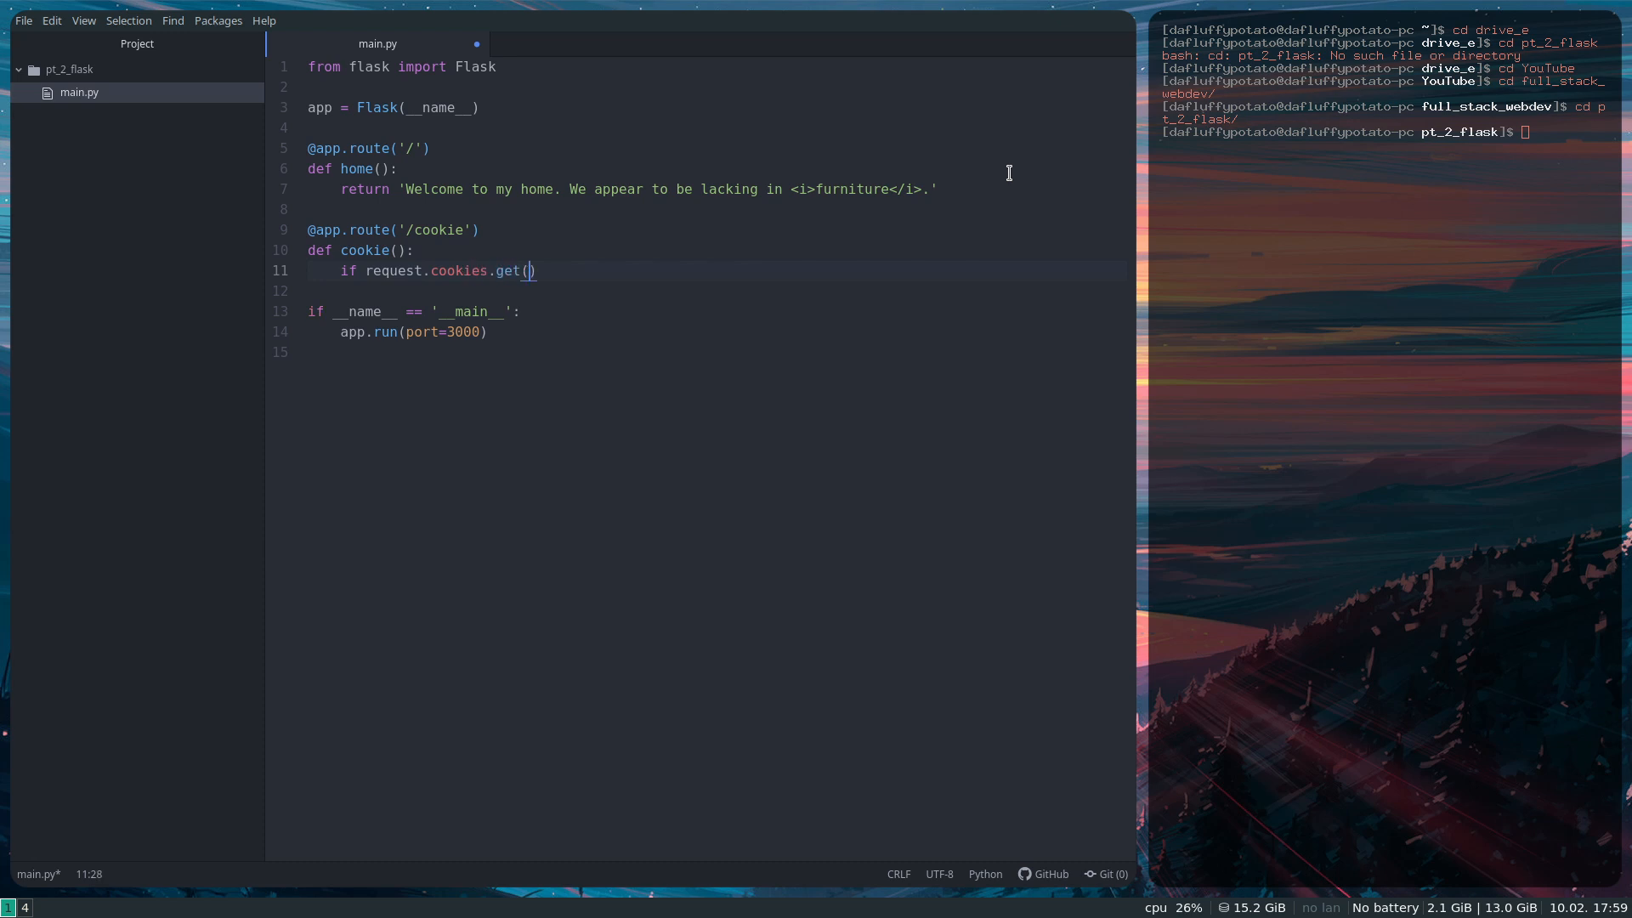
{"action": "type", "text": "'my_cookie'"}
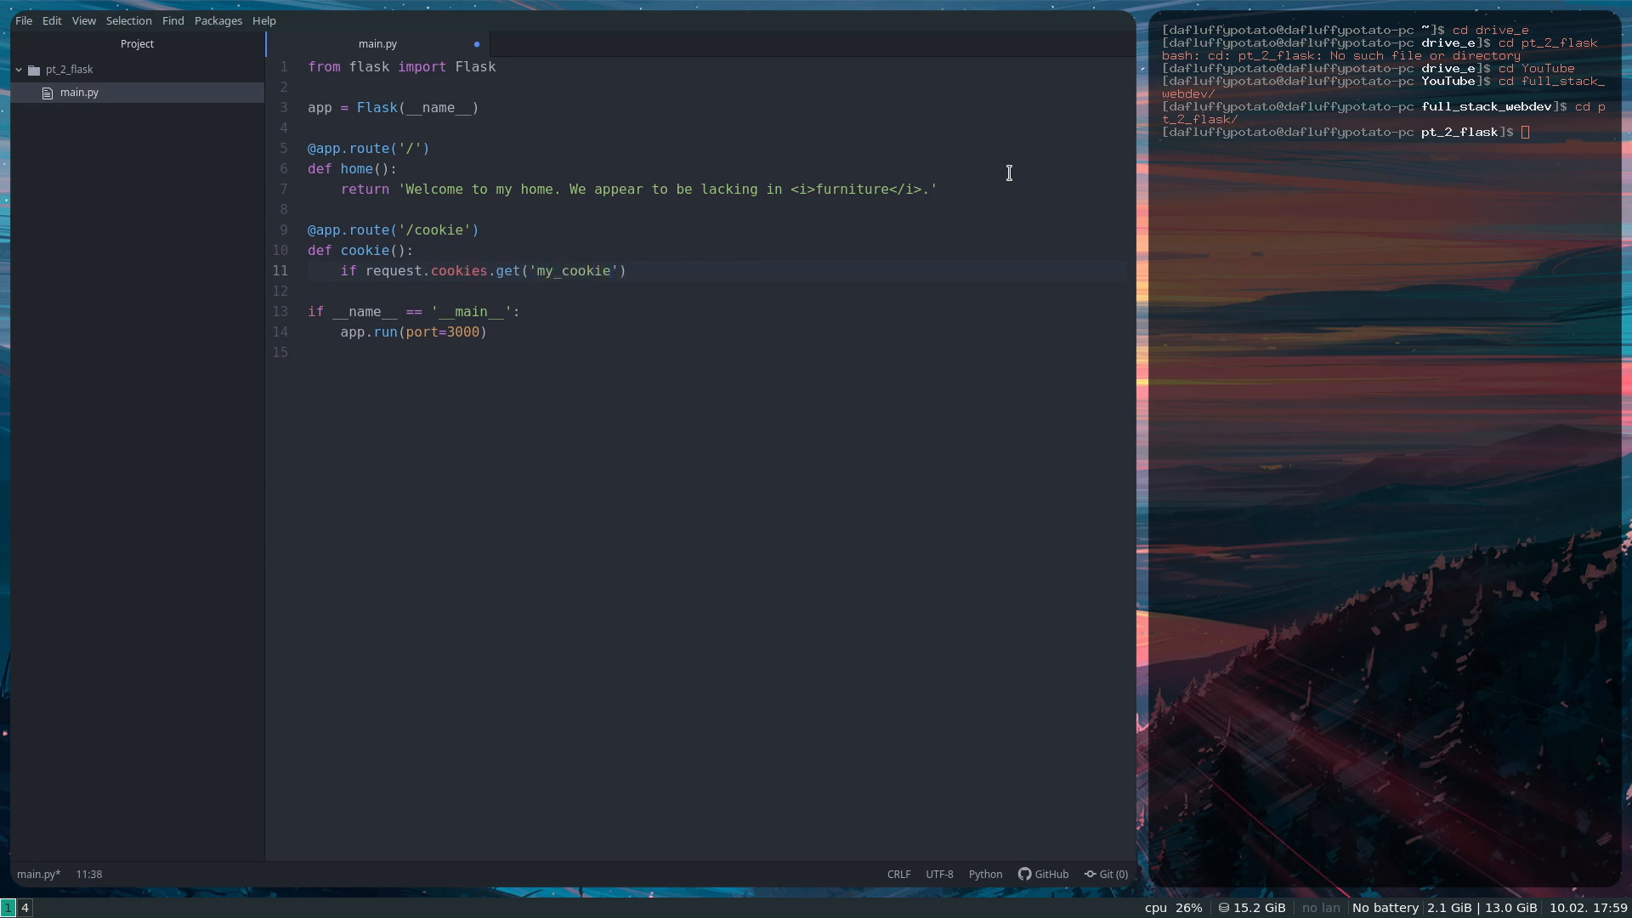
{"action": "type", "text": ":"}
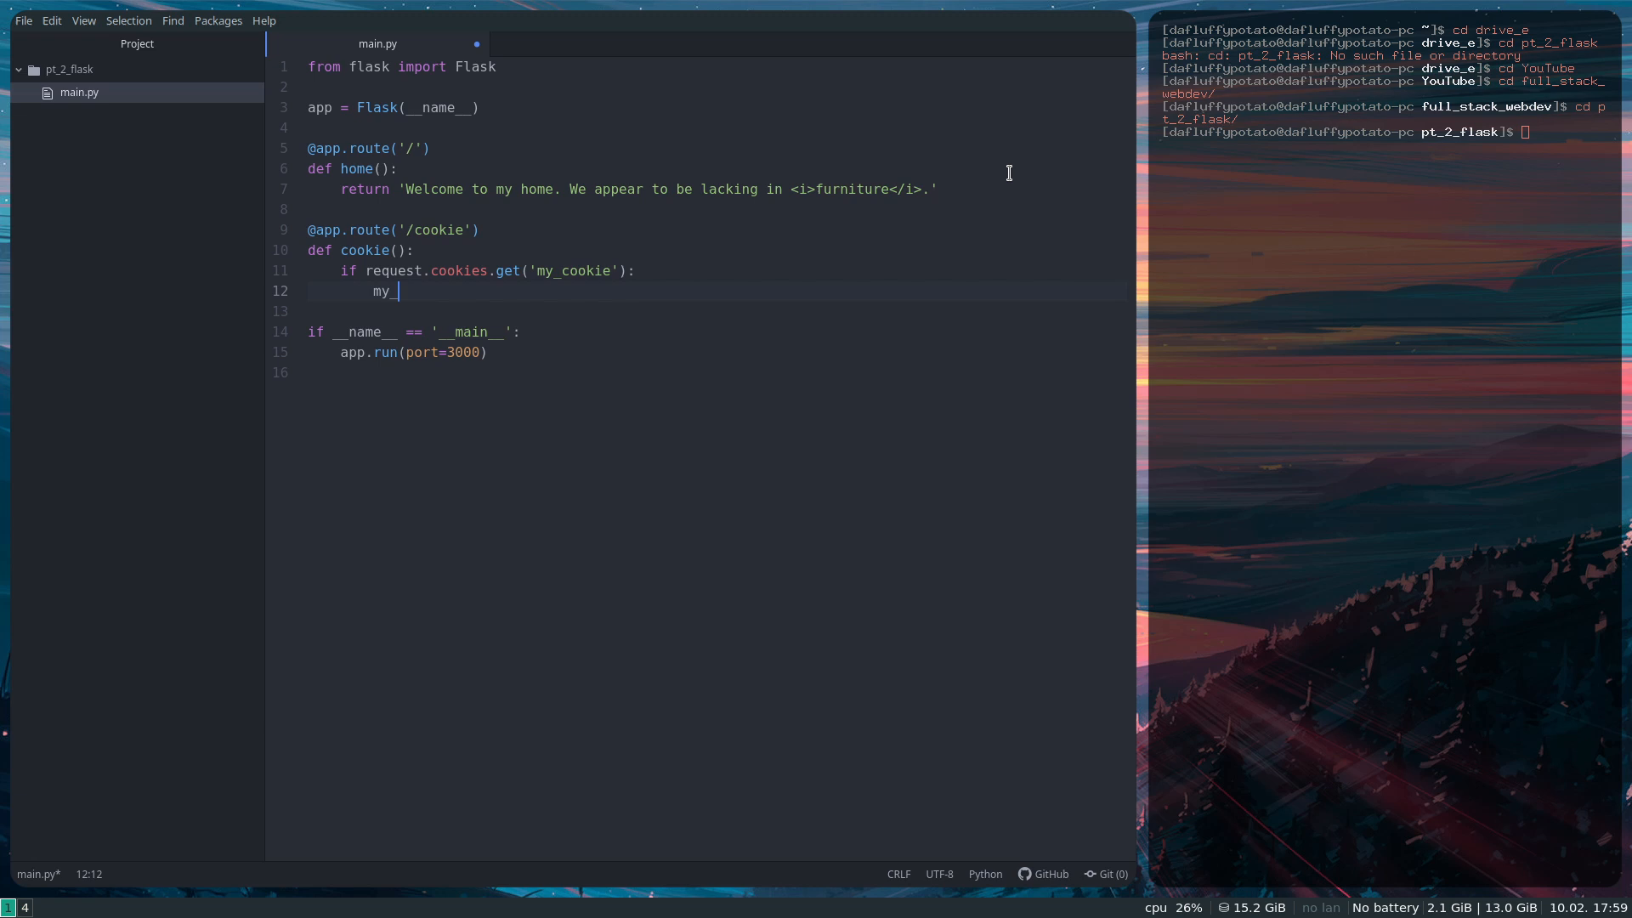
{"action": "type", "text": "cookie.coo"}
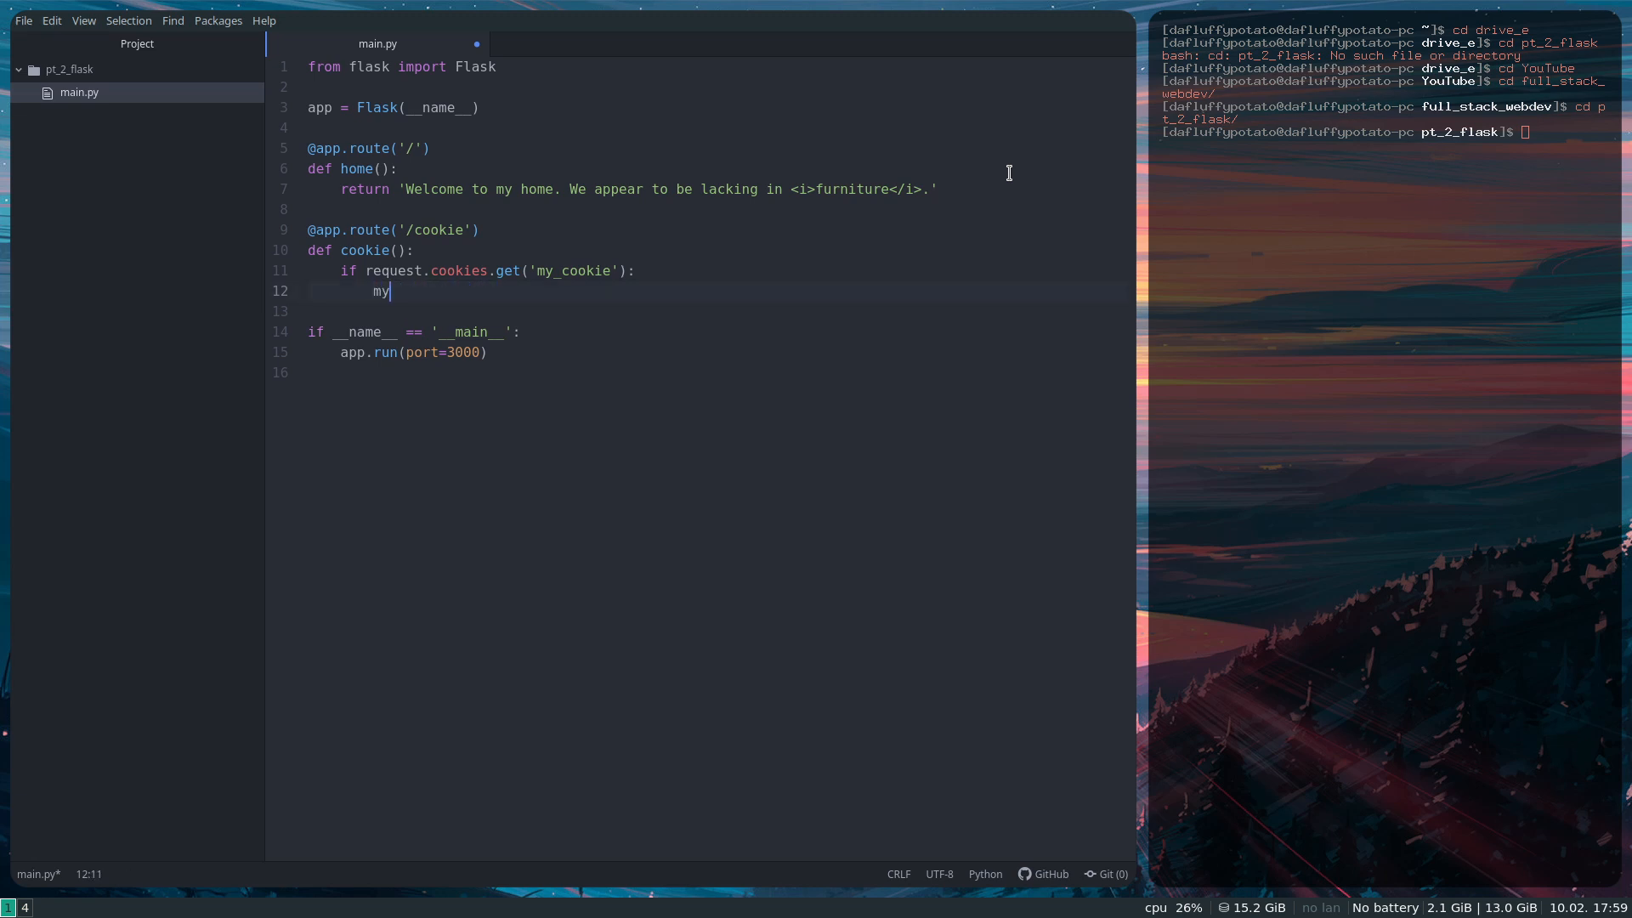
- Assign my_cookie from request.cookies.get('my_cookie'), else set it to '', and save
{"action": "type", "text": "_cookie = requ"}
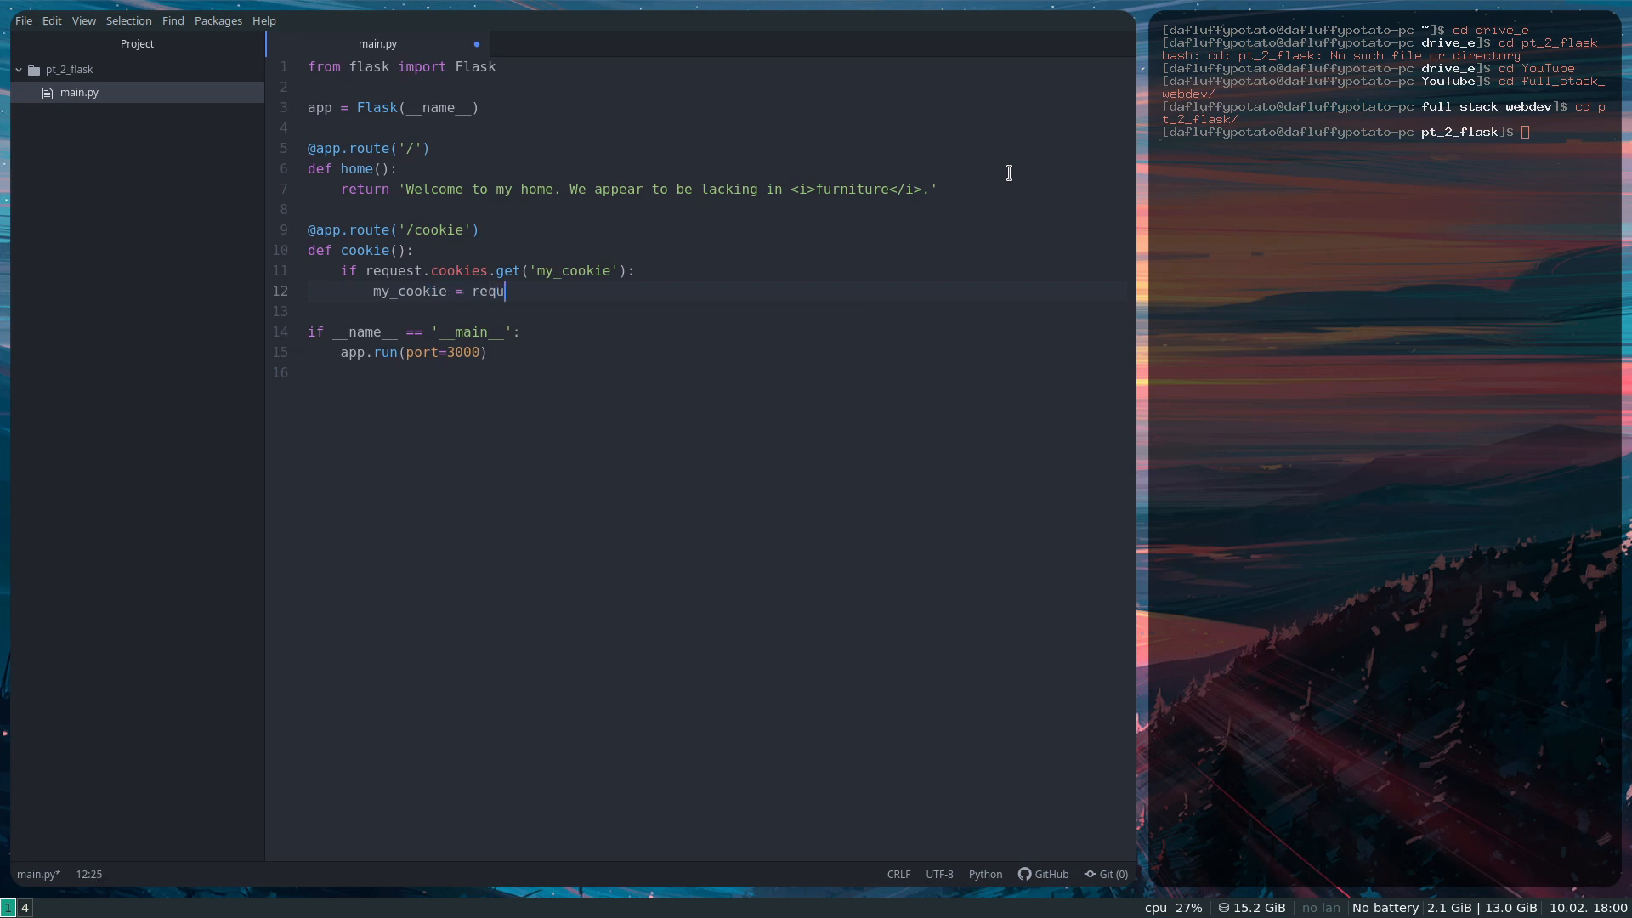
{"action": "type", "text": "est.cookies.get()"}
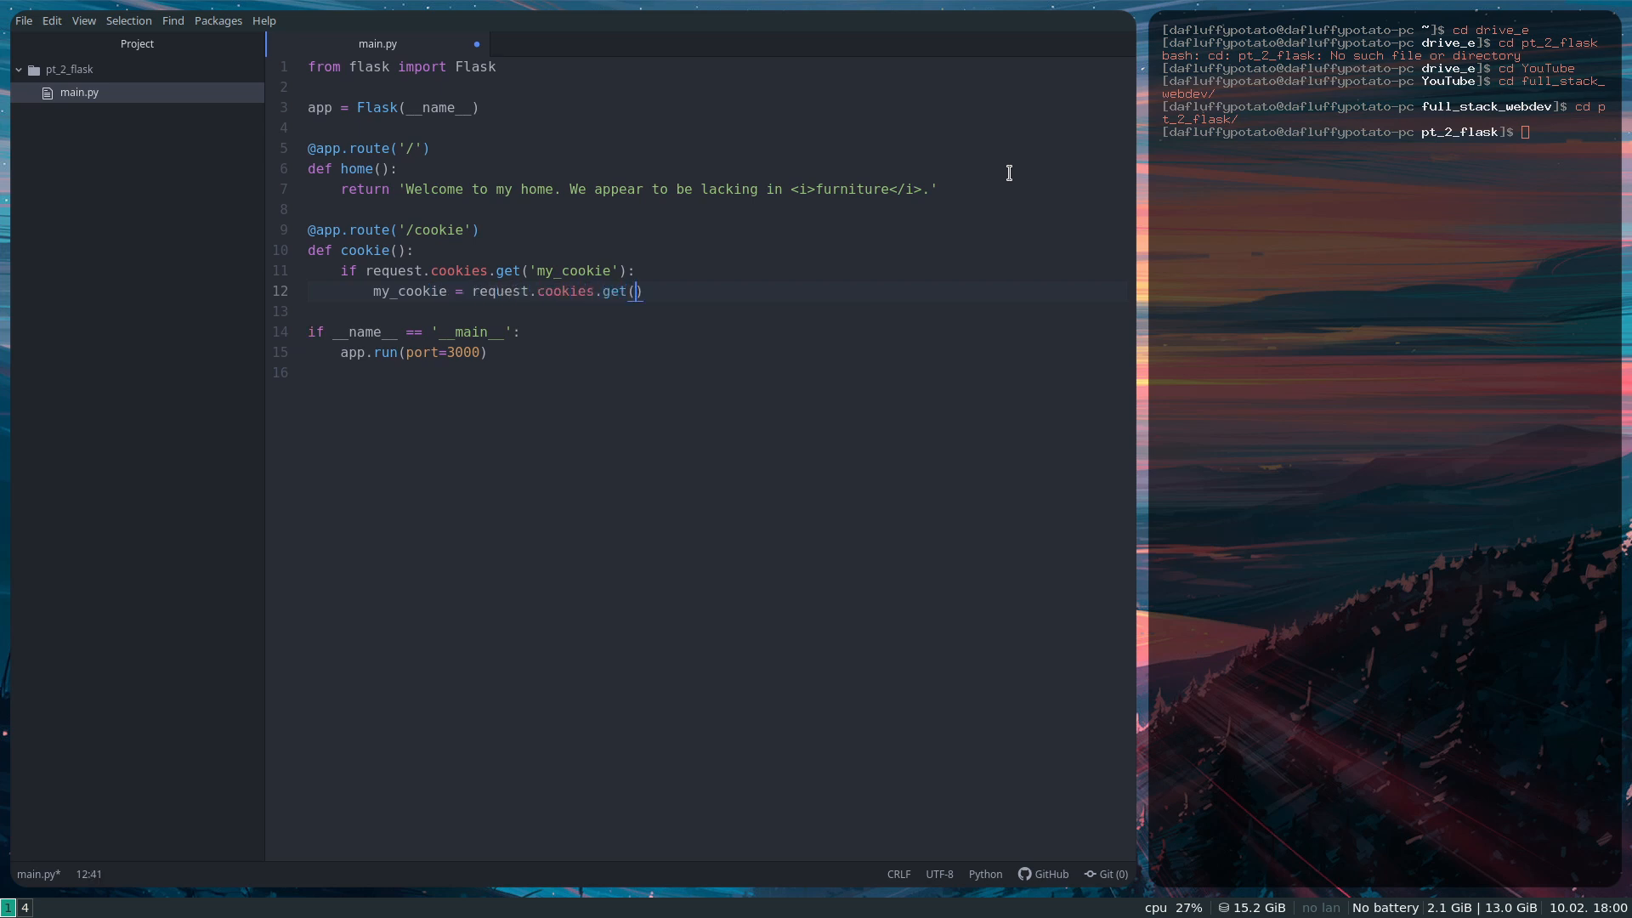
{"action": "type", "text": "'my_cookie'"}
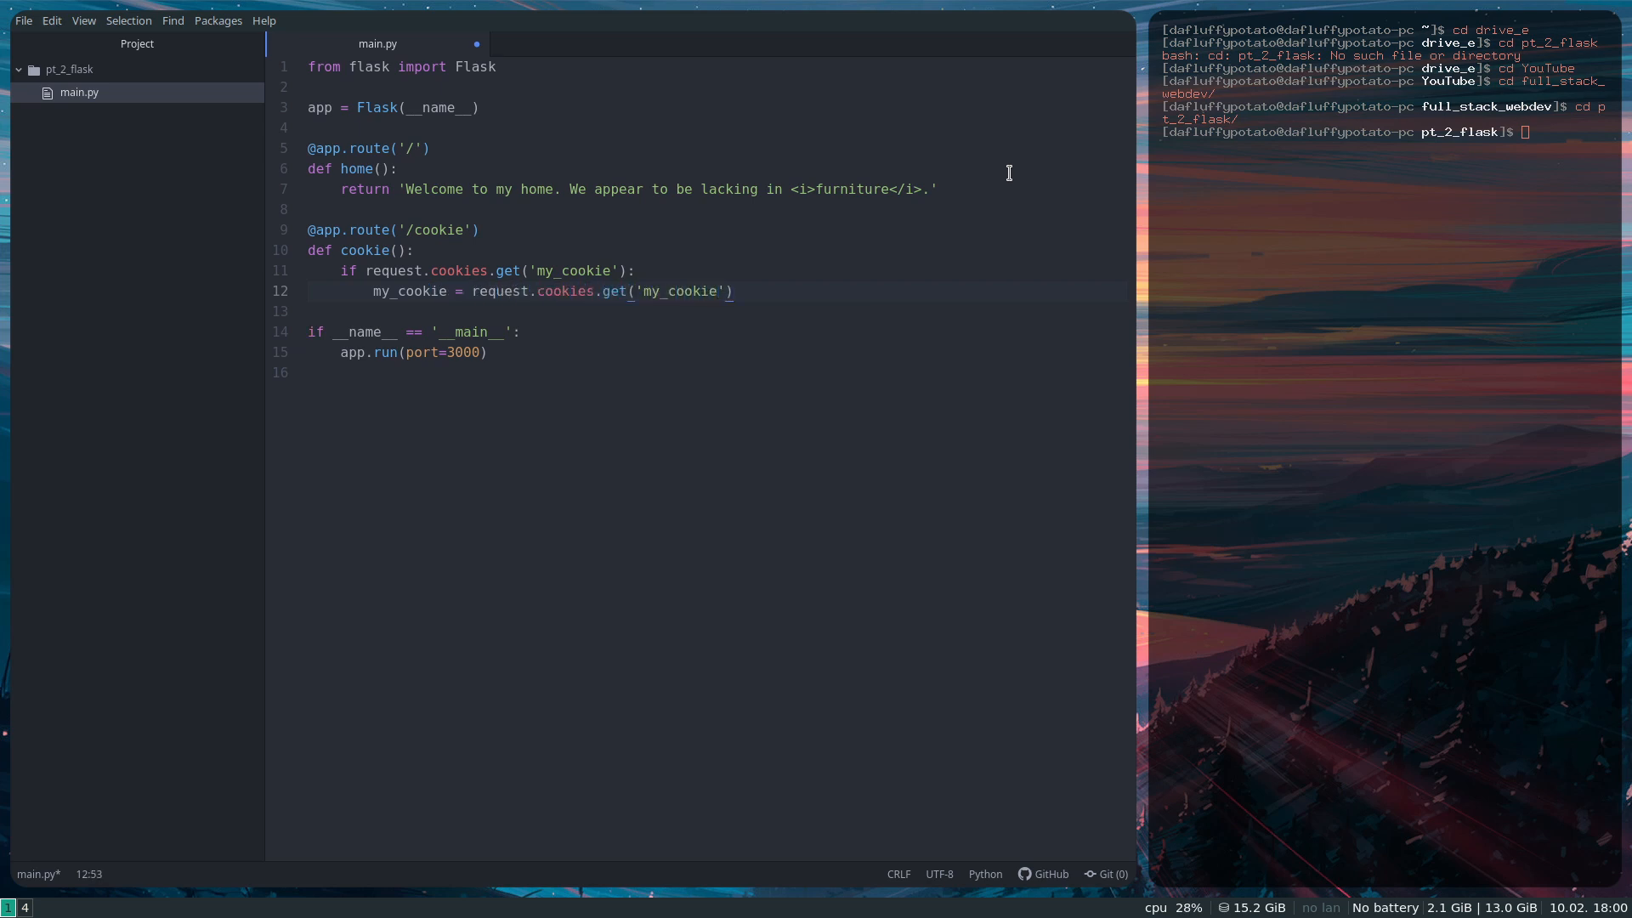
{"action": "type", "text": "else:"}
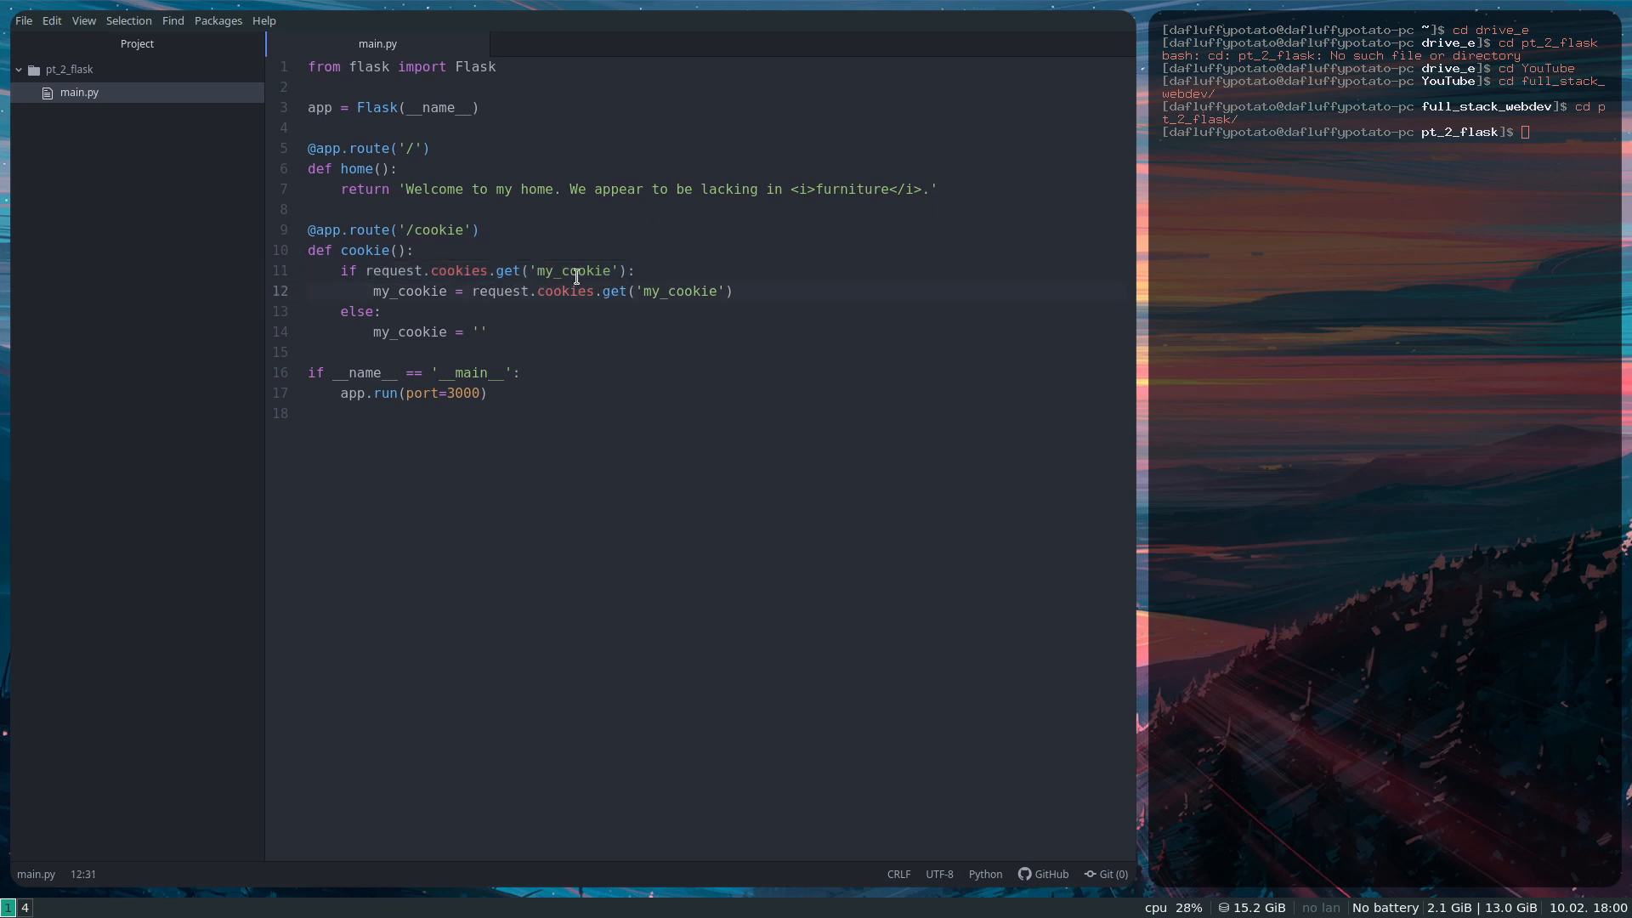
{"action": "double_click", "coordinate": [575, 271]}
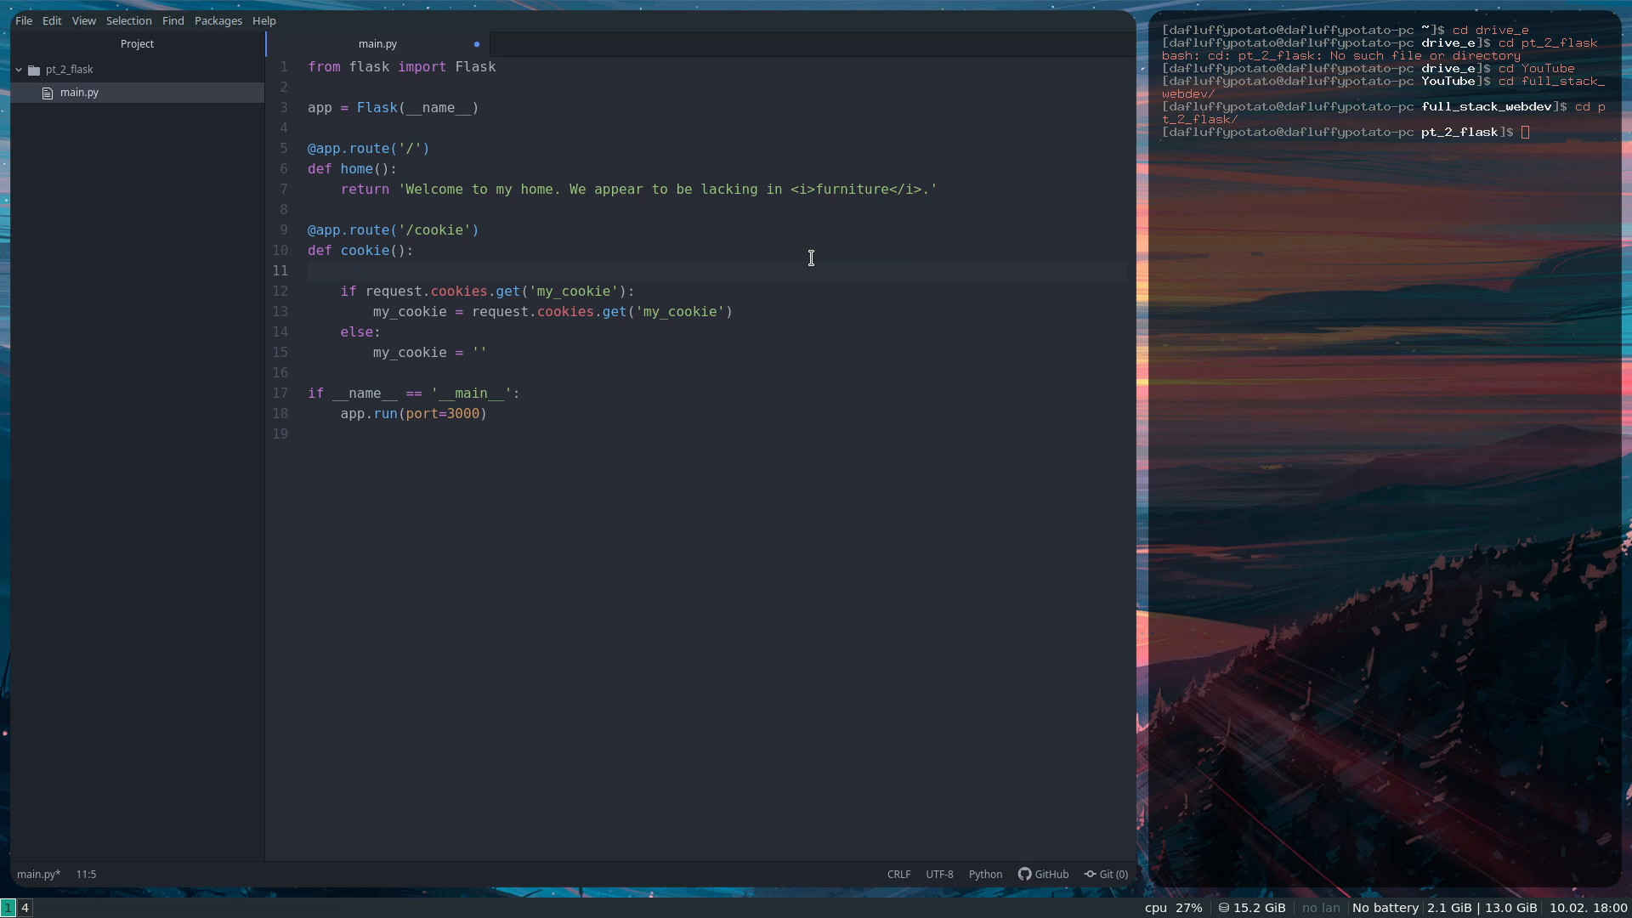
- Start cookie() with my_text = request.args.get('t') above the cookie check
{"action": "type", "text": "my_text"}
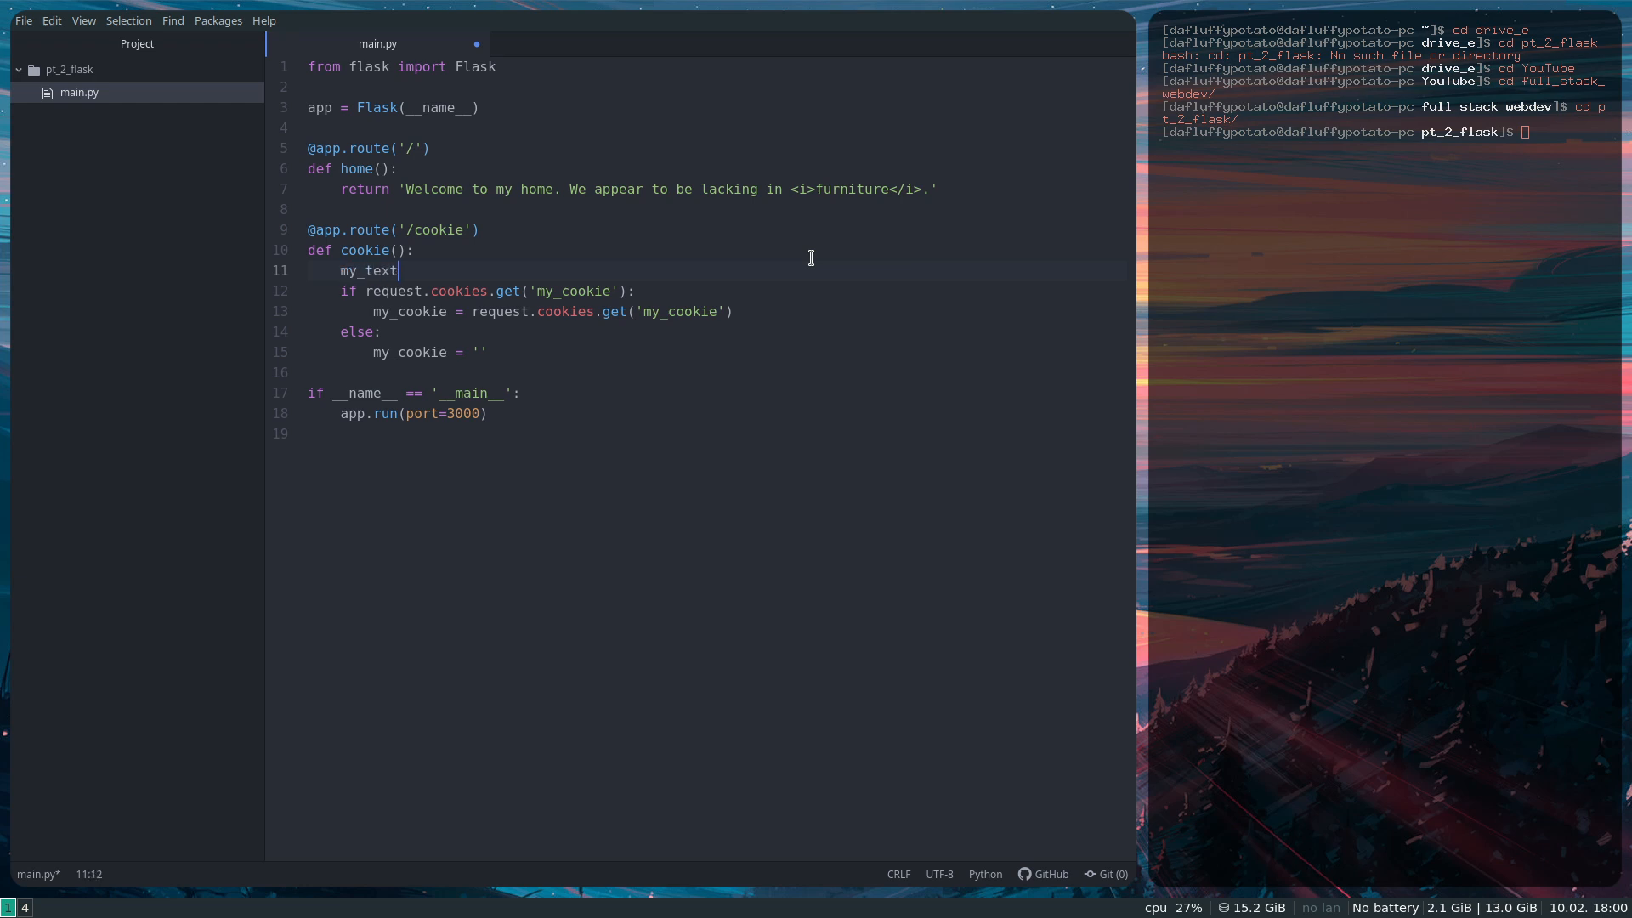
{"action": "type", "text": "= request.args.get('"}
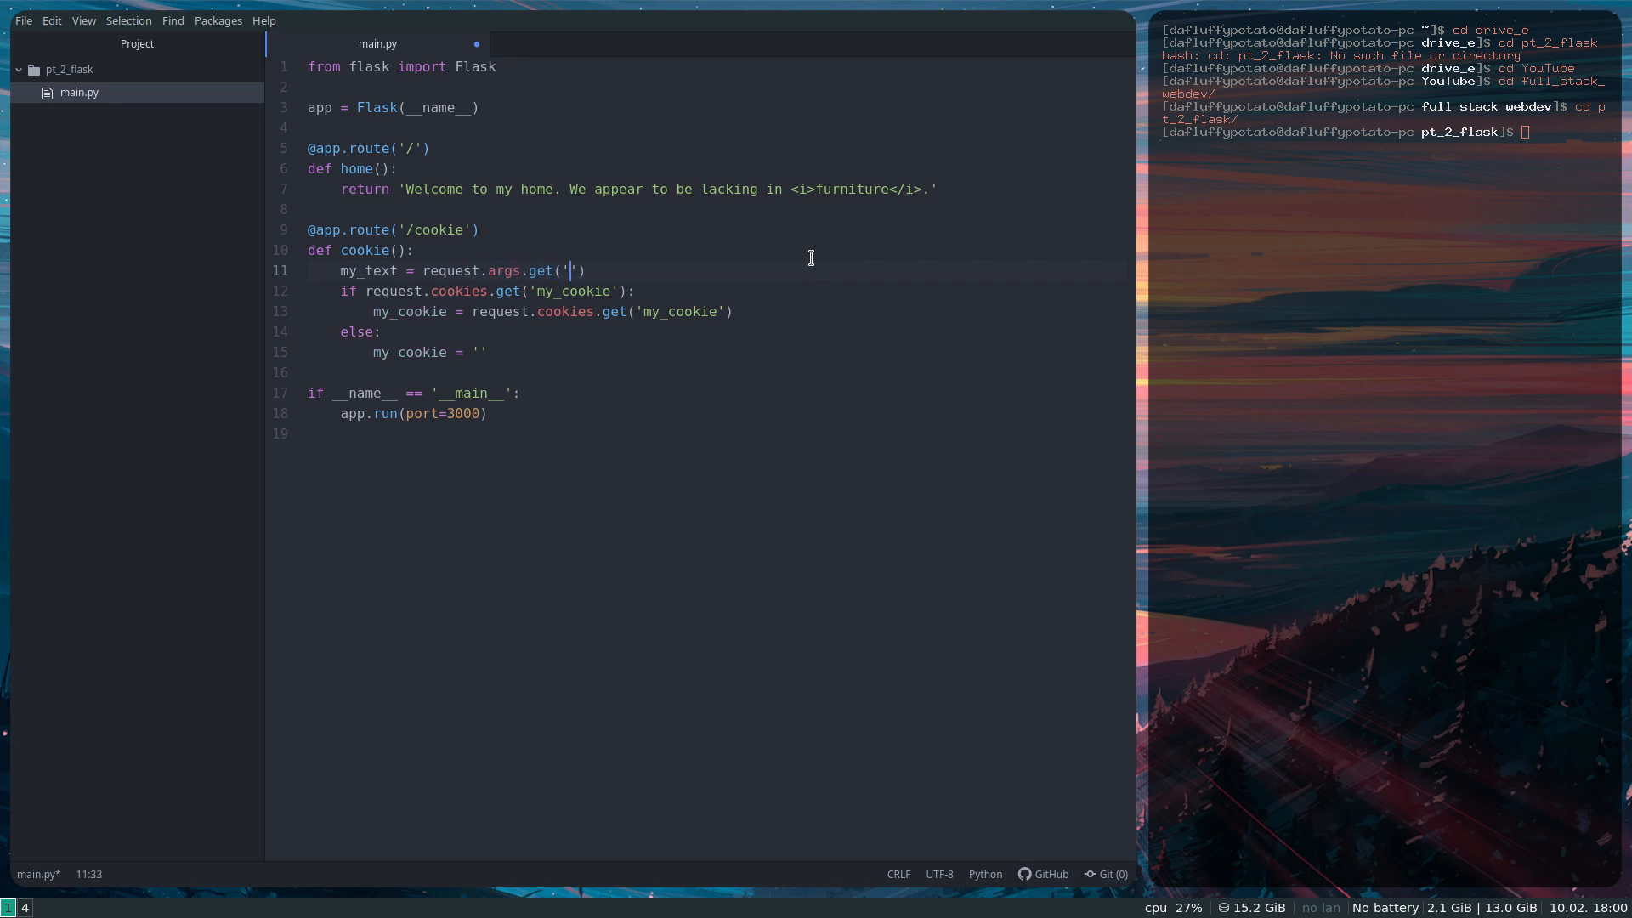
{"action": "type", "text": "t"}
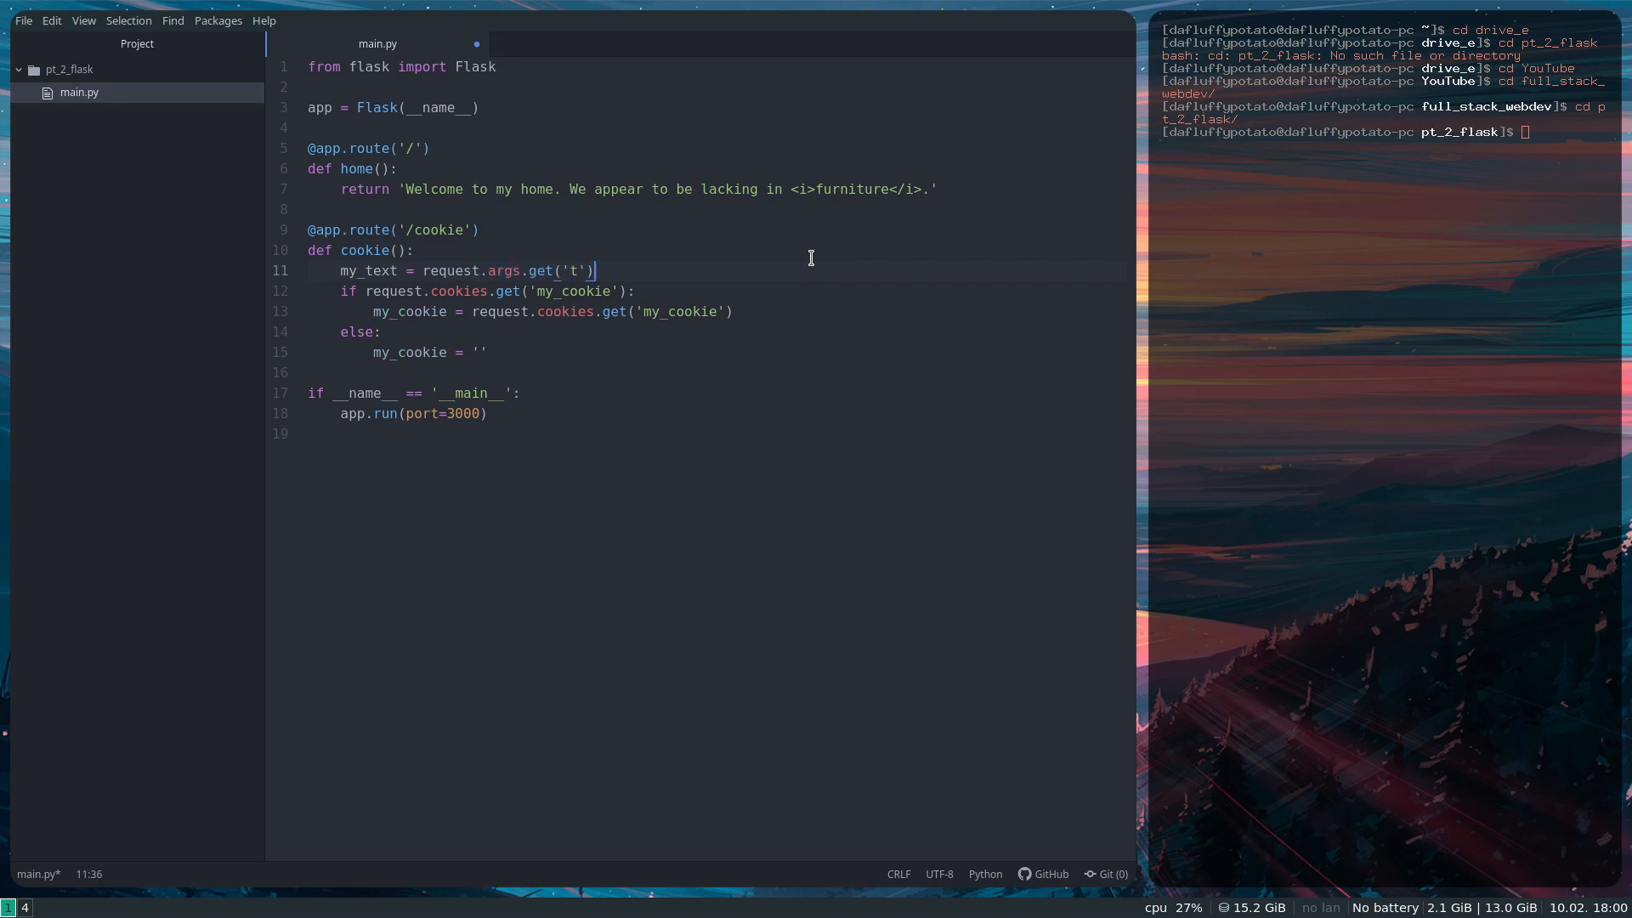
{"action": "type", "text": ":"}
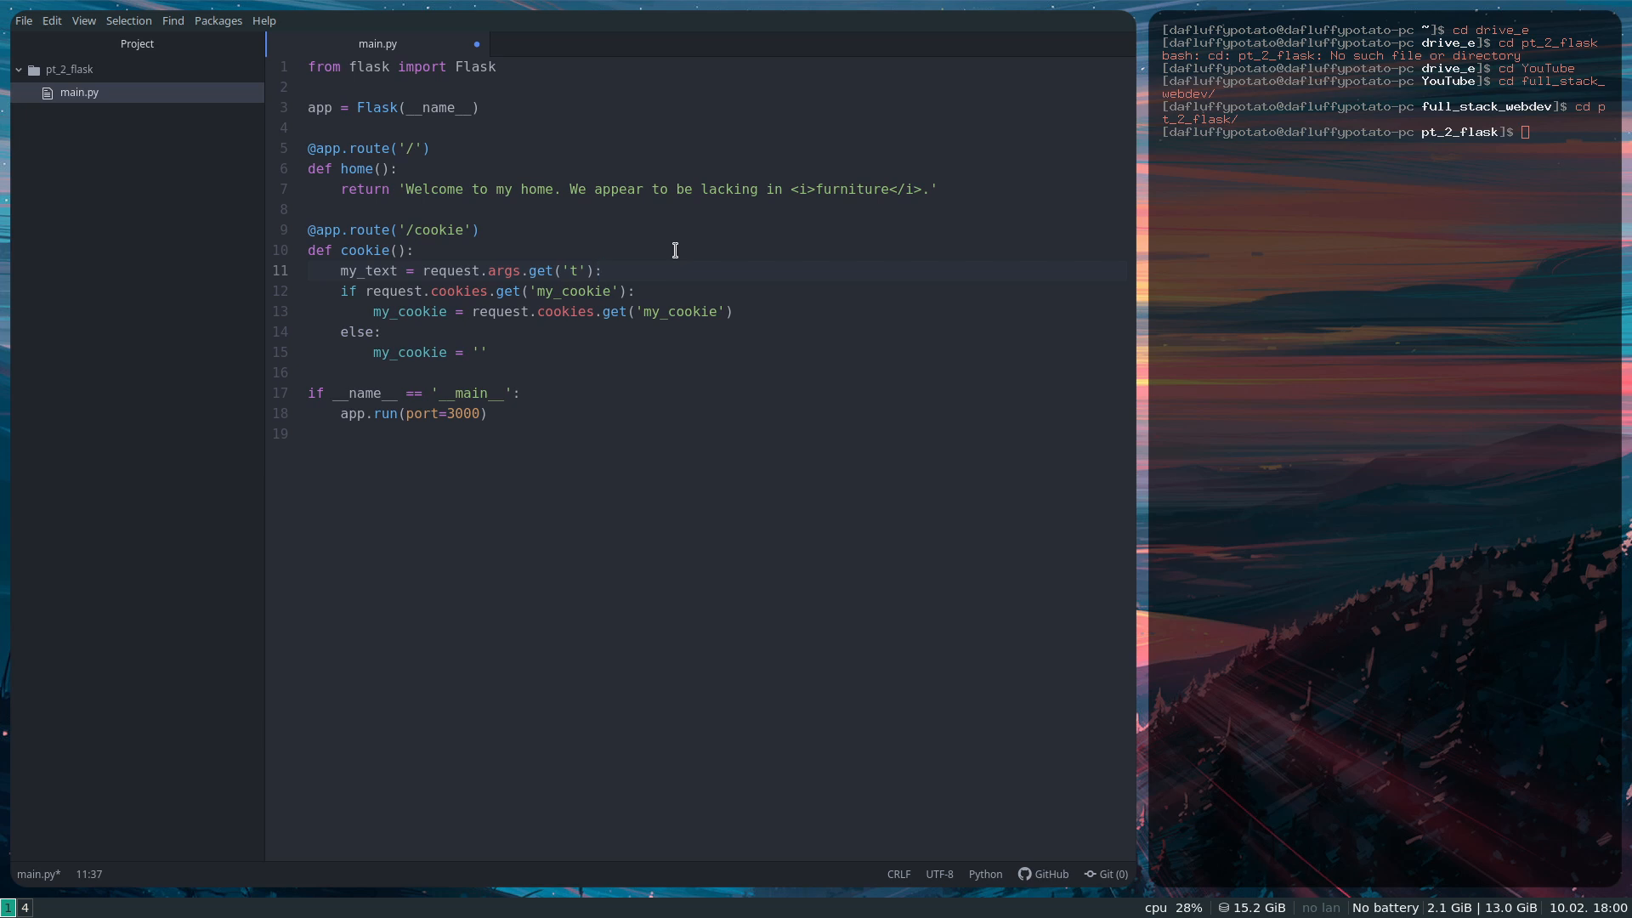
{"action": "left_click", "coordinate": [603, 270]}
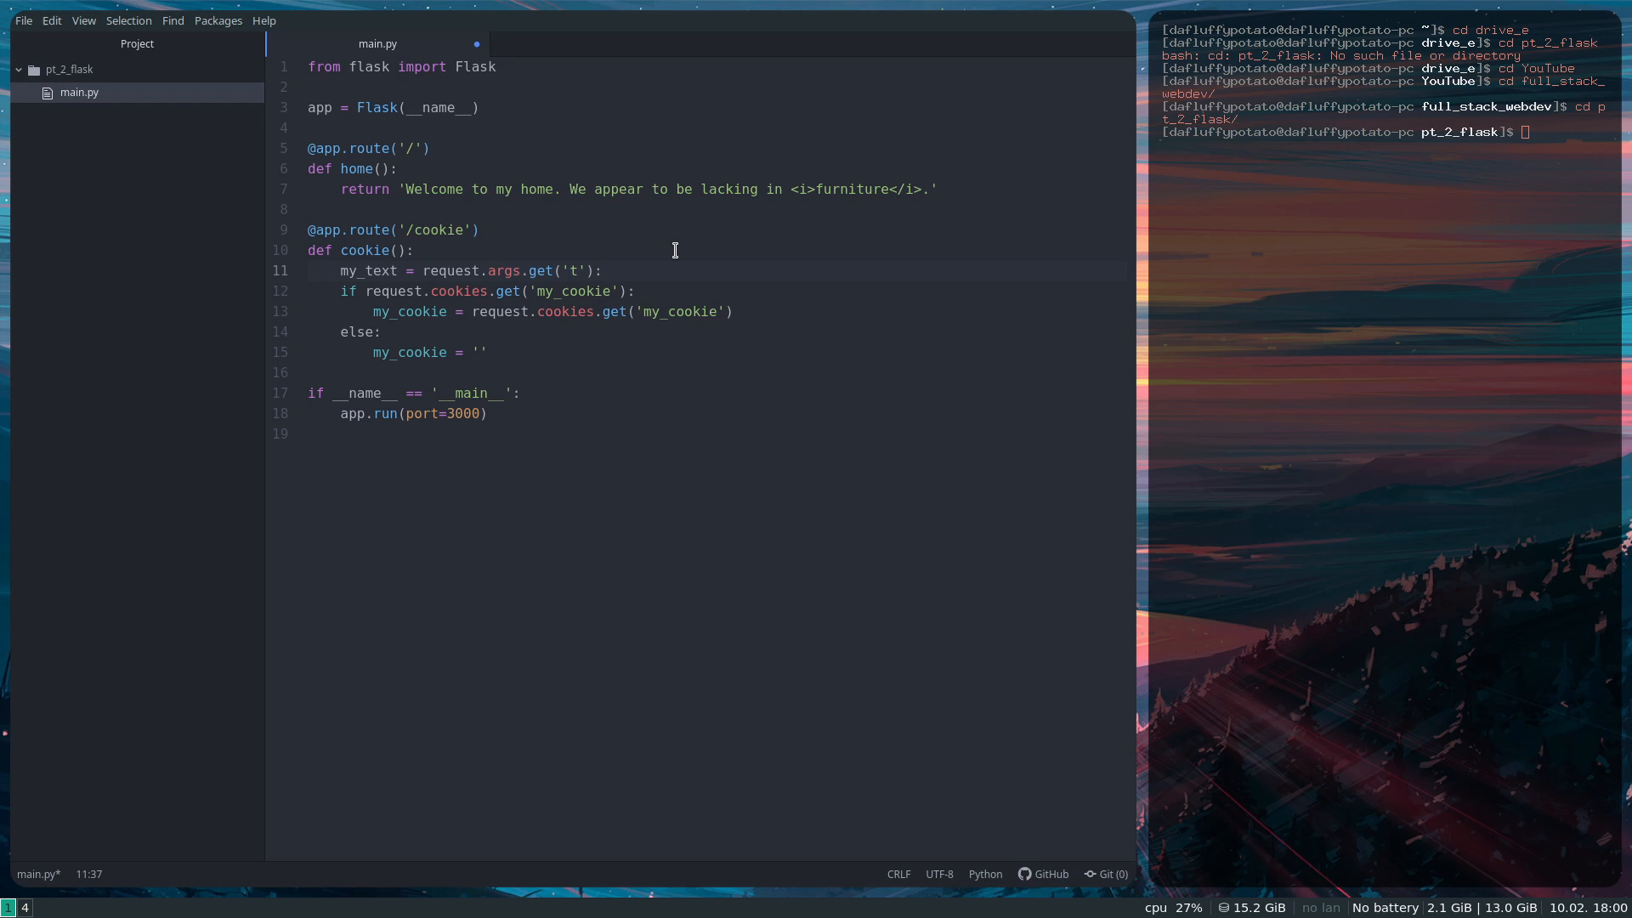
{"action": "left_click", "coordinate": [603, 271]}
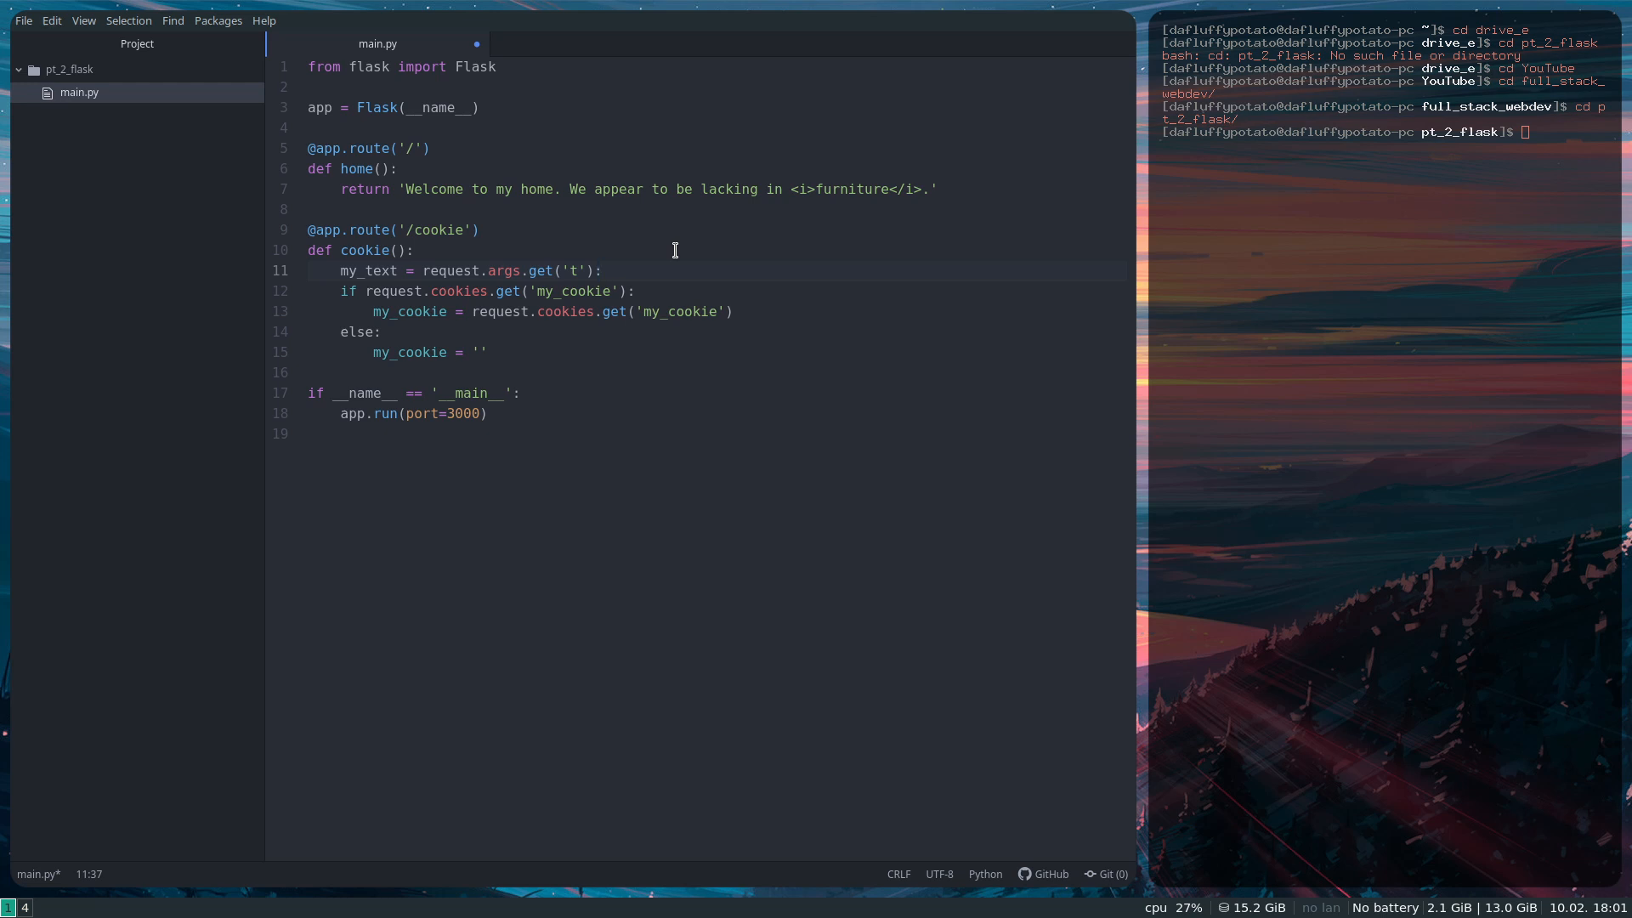
- Wrap the query read in an if request.args.get(...) check defaulting to '', renaming my_text to new_cookie
{"action": "key", "text": "Enter"}
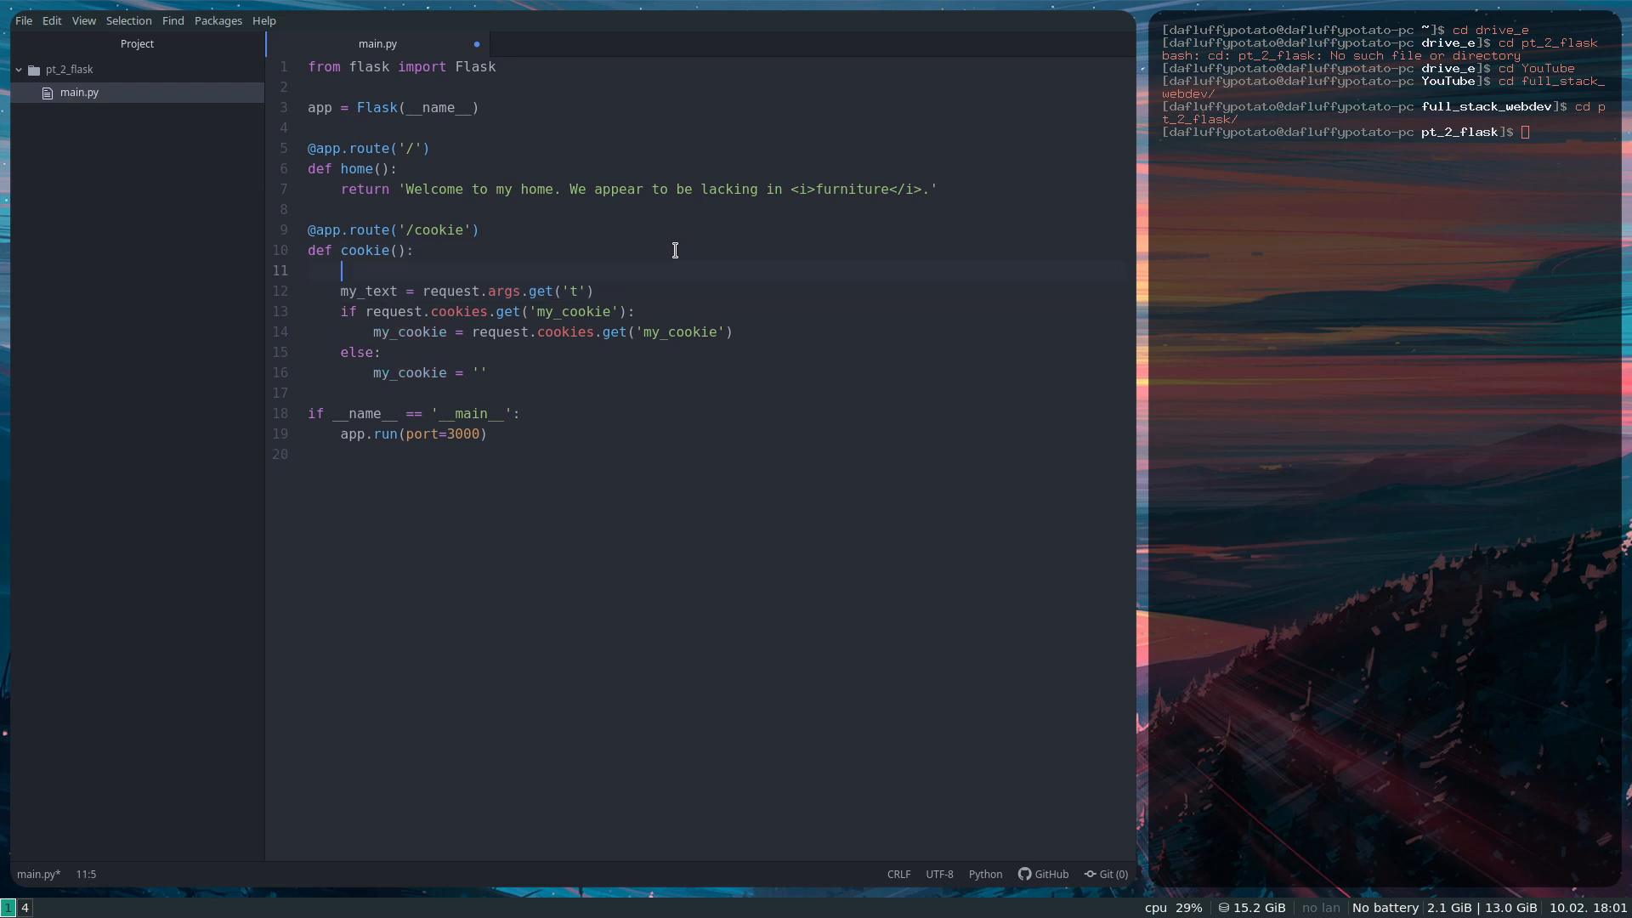
{"action": "type", "text": "if"}
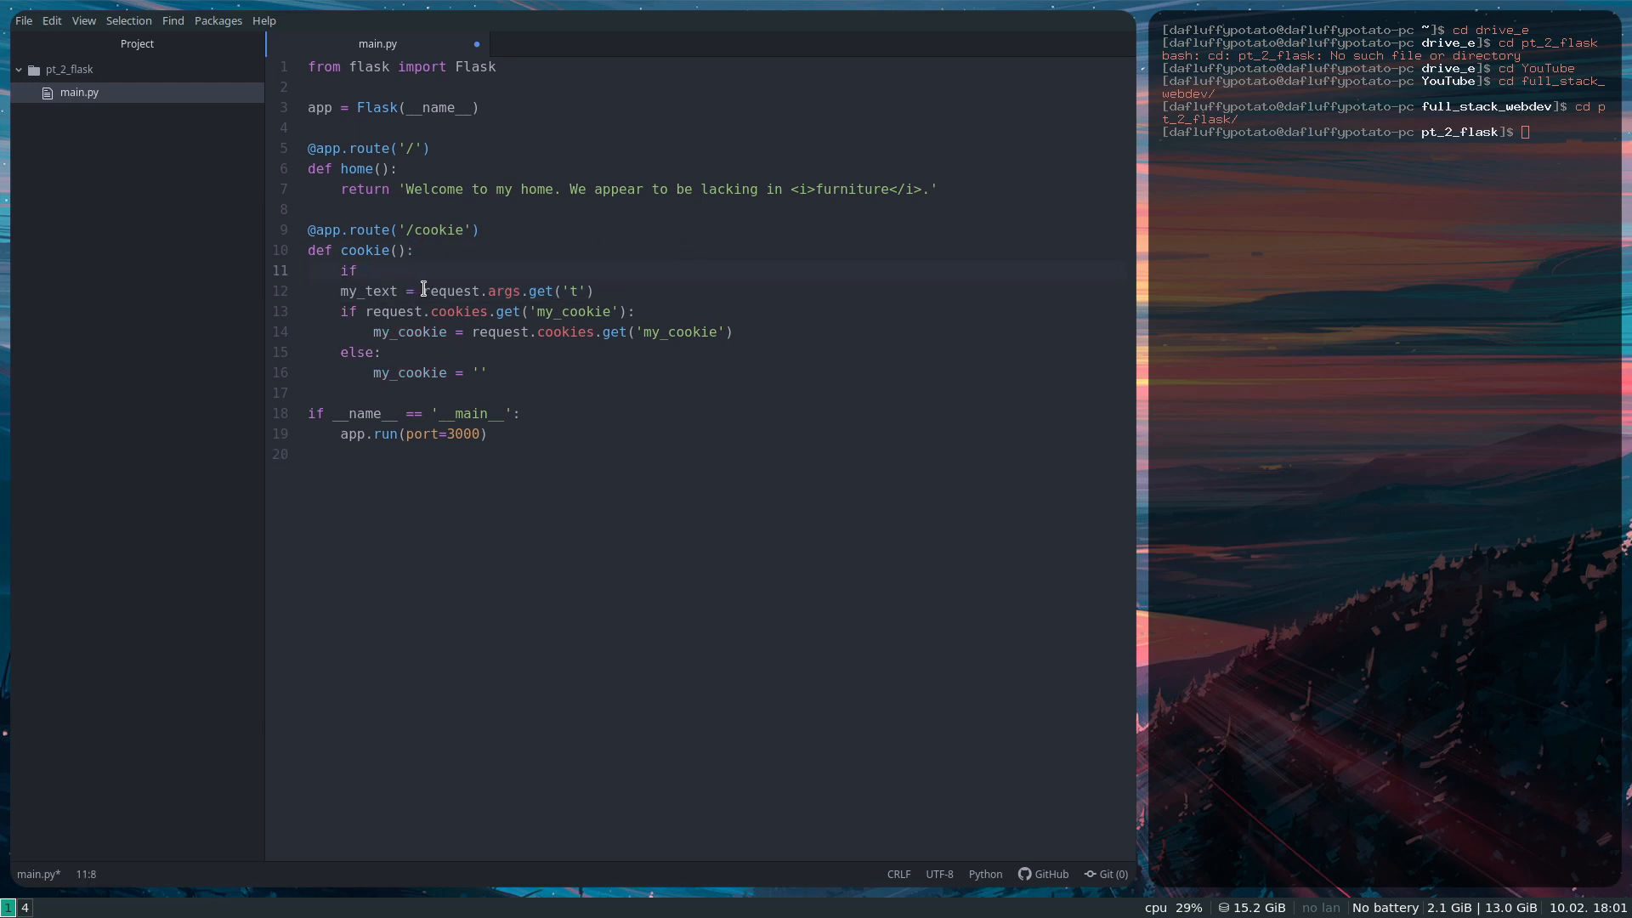
{"action": "type", "text": "request.args.get('t')"}
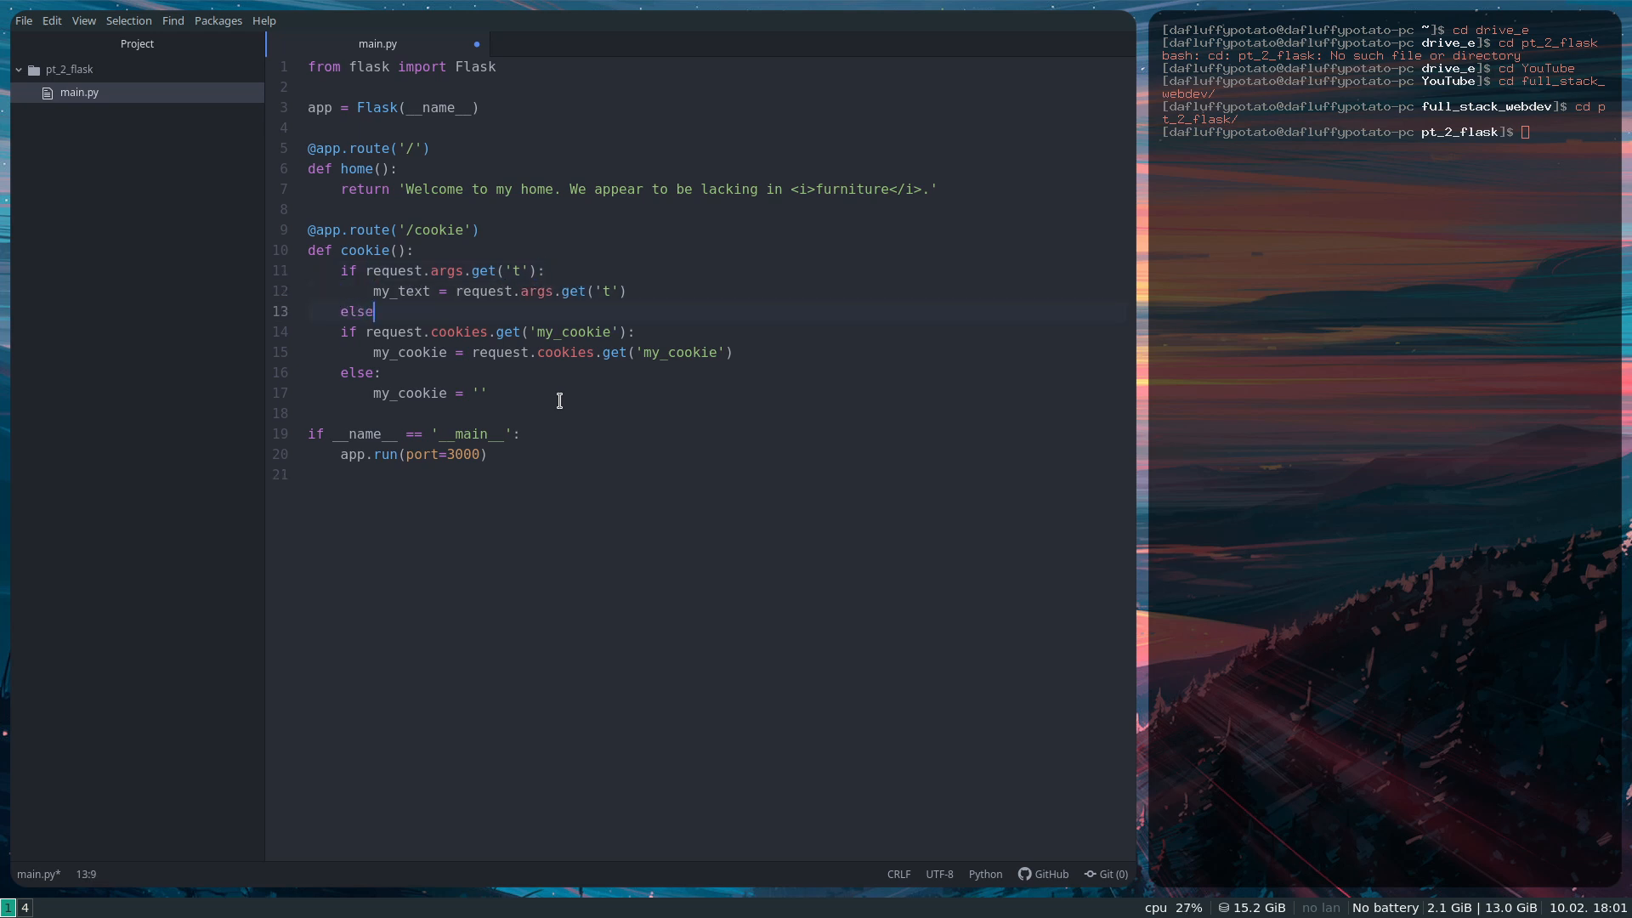
{"action": "type", "text": ":"}
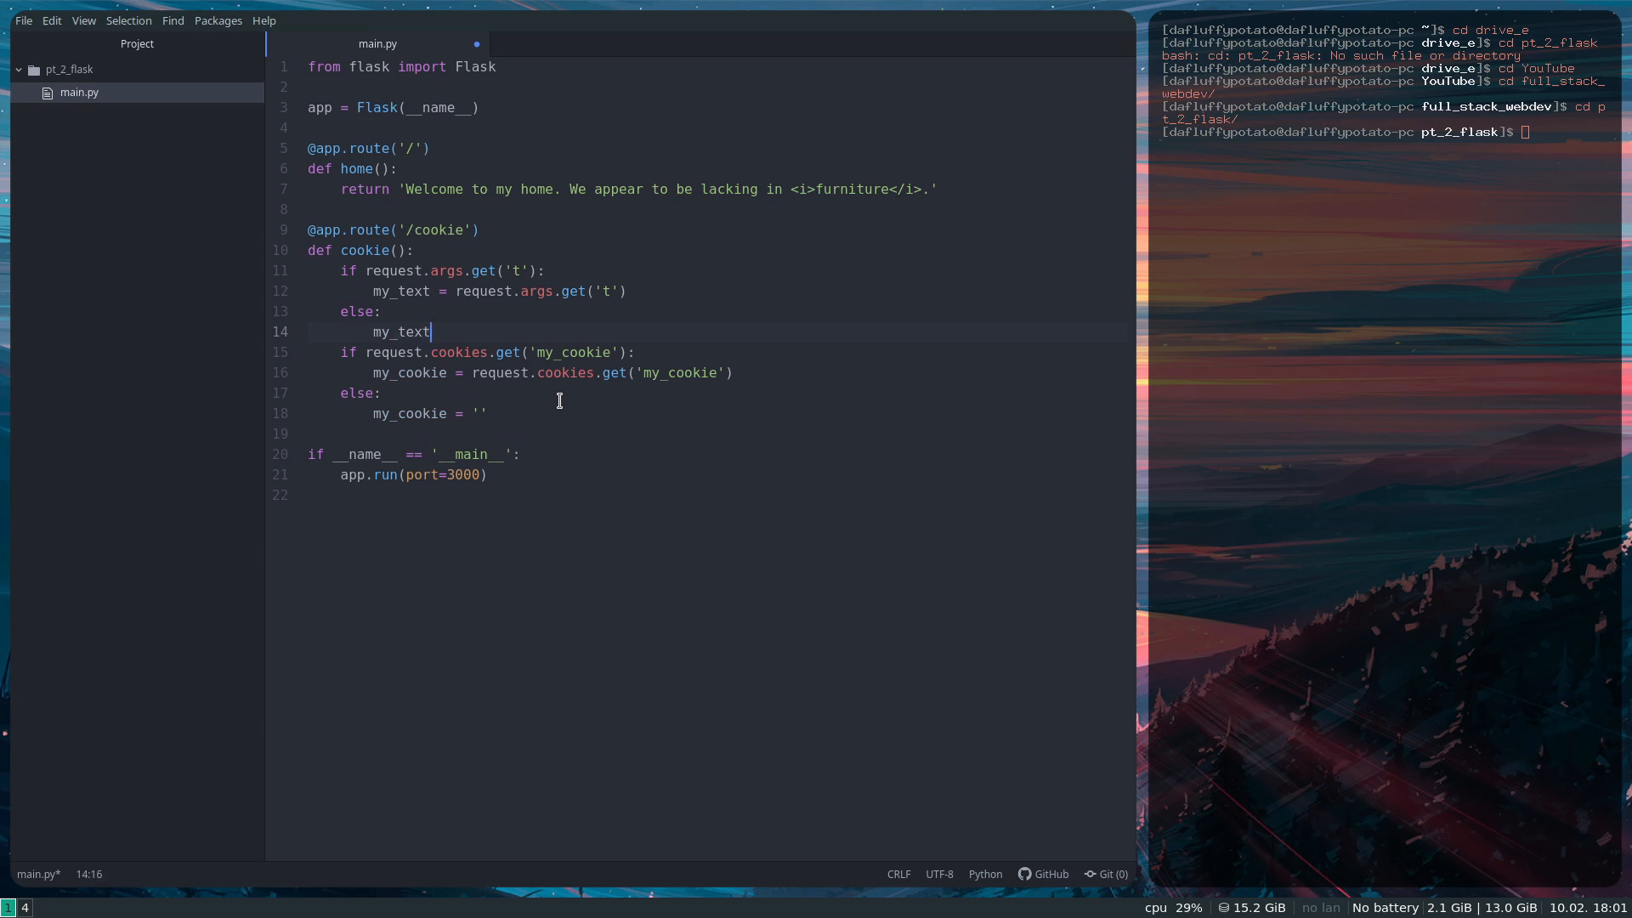
{"action": "type", "text": "= ''"}
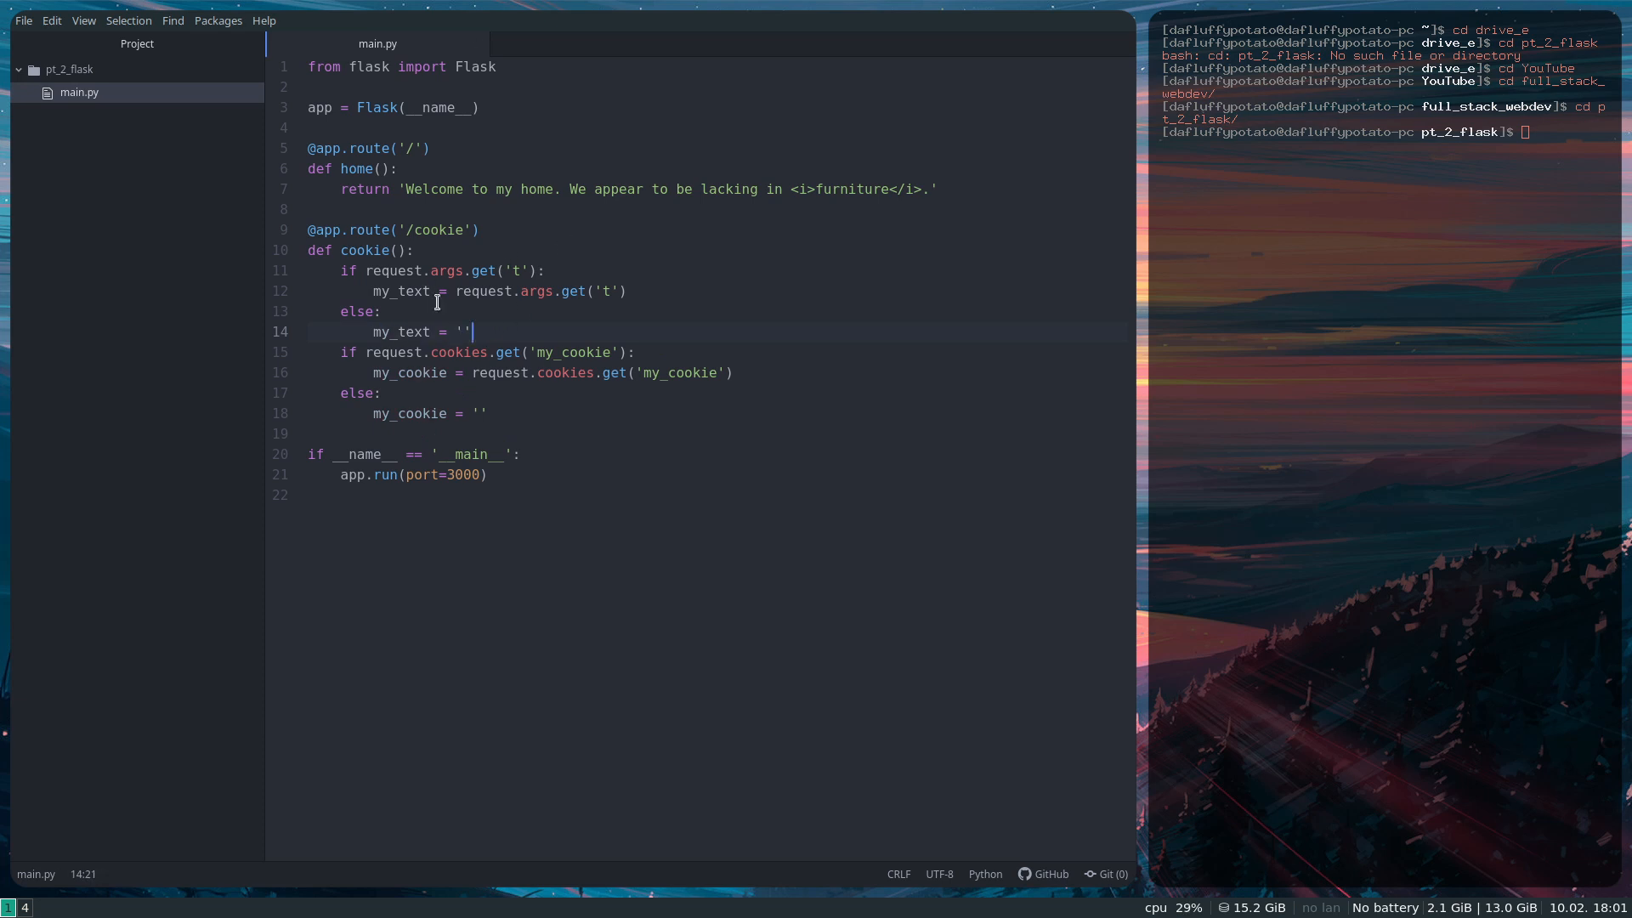
{"action": "mouse_move", "coordinate": [820, 294]}
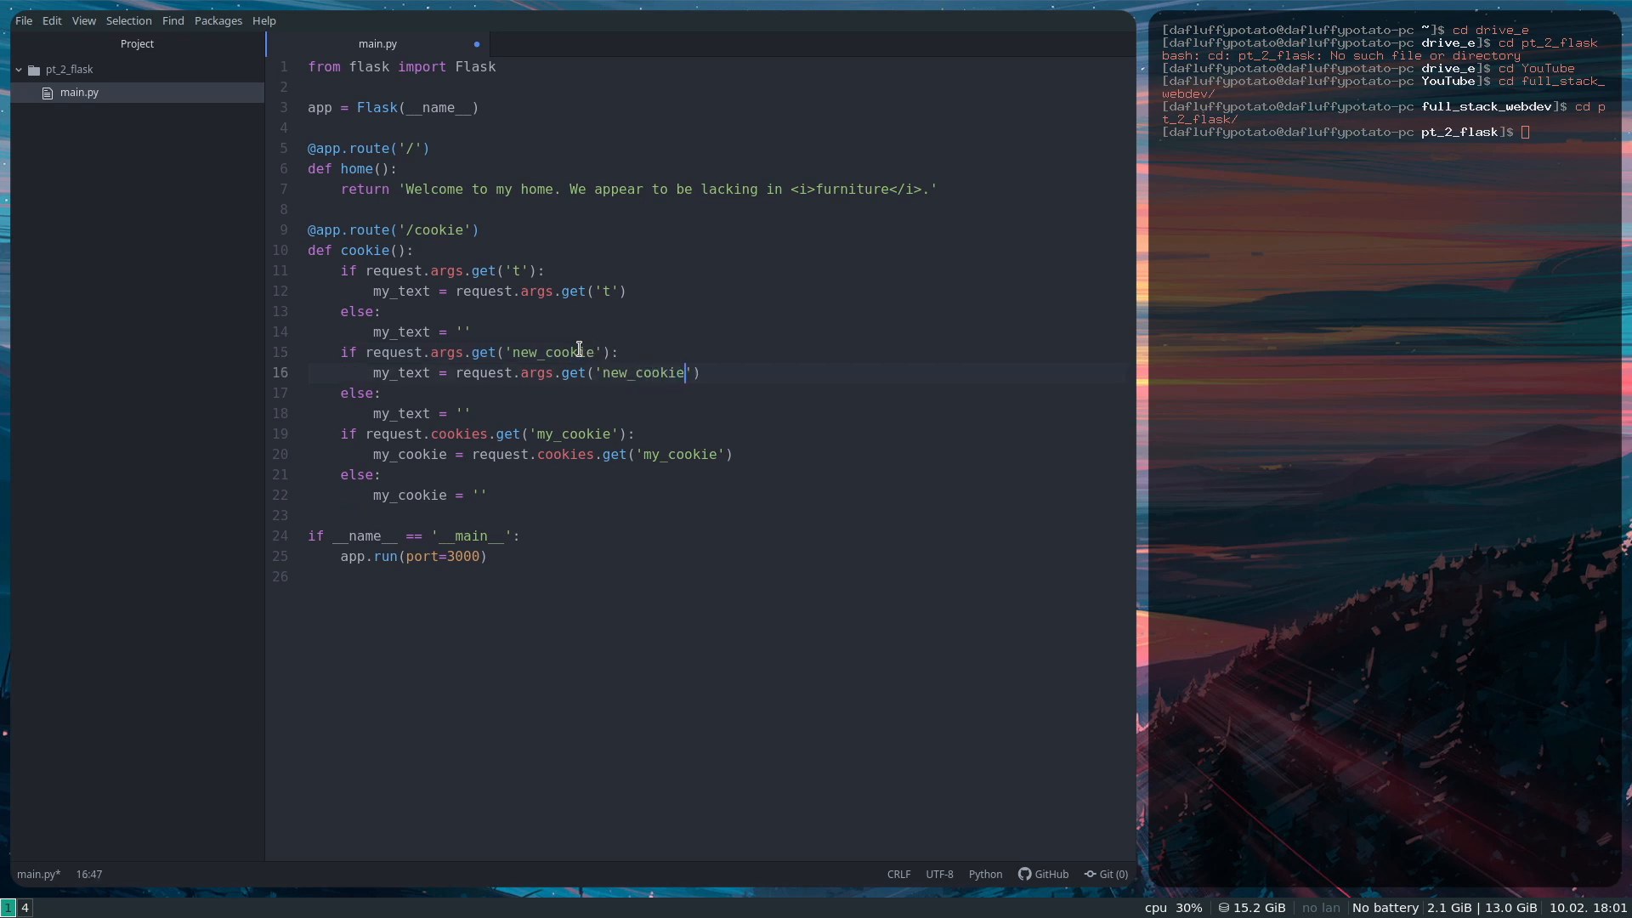
{"action": "double_click", "coordinate": [550, 352]}
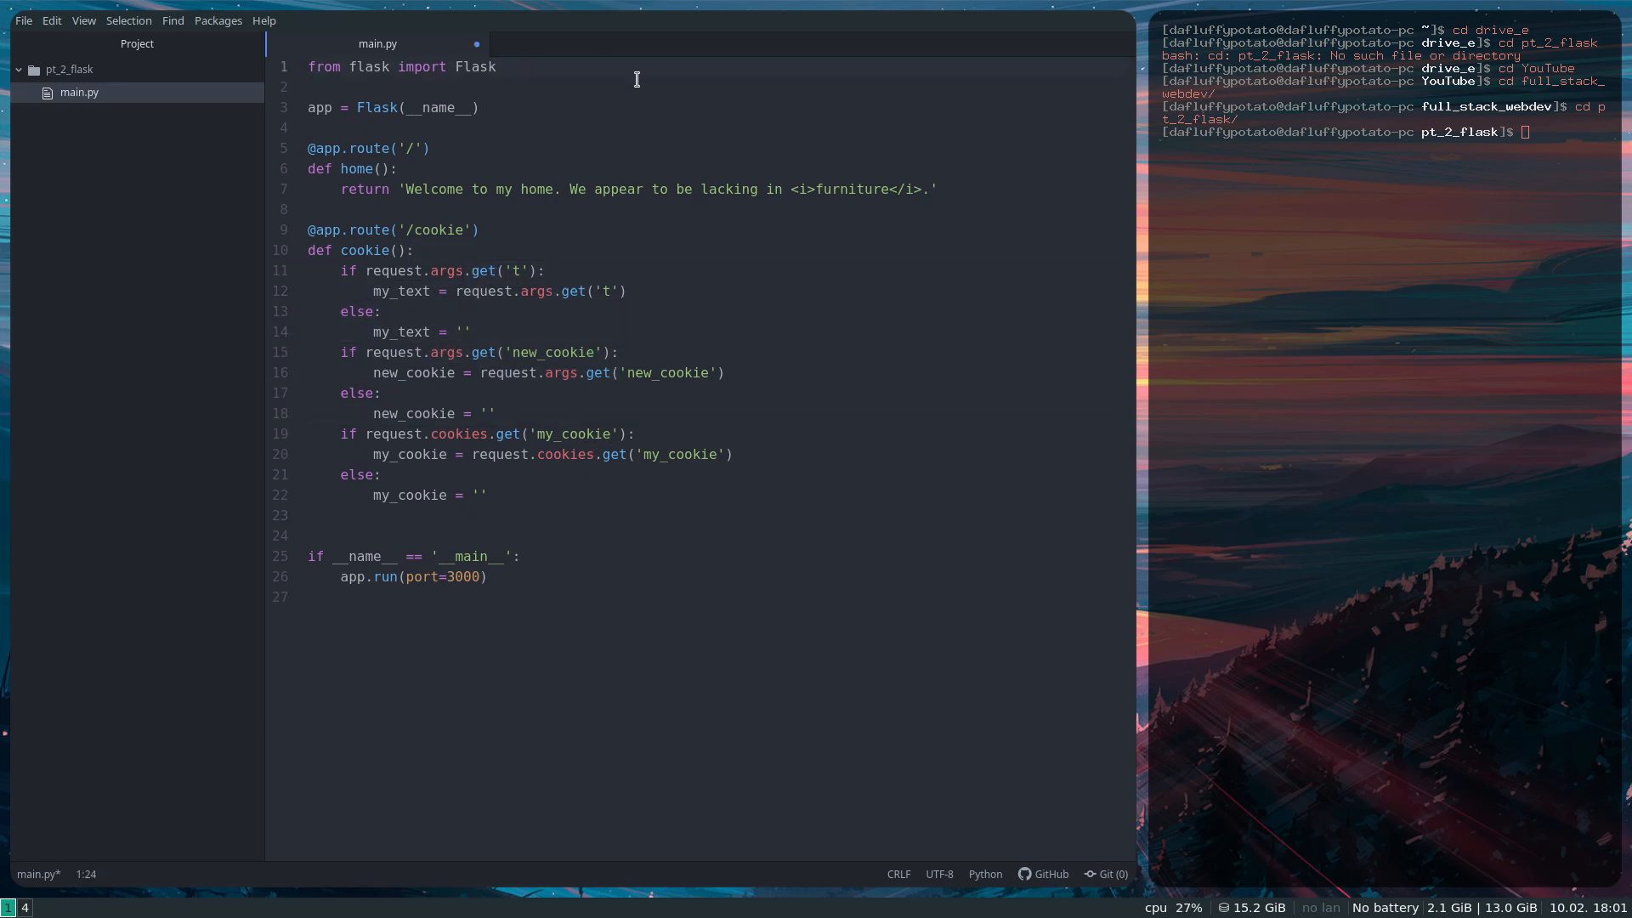
- Add requests and make_response to the flask import line
{"action": "type", "text": ", reques"}
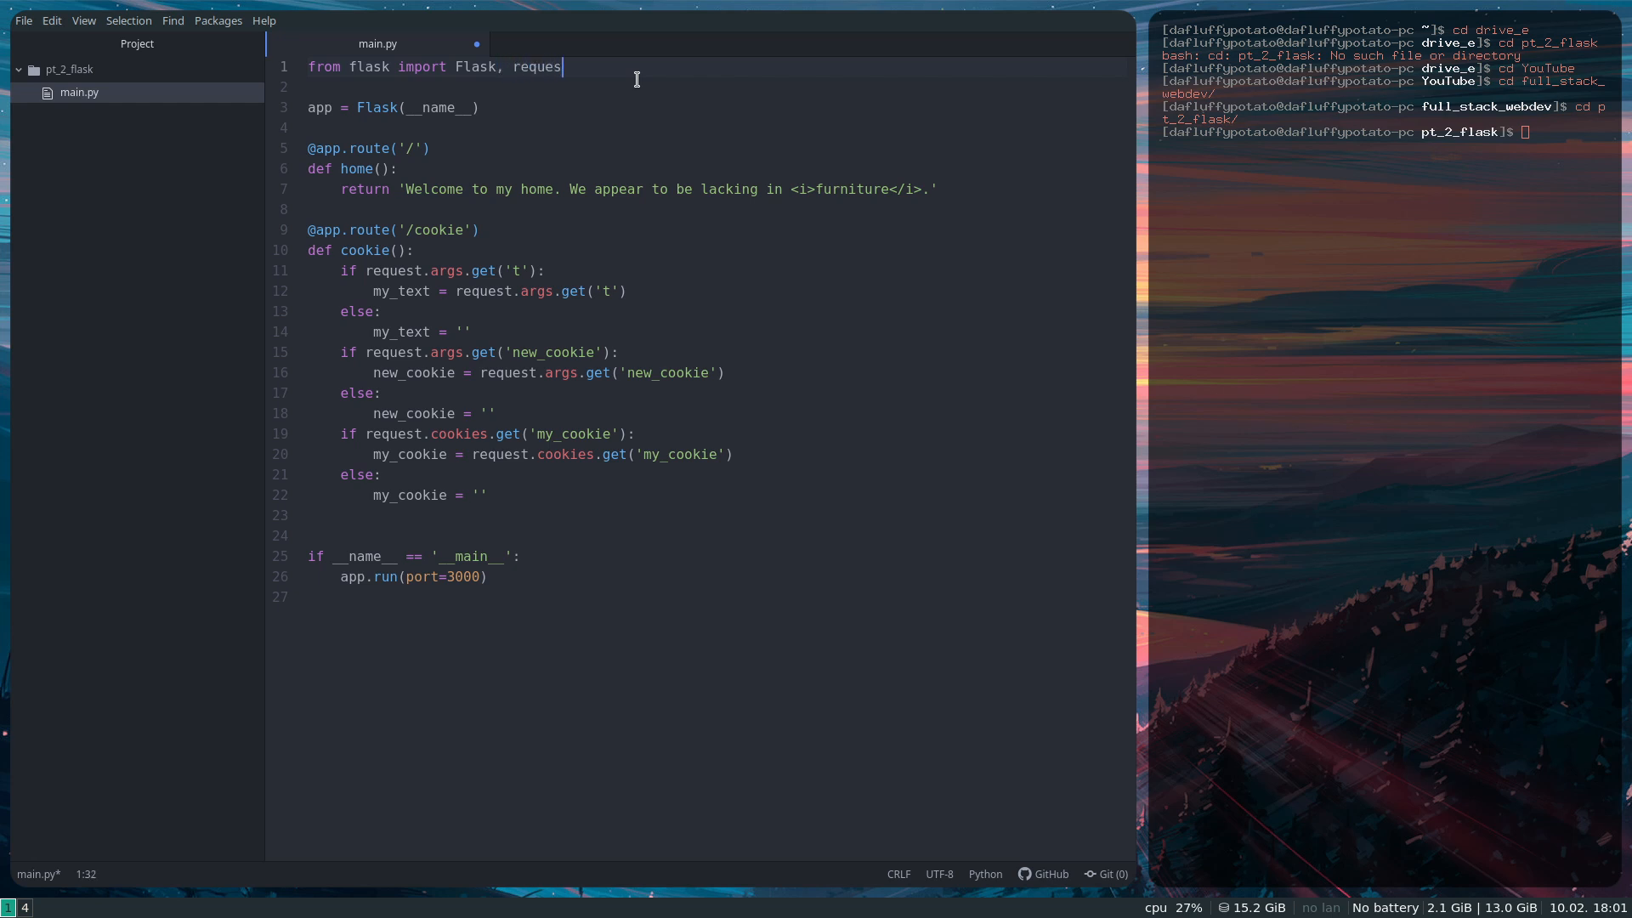
{"action": "type", "text": "ts, make_re"}
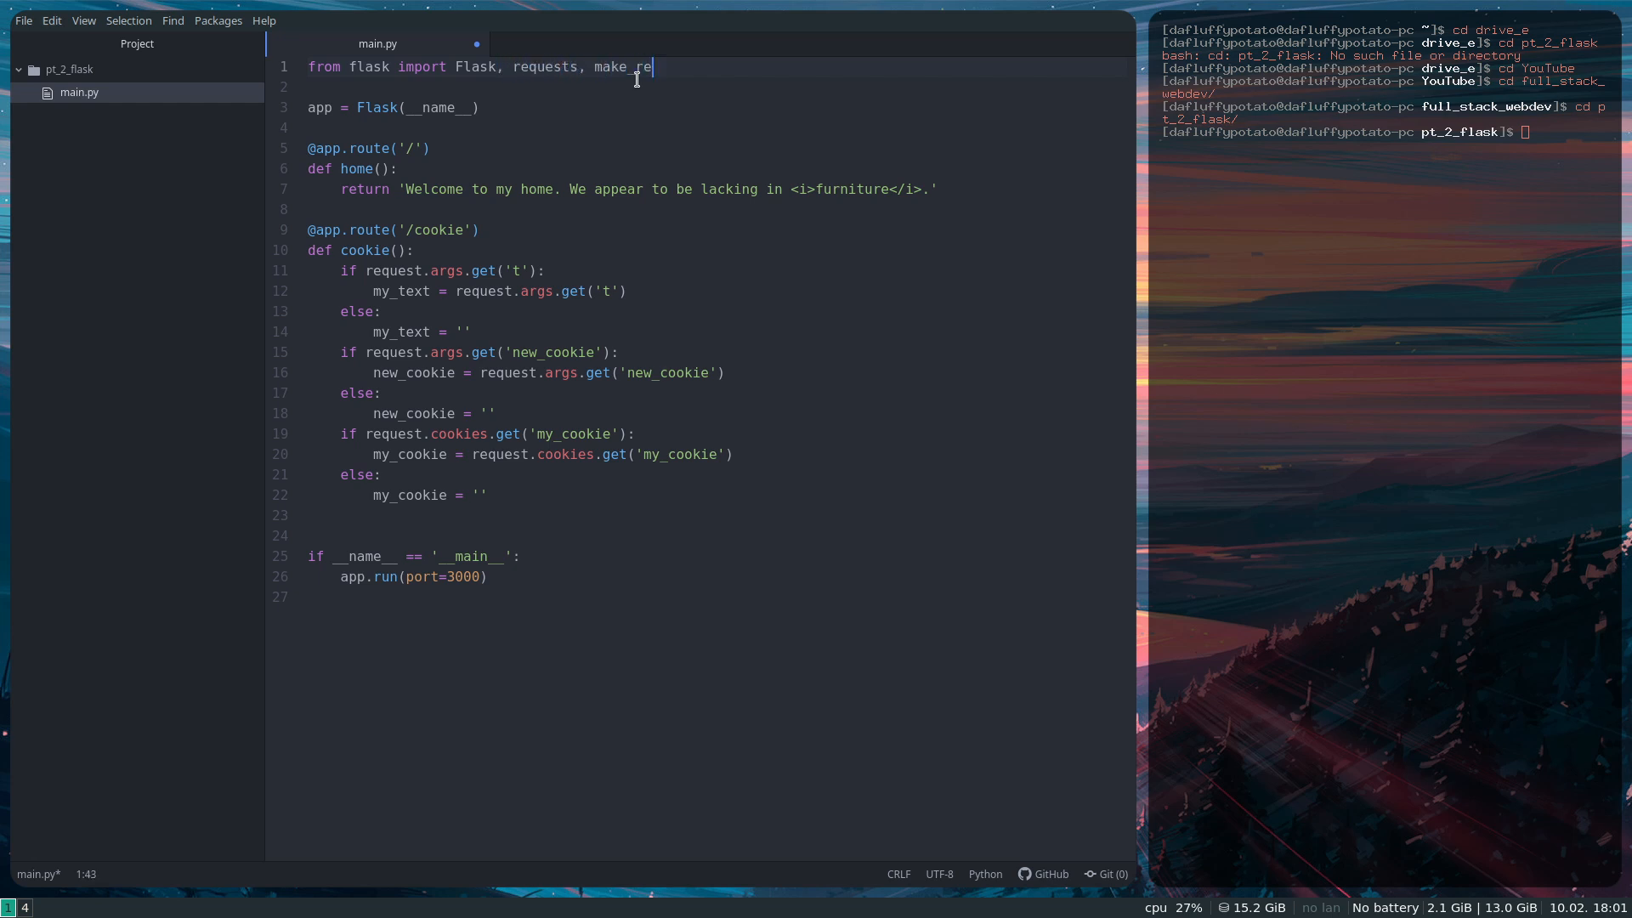
{"action": "type", "text": "sponse"}
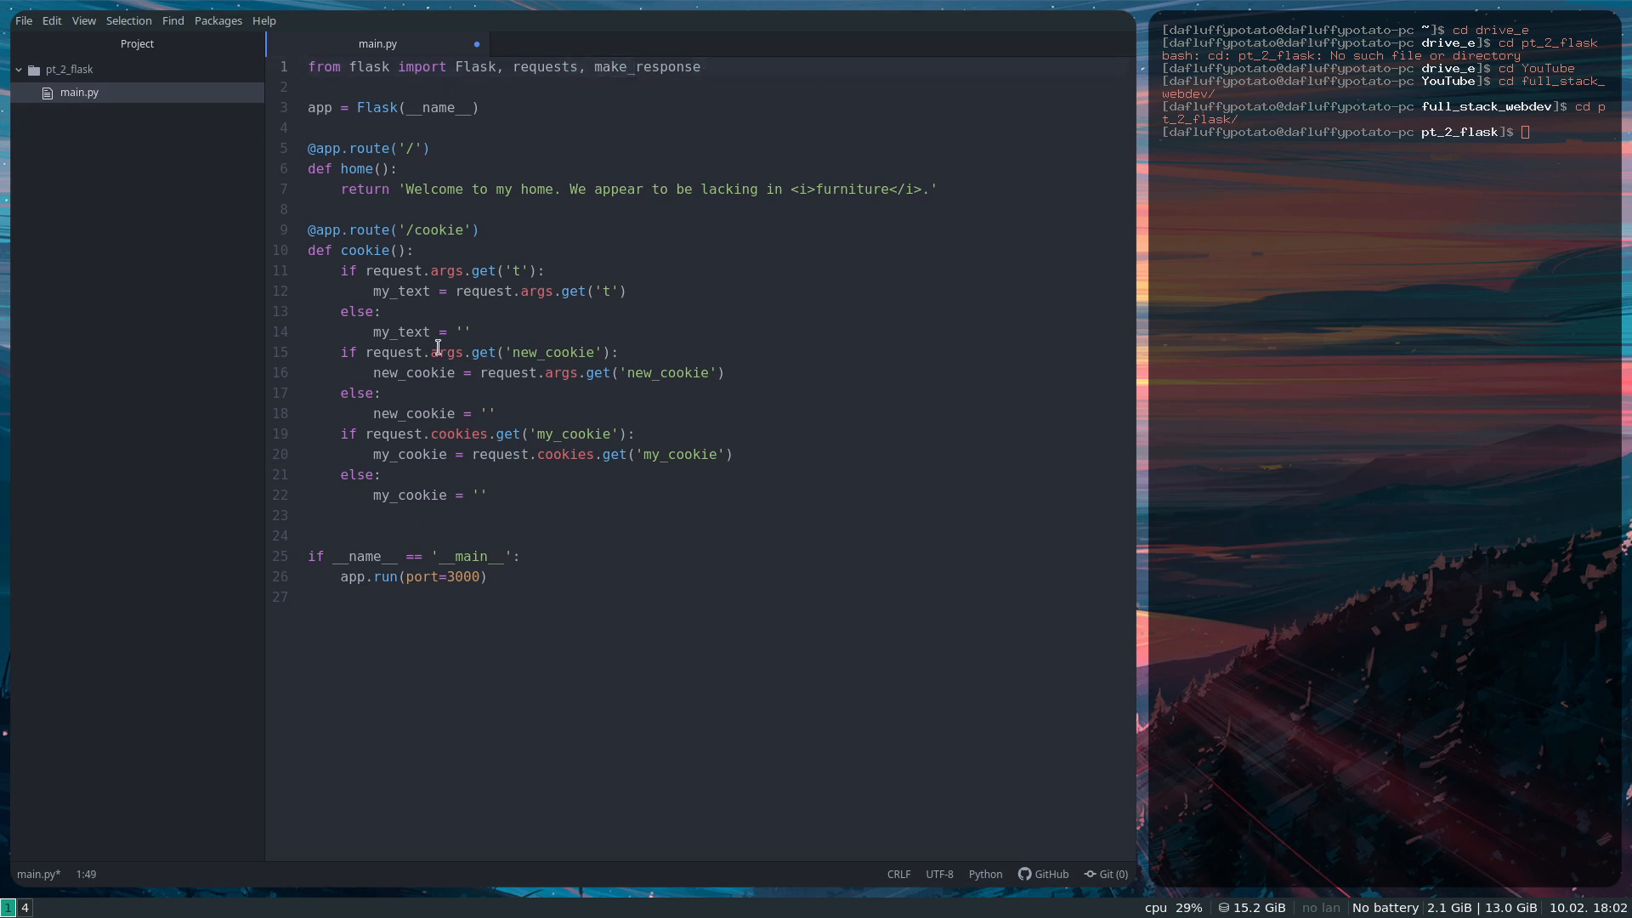
{"action": "double_click", "coordinate": [393, 352]}
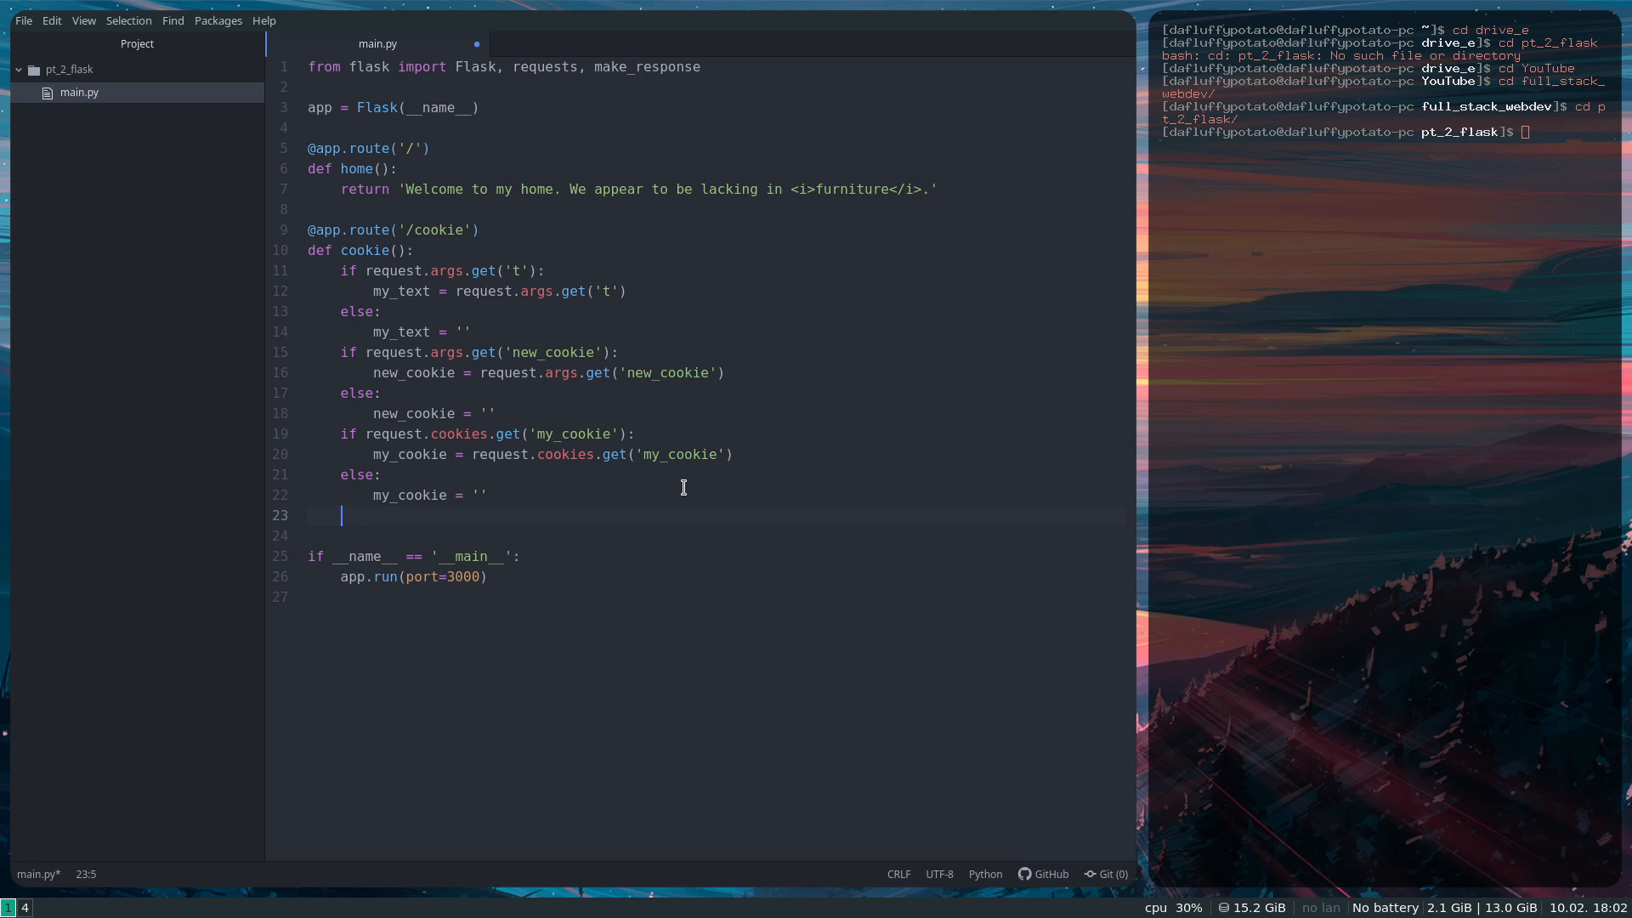
- Build resp = make_response(my_cookie + ' | ' + my_text)
{"action": "type", "text": "res["}
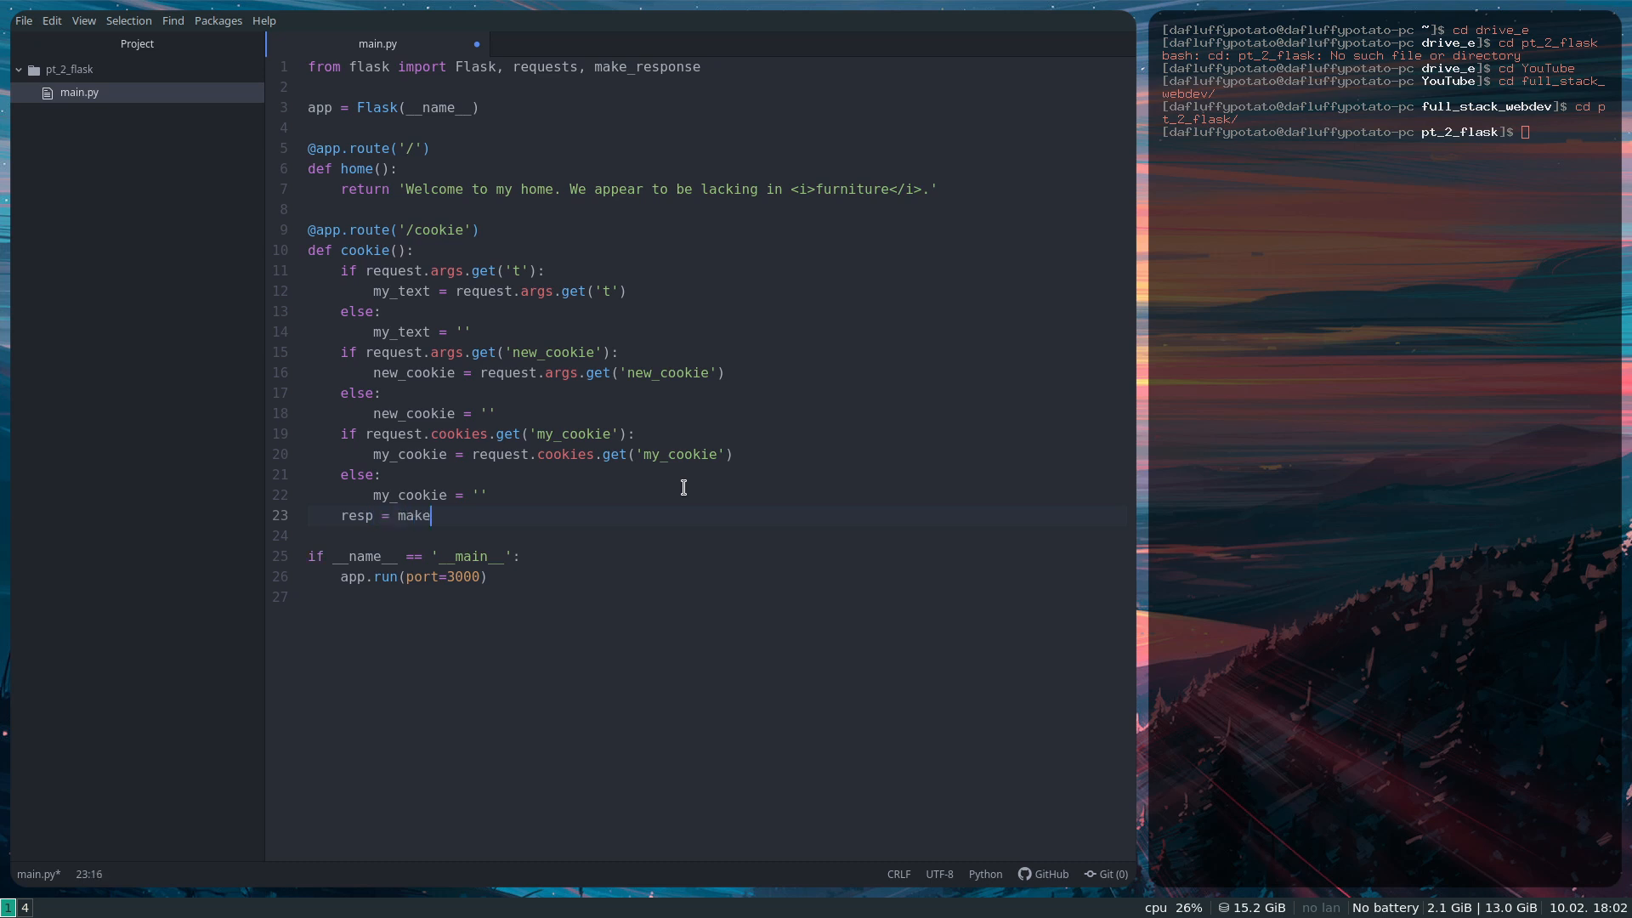
{"action": "type", "text": "_response()"}
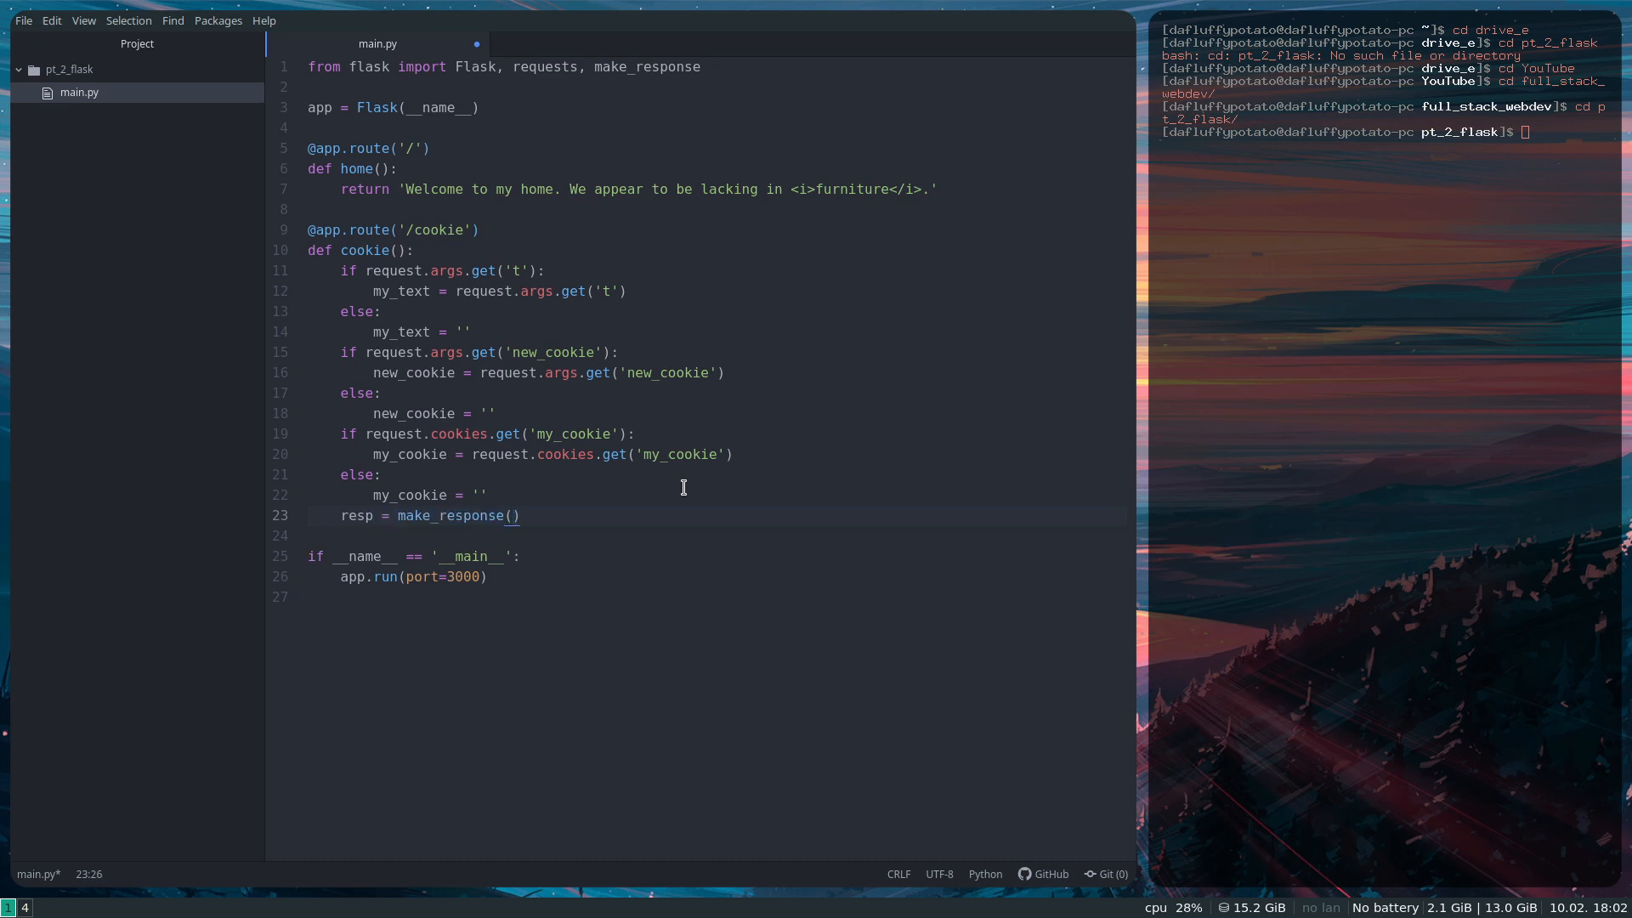
{"action": "left_click", "coordinate": [512, 516]}
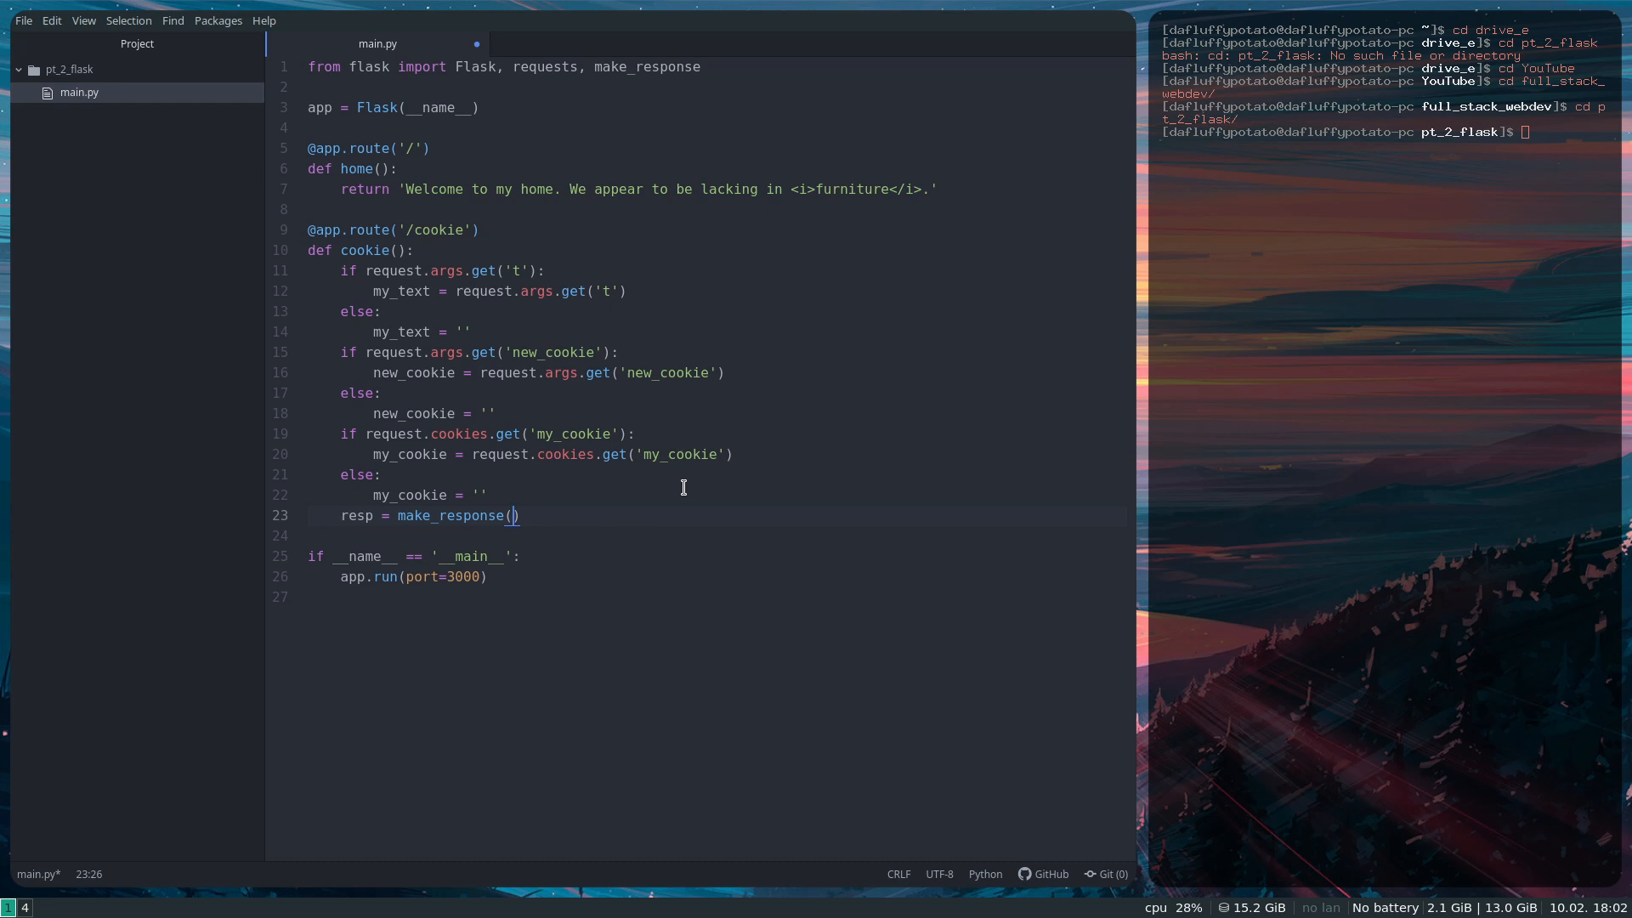
{"action": "type", "text": "my_cookie"}
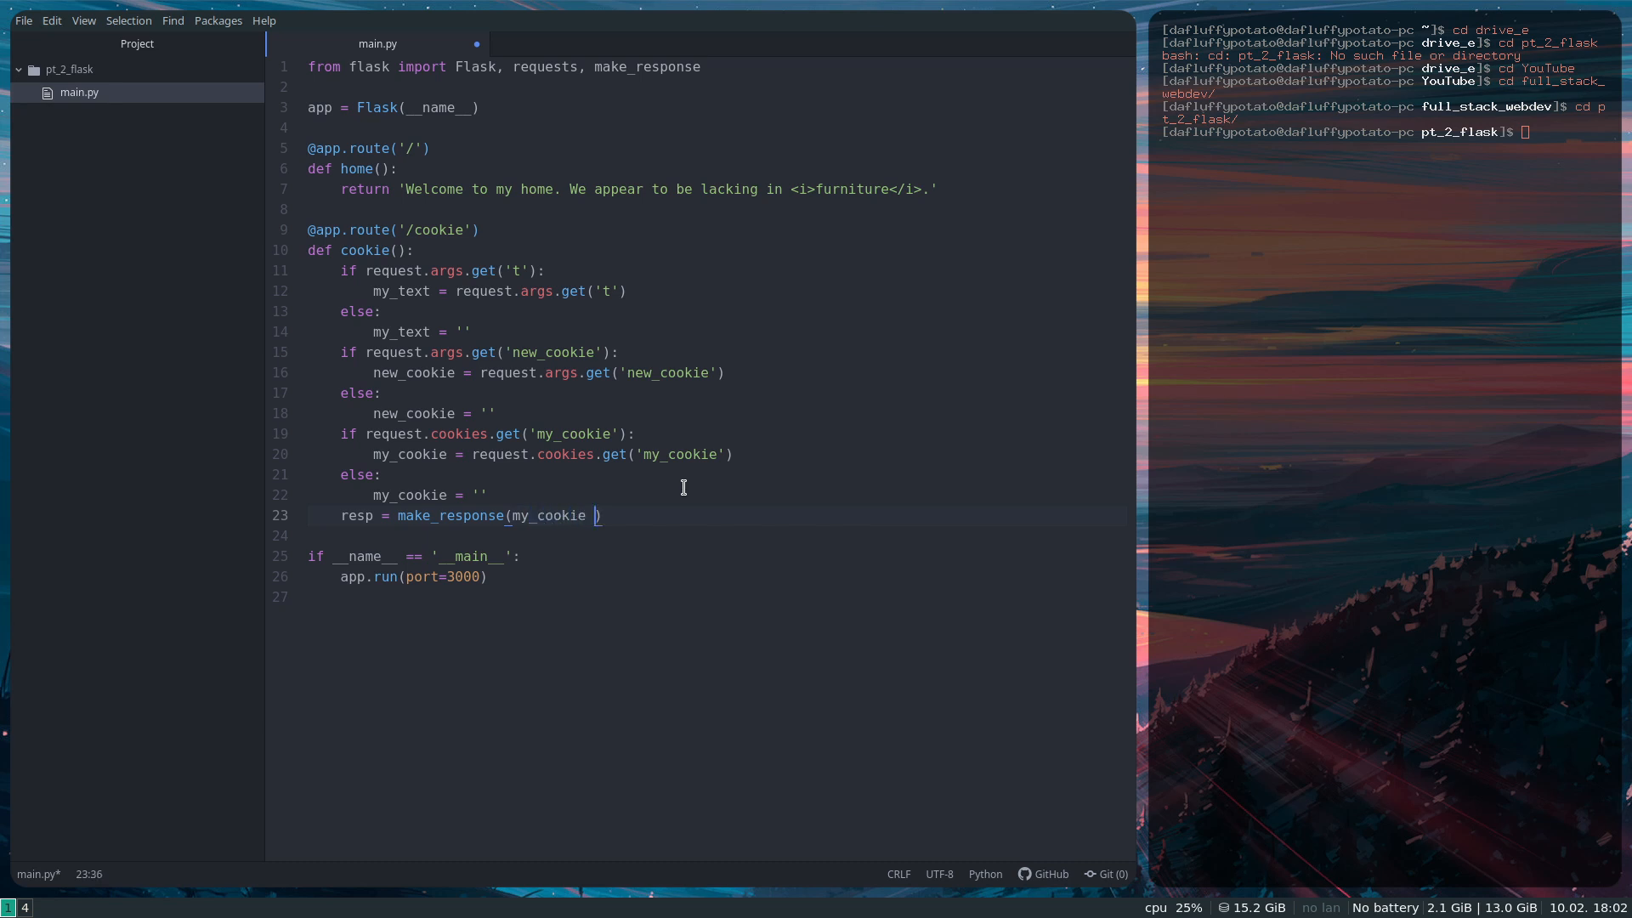
{"action": "type", "text": "+ ''"}
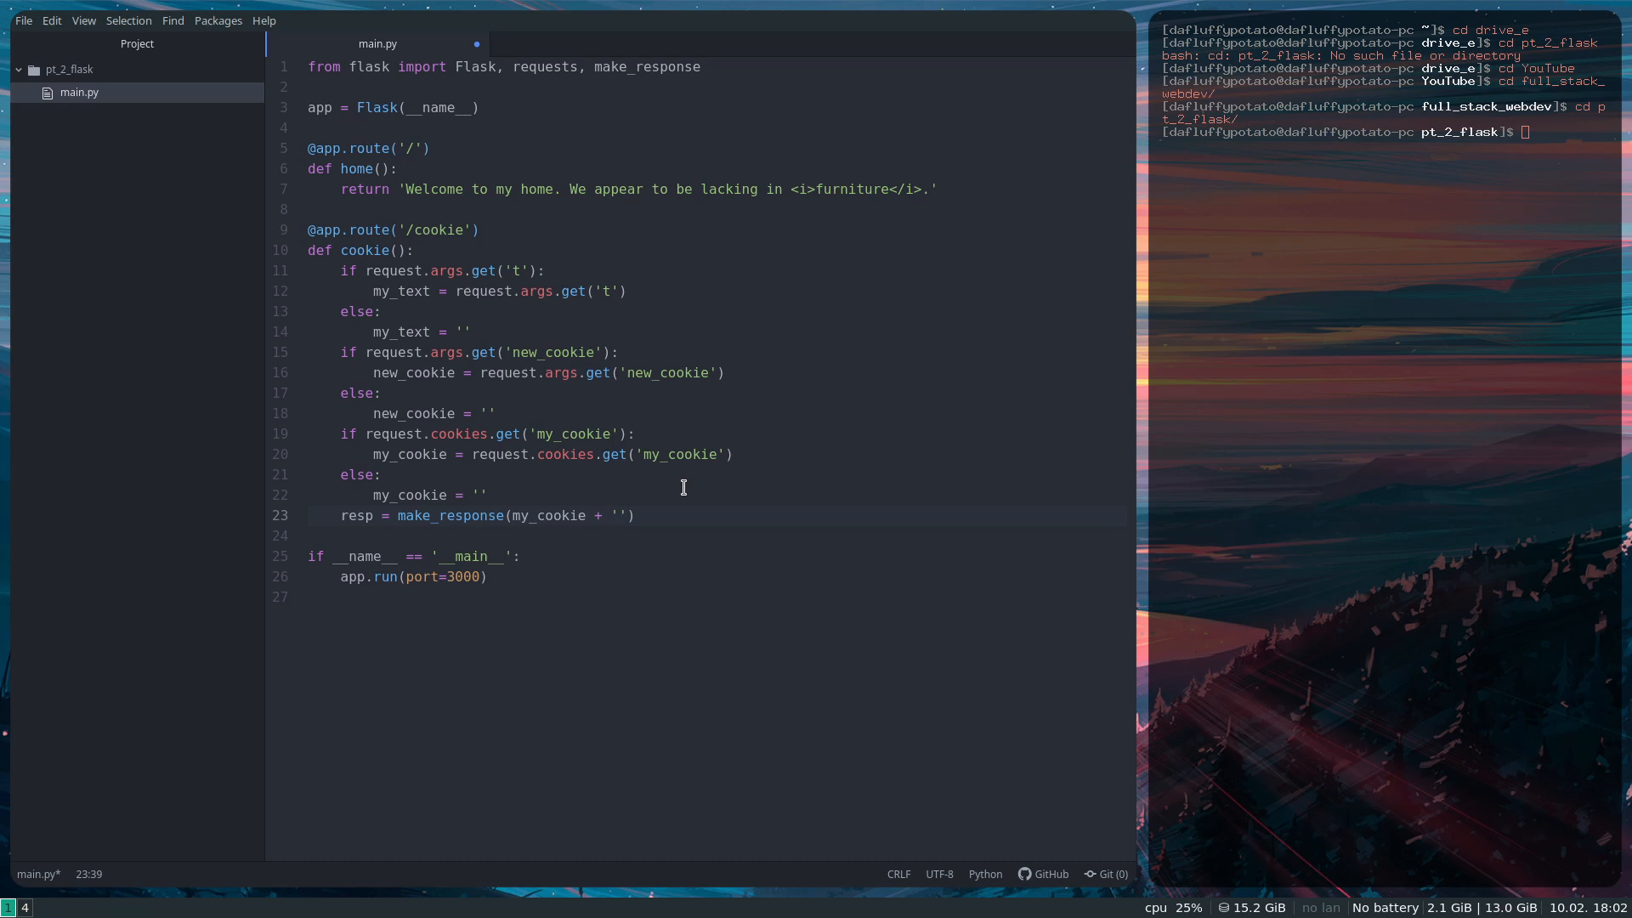
{"action": "type", "text": "|"}
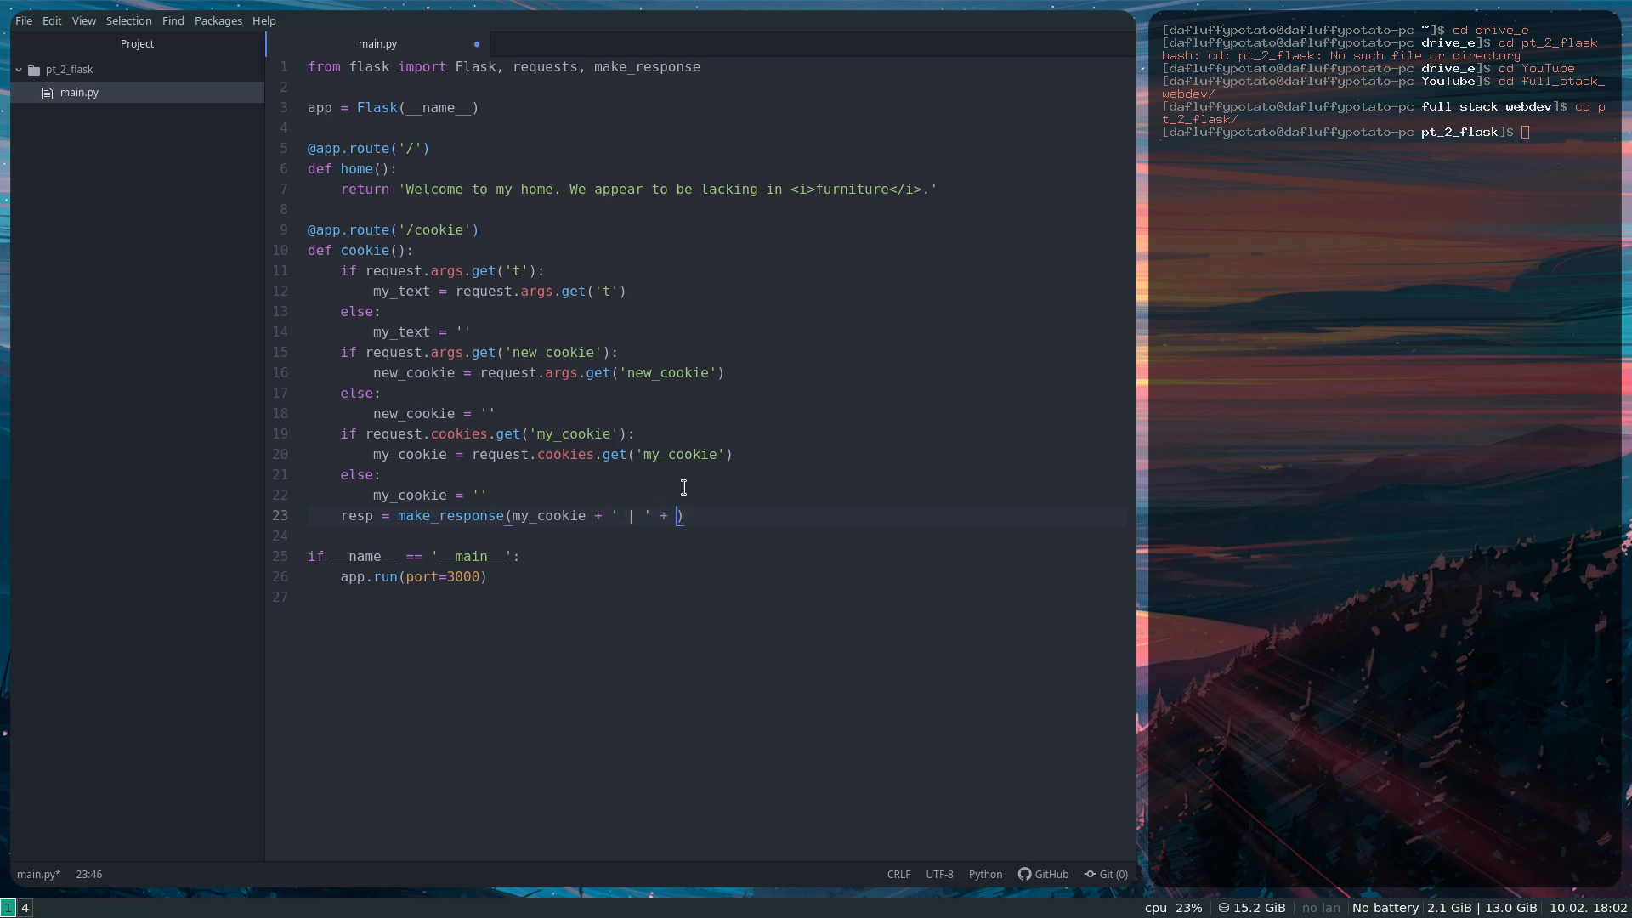
{"action": "type", "text": "my_text)"}
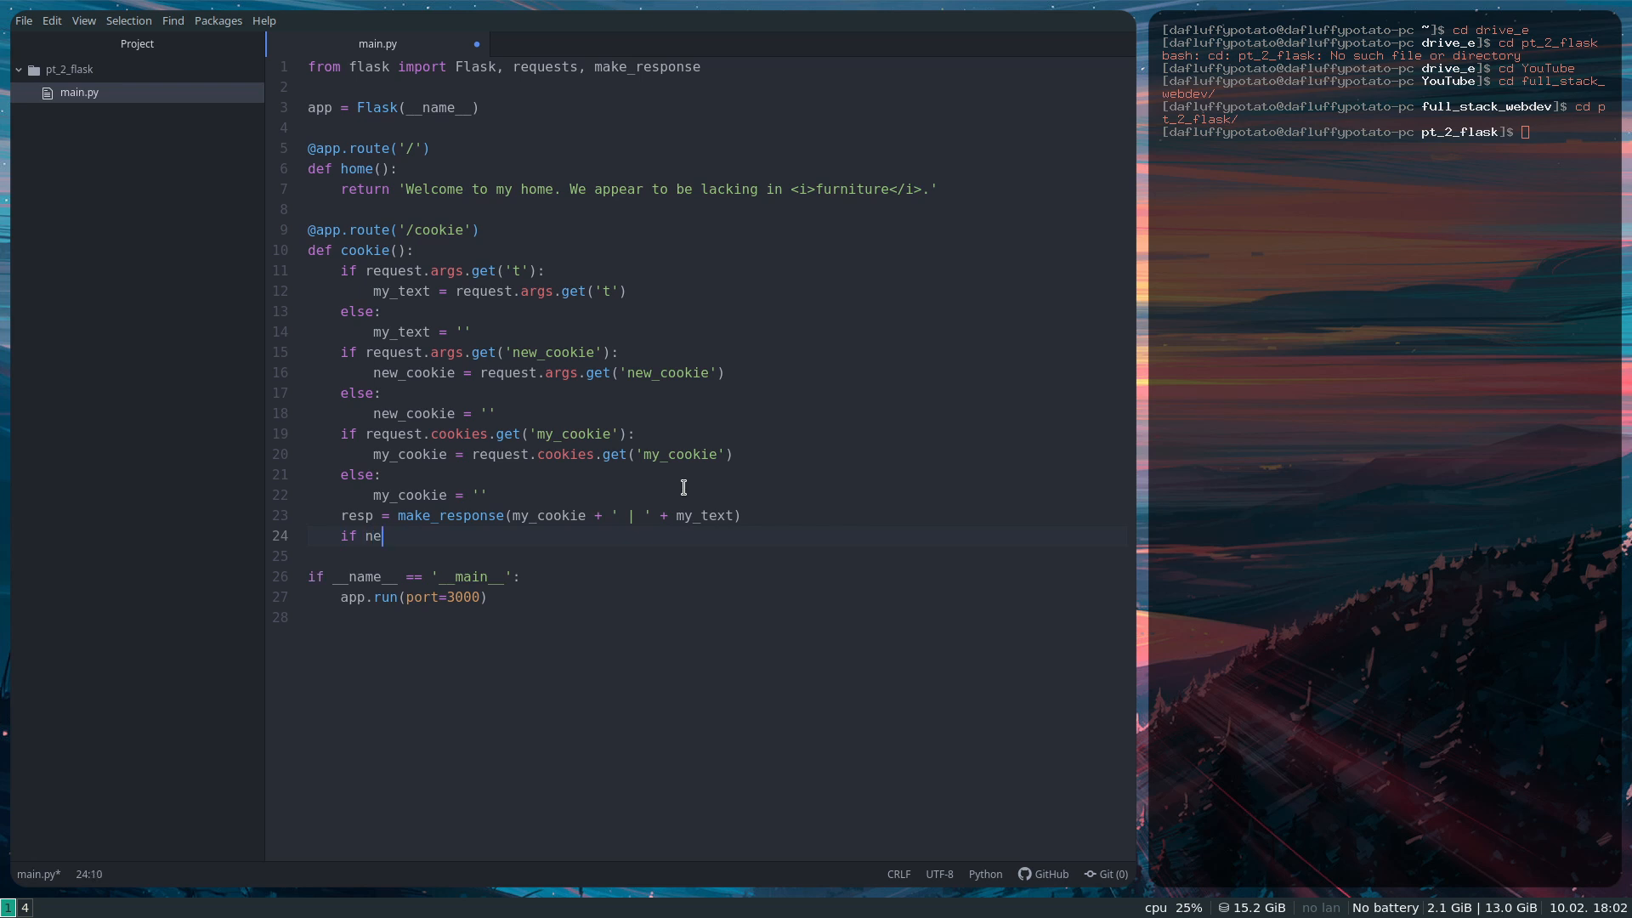
- When new_cookie != '', call resp.set_cookie('my_cookie', new_cookie), then return resp
{"action": "type", "text": "w_cookie !="}
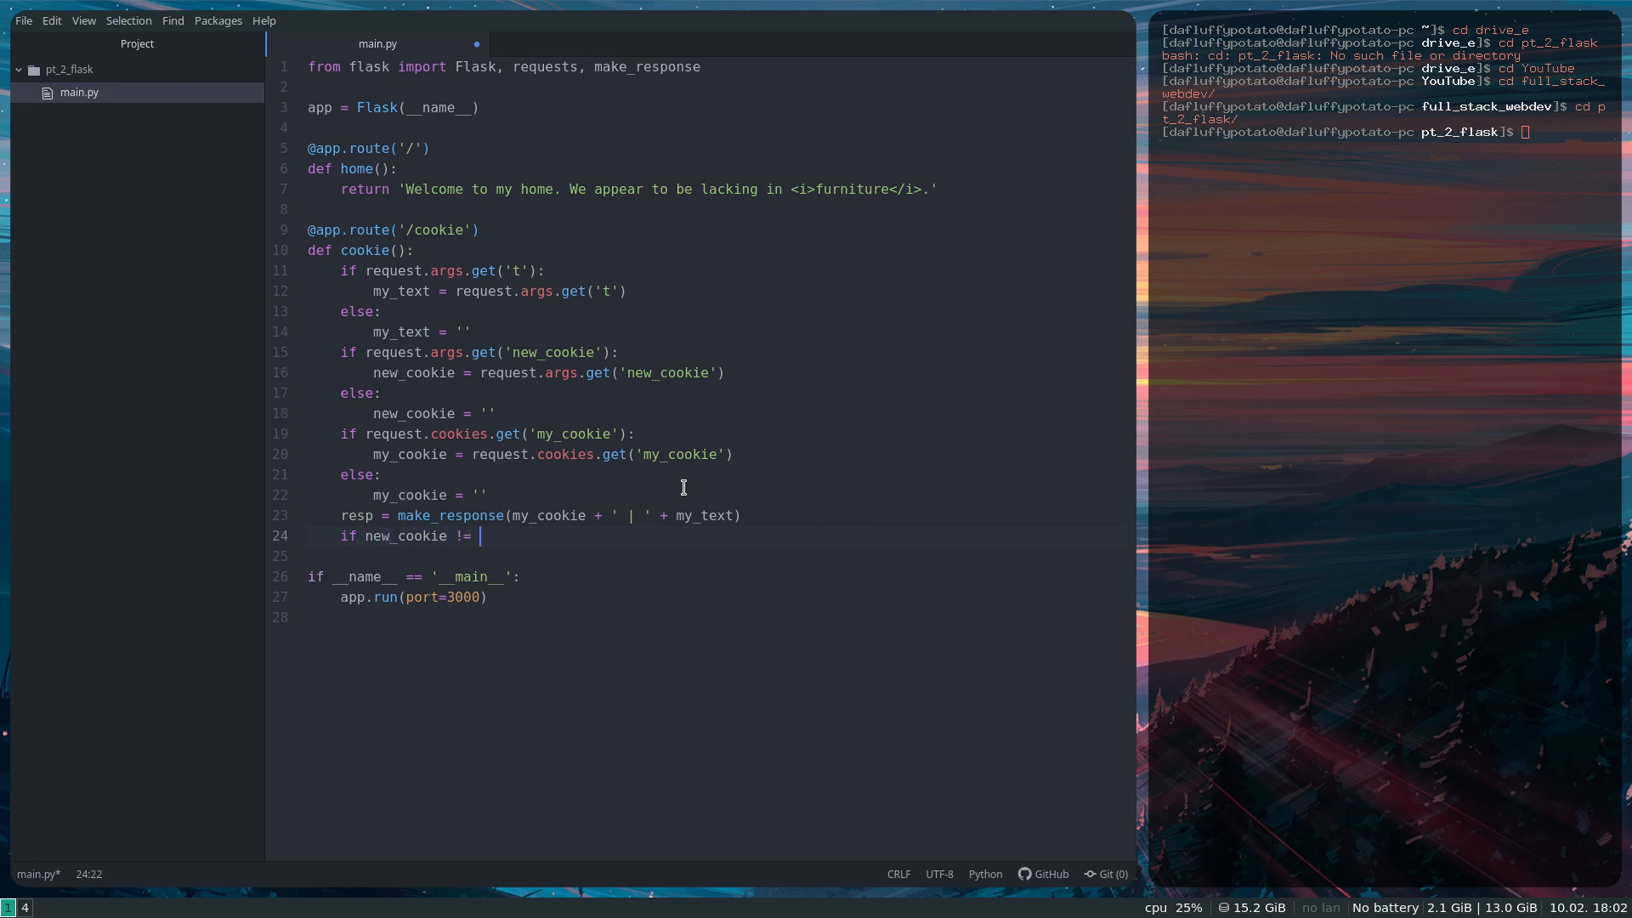
{"action": "type", "text": "'':"}
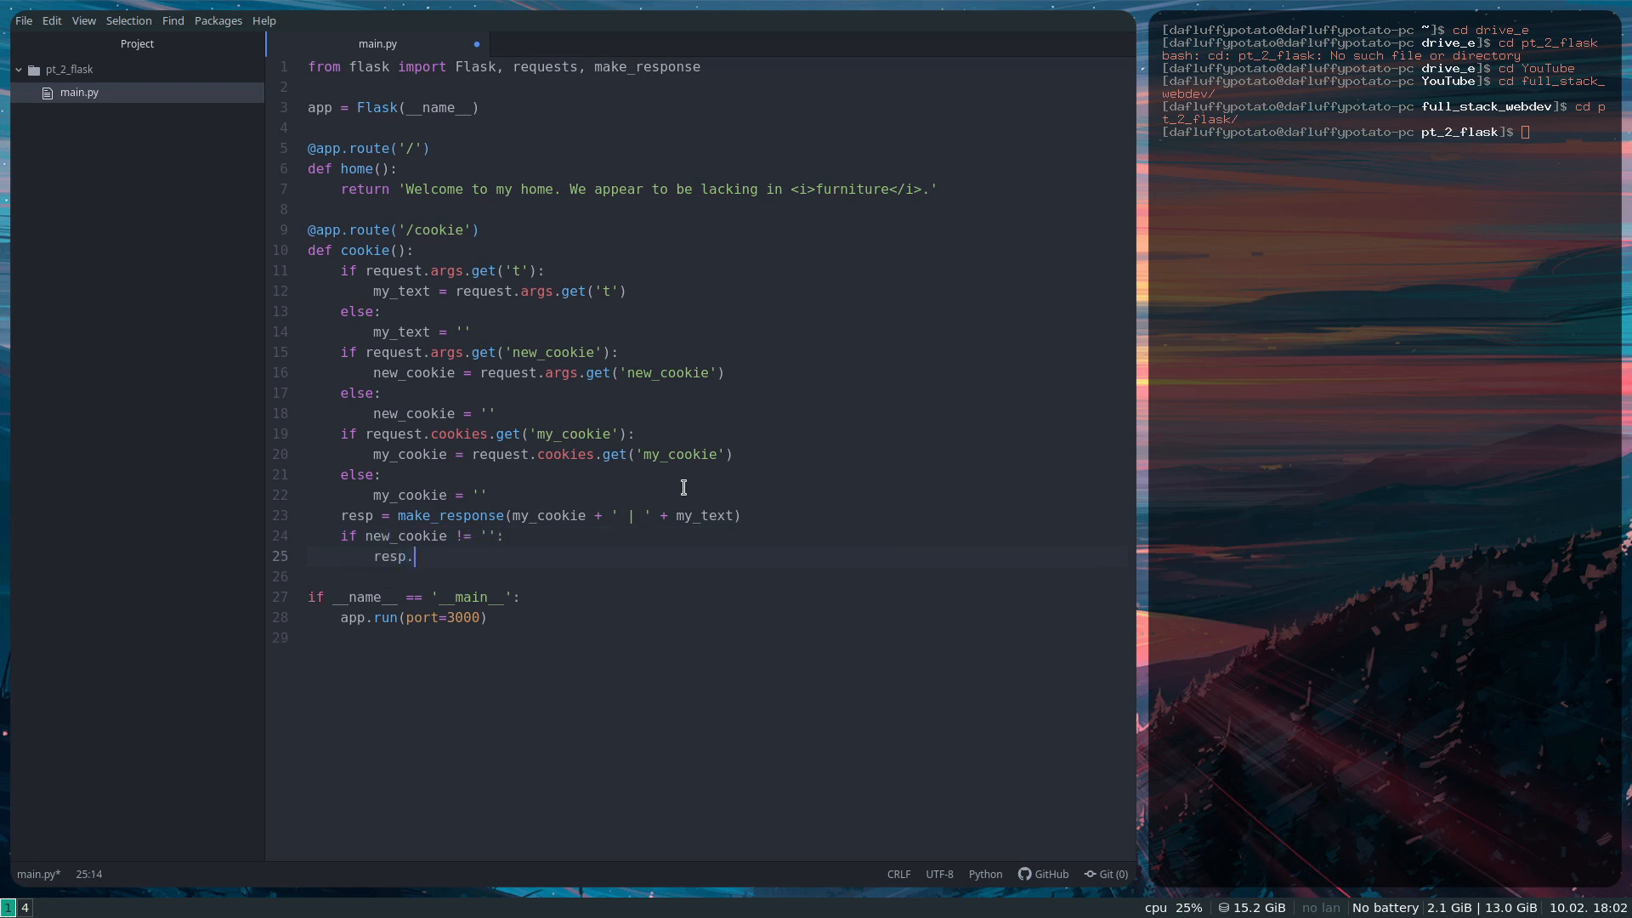
{"action": "type", "text": "set_cookie()"}
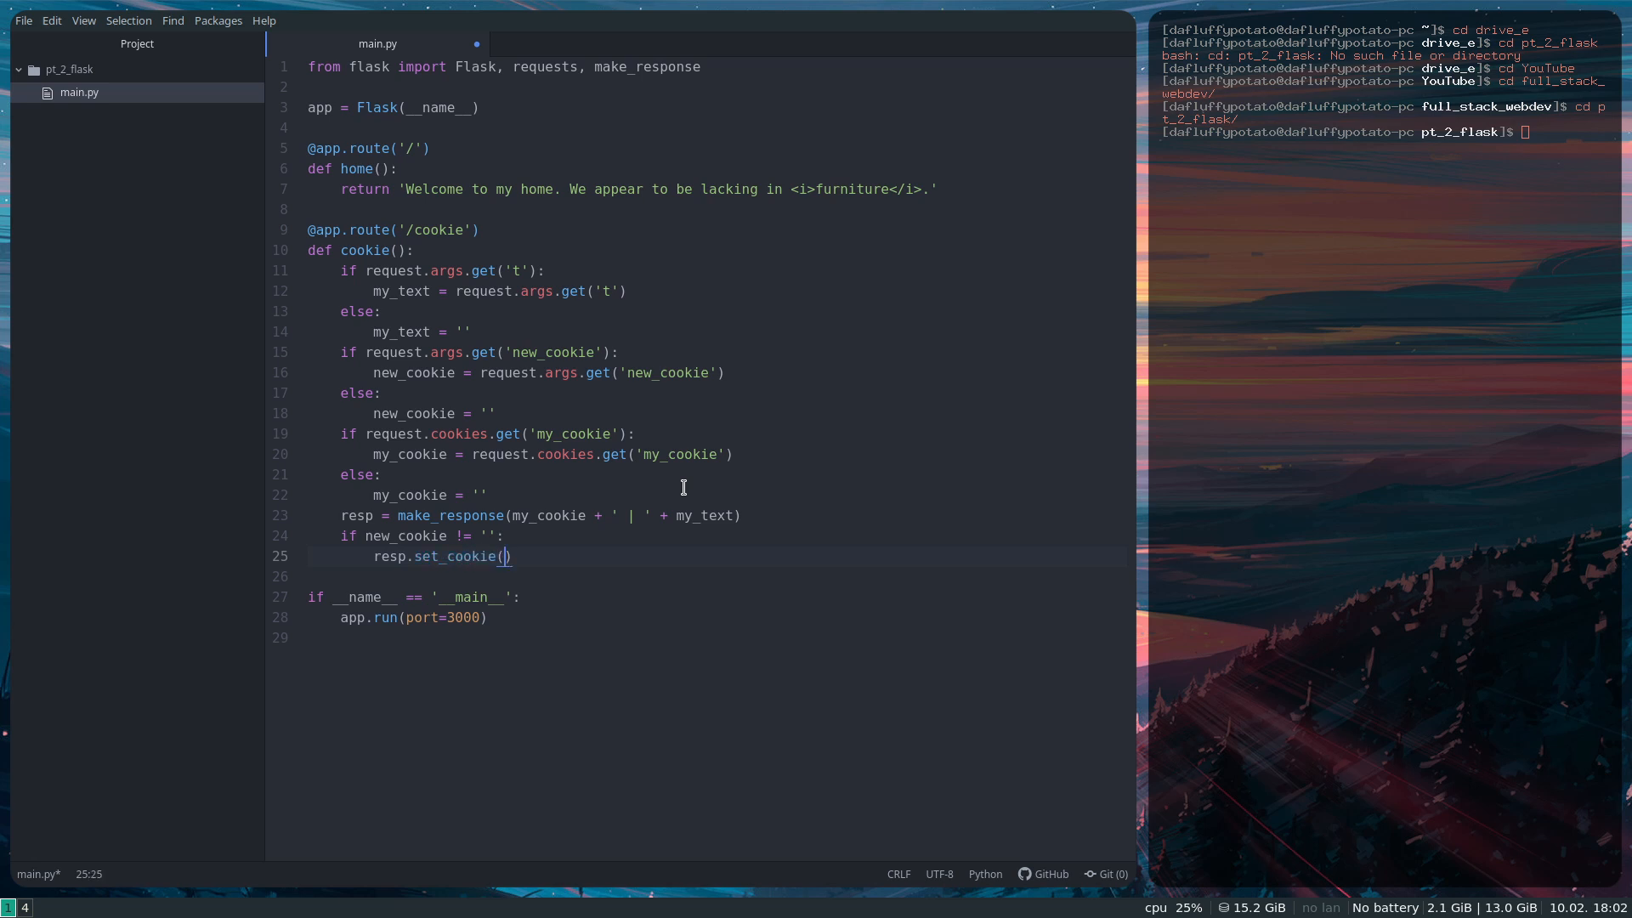
{"action": "type", "text": "'"}
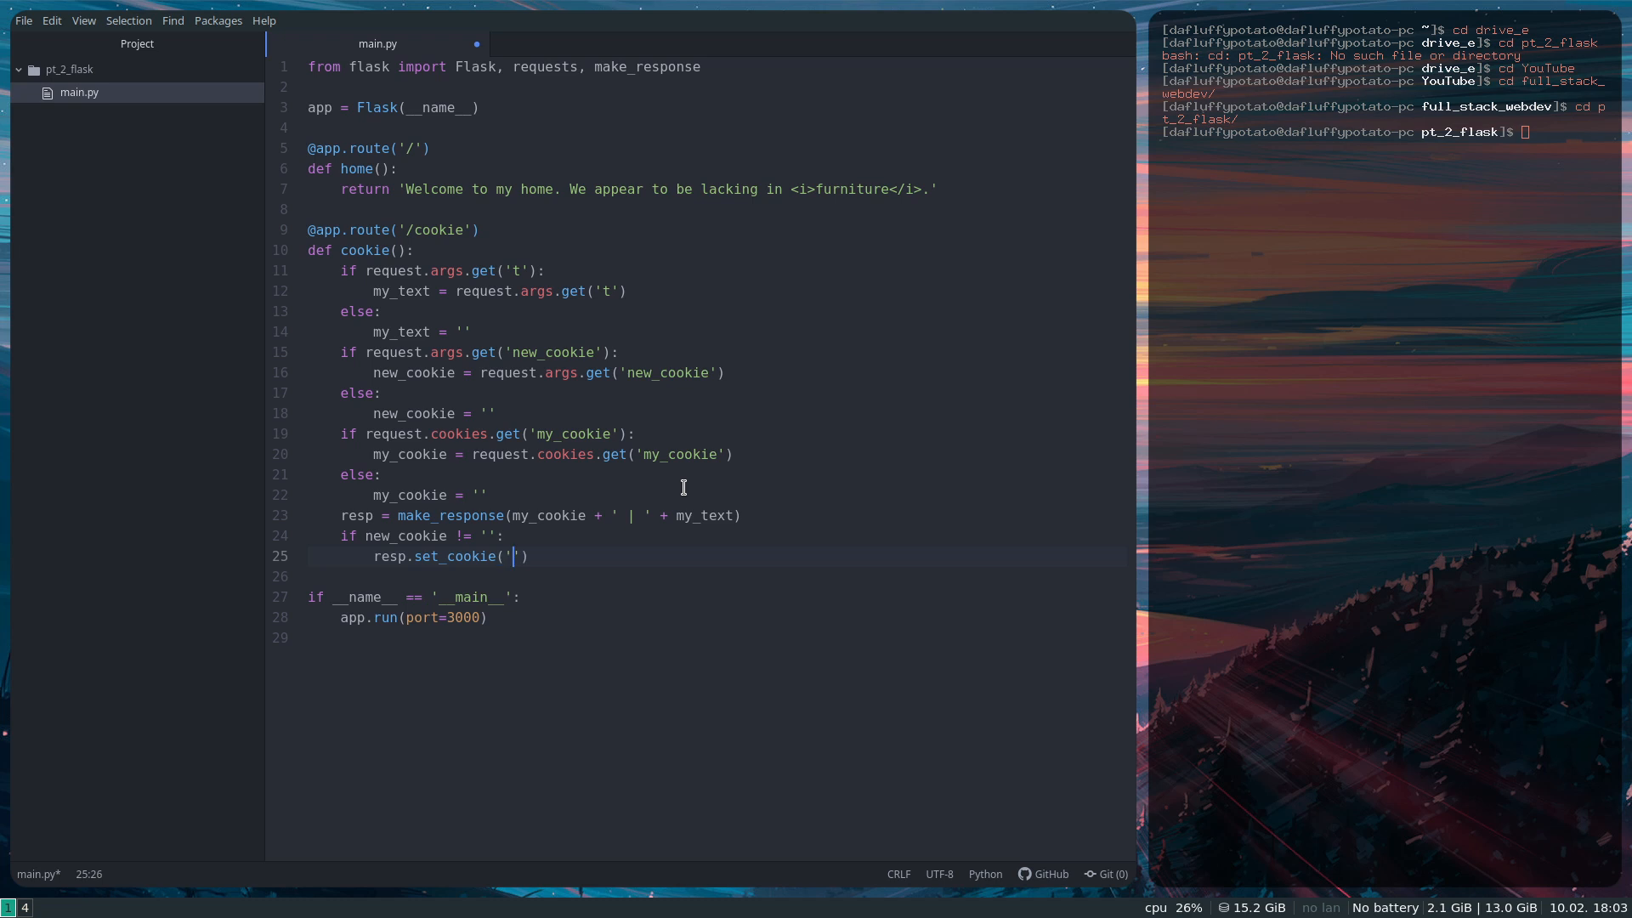
{"action": "type", "text": "my_cookie"}
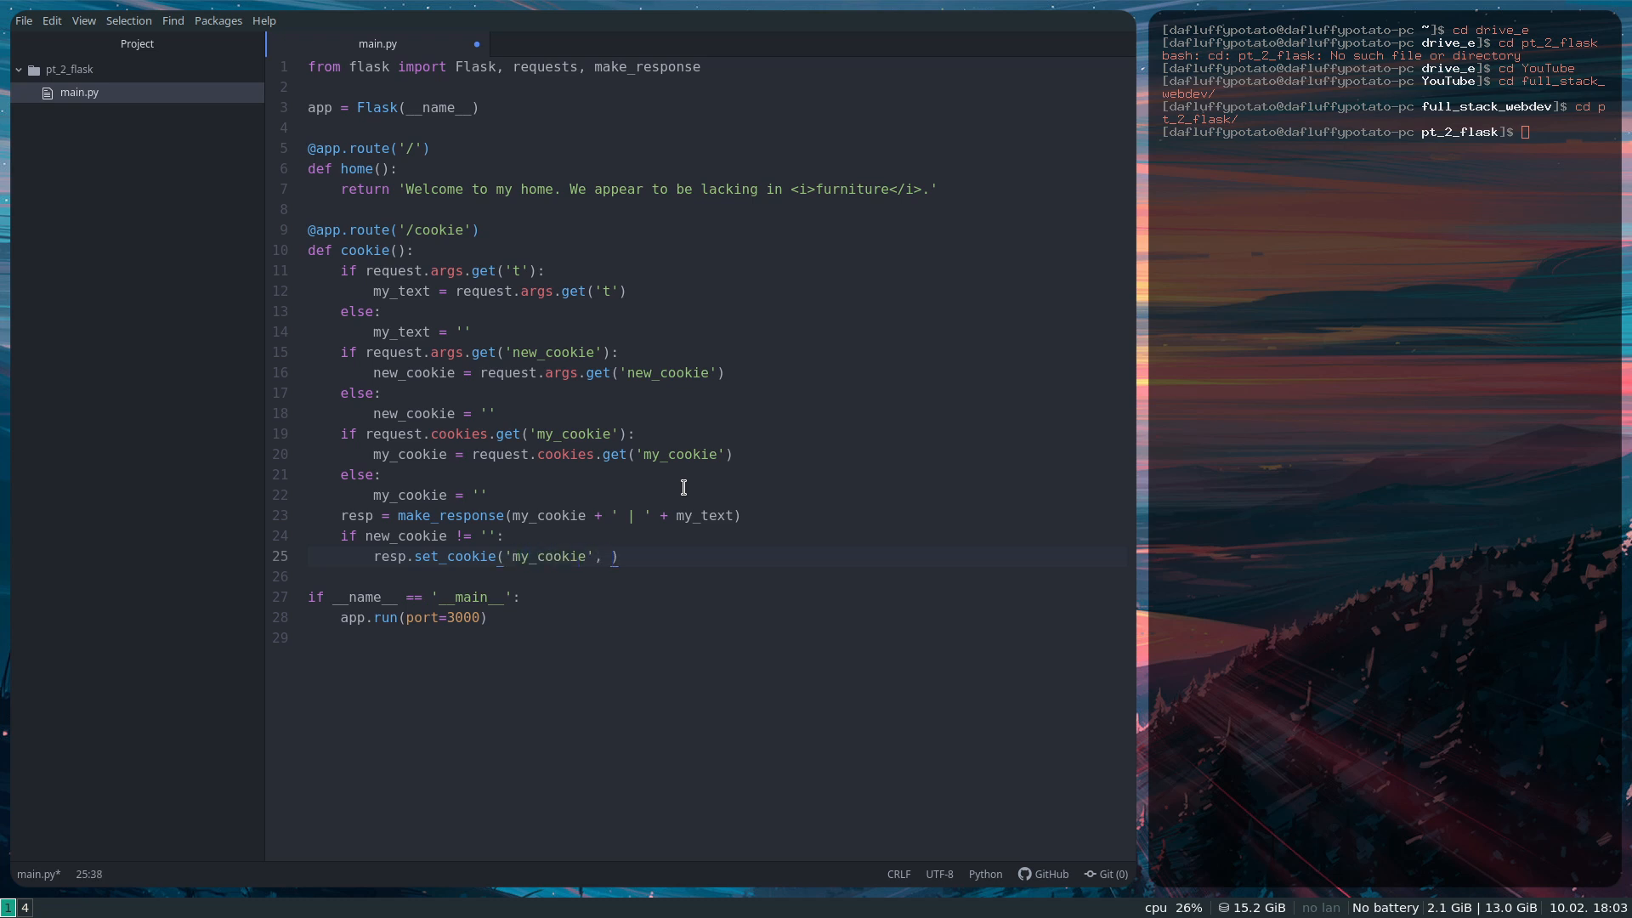
{"action": "type", "text": "new_coo"}
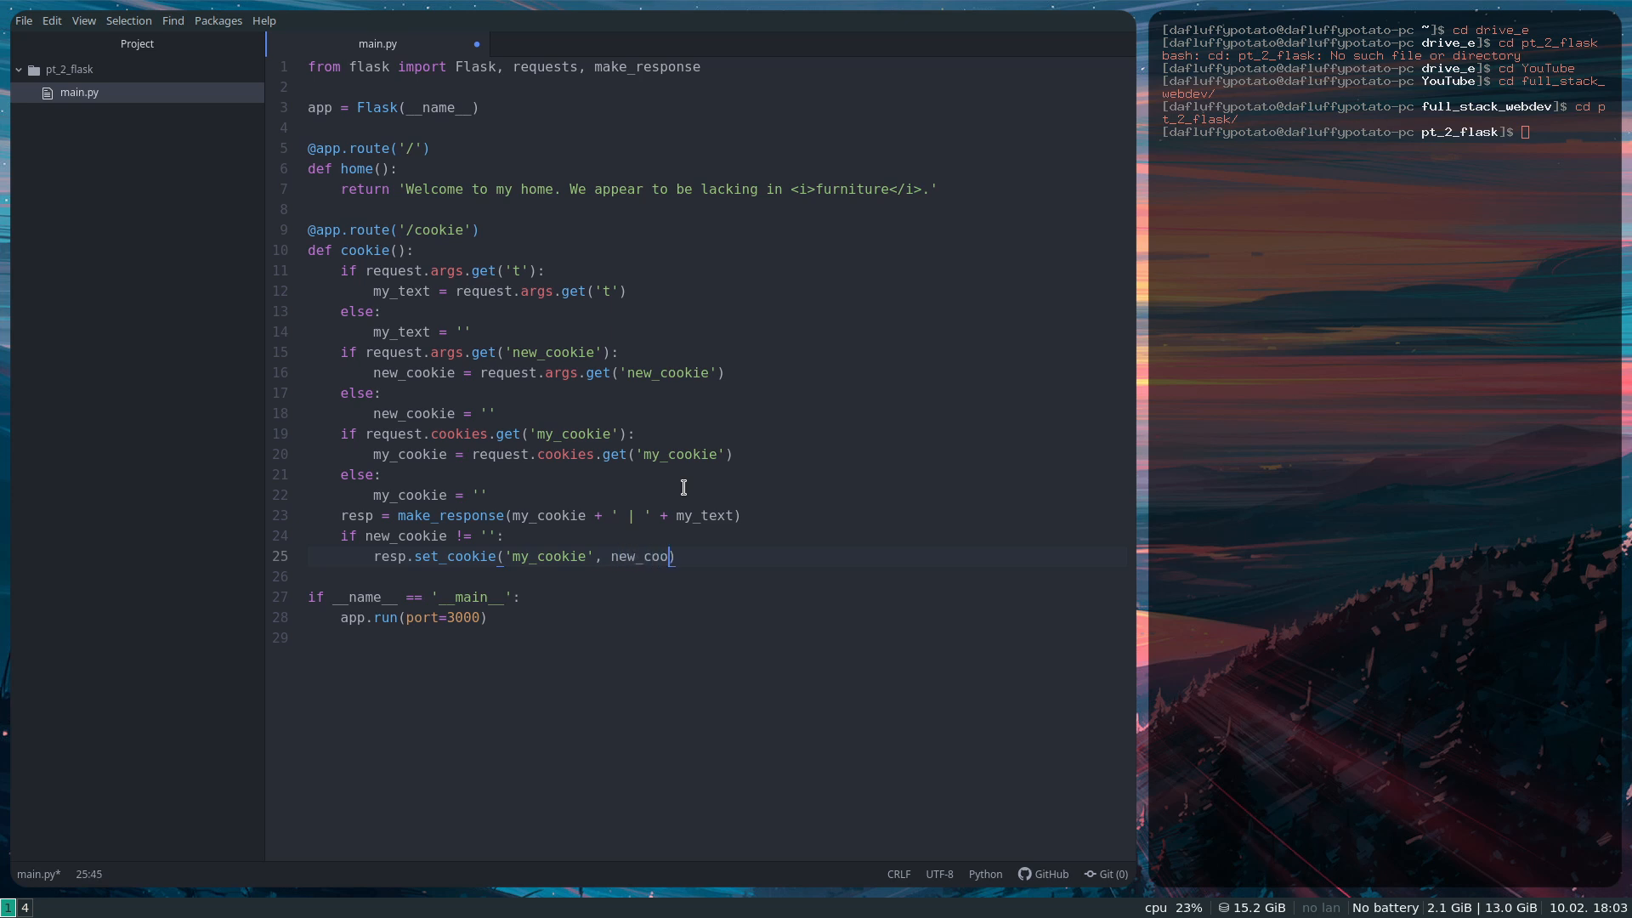
{"action": "type", "text": "kie)"}
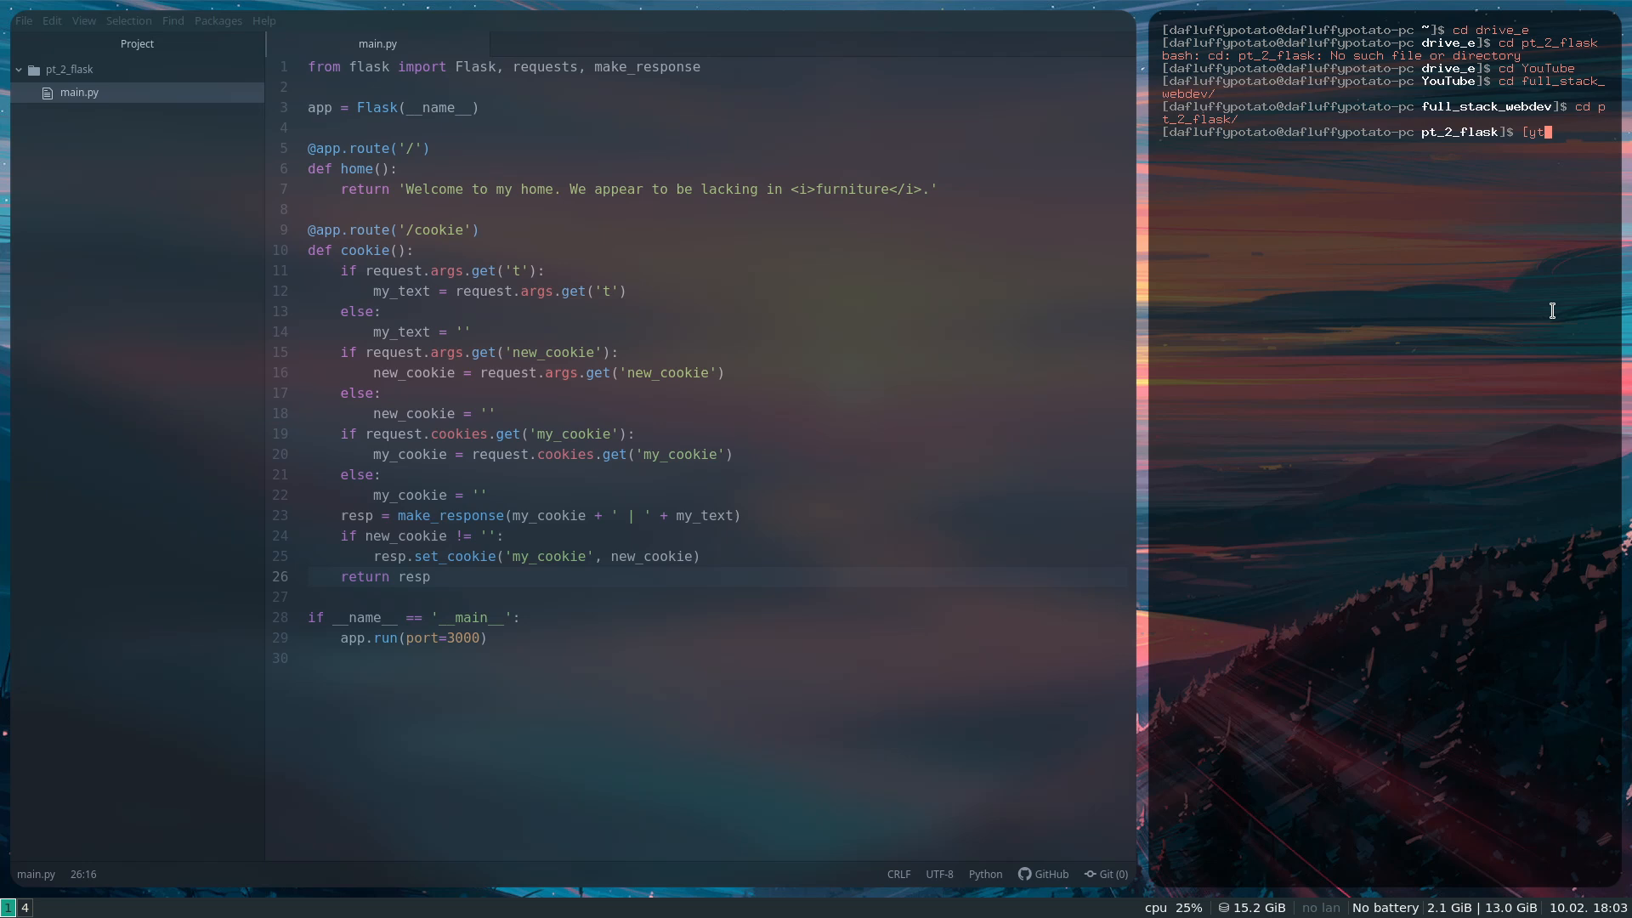
- Run python main.py in the terminal to start the Flask app
{"action": "type", "text": "python"}
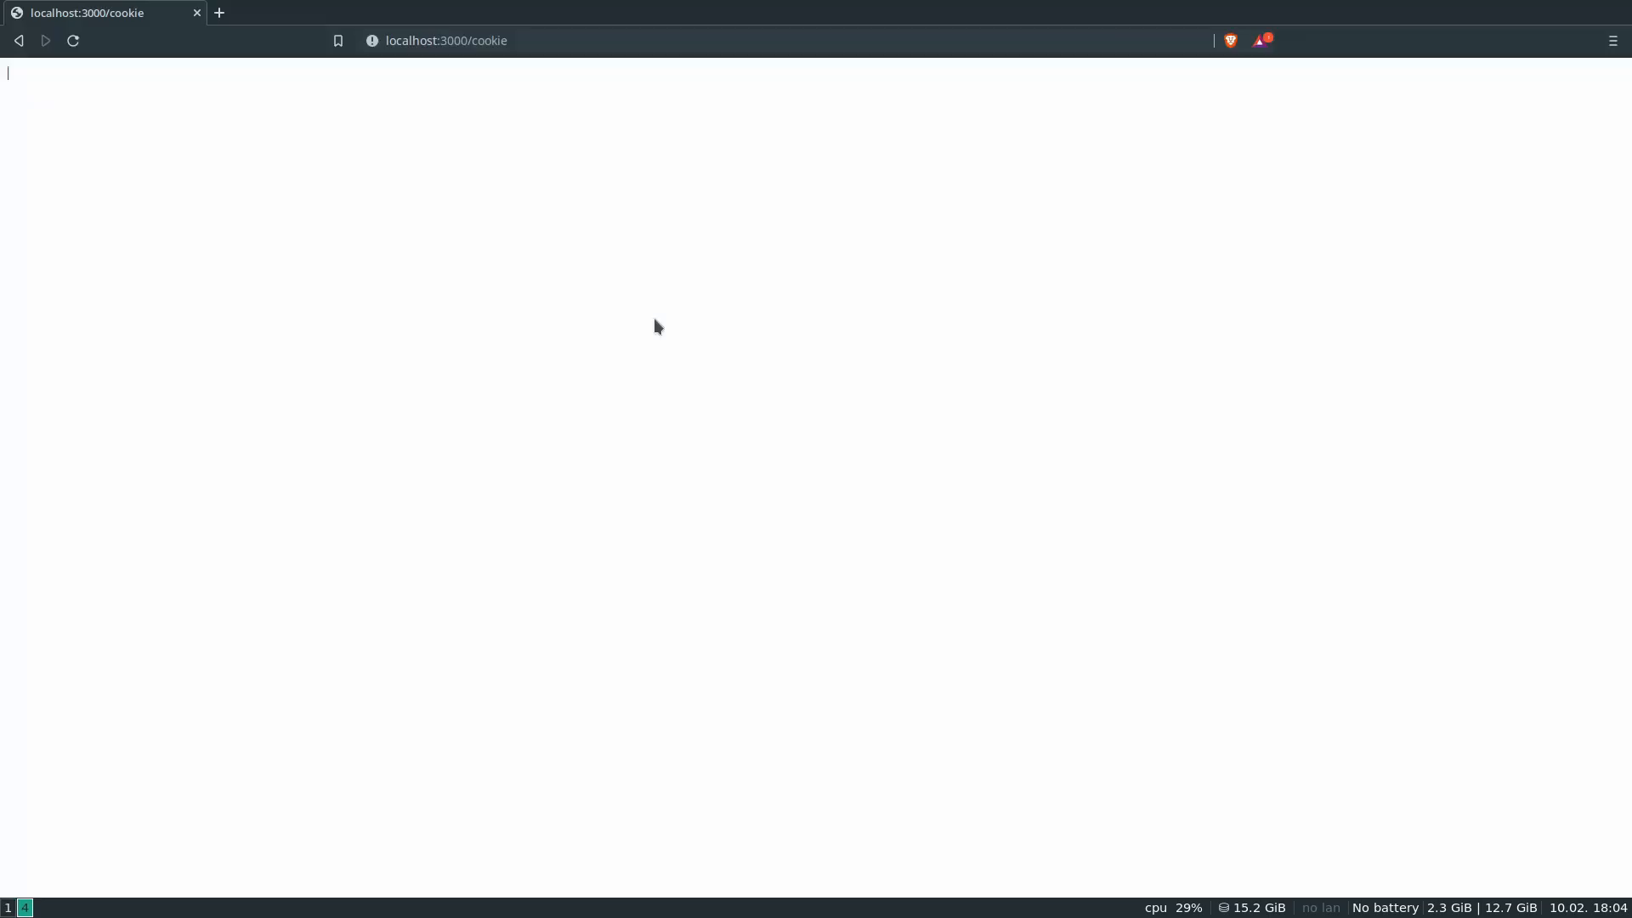
- Load the /cookie page with ?t=hello_there and check it shows '| hello_there'
{"action": "left_click", "coordinate": [448, 41]}
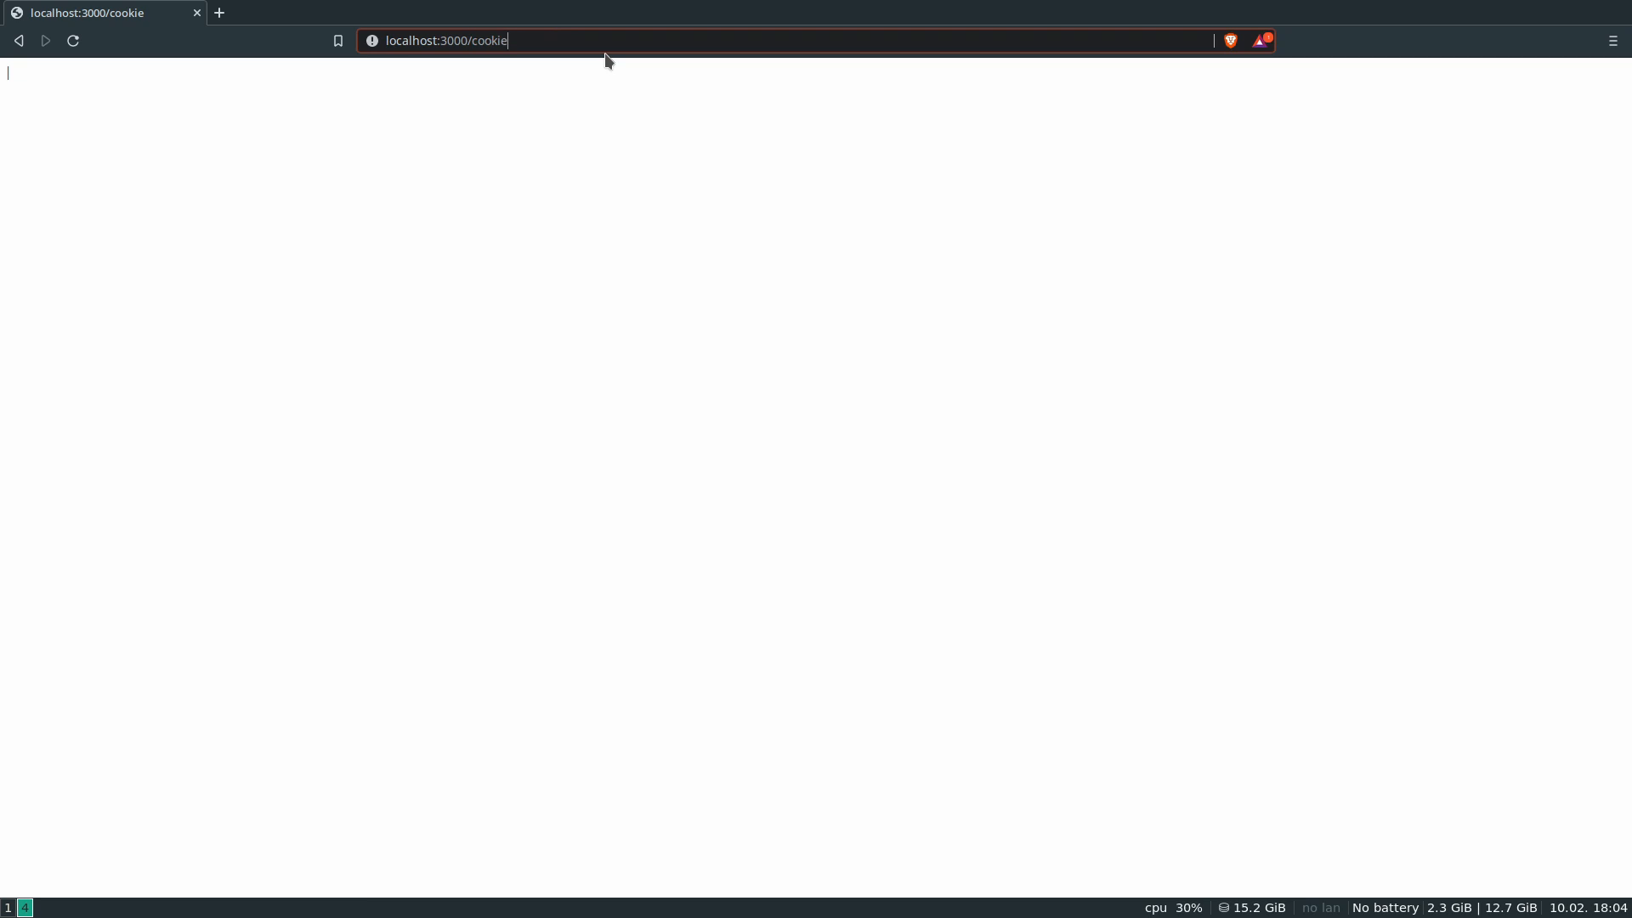
{"action": "type", "text": "?t=hello"}
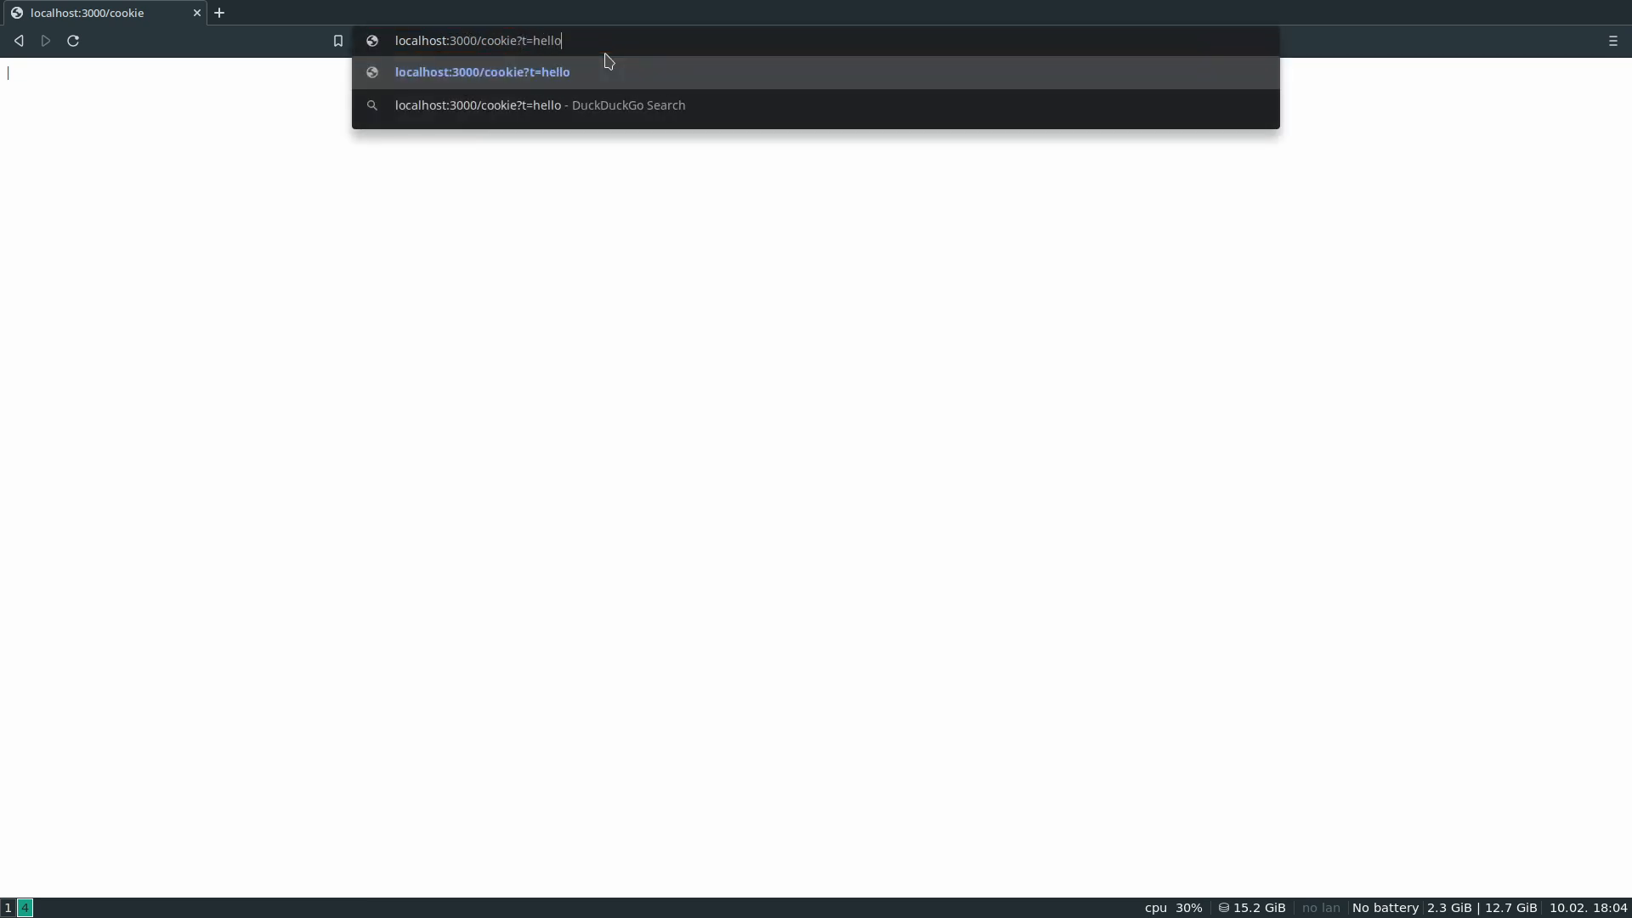
{"action": "type", "text": "_there"}
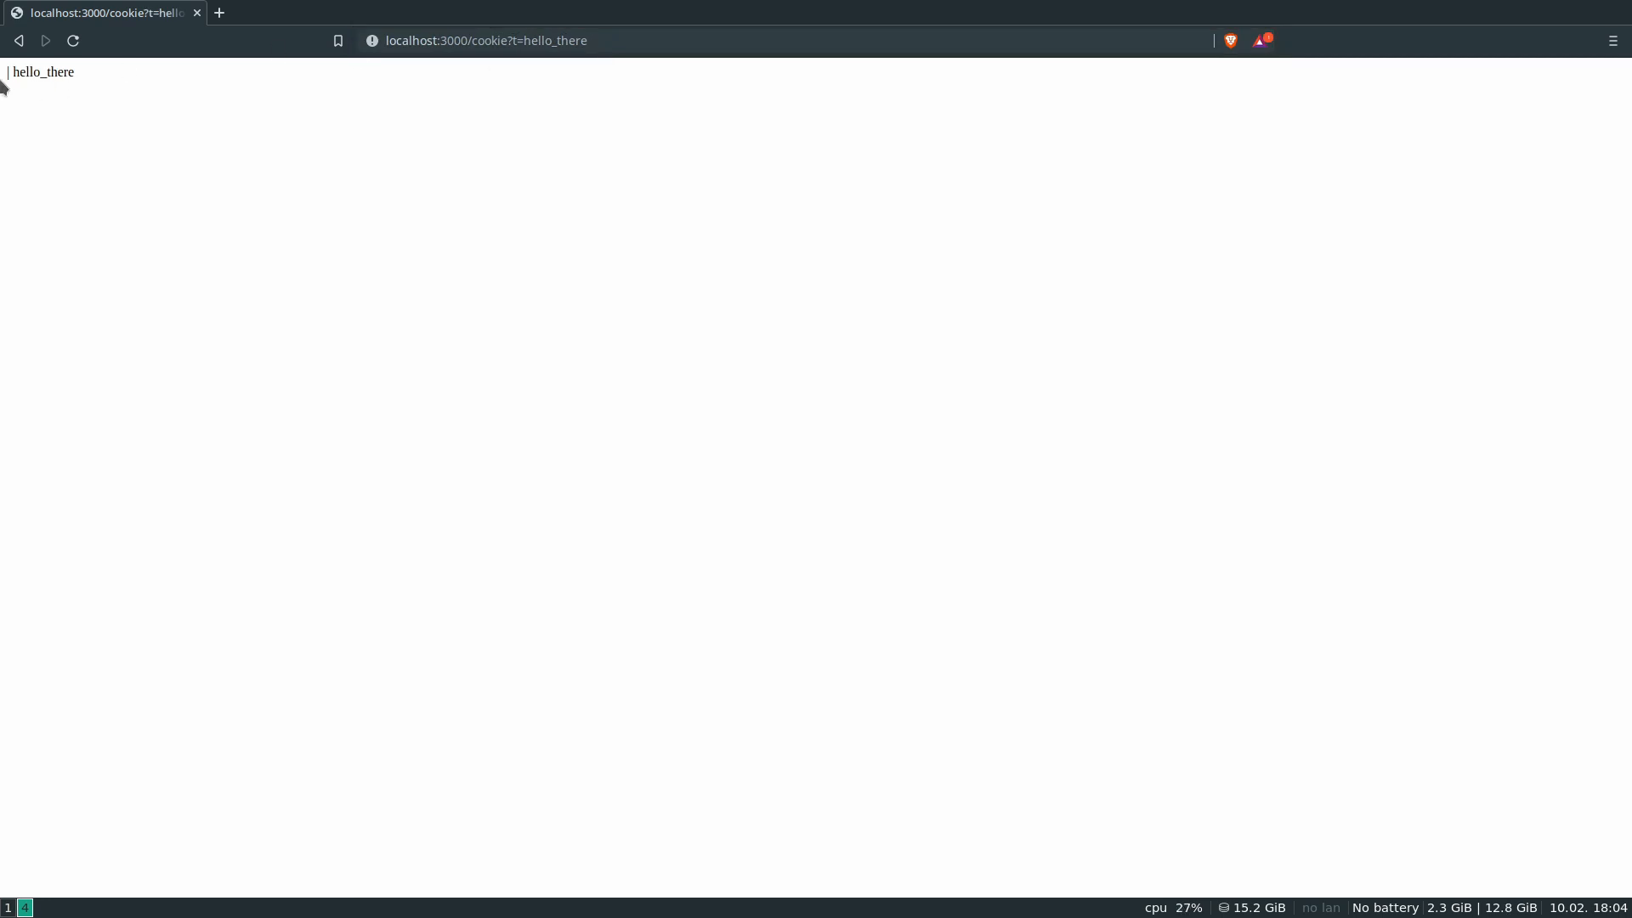
{"action": "double_click", "coordinate": [41, 72]}
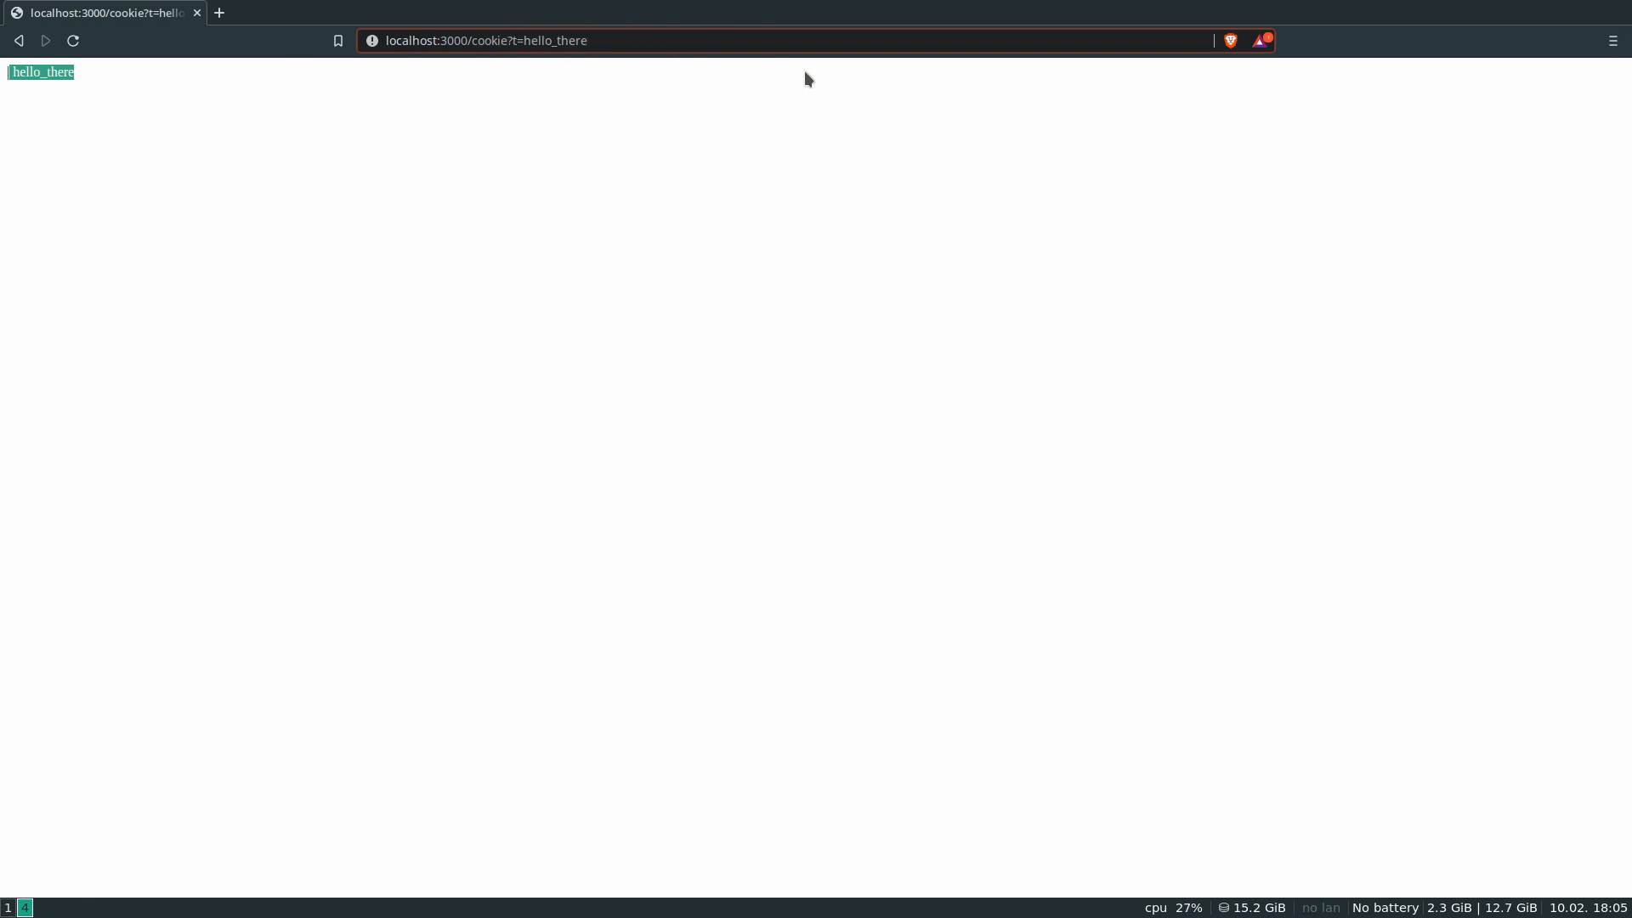
- Append &new_cookie=cookie_things to the URL so the page shows 'cookie_things | hello_there'
{"action": "type", "text": "&"}
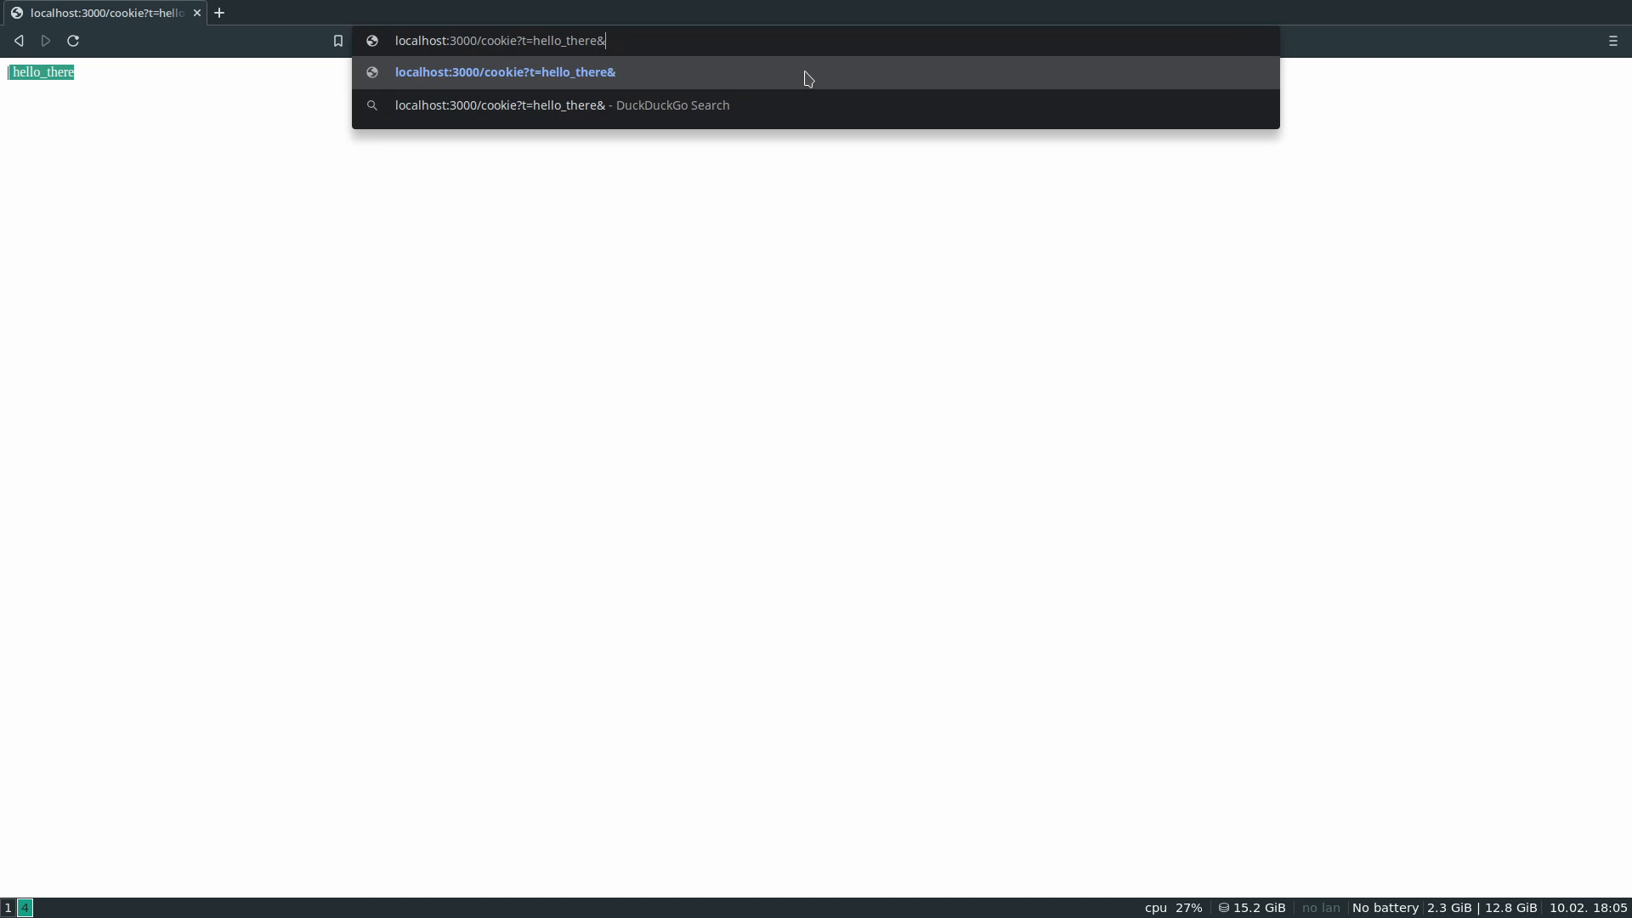
{"action": "type", "text": "new_cookie"}
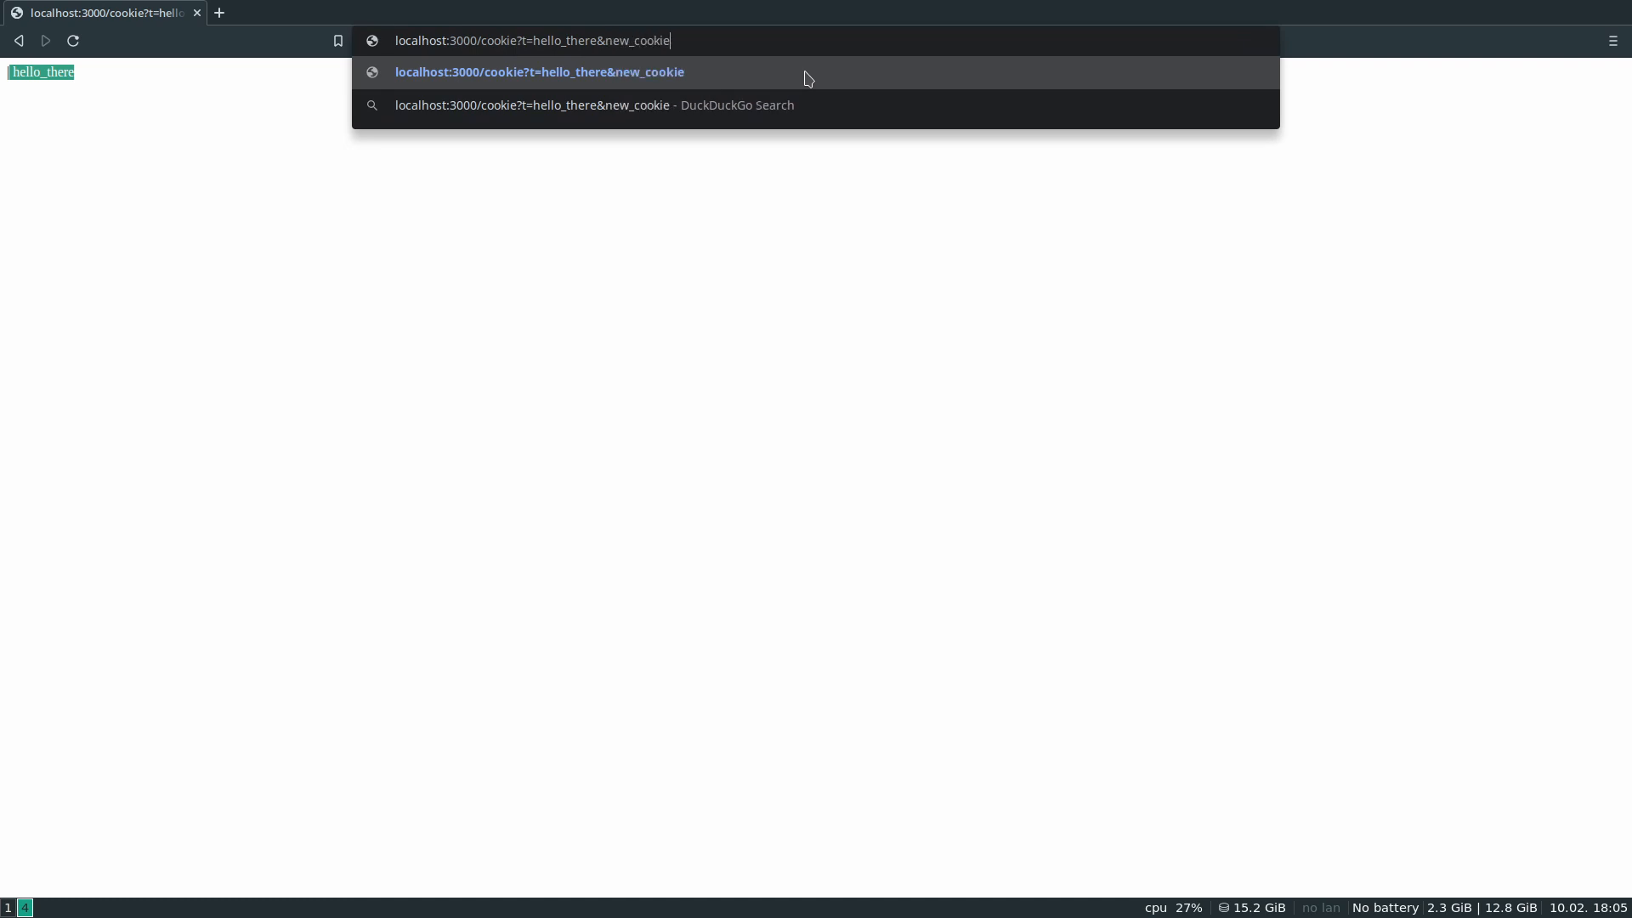
{"action": "type", "text": "=cookie_things"}
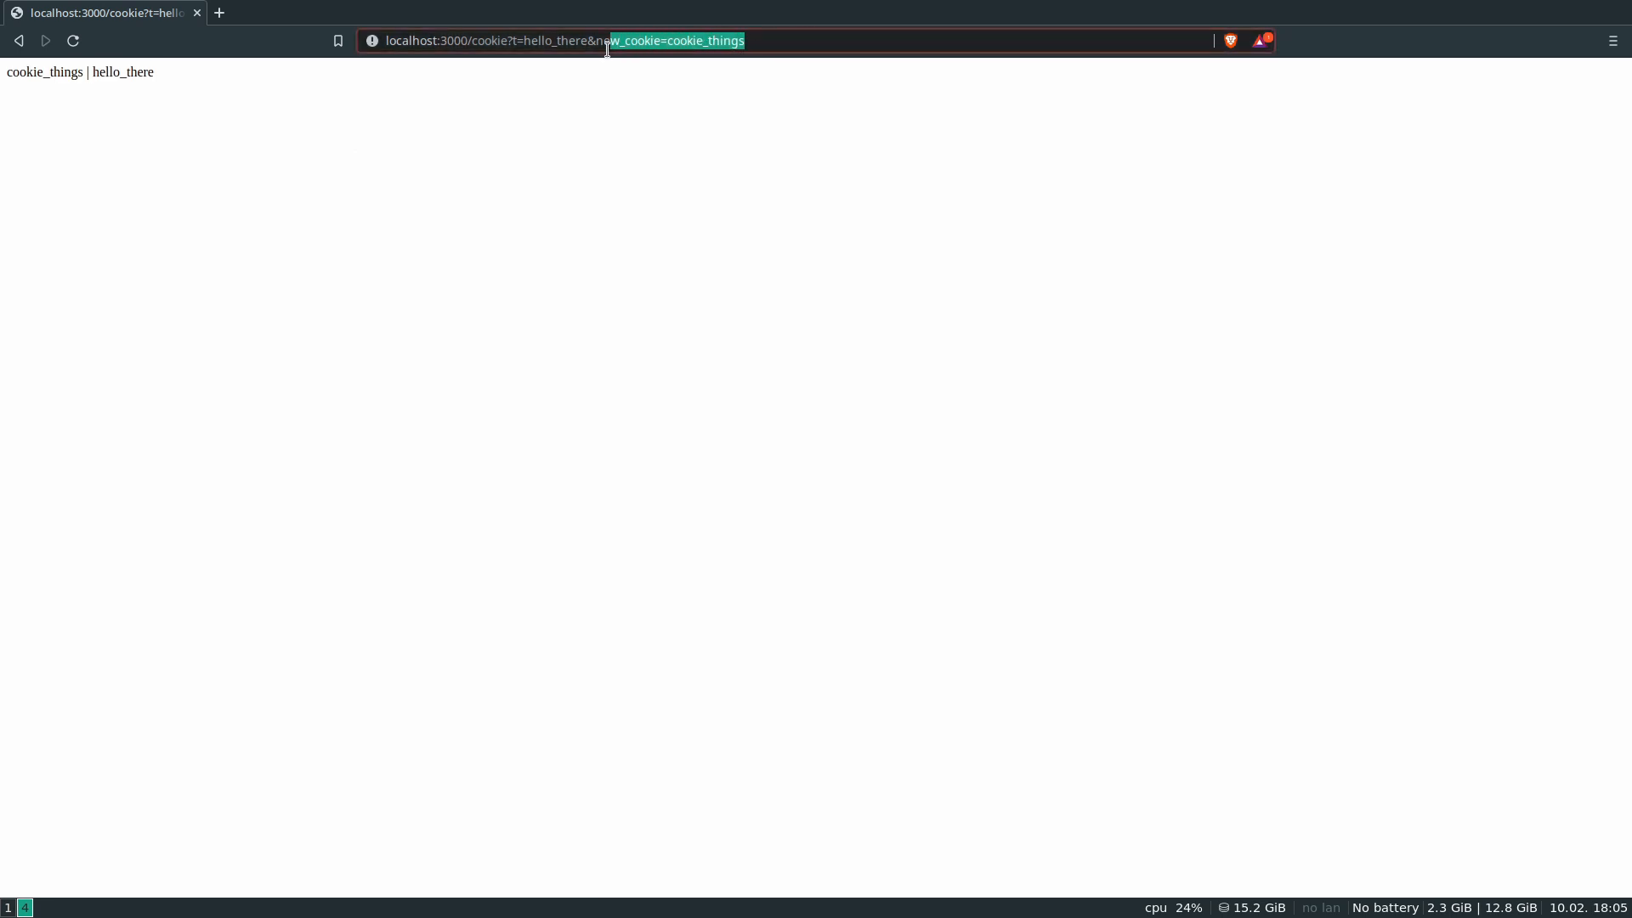
{"action": "key", "text": "Delete"}
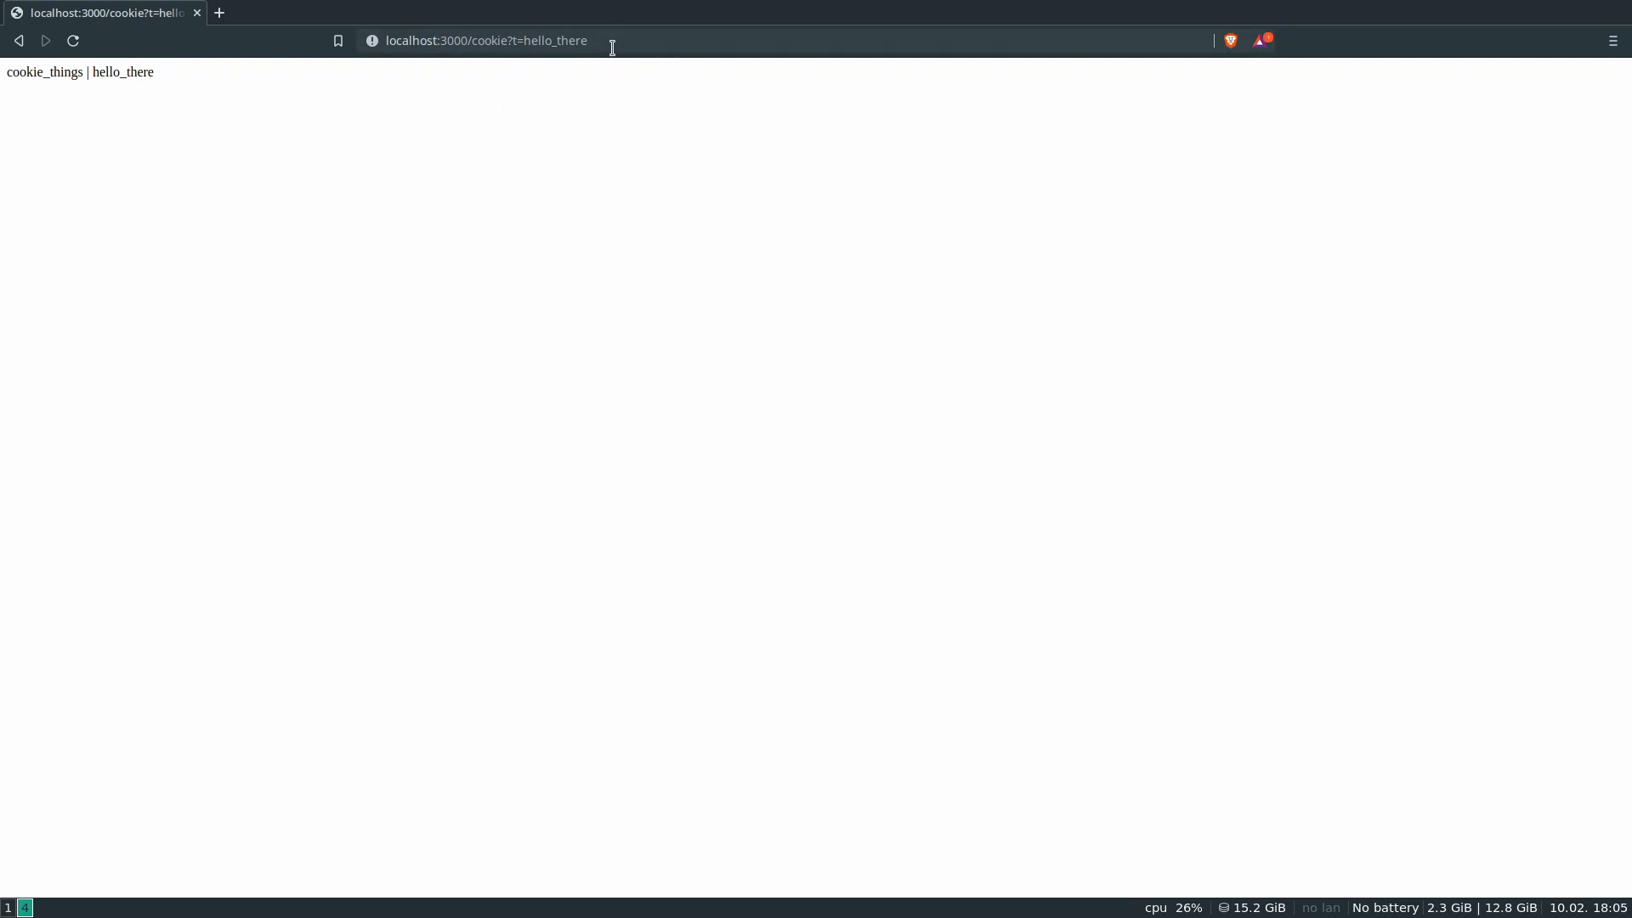
{"action": "mouse_move", "coordinate": [729, 50]}
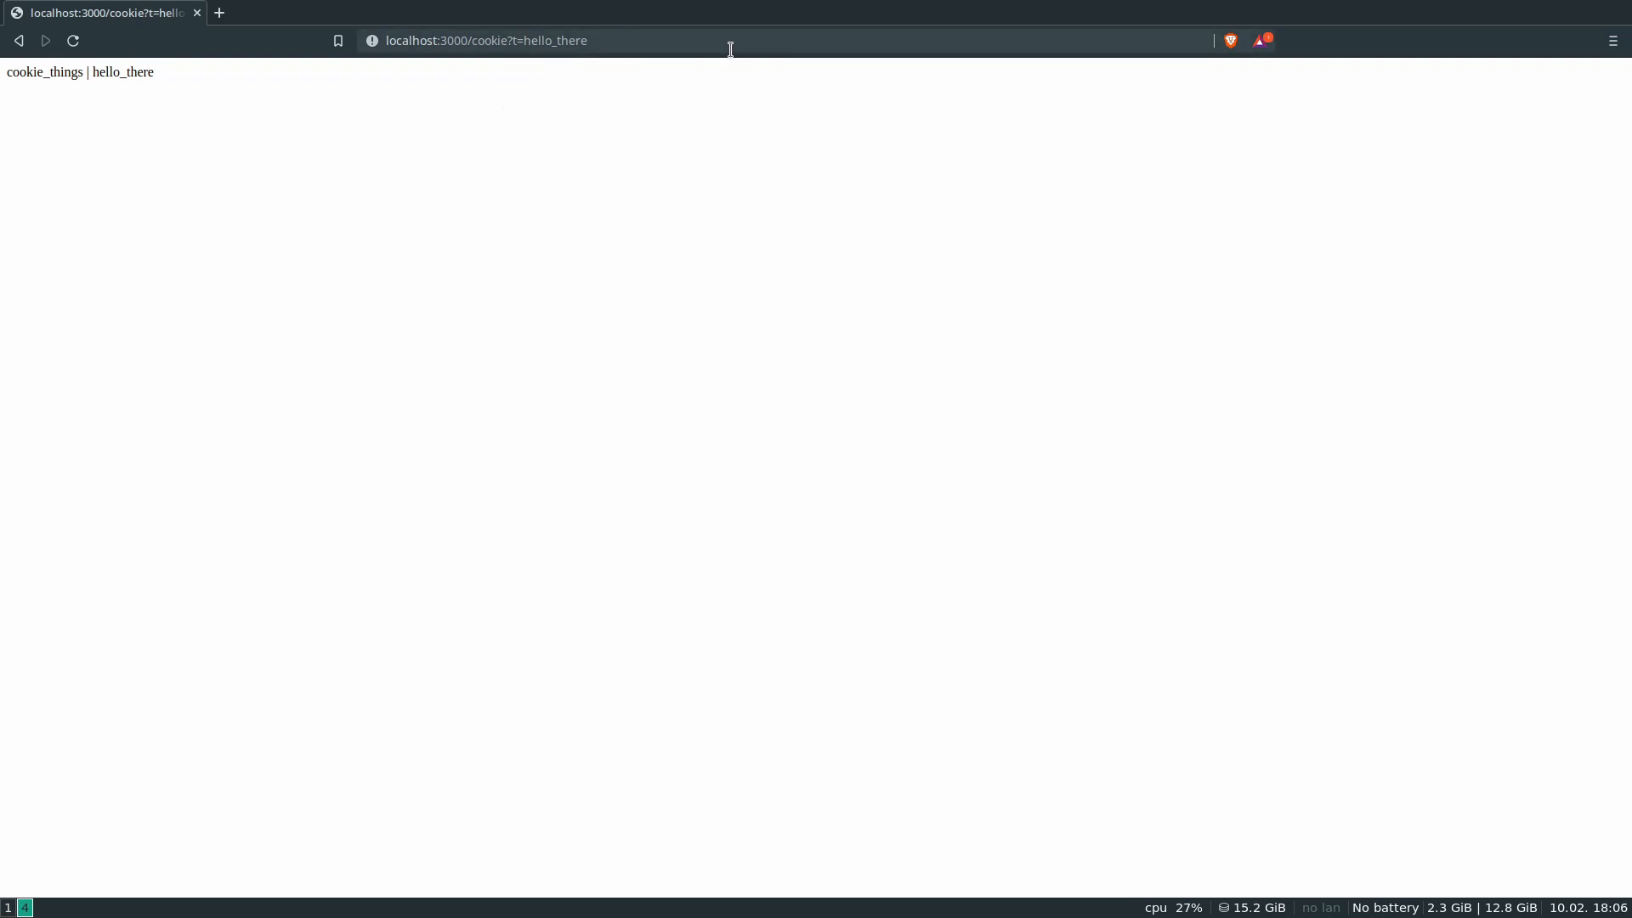
{"action": "mouse_move", "coordinate": [674, 380]}
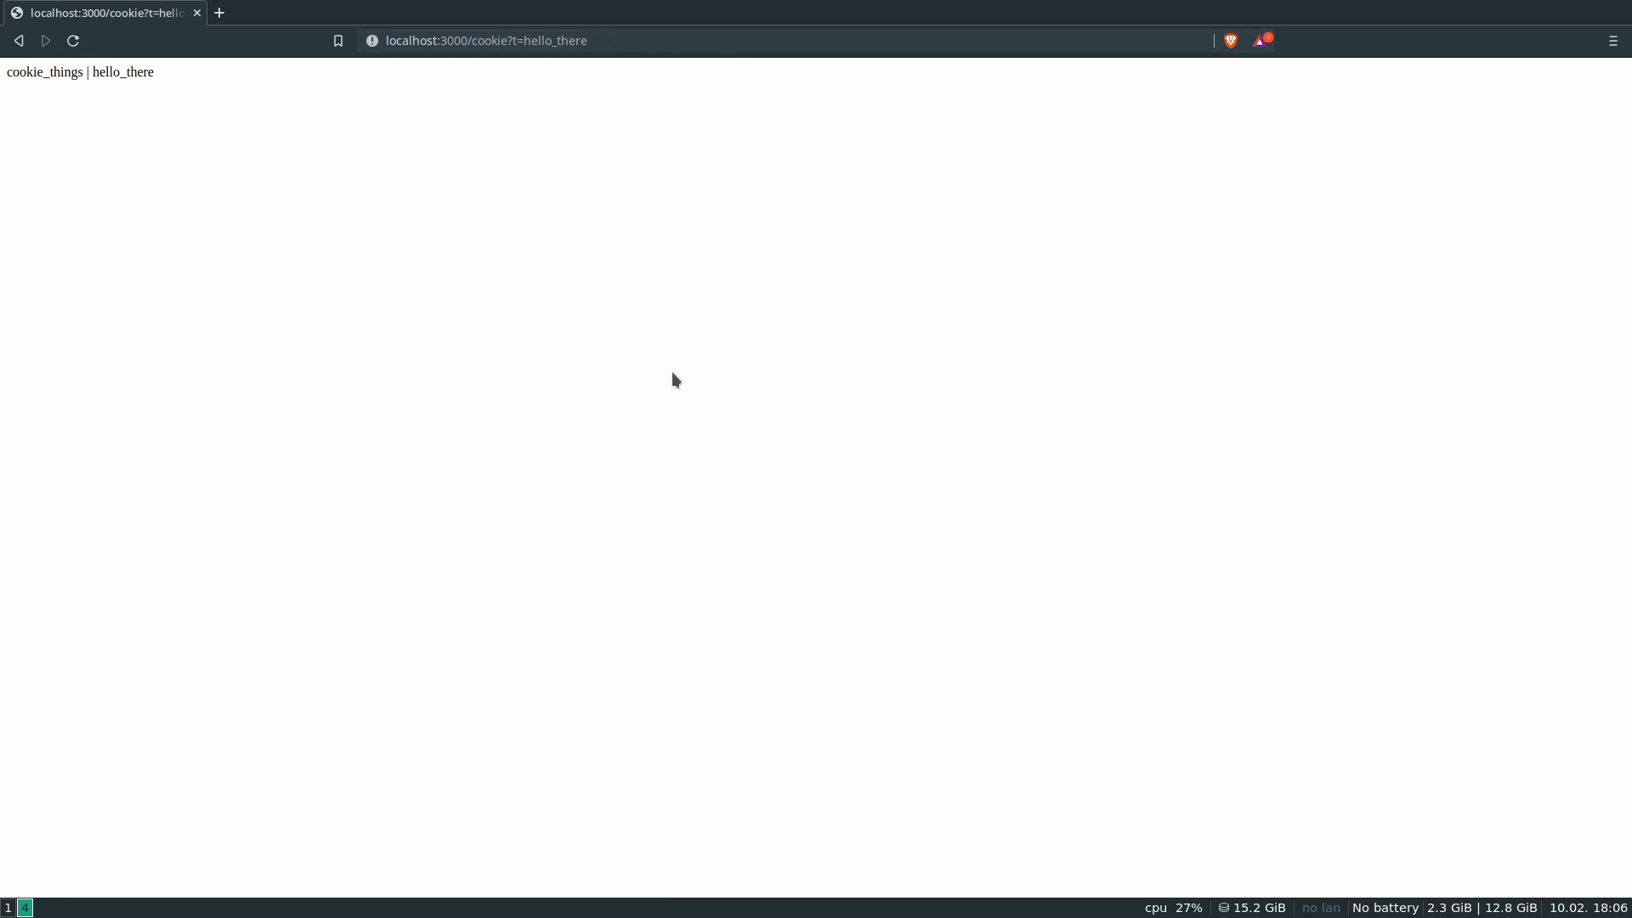
{"action": "mouse_move", "coordinate": [493, 287]}
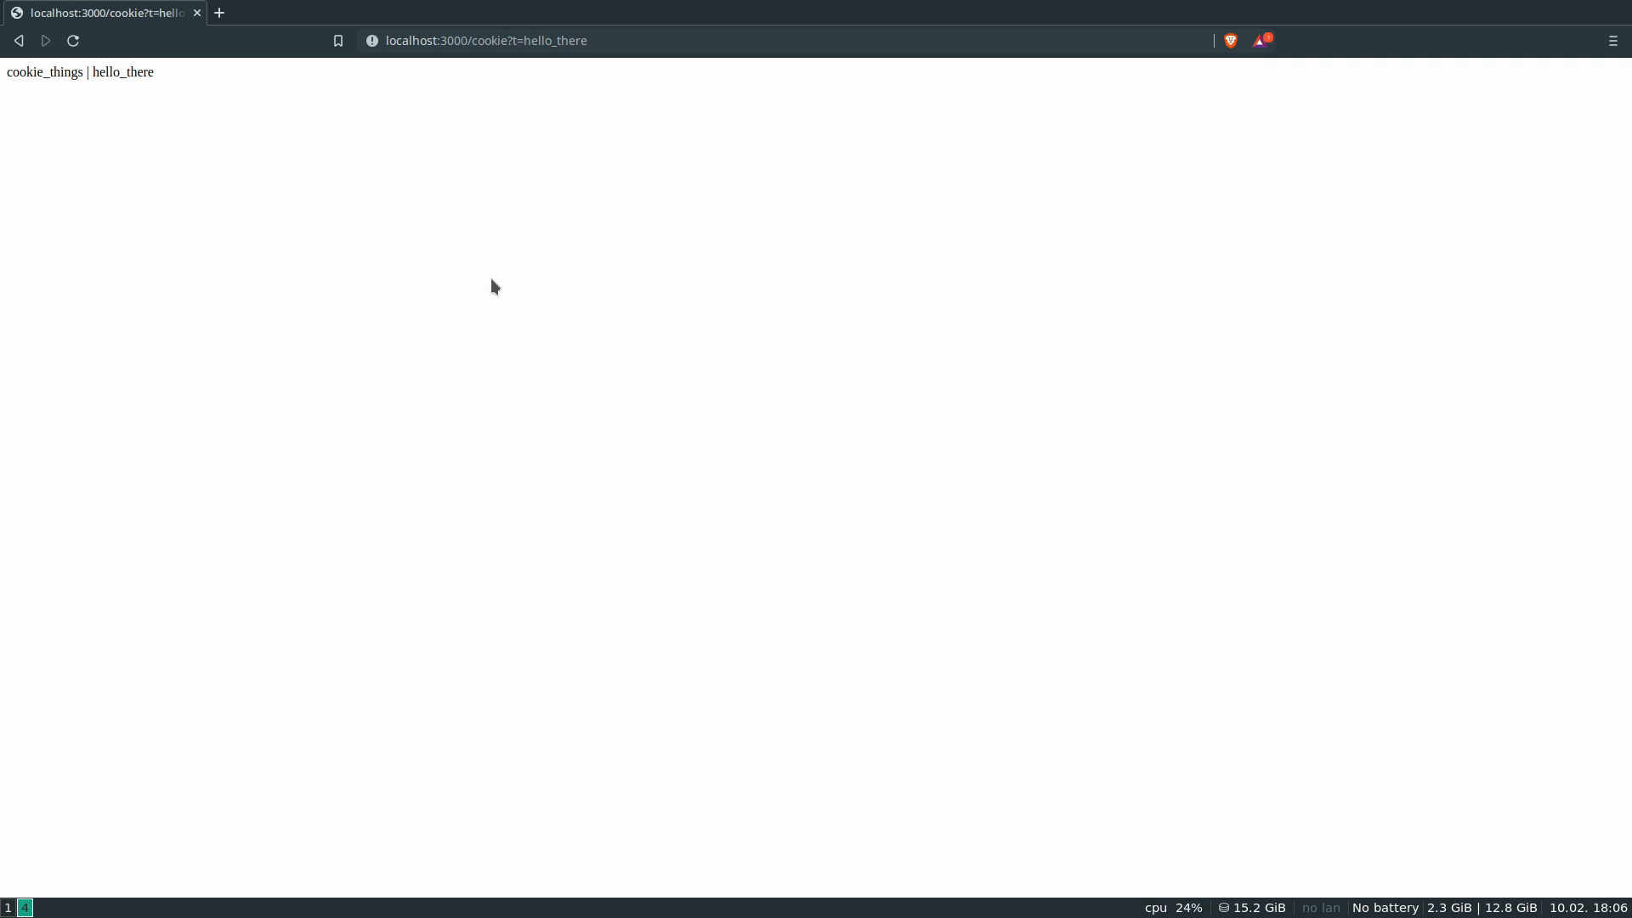
{"action": "left_click", "coordinate": [484, 41]}
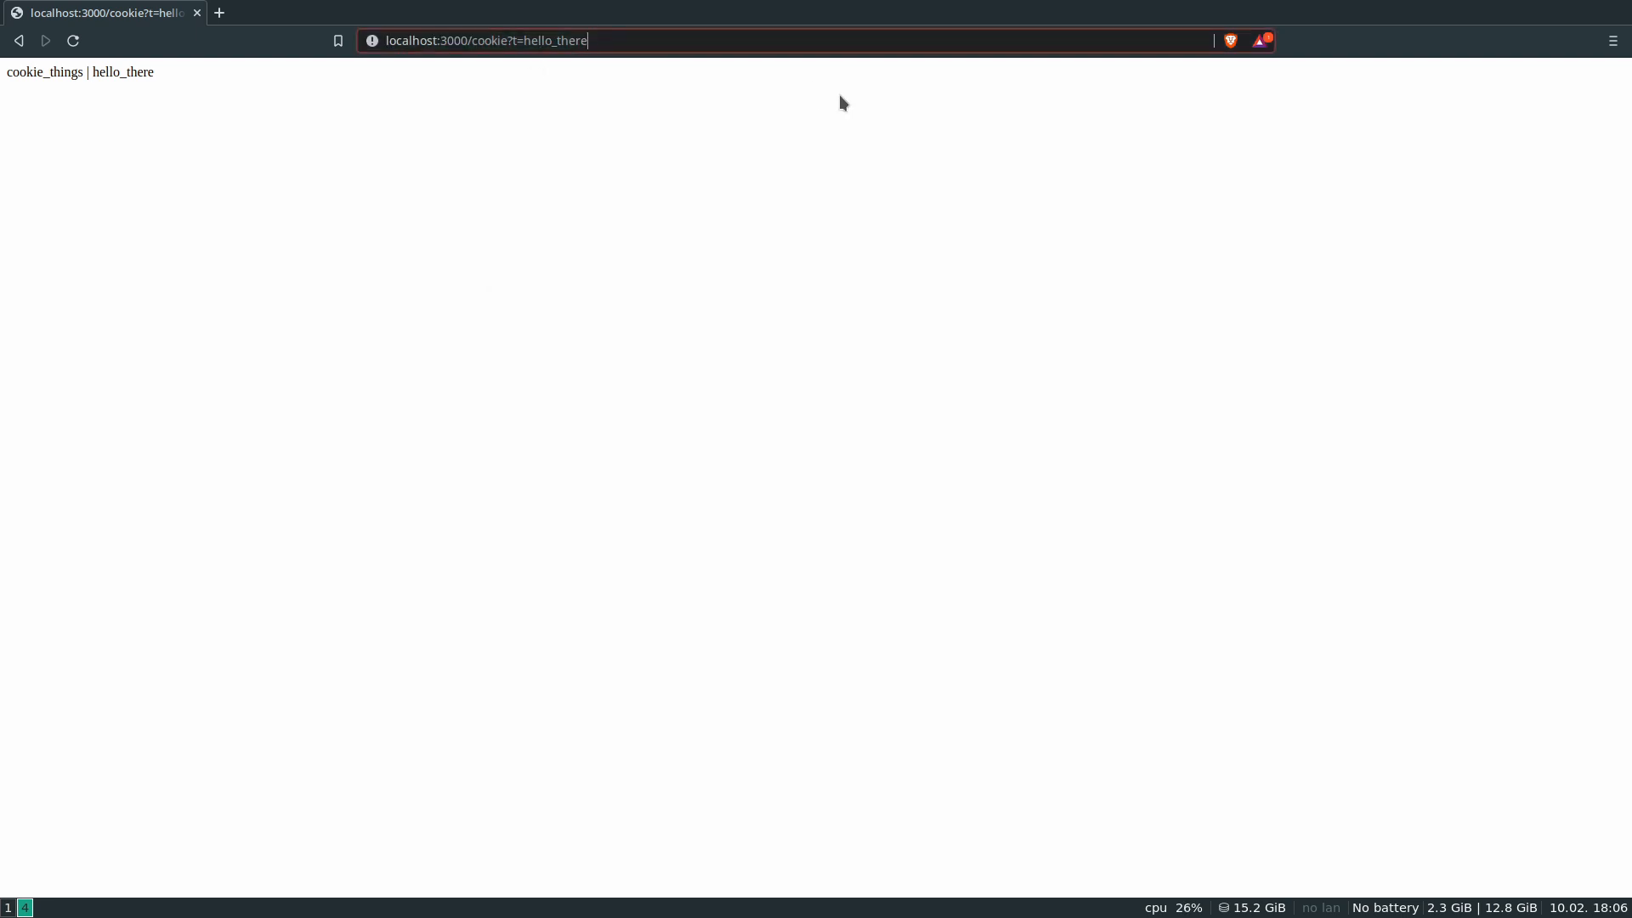
- Request the cookie page with &new_cookie=a added, then return to main.py in Atom
{"action": "type", "text": "&new_cookie=a"}
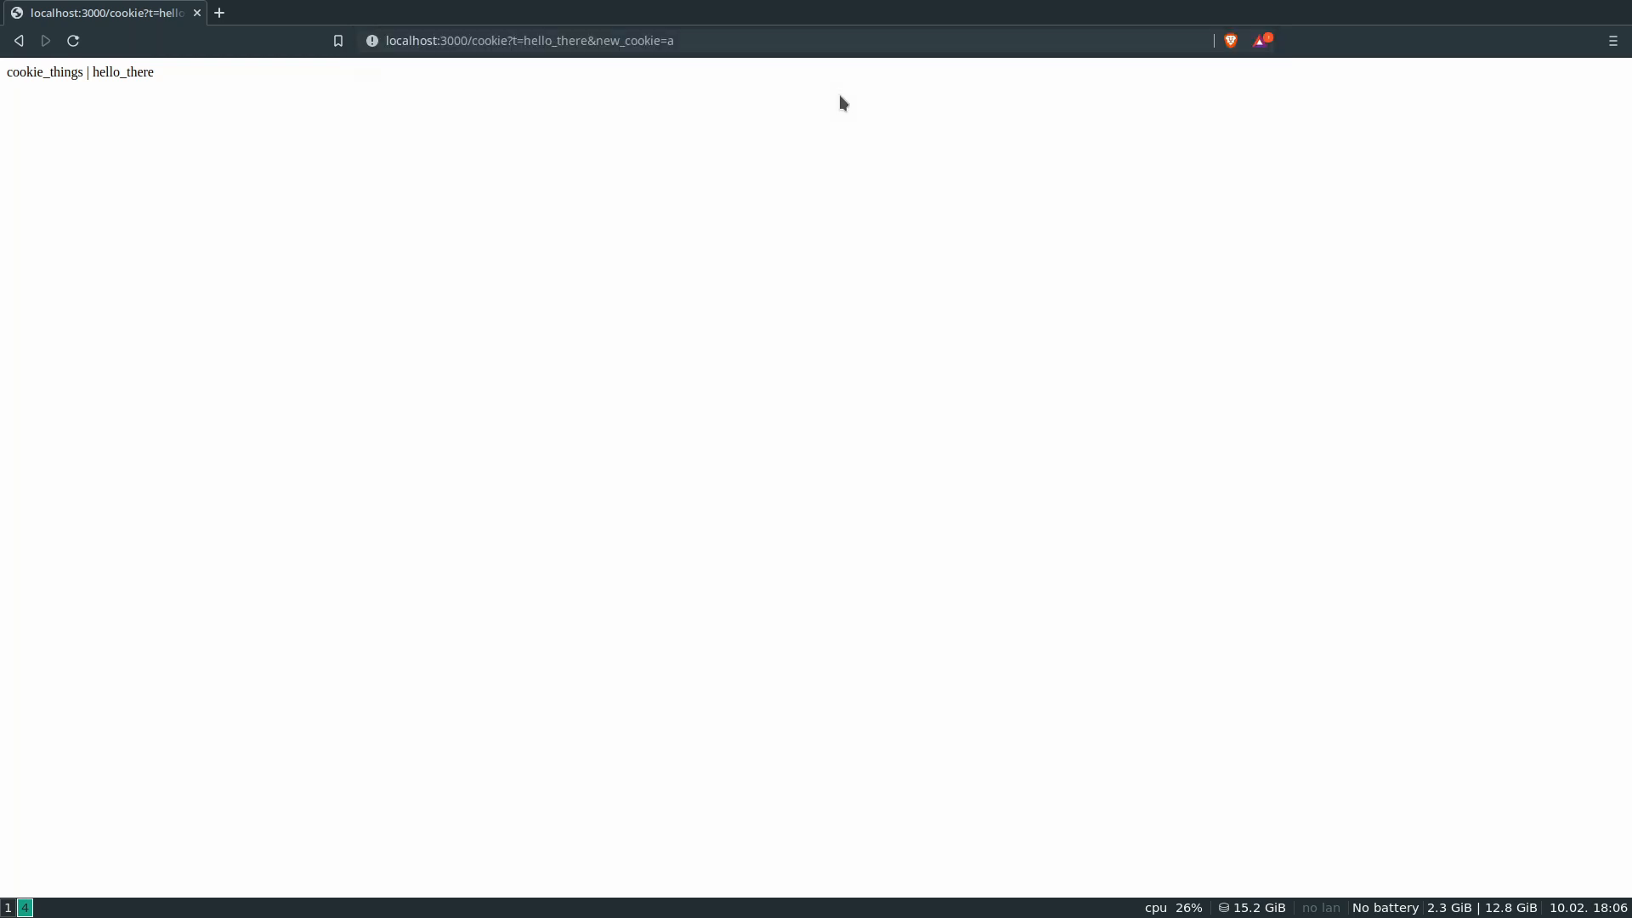
{"action": "left_click", "coordinate": [74, 41]}
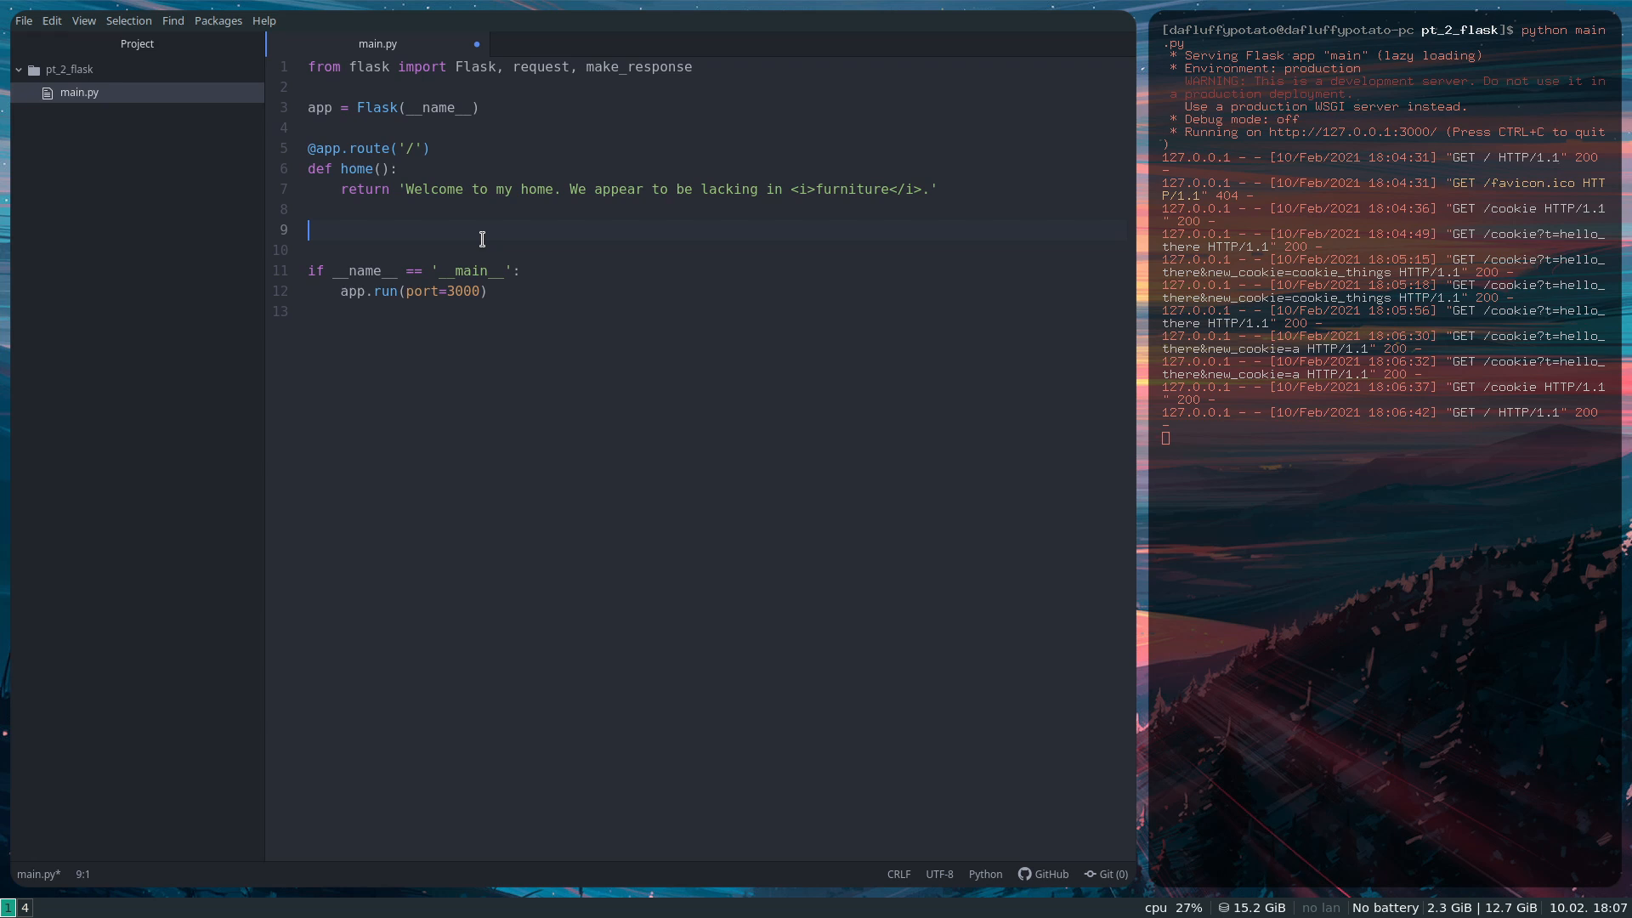
{"action": "type", "text": "@app.route('/channel"}
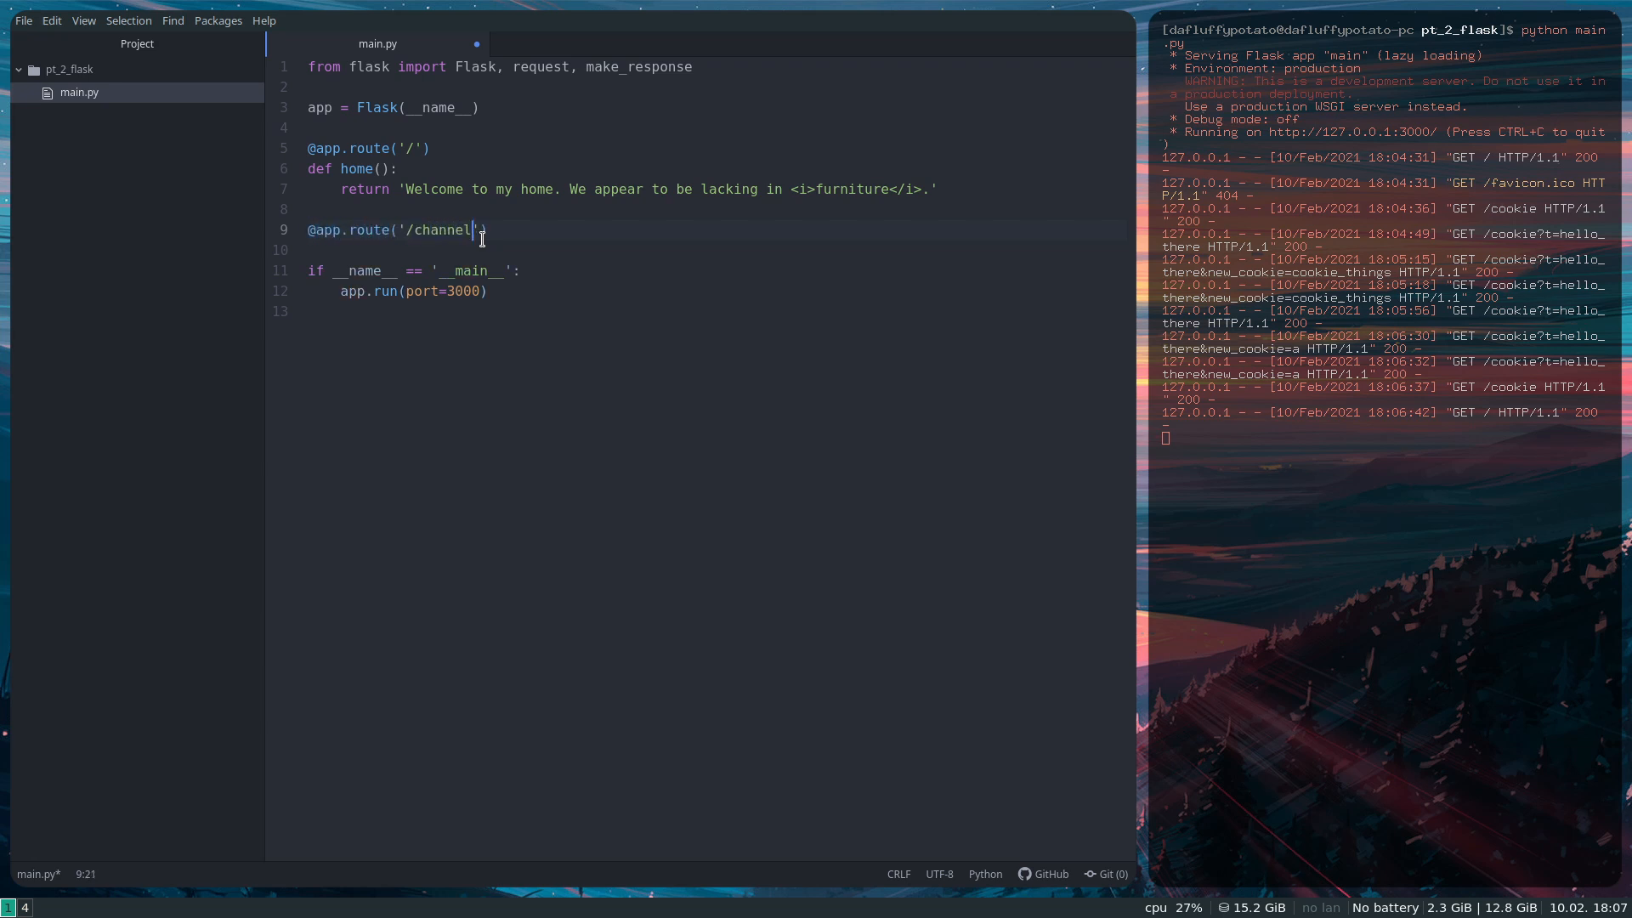
{"action": "type", "text": "/<channel_id>"}
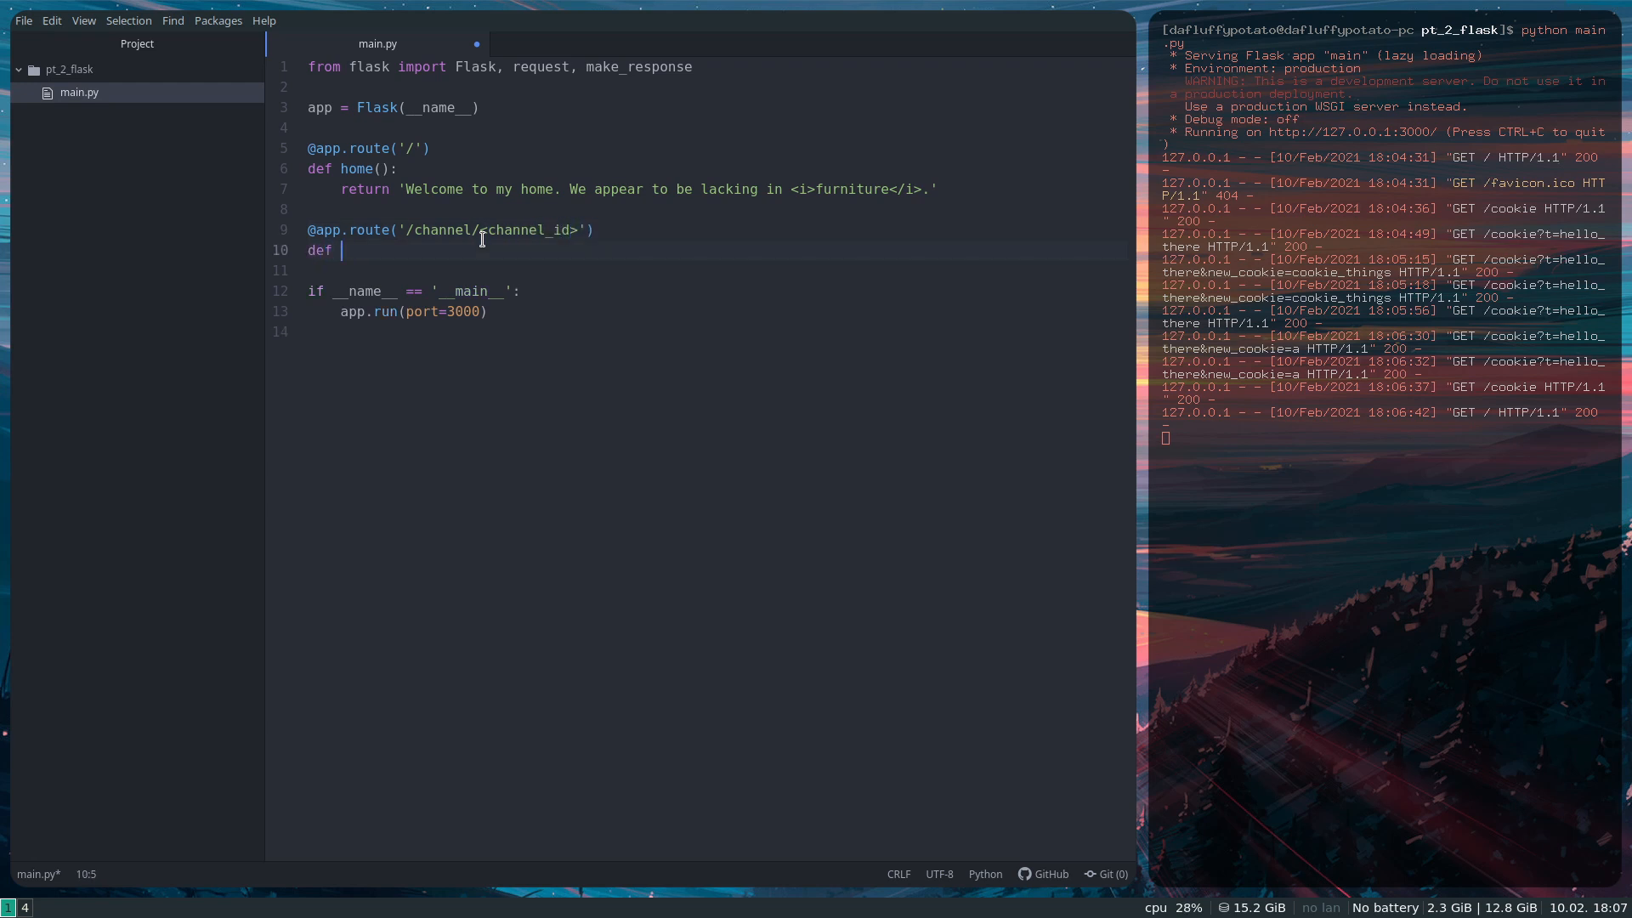
{"action": "type", "text": "channel(channel_"}
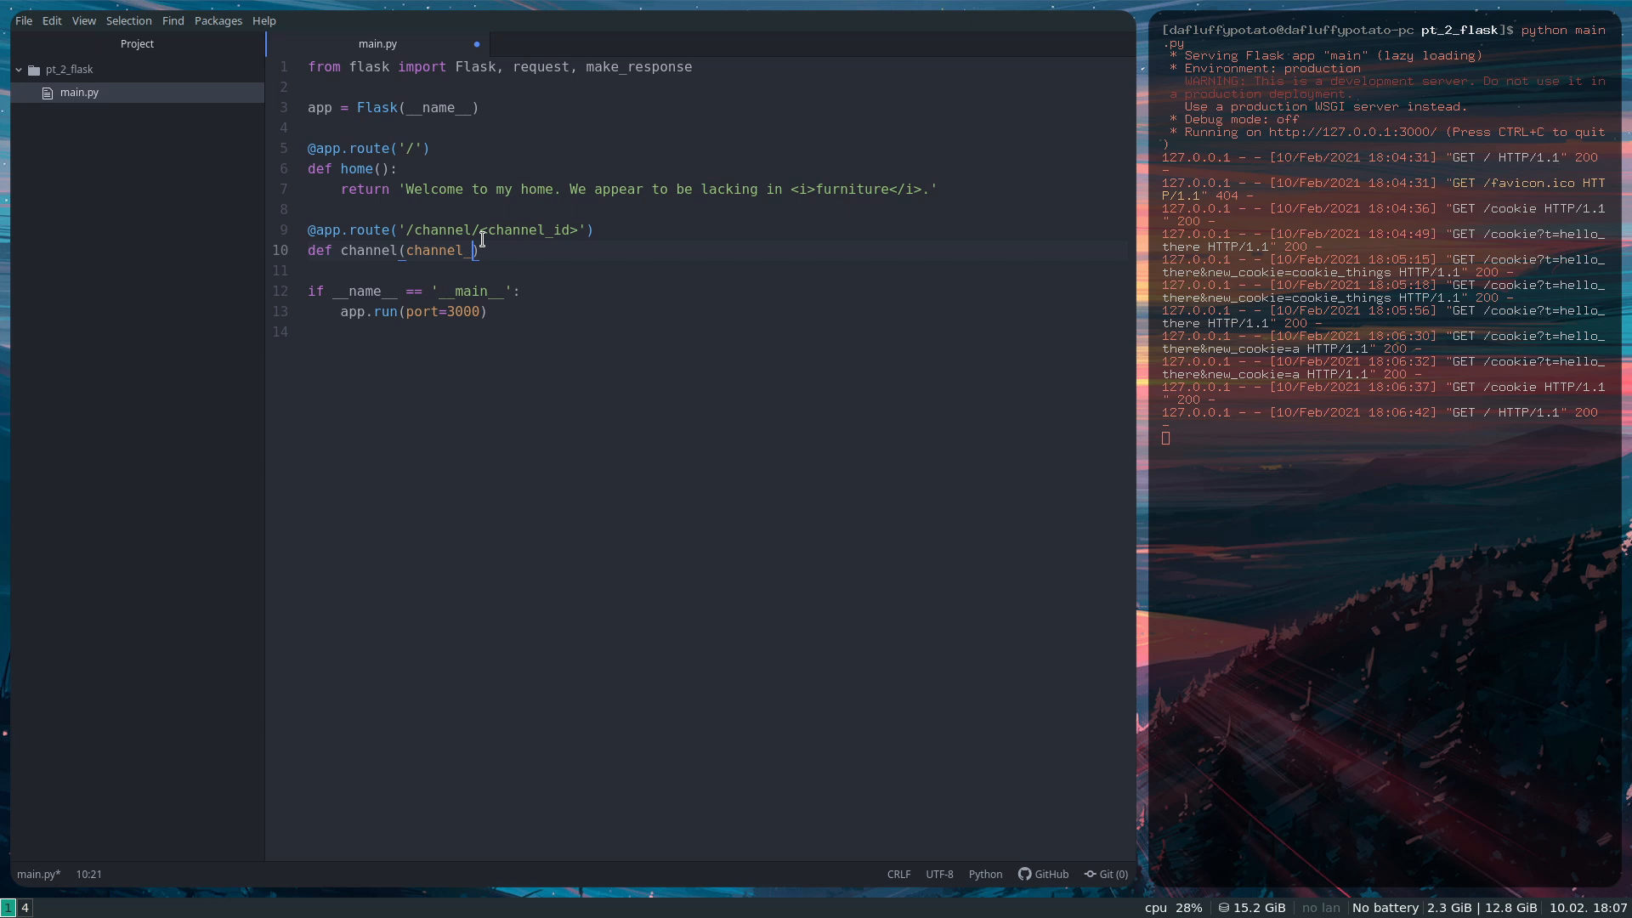
{"action": "type", "text": ":"}
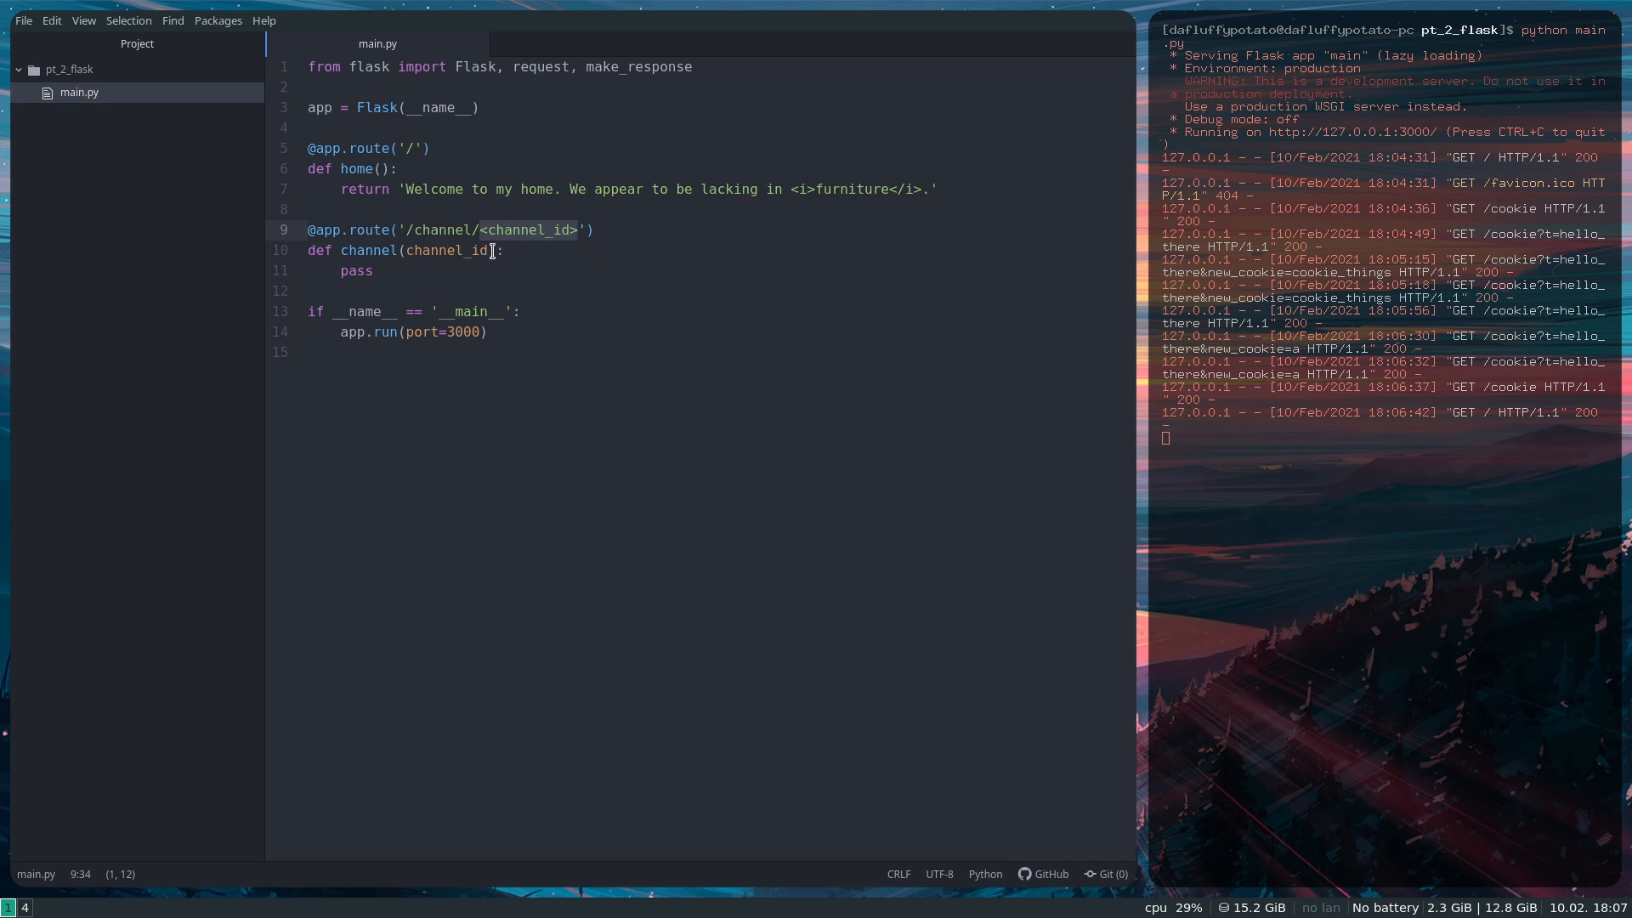
- Give channel() a pass body, save main.py, and move to the end of the app line
{"action": "left_click", "coordinate": [459, 270]}
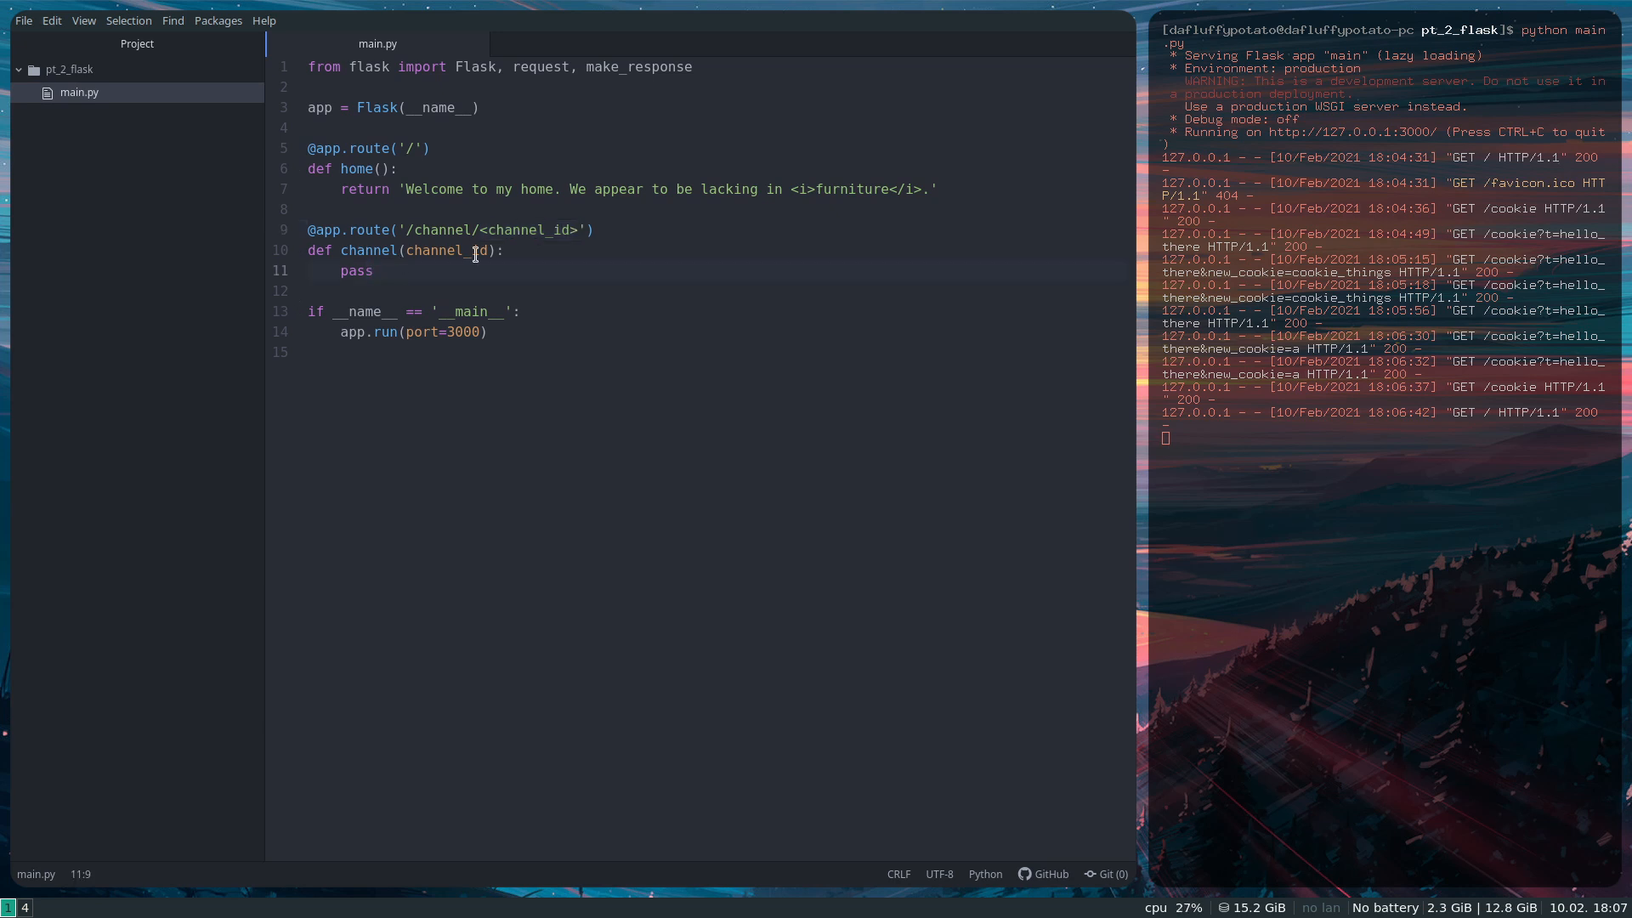
{"action": "left_click", "coordinate": [372, 270]}
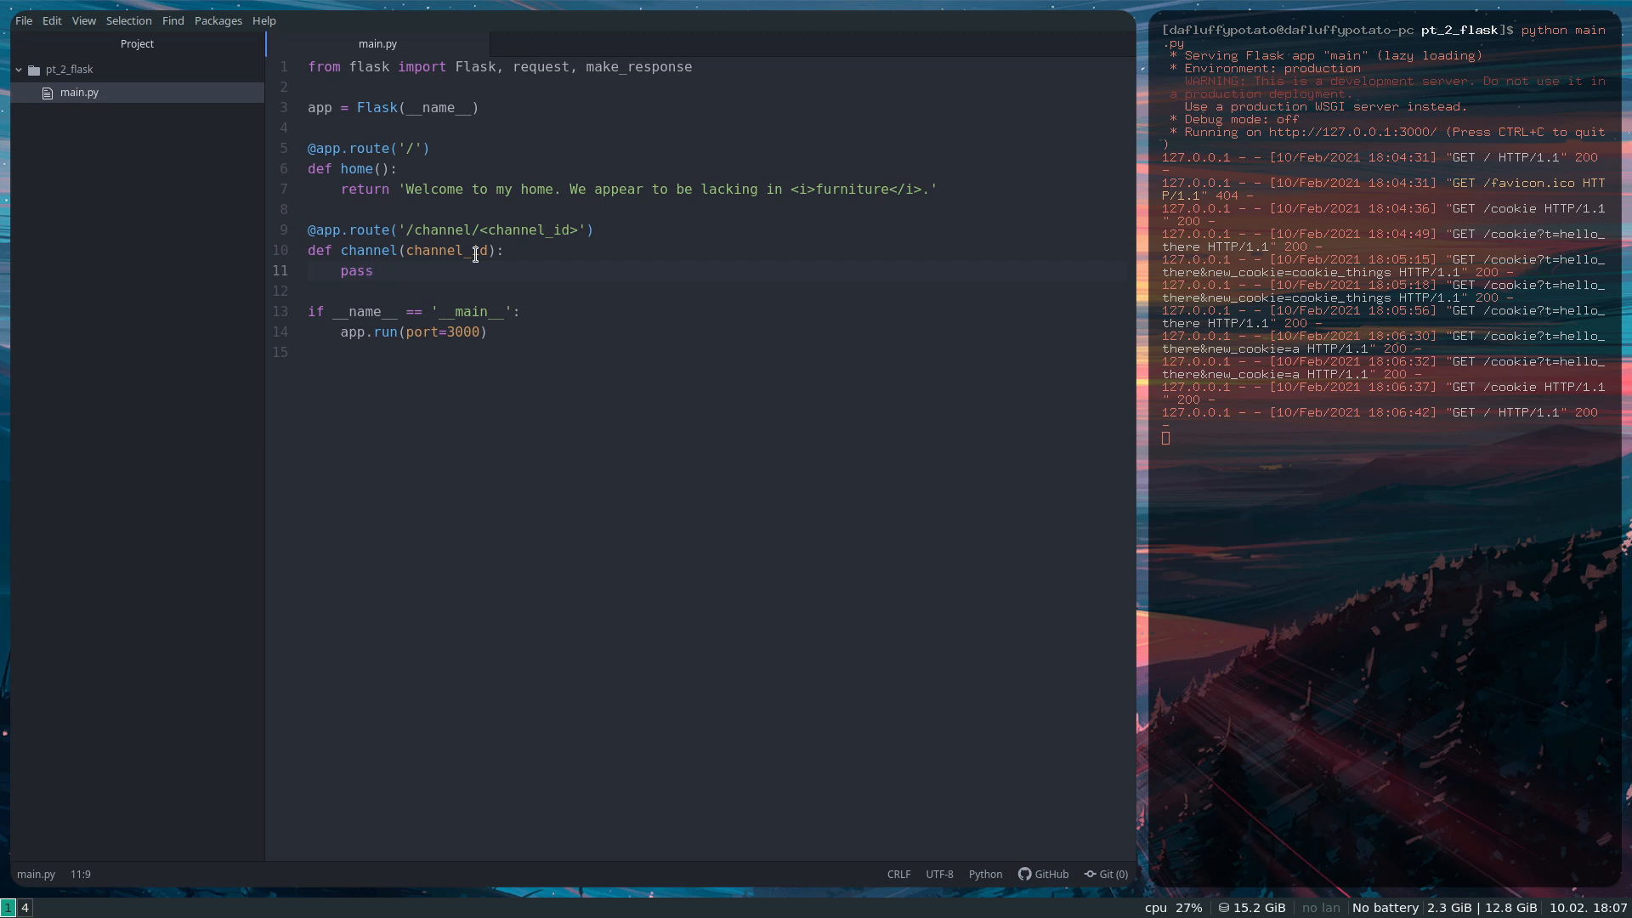
{"action": "double_click", "coordinate": [355, 270]}
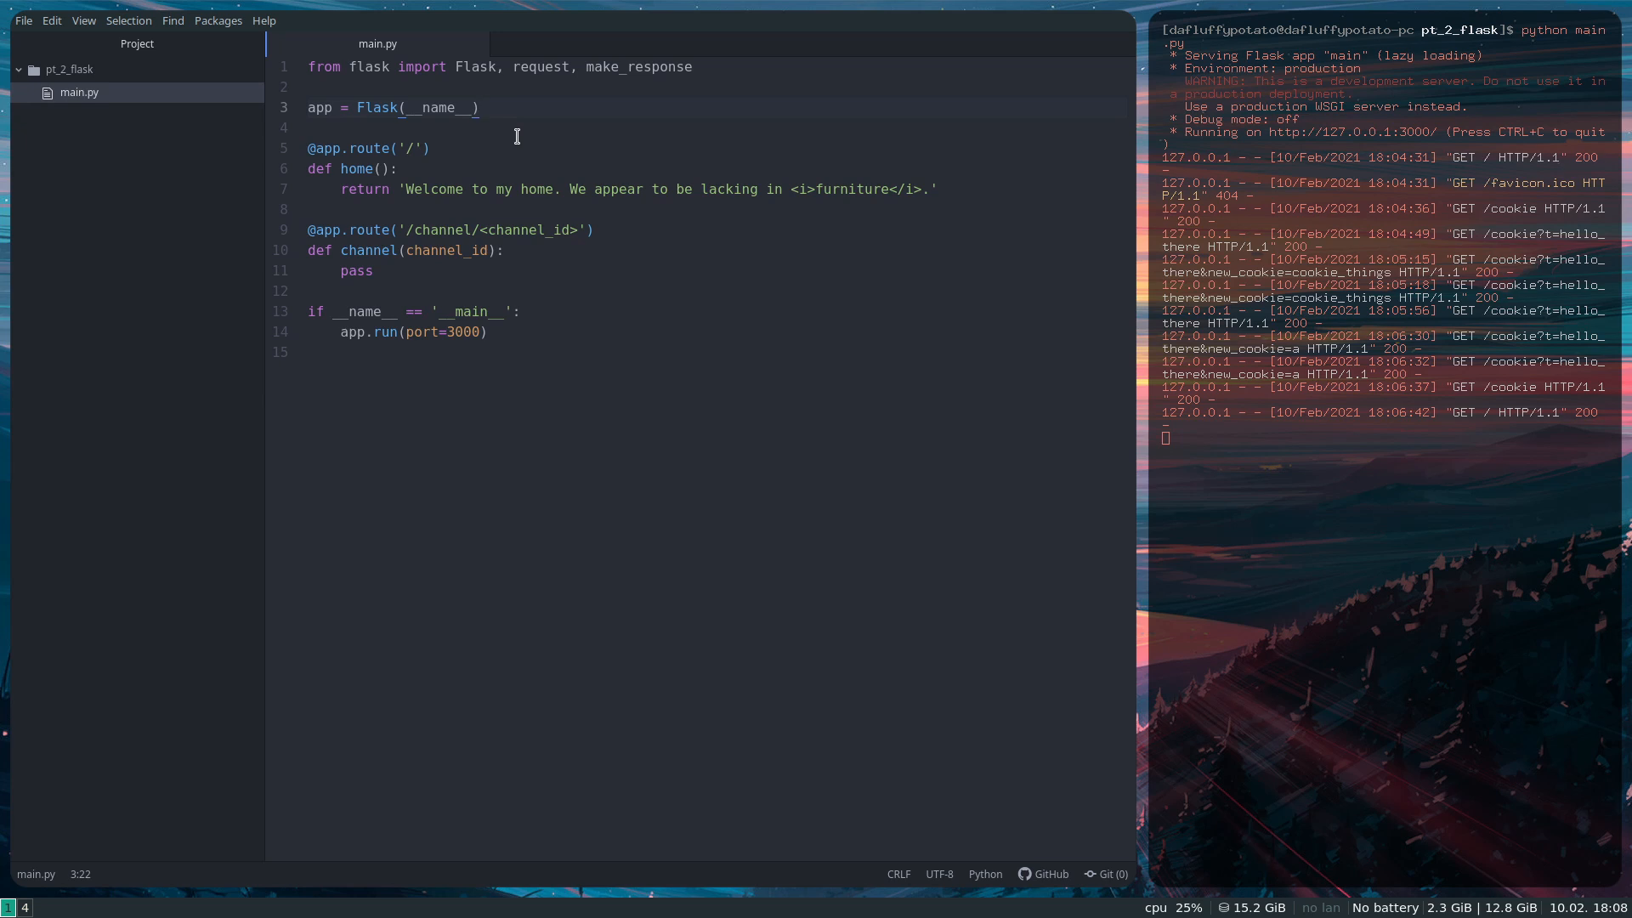
- Write the channels dict: c1 with 'hey!', 'hello!' and c2 with three messages ending 'aaaaah!!', then start output
{"action": "key", "text": "Enter"}
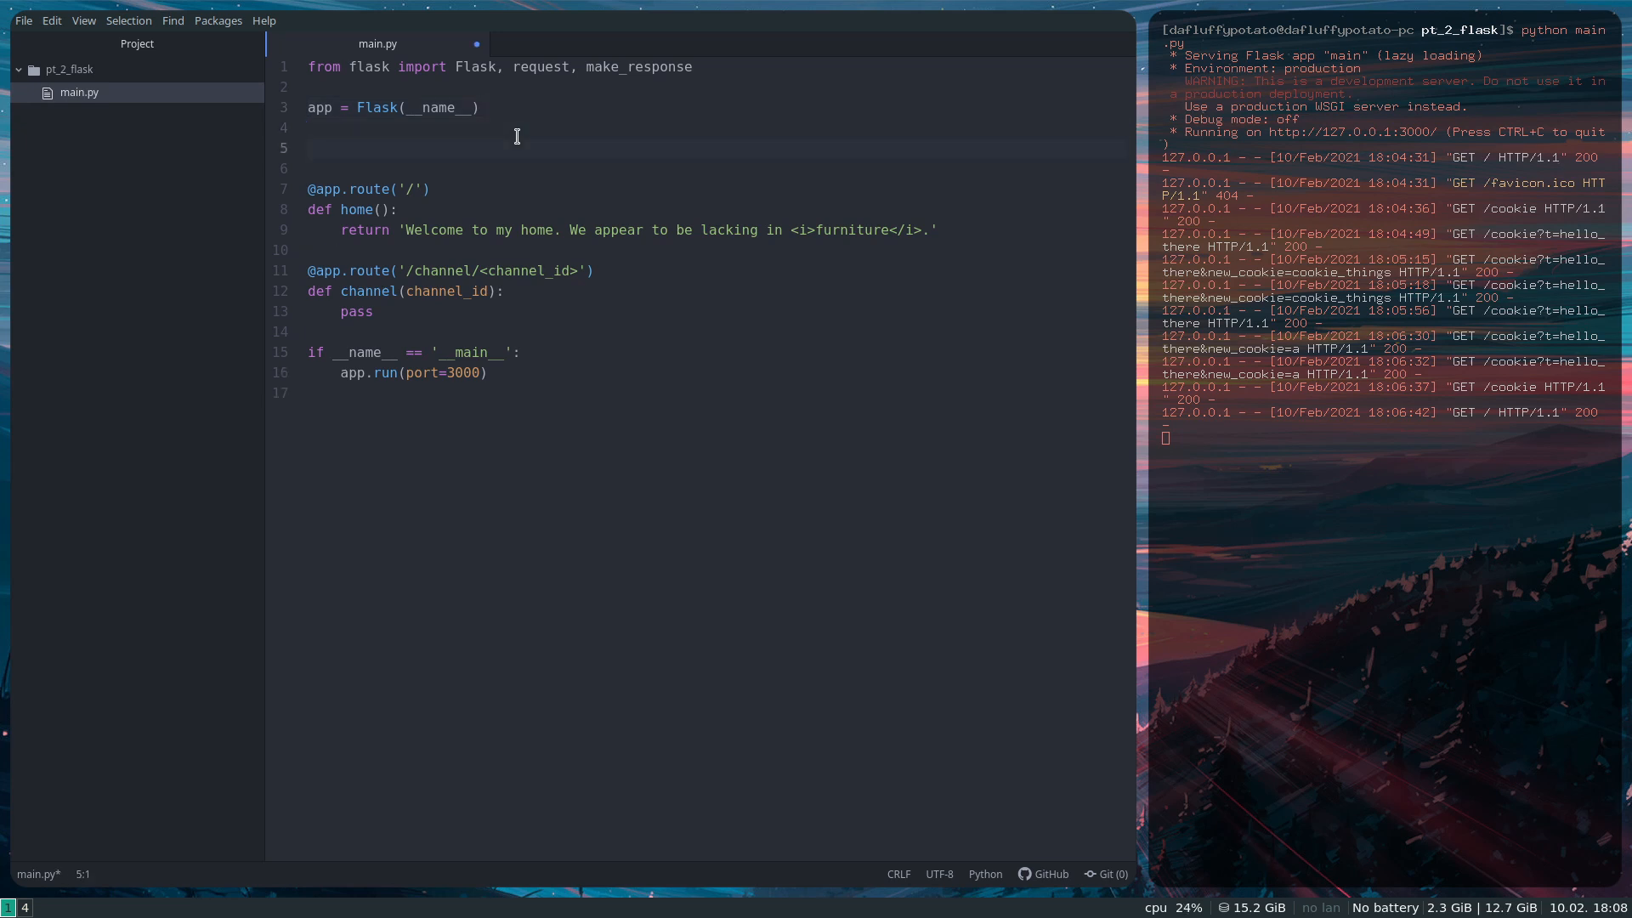
{"action": "type", "text": "channels = {}"}
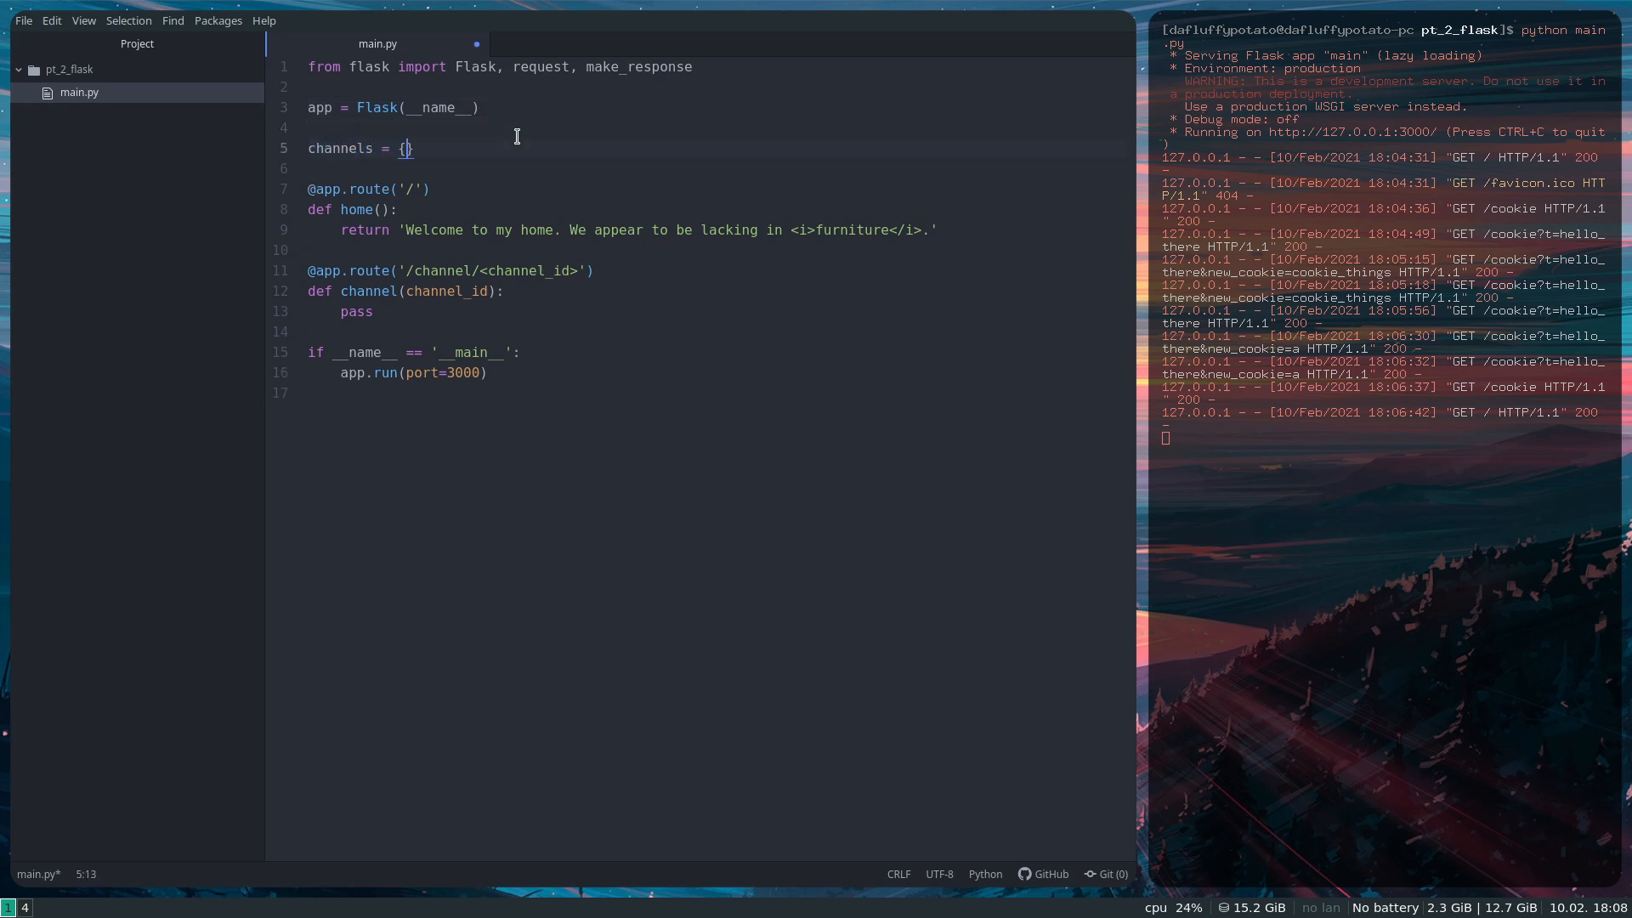
{"action": "type", "text": "'c1': ['h'"}
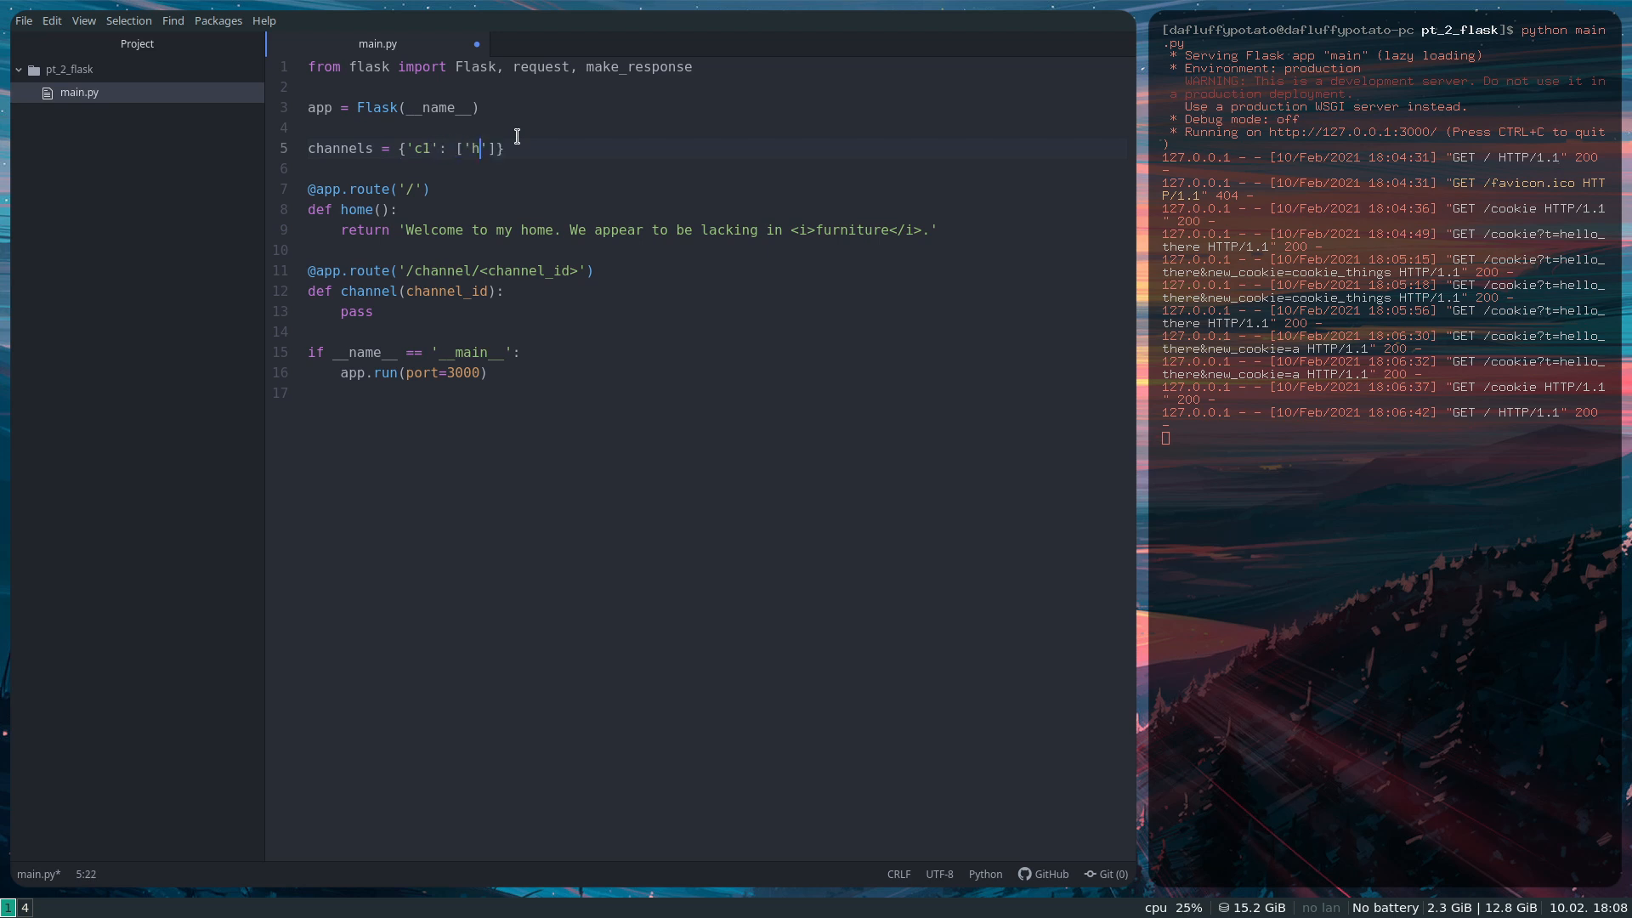
{"action": "type", "text": "ey!', 'hello!'], 'c2': ['eeeeeee',"}
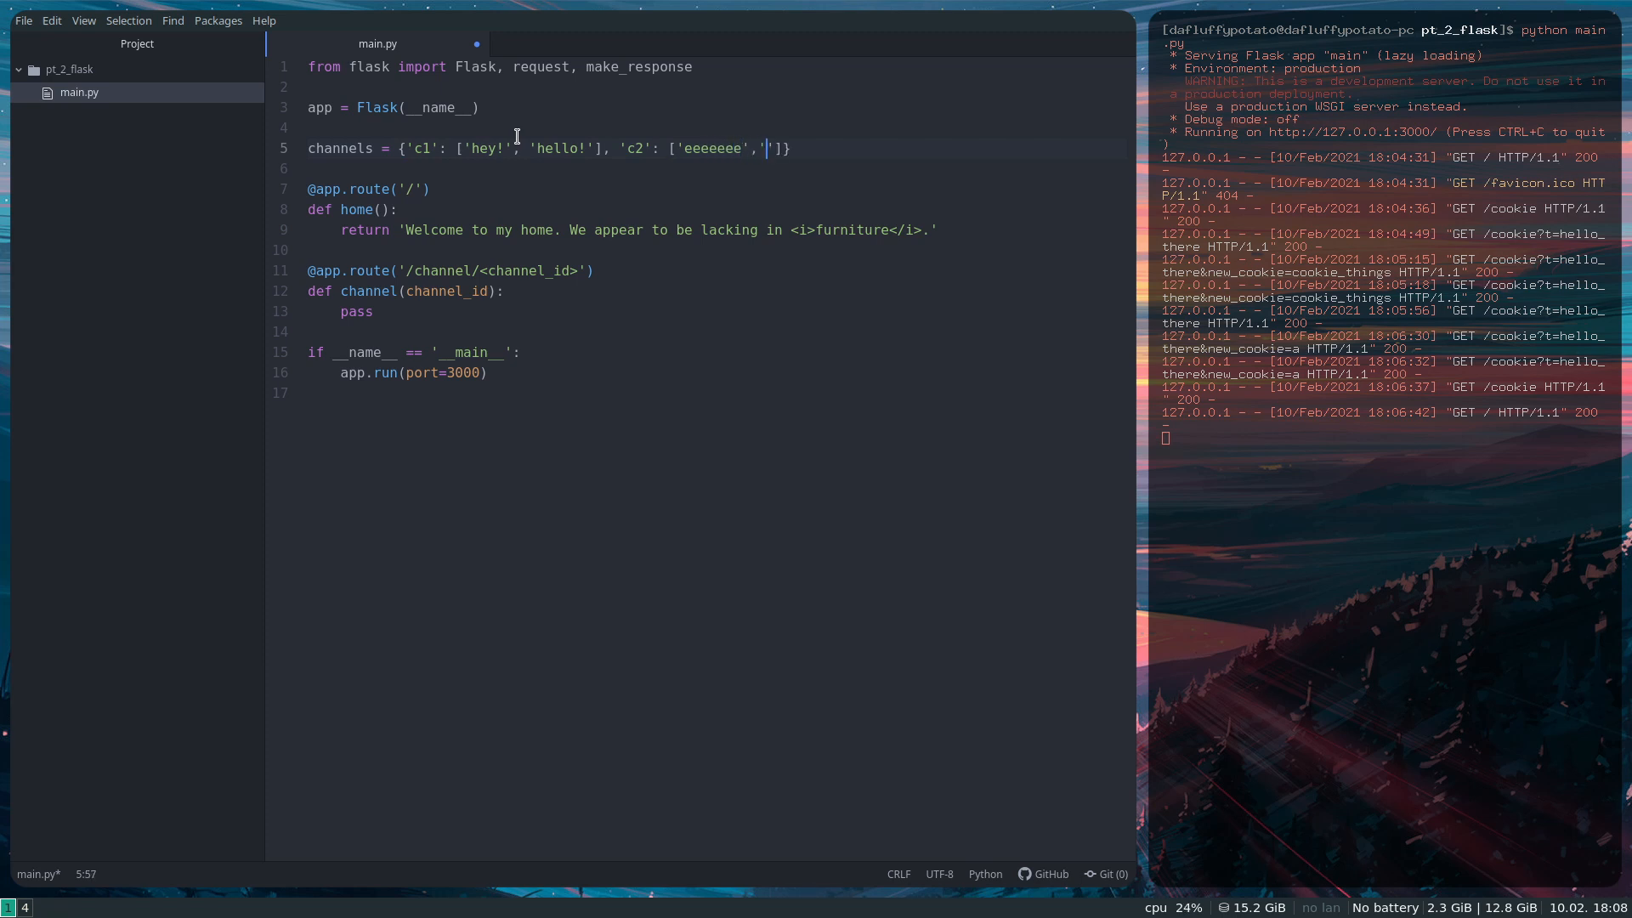
{"action": "type", "text": "oooooo"}
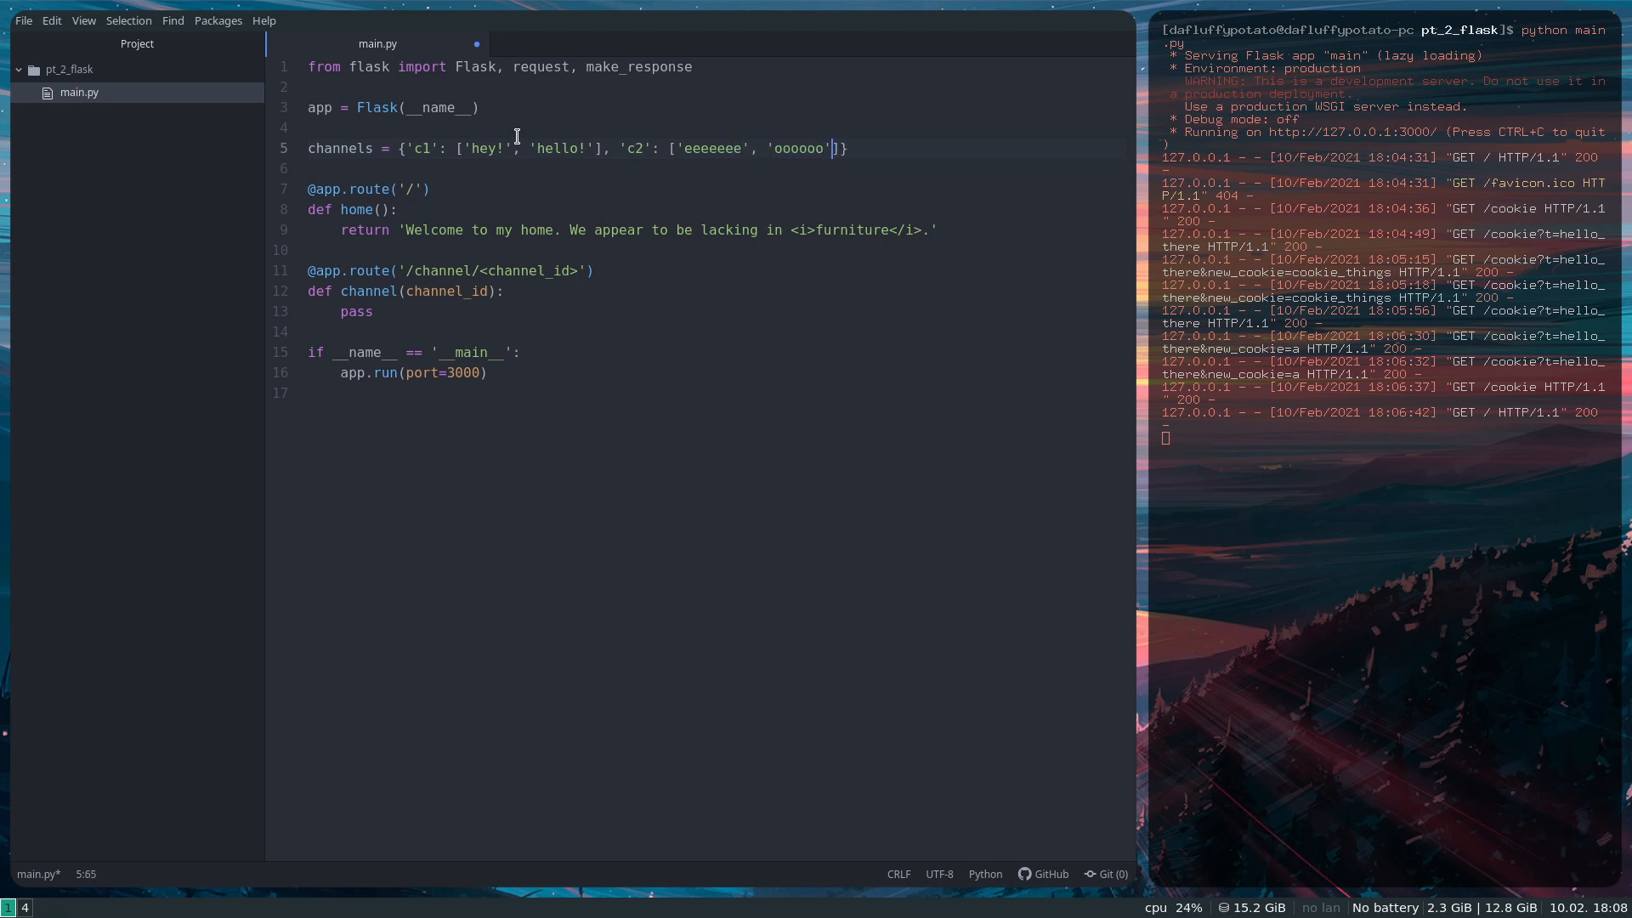
{"action": "type", "text": ", 'aaaaah'"}
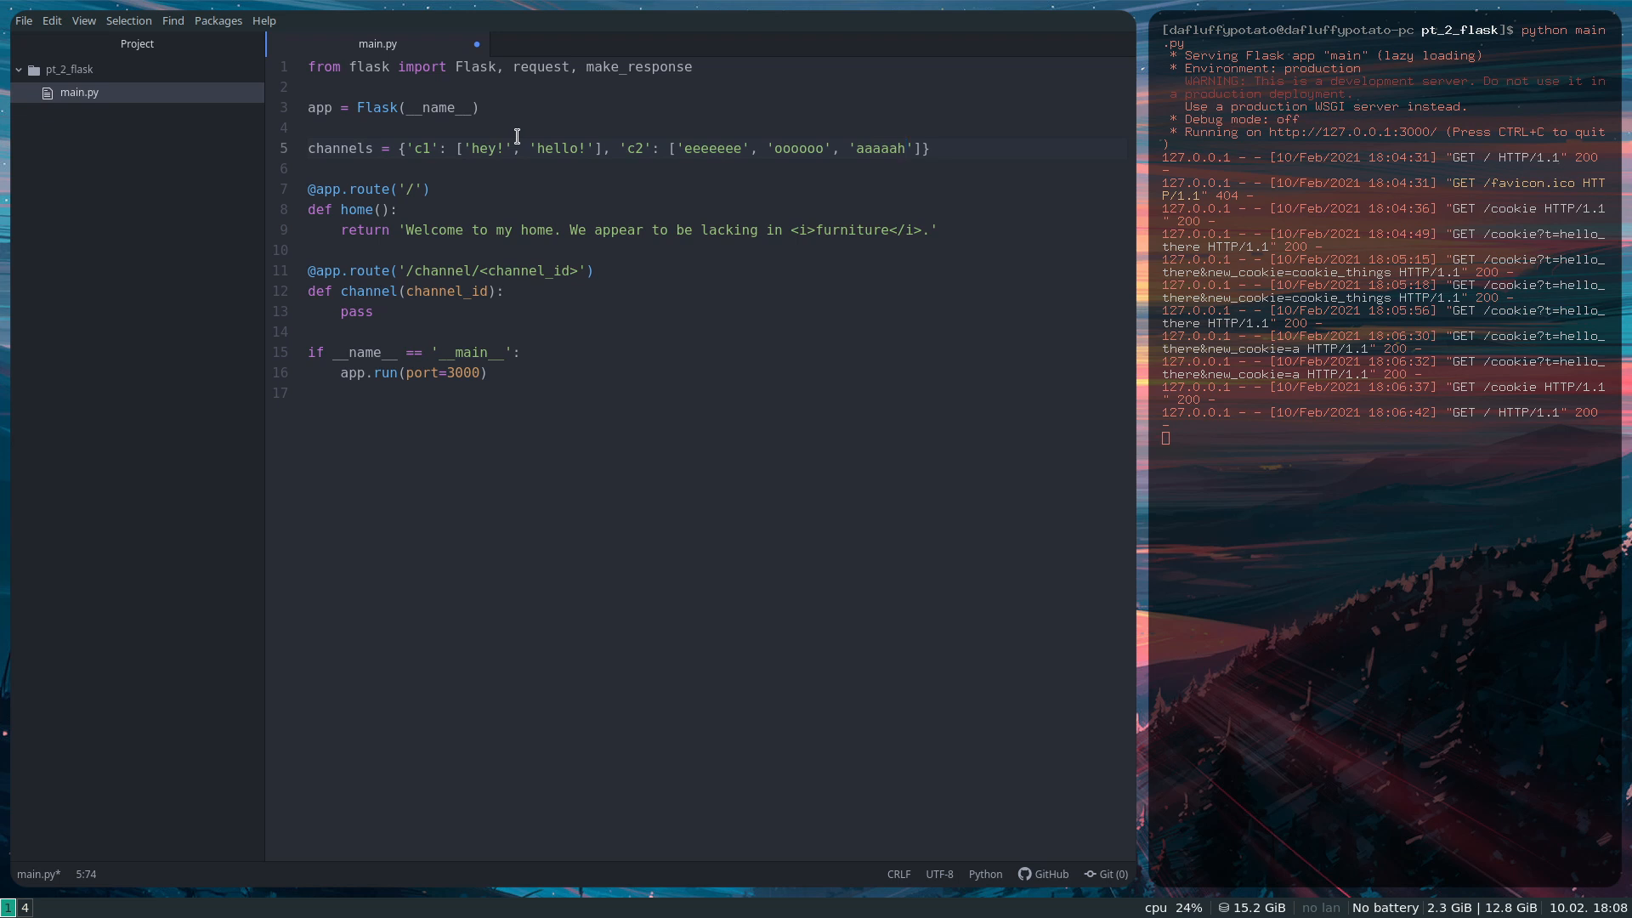
{"action": "type", "text": "!!"}
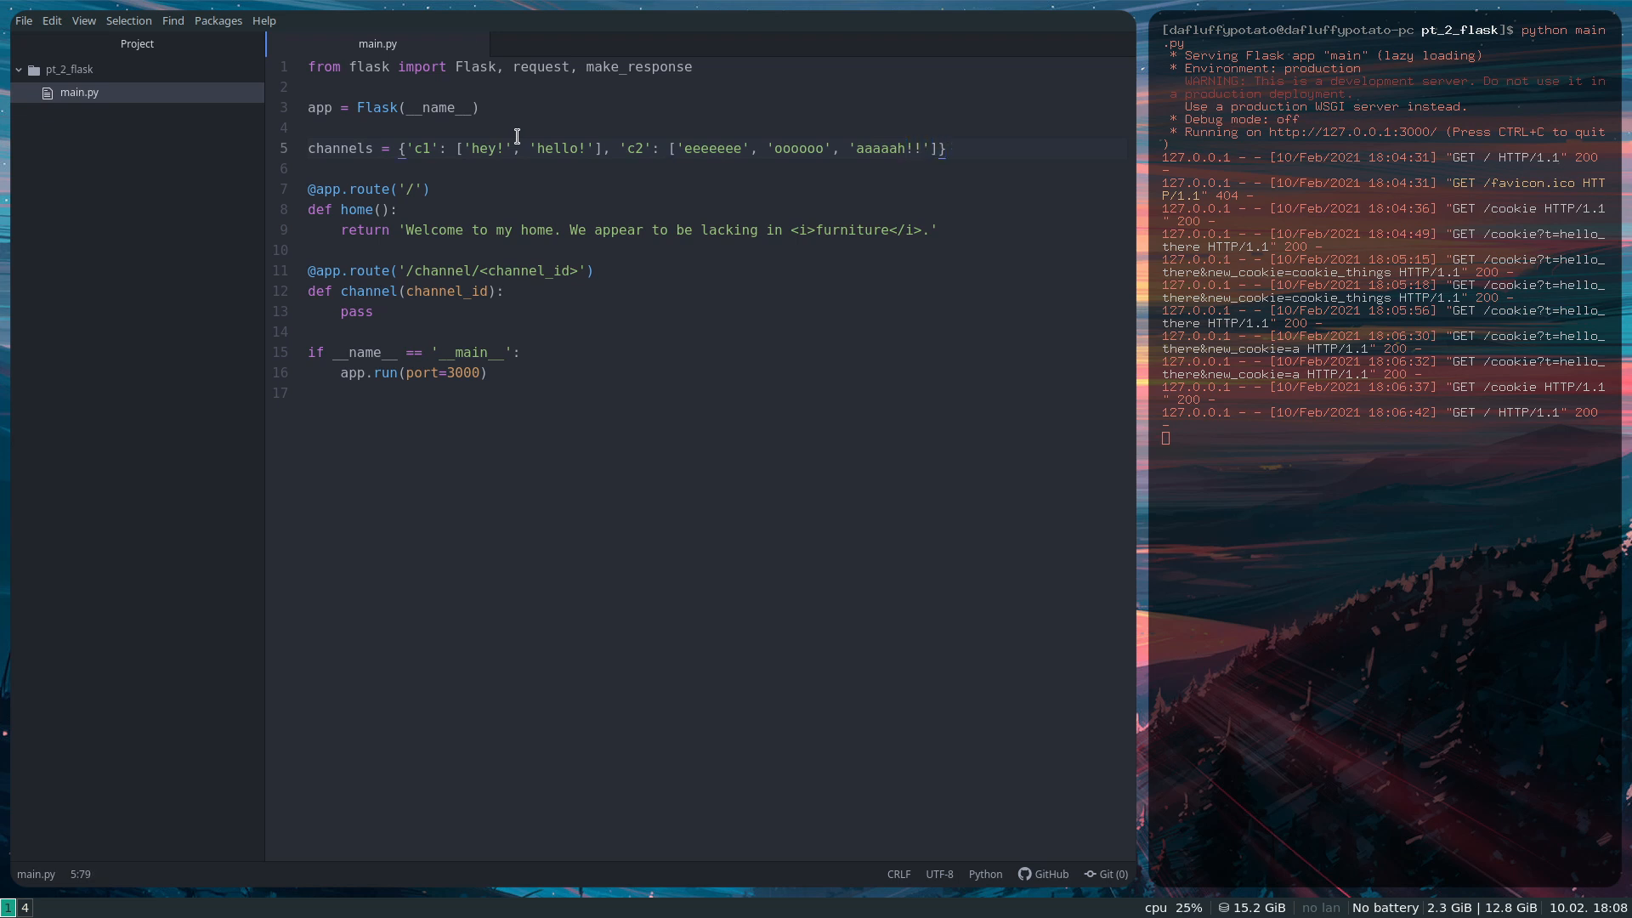
{"action": "type", "text": "output"}
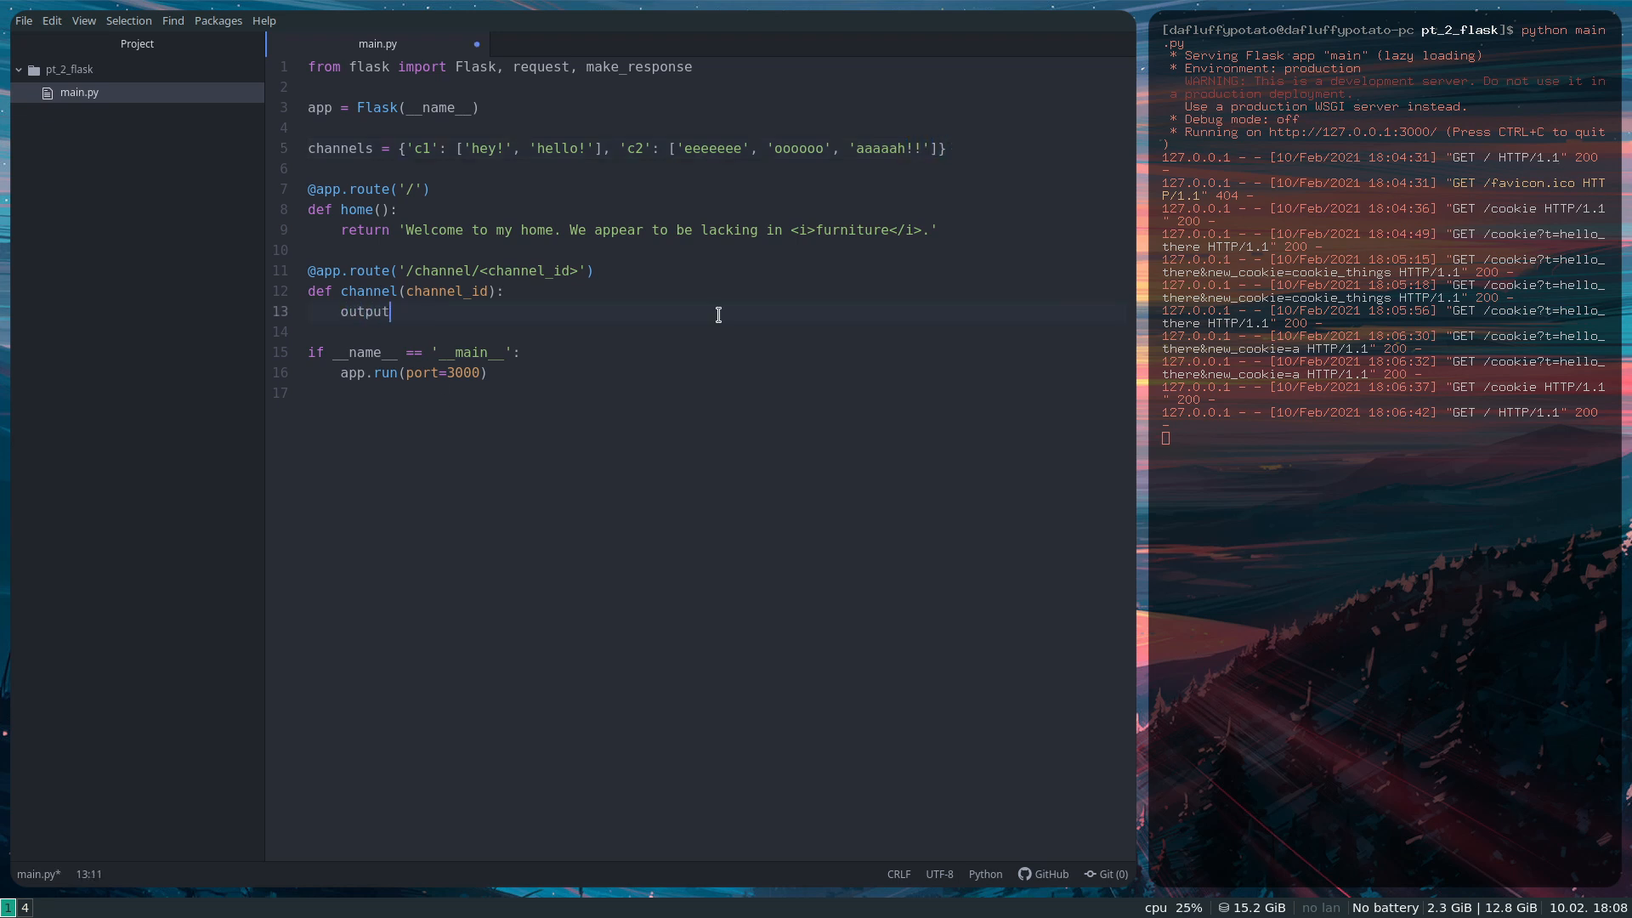
- Replace pass with output = '', a loop over channels[channel_id] appending message + '<br>', and return output
{"action": "type", "text": "= ''"}
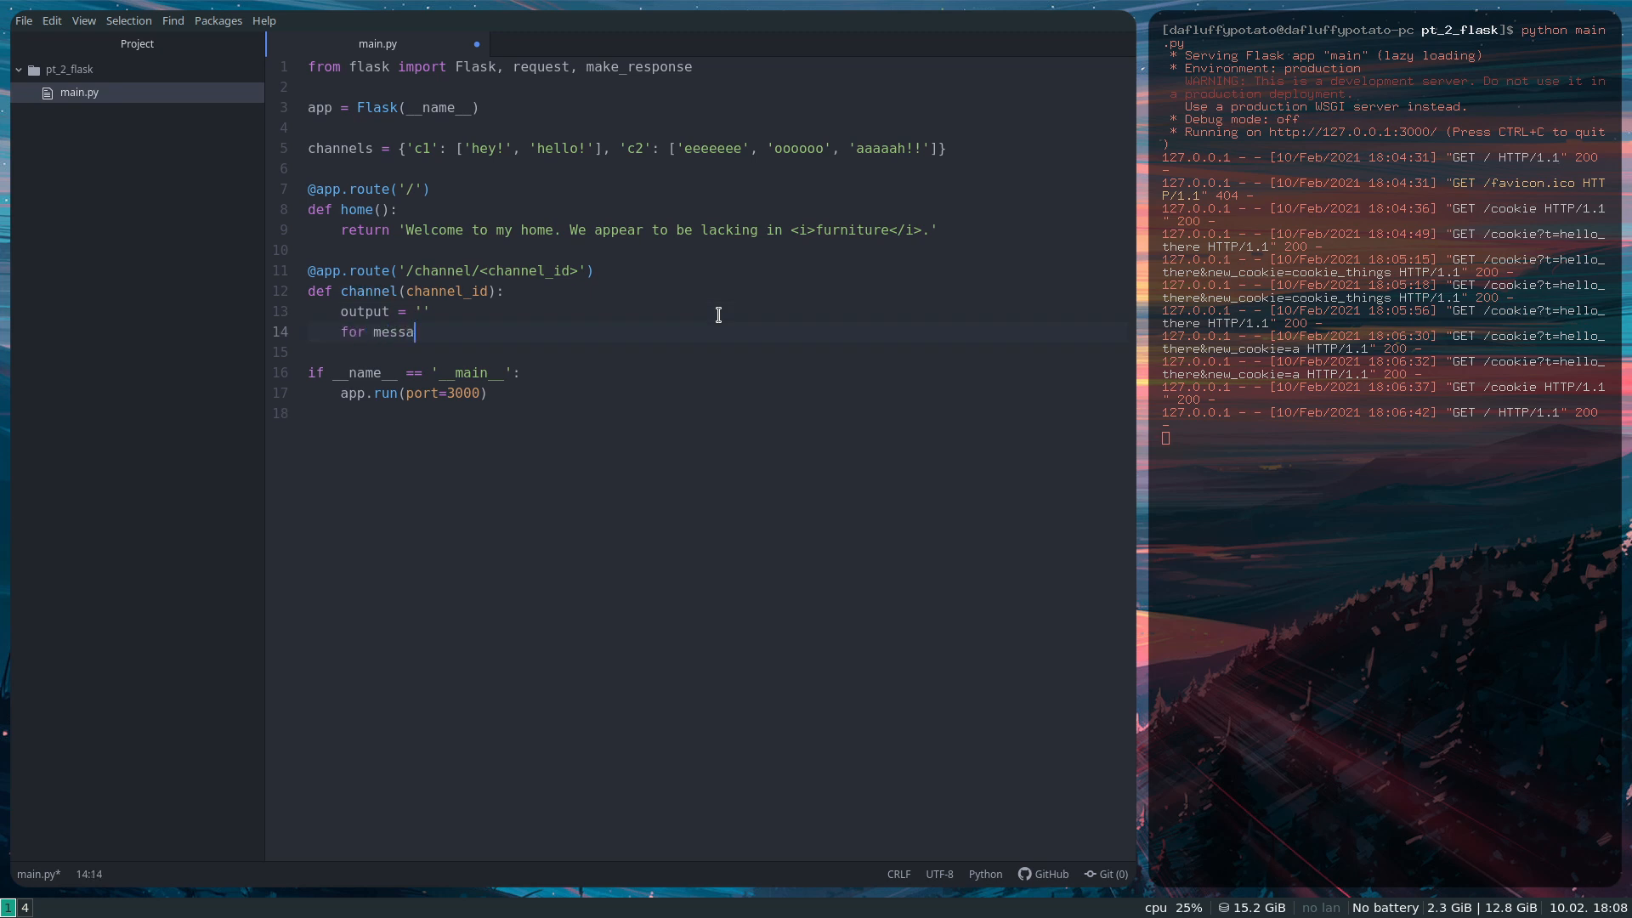
{"action": "type", "text": "ge in channels"}
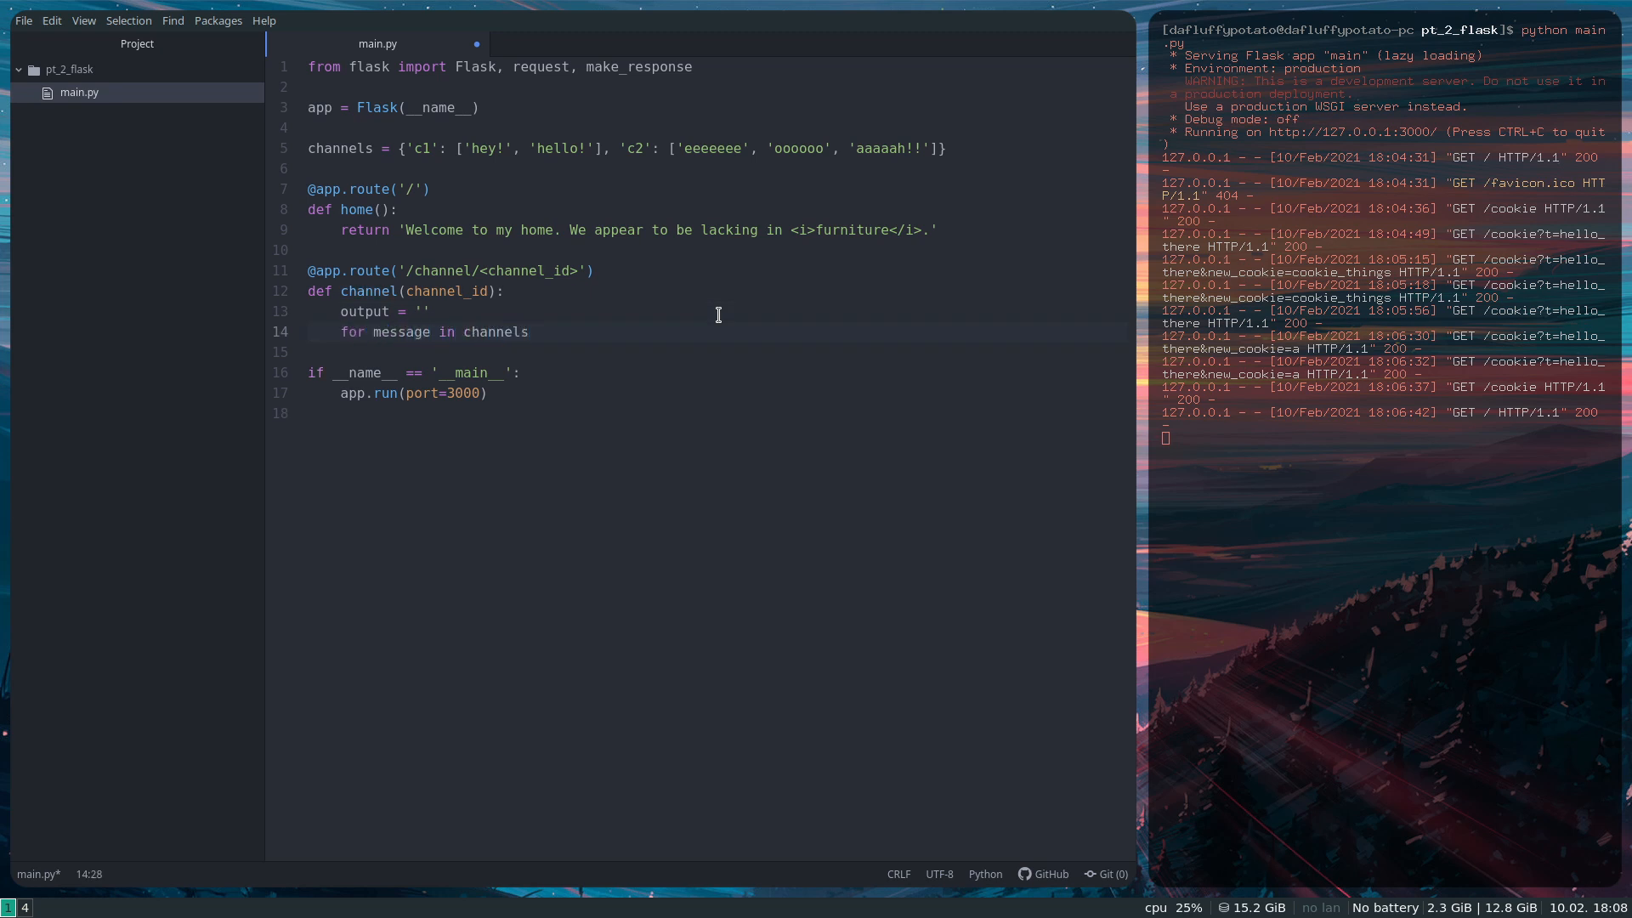
{"action": "type", "text": "[channel_id]:"}
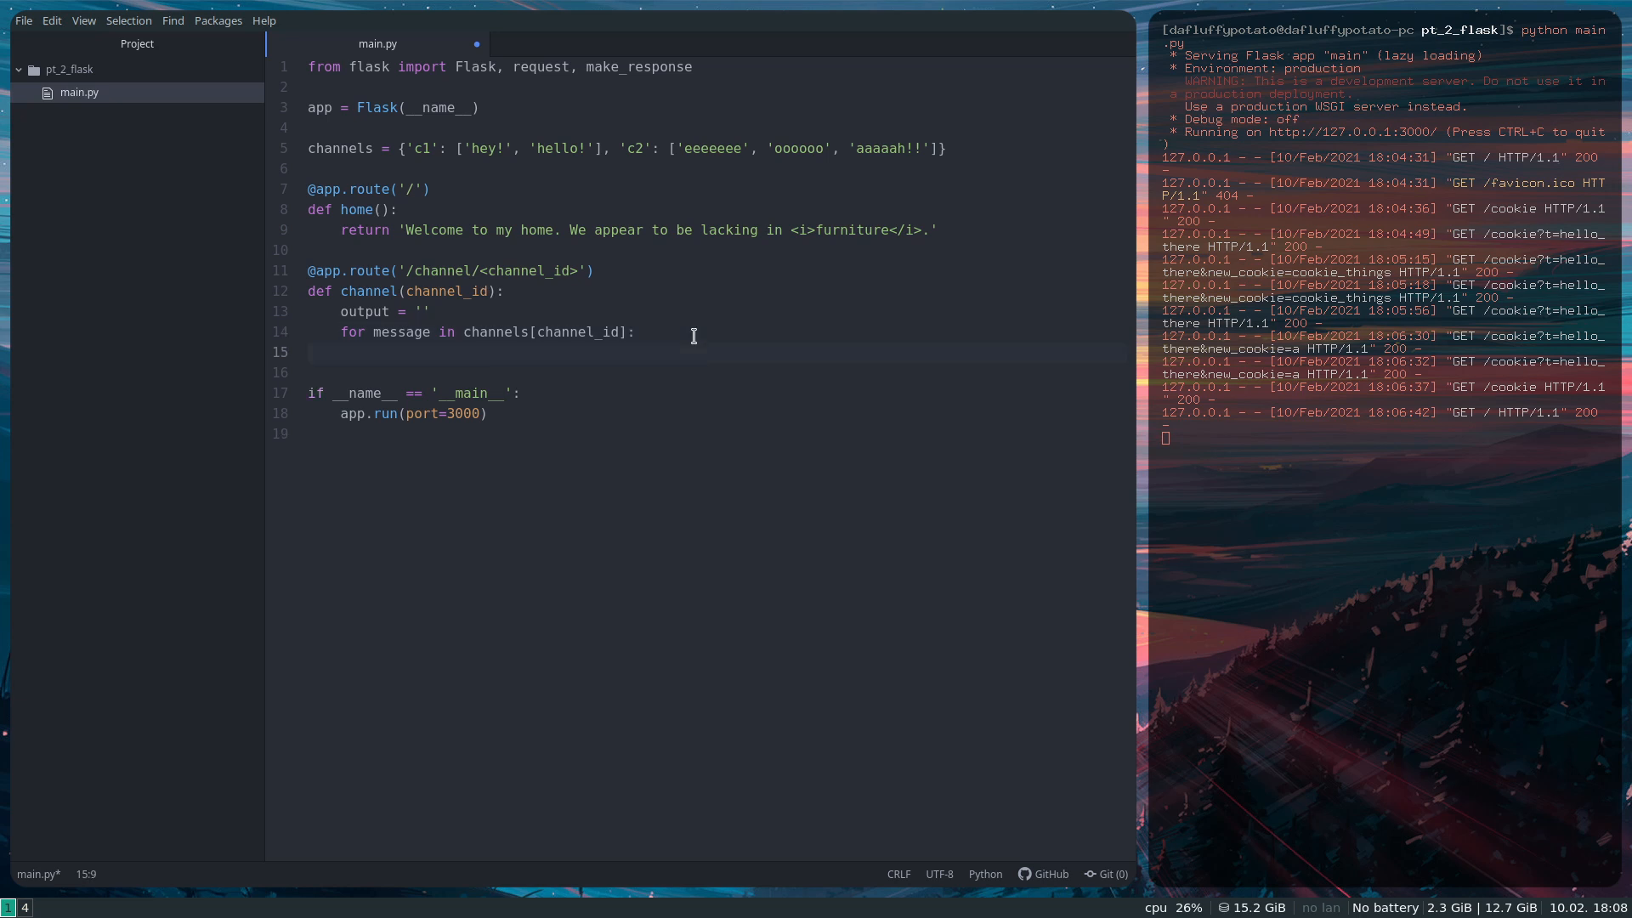
{"action": "type", "text": "output += message +"}
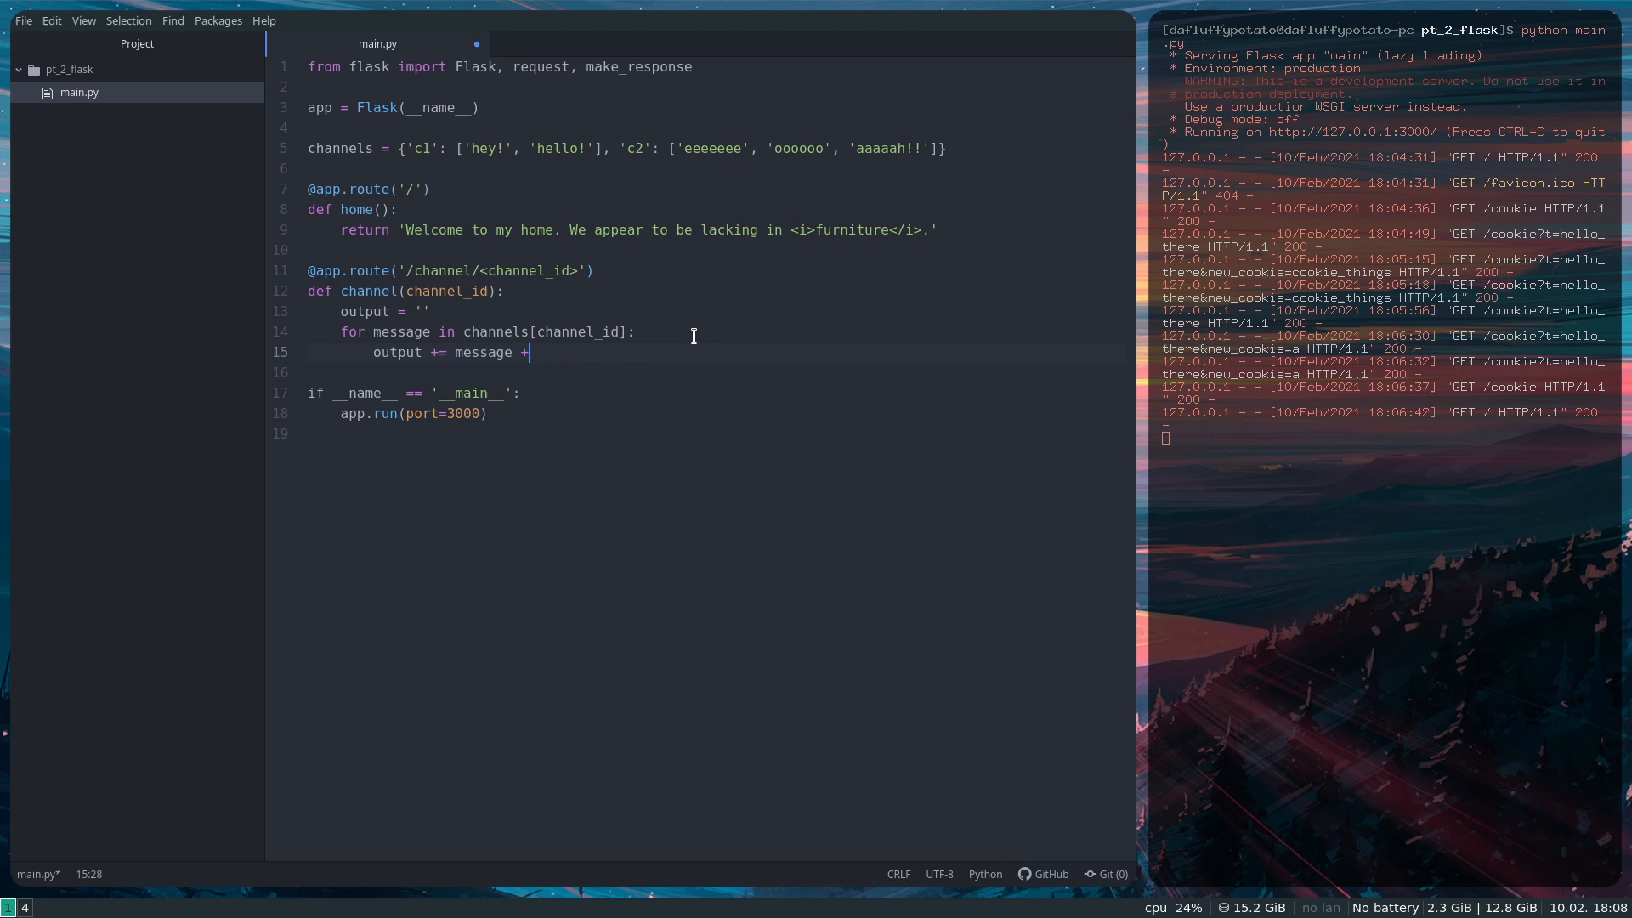
{"action": "type", "text": "'<br>'"}
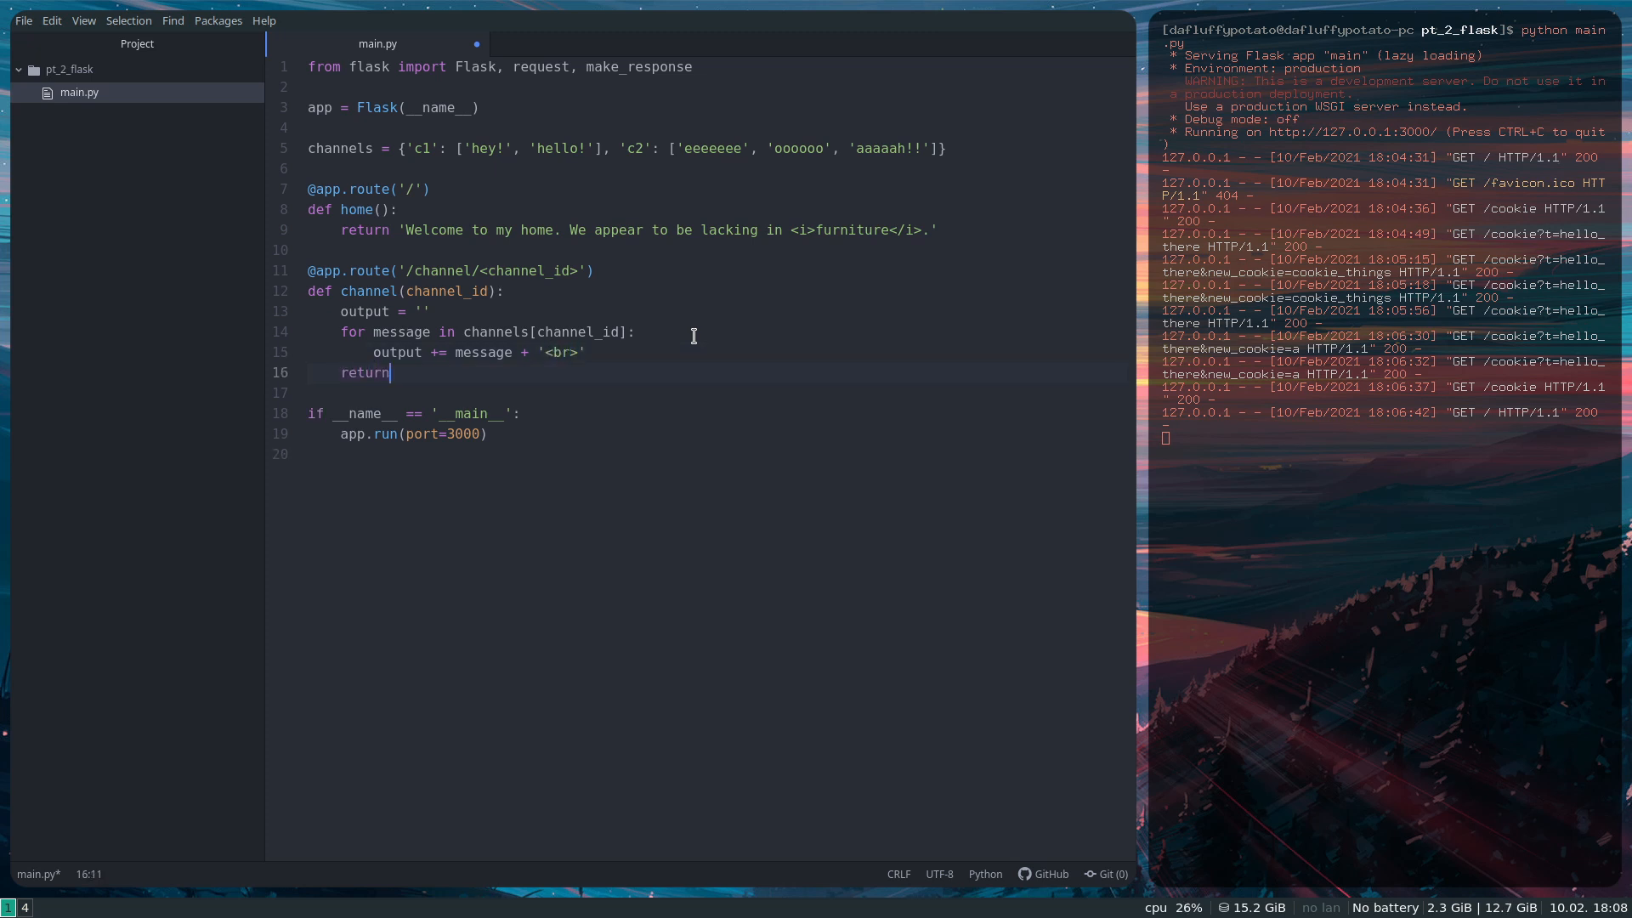
{"action": "type", "text": "output"}
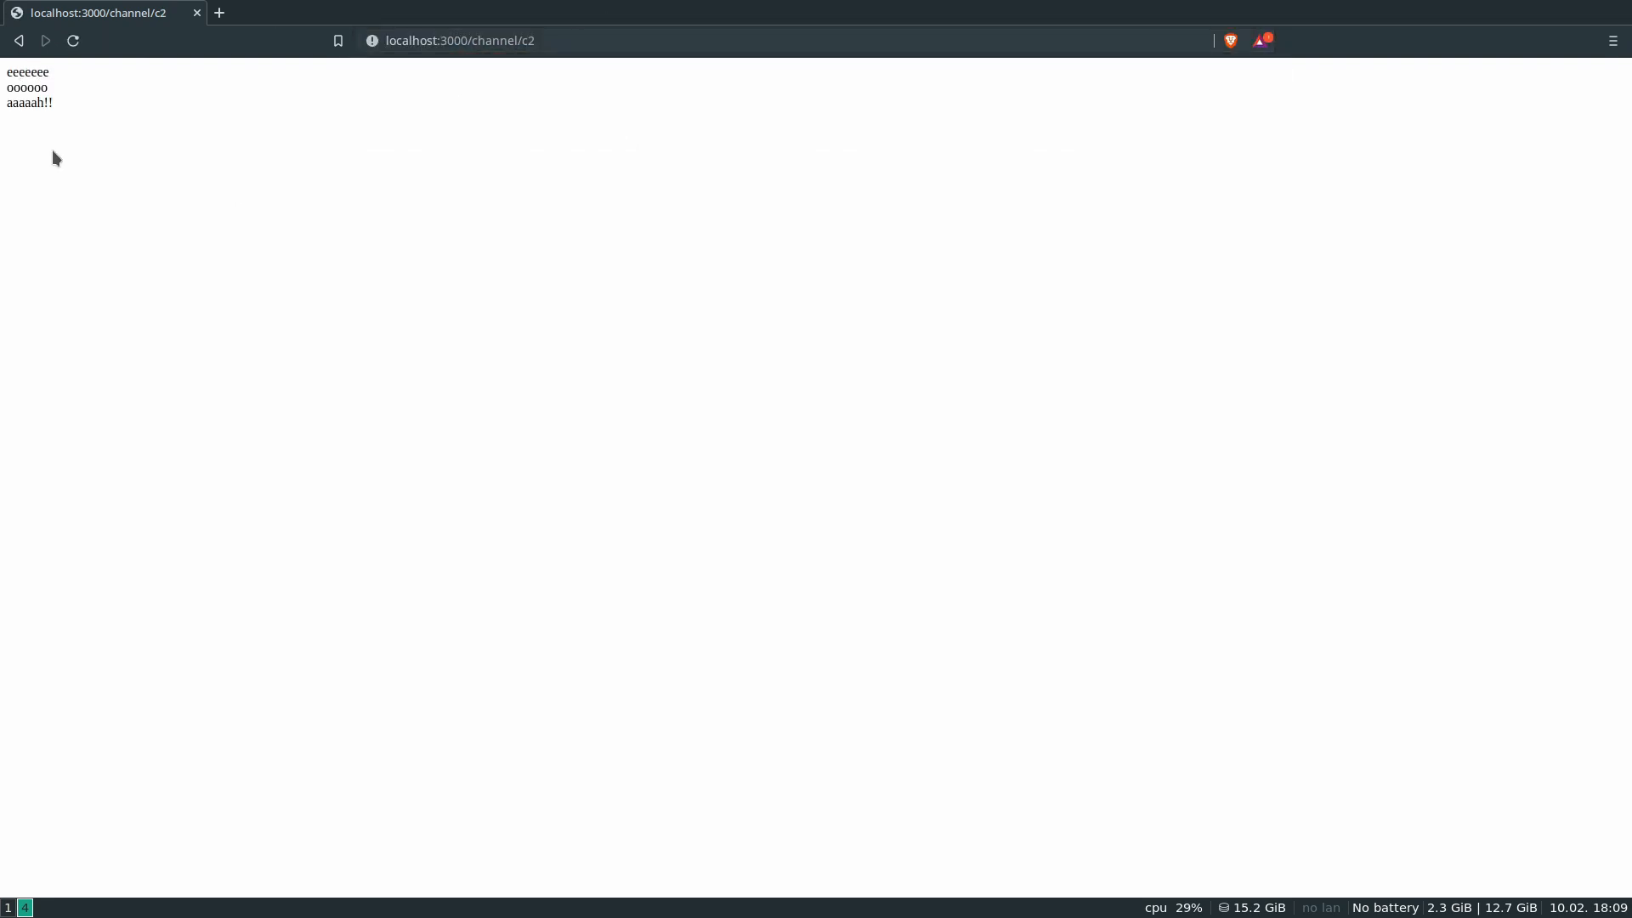
{"action": "mouse_move", "coordinate": [299, 138]}
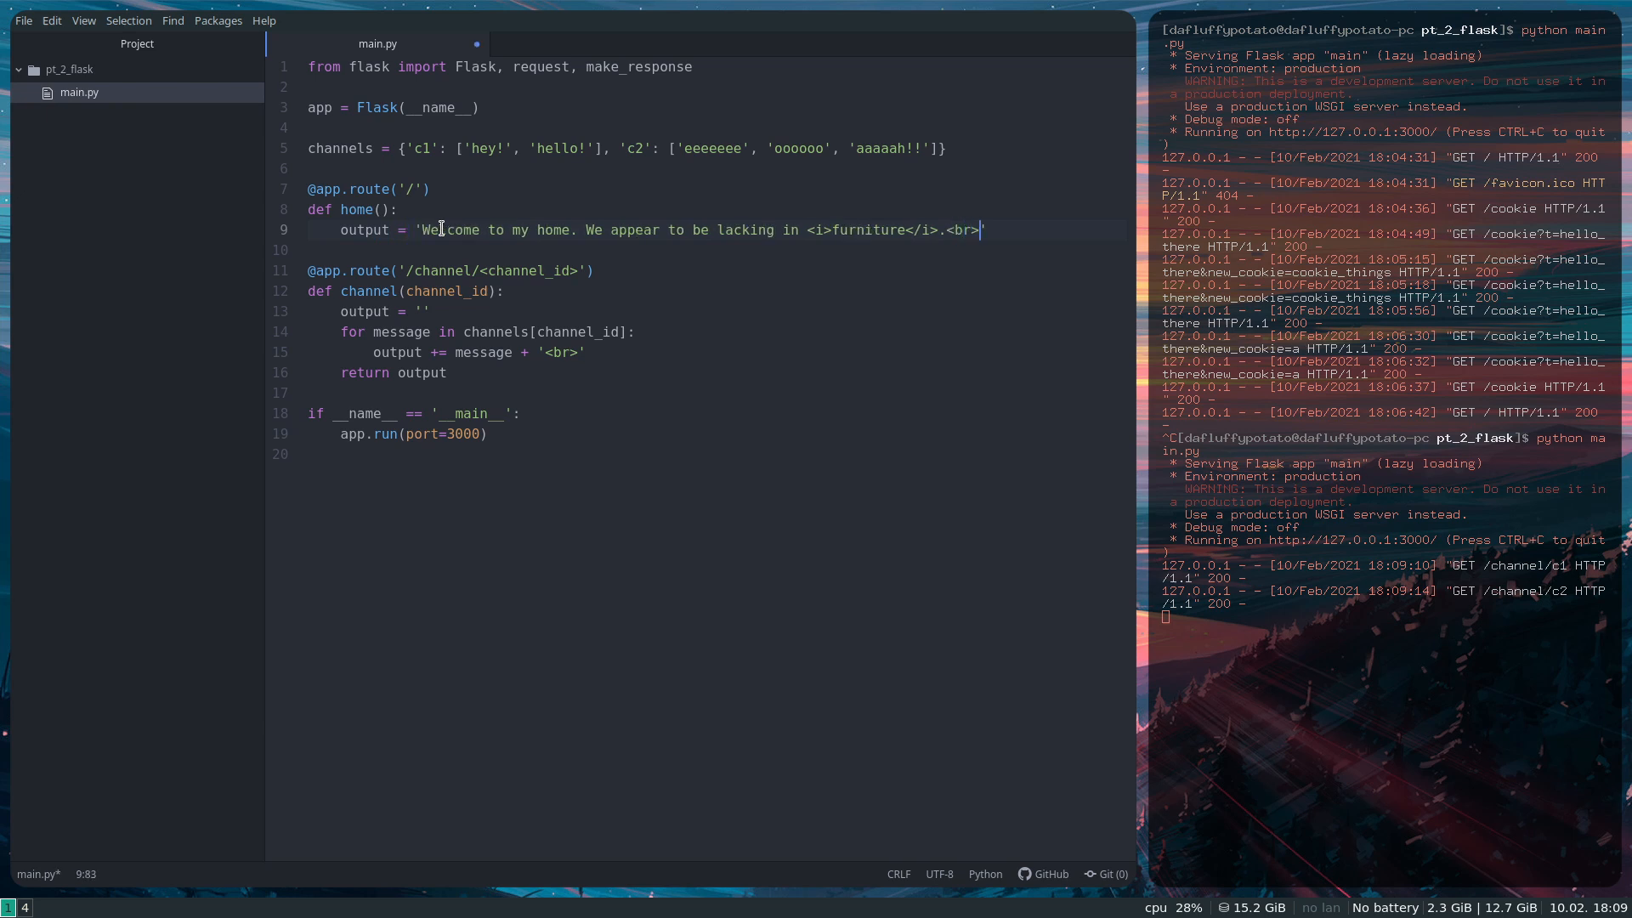
- Add '<br><br>Channels:' and a loop over channels appending an <a href="/channels/..."> link per channel
{"action": "type", "text": "<br>Channels:"}
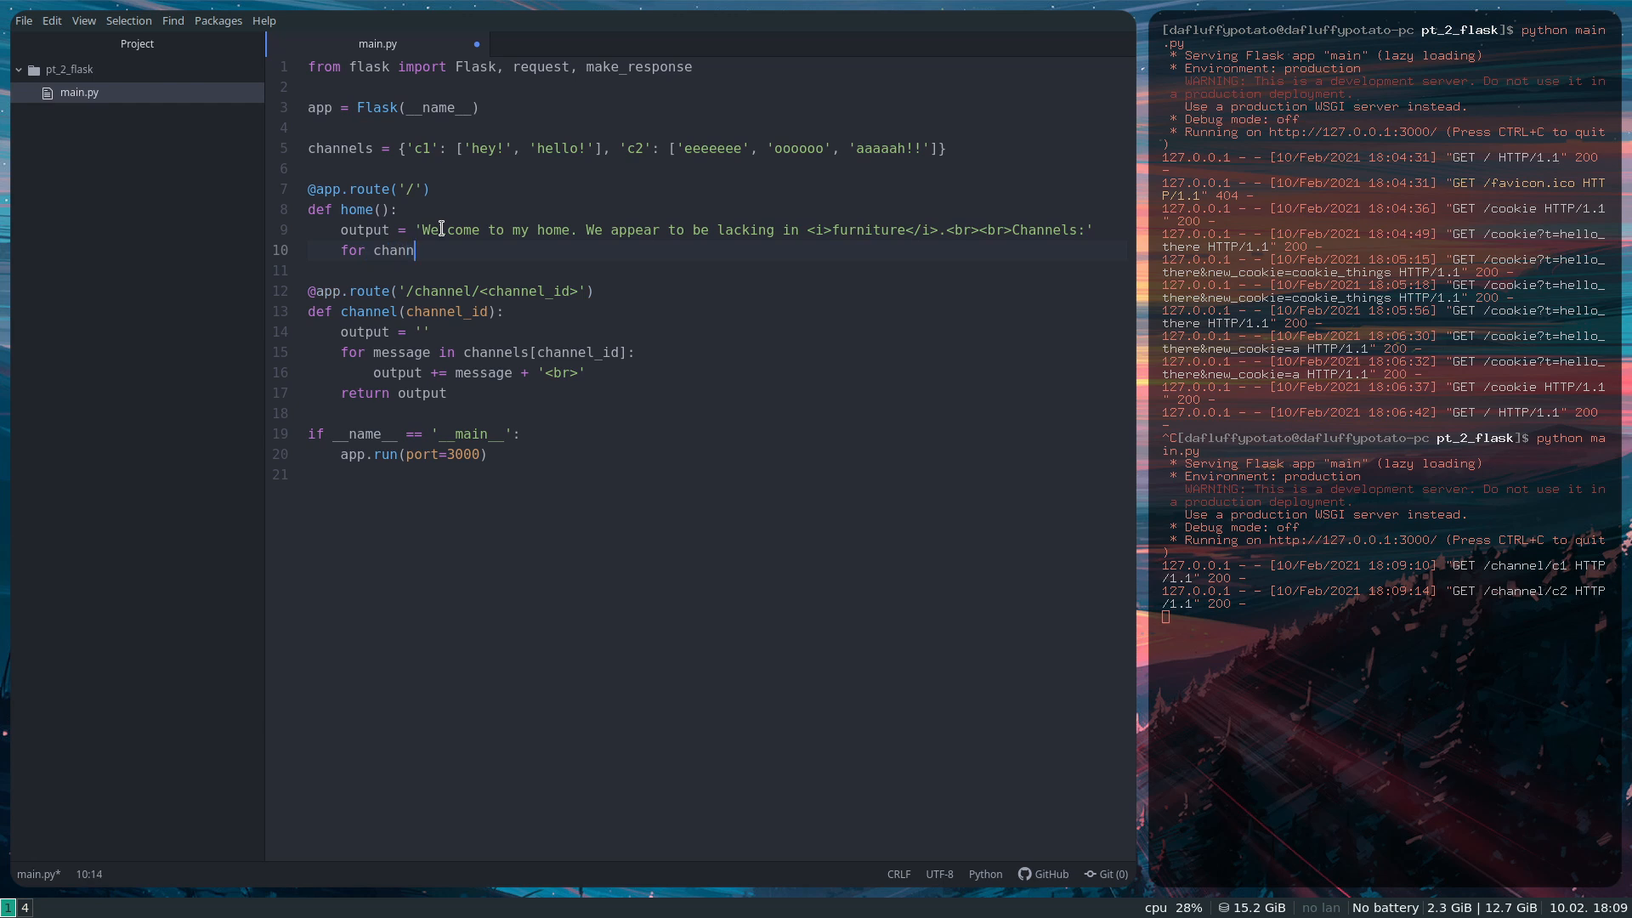
{"action": "type", "text": "el in channels:"}
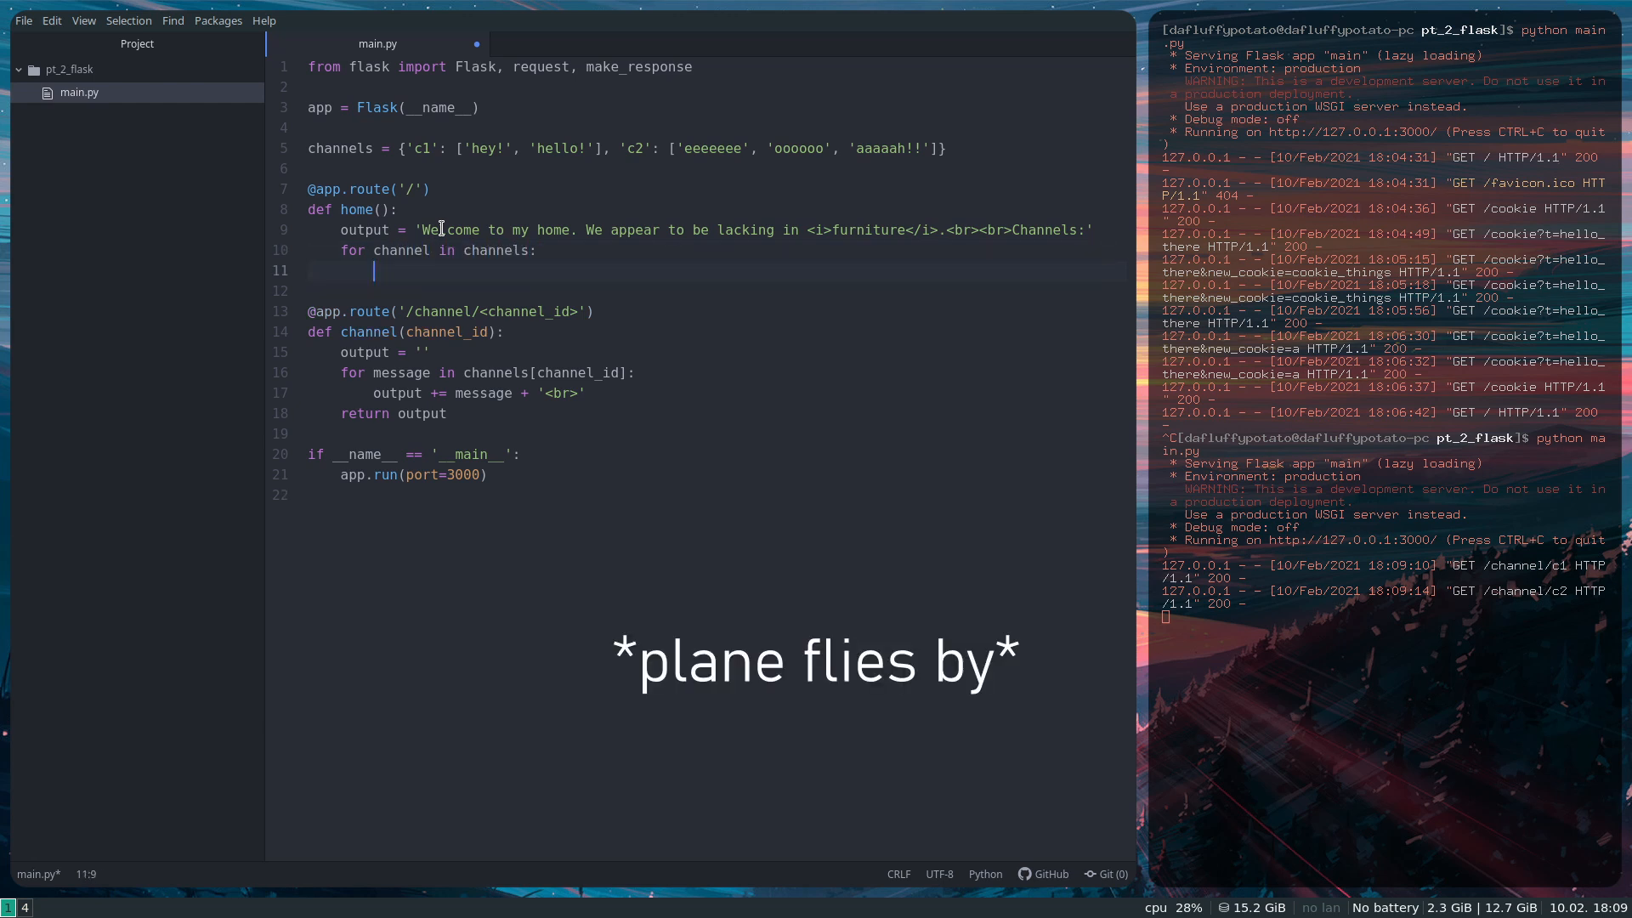
{"action": "type", "text": "output += '<a'"}
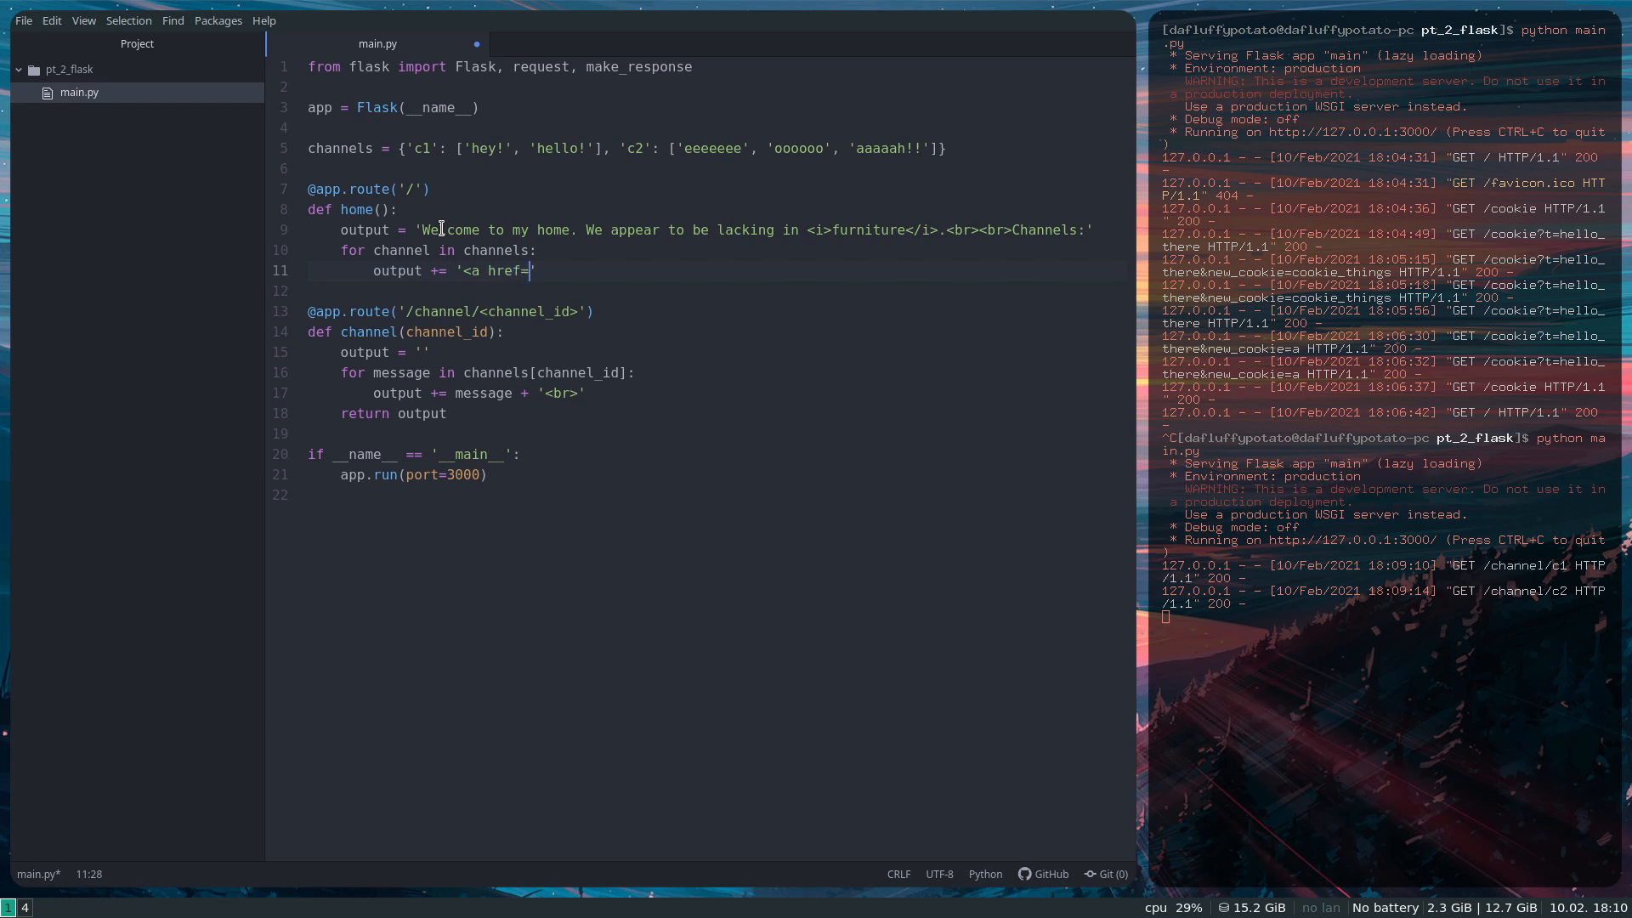
{"action": "type", "text": "\"/channels/\""}
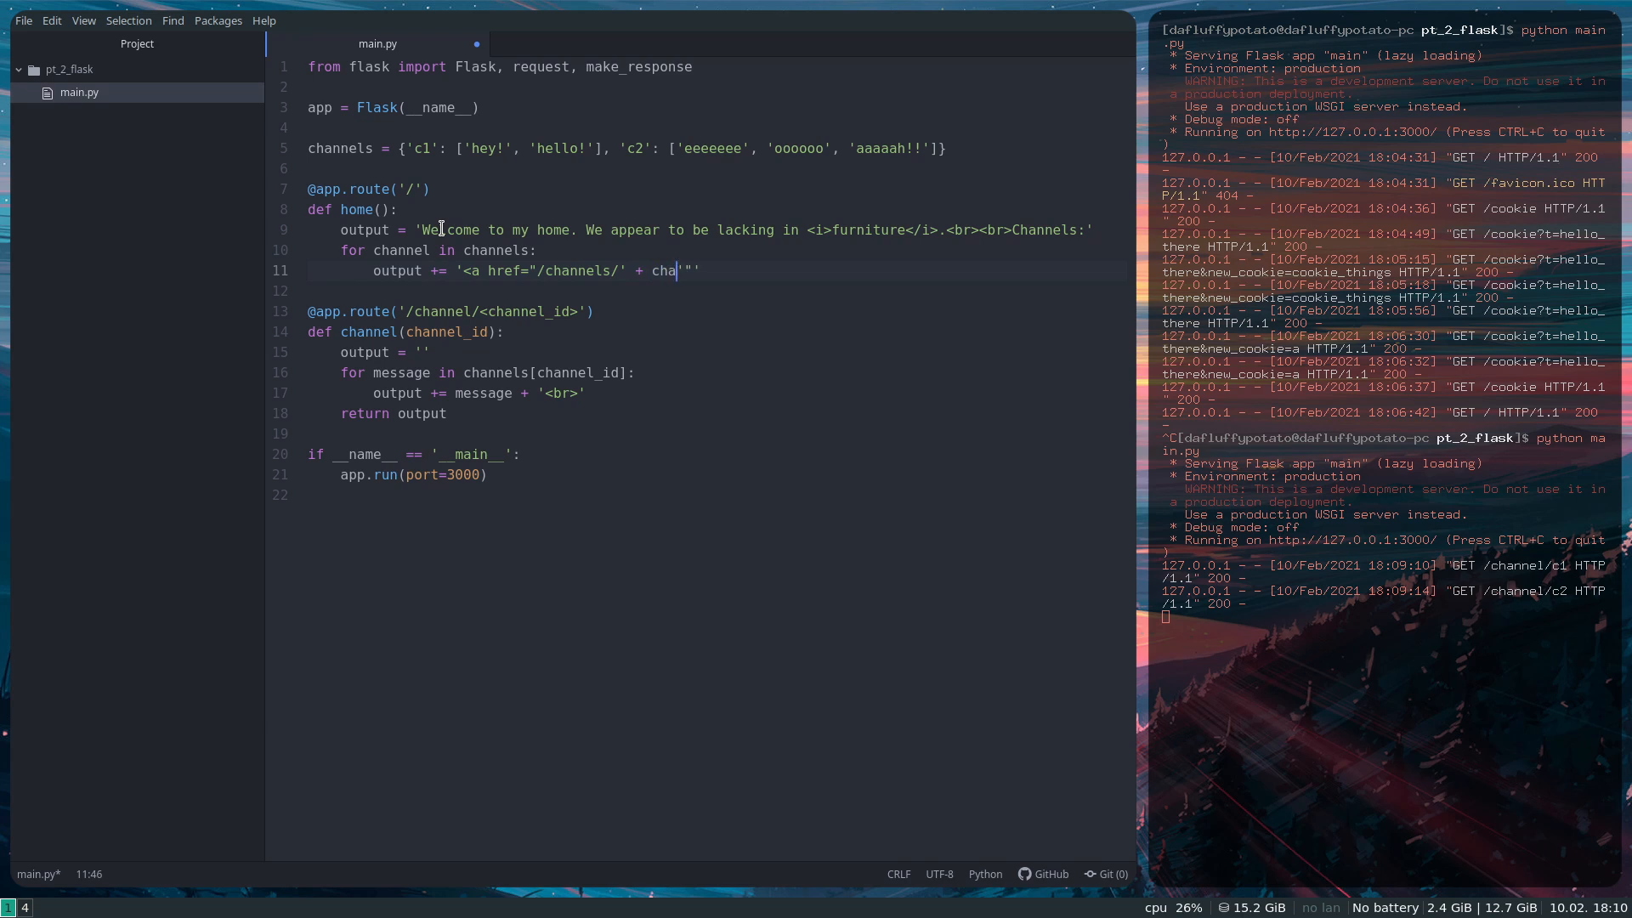
{"action": "type", "text": "nnel '\">'"}
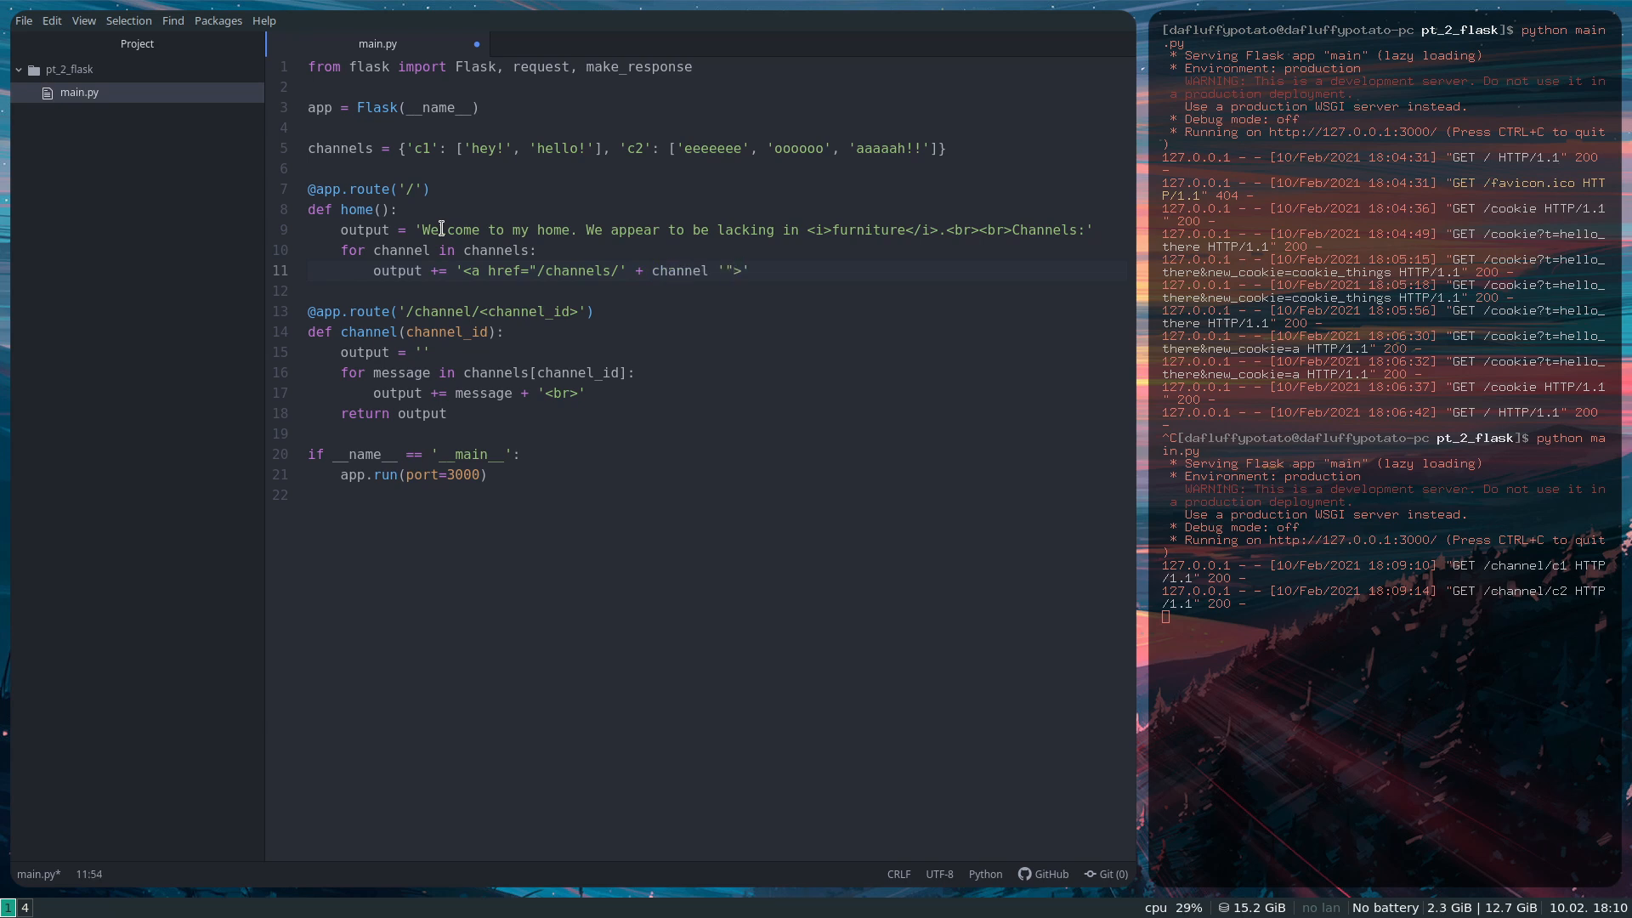
{"action": "type", "text": "+ channel"}
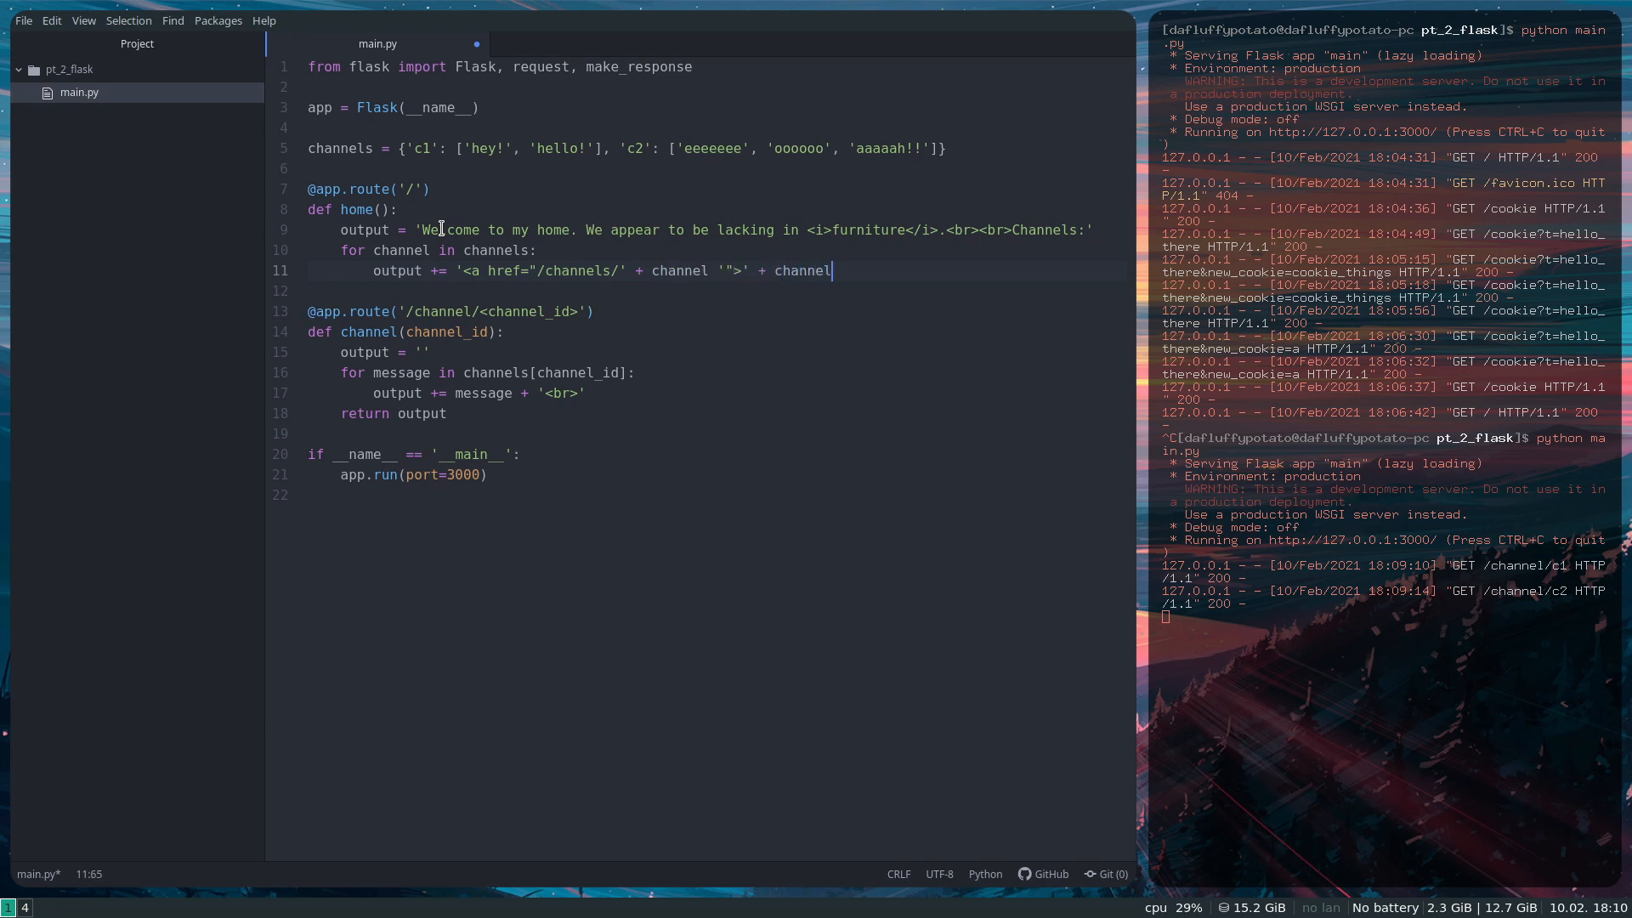
- Label each link '#' + channel, close it with '</a><br>', and return output from home()
{"action": "type", "text": "+ '<a/'"}
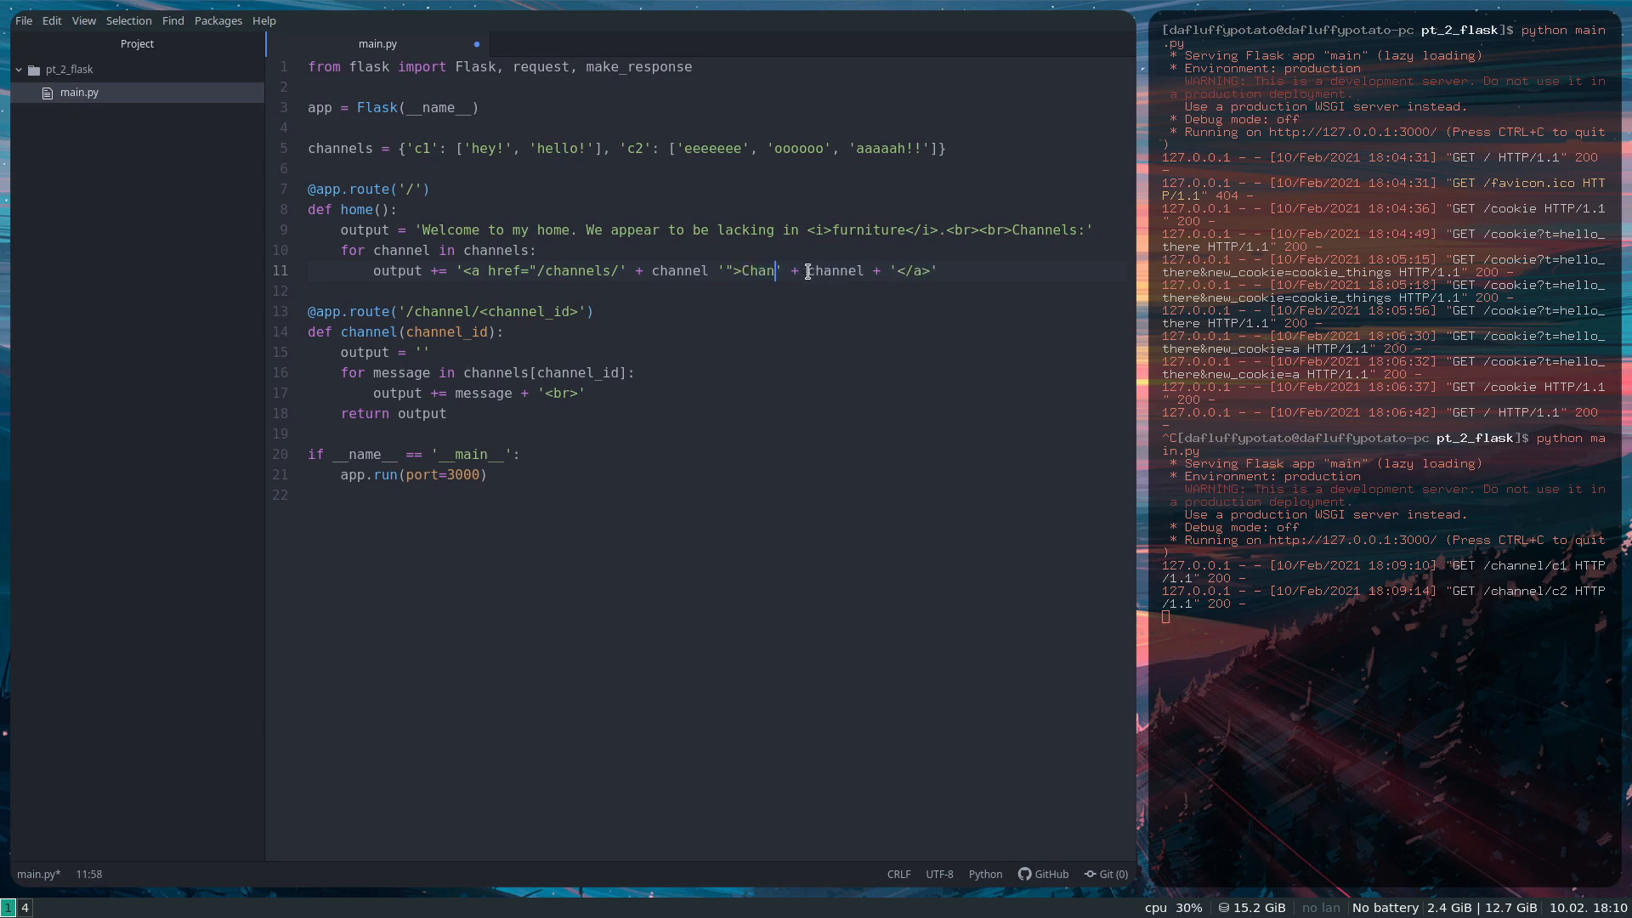
{"action": "key", "text": "BackSpace"}
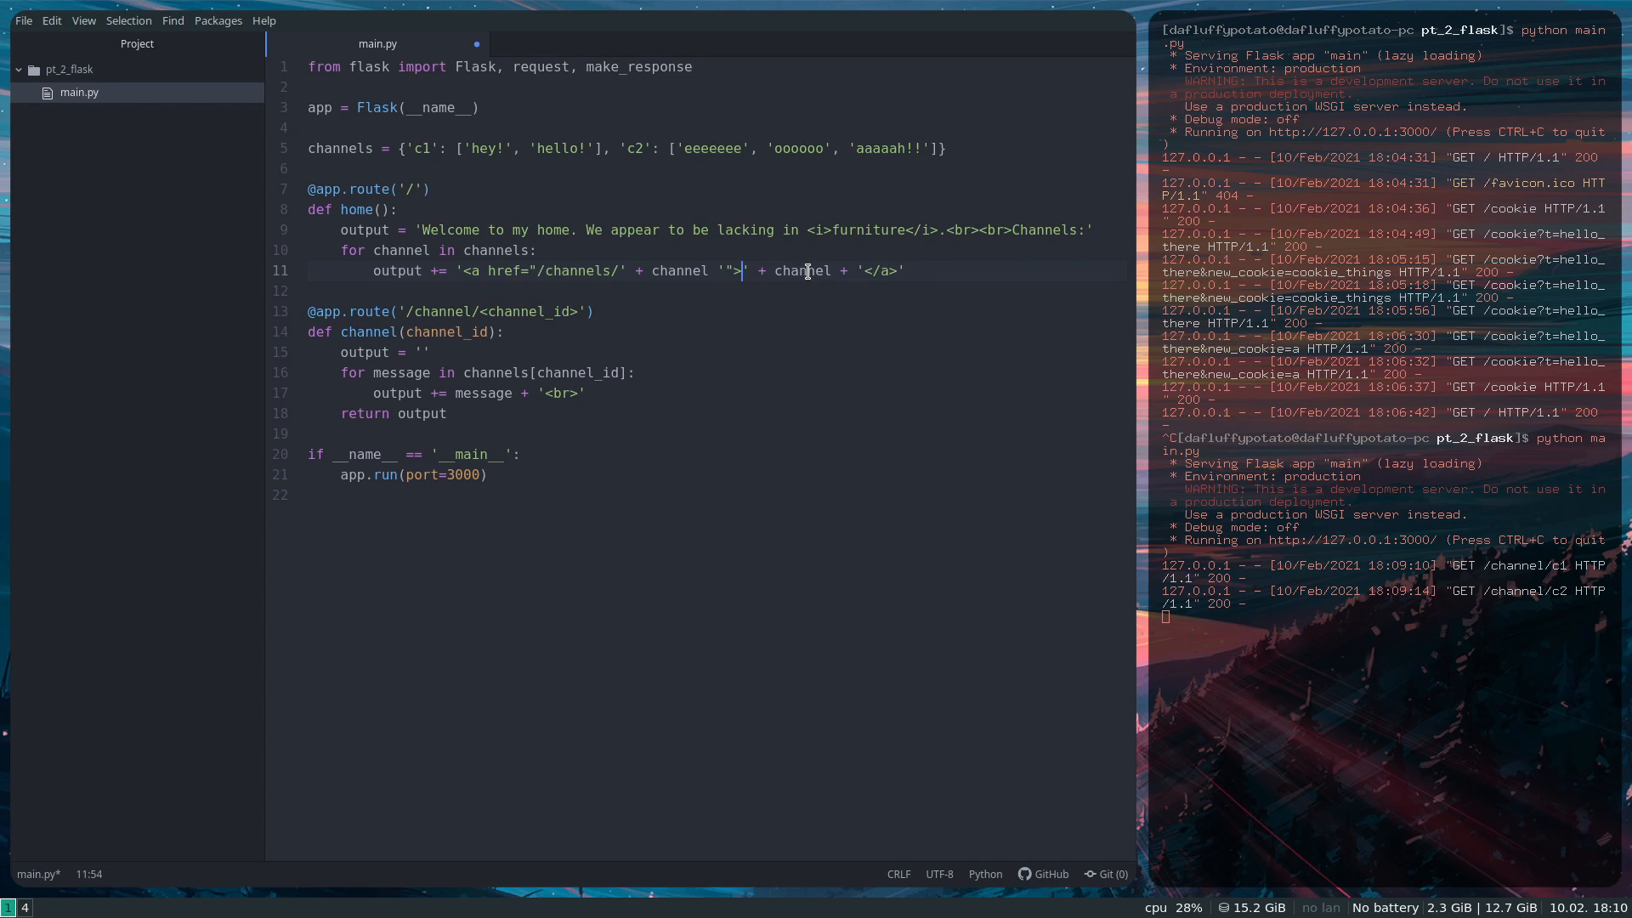
{"action": "type", "text": "$"}
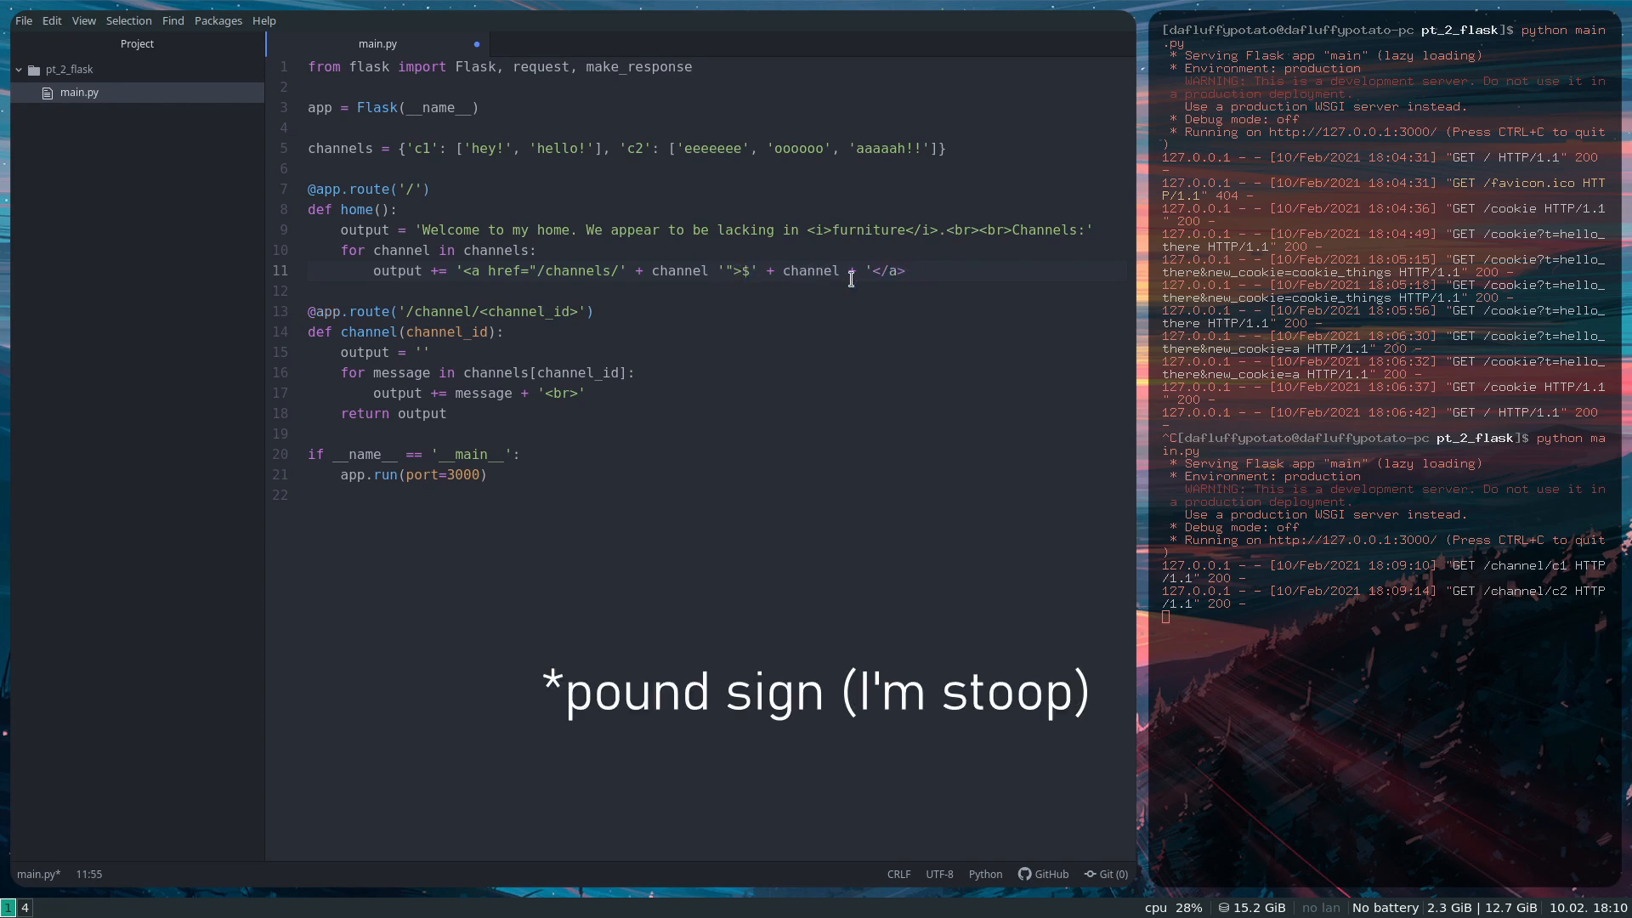
{"action": "type", "text": "#"}
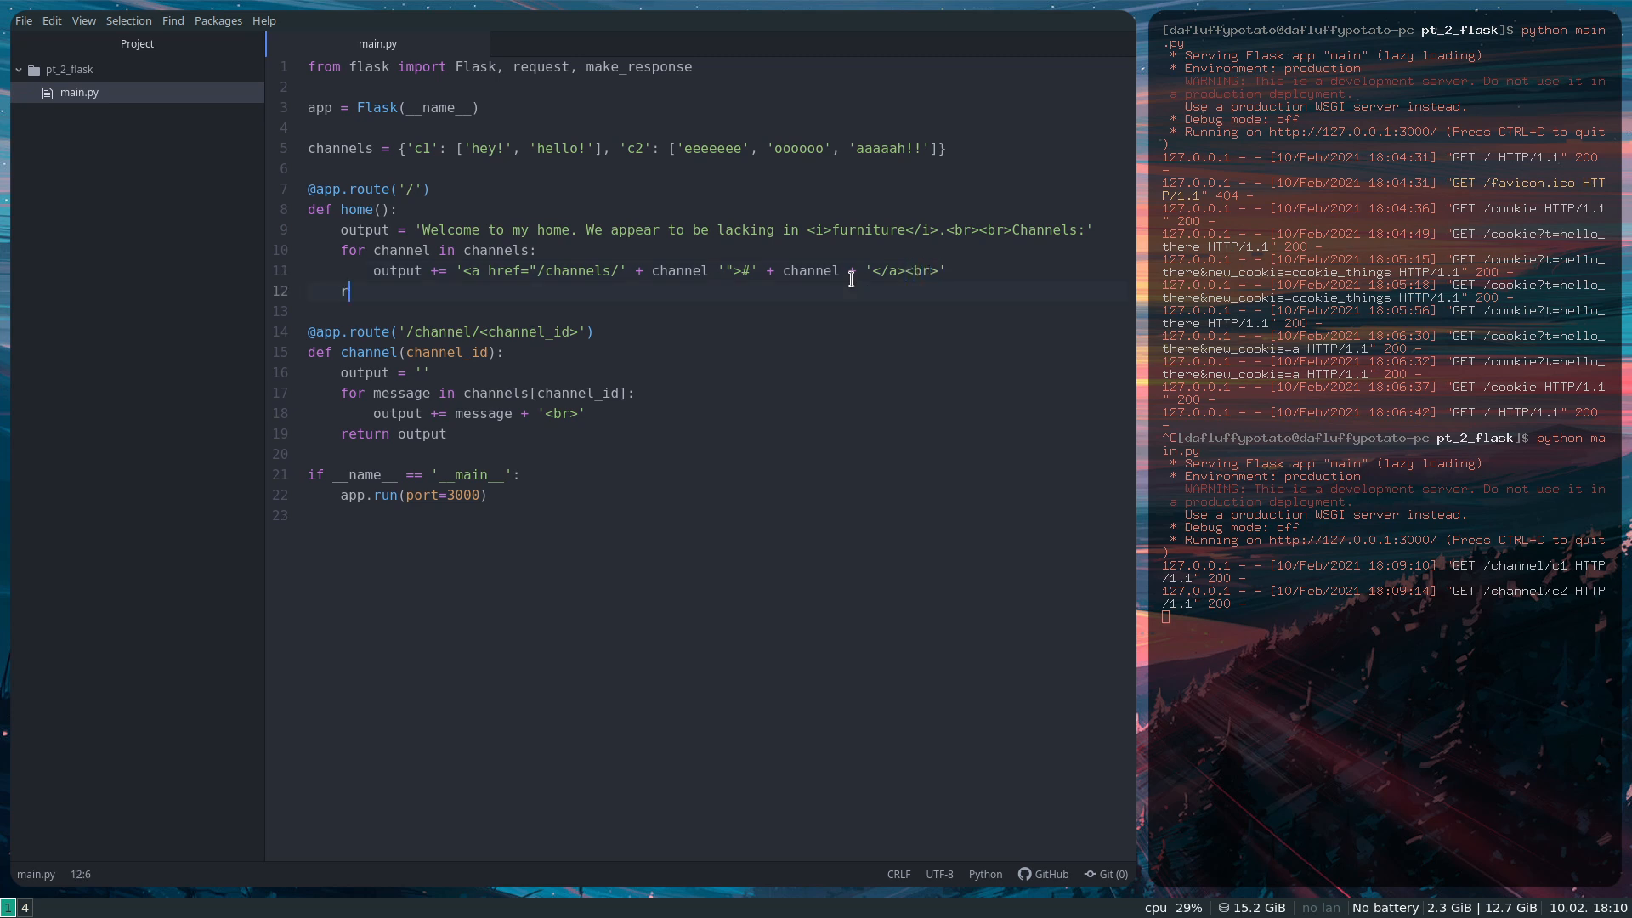
{"action": "type", "text": "eturn output"}
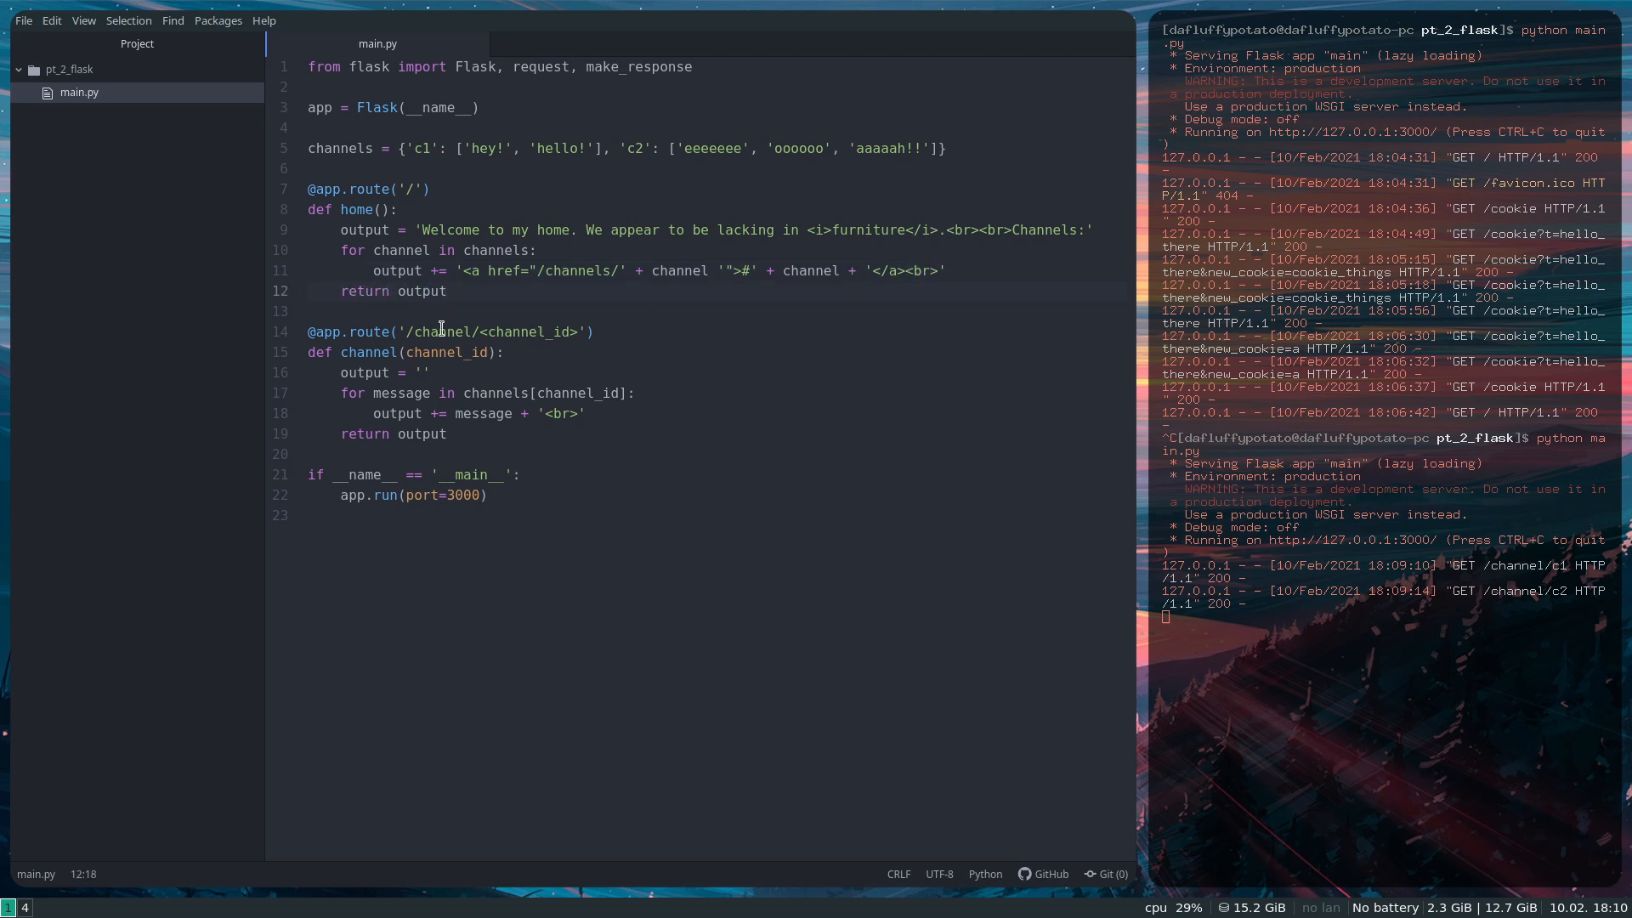
- Start channel()'s output with '<a href="/">Home</a><br><br>' before the message loop
{"action": "type", "text": "<"}
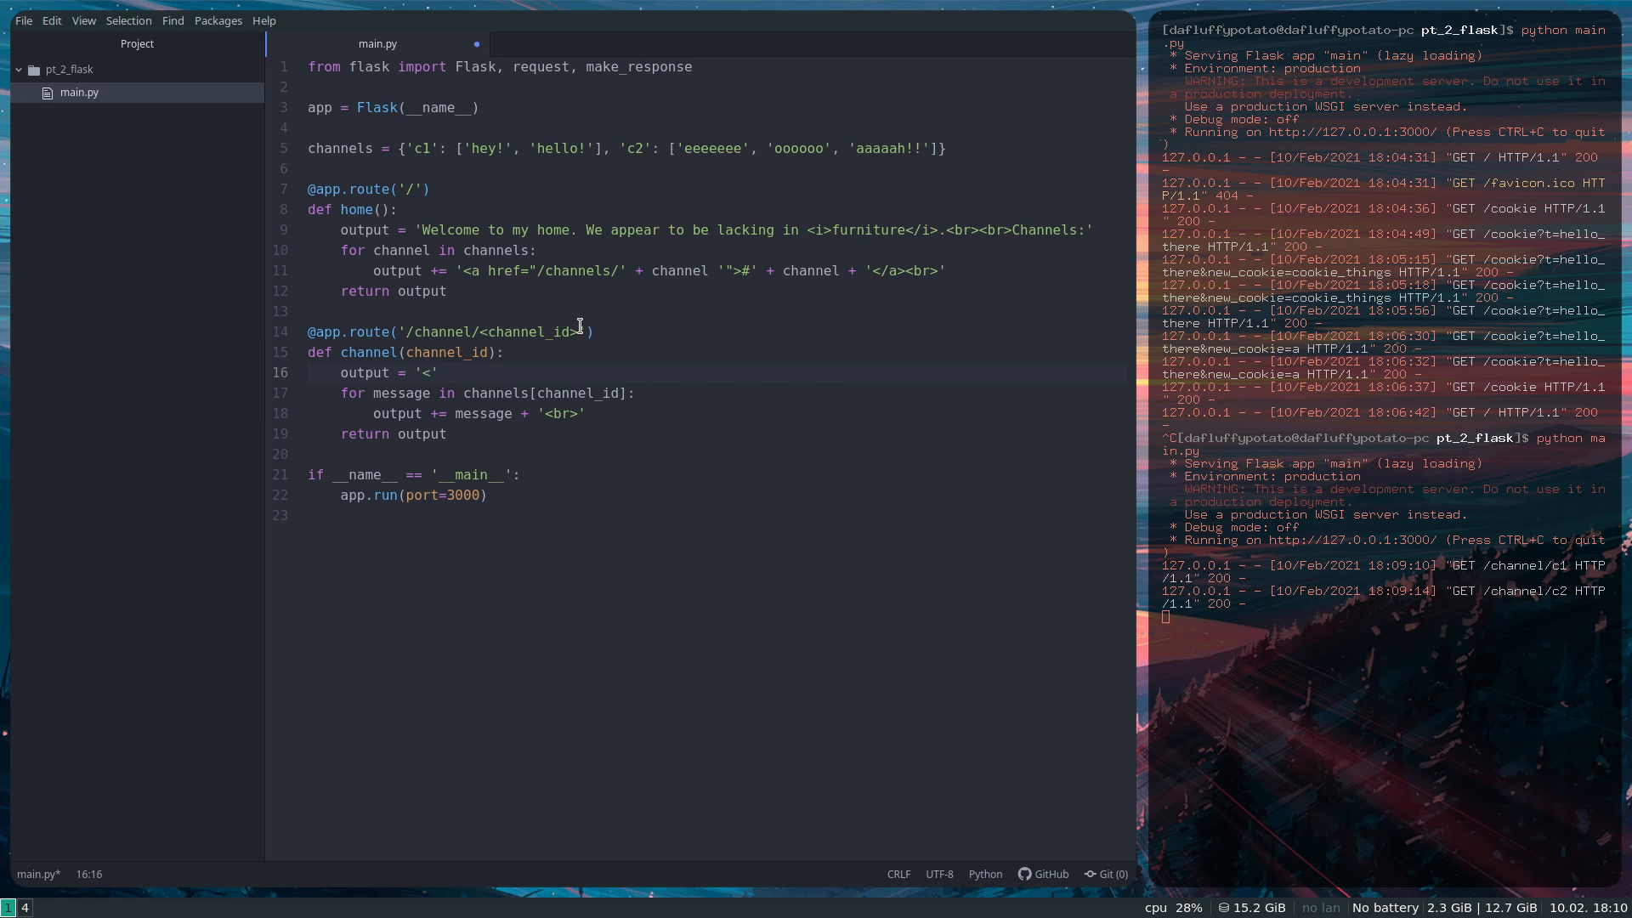
{"action": "type", "text": "a href=\"/"}
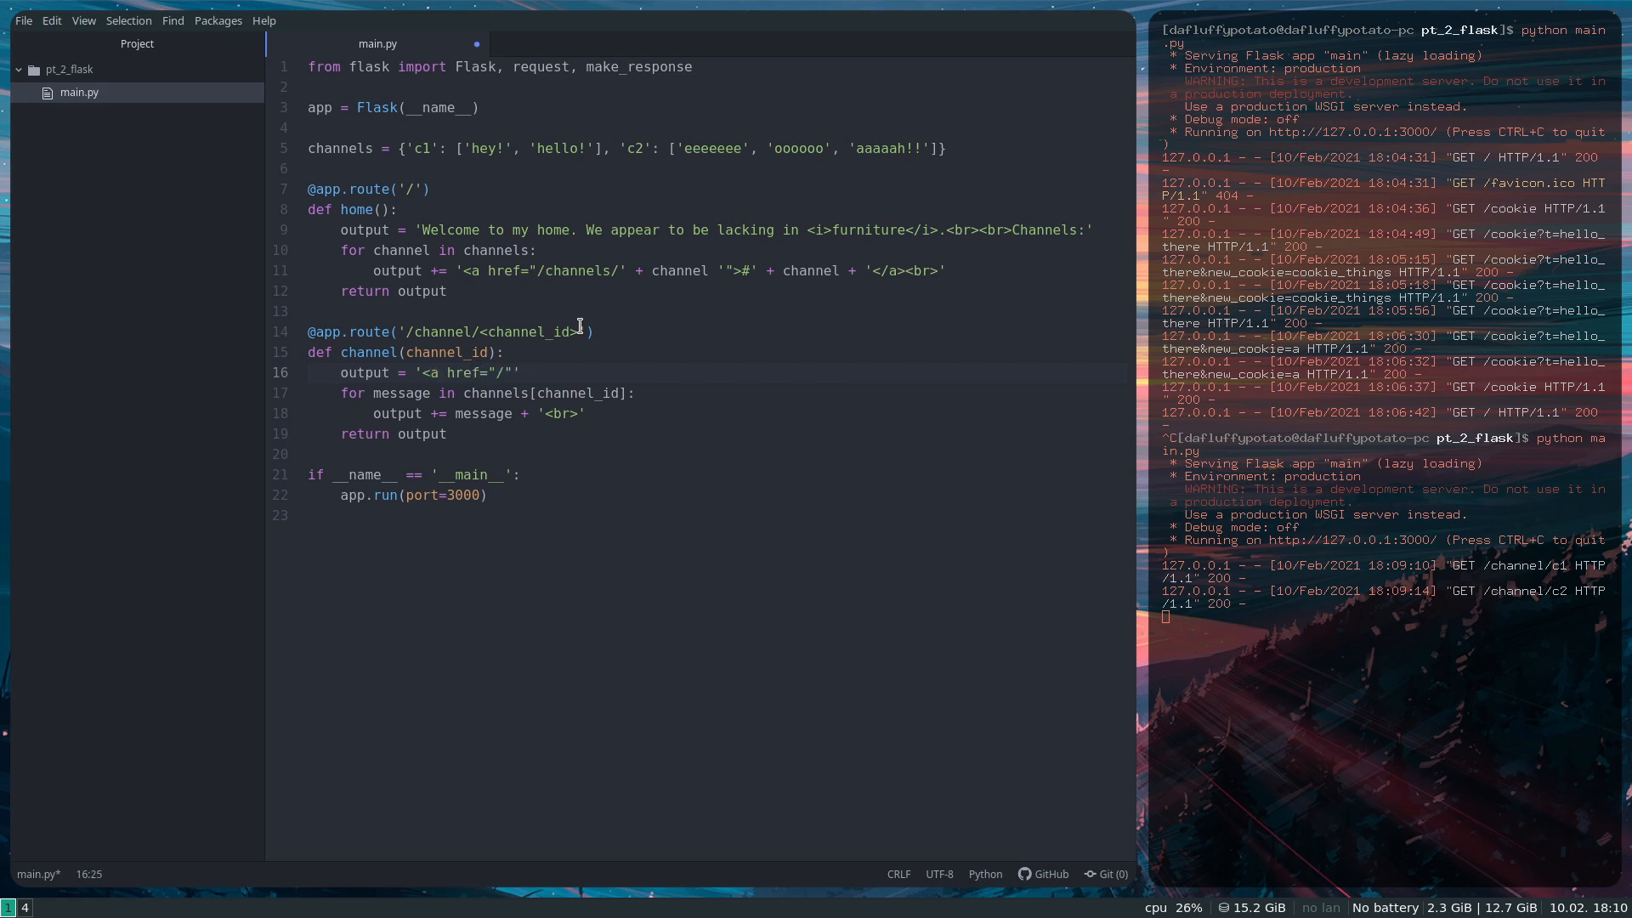
{"action": "type", "text": ">Ho"}
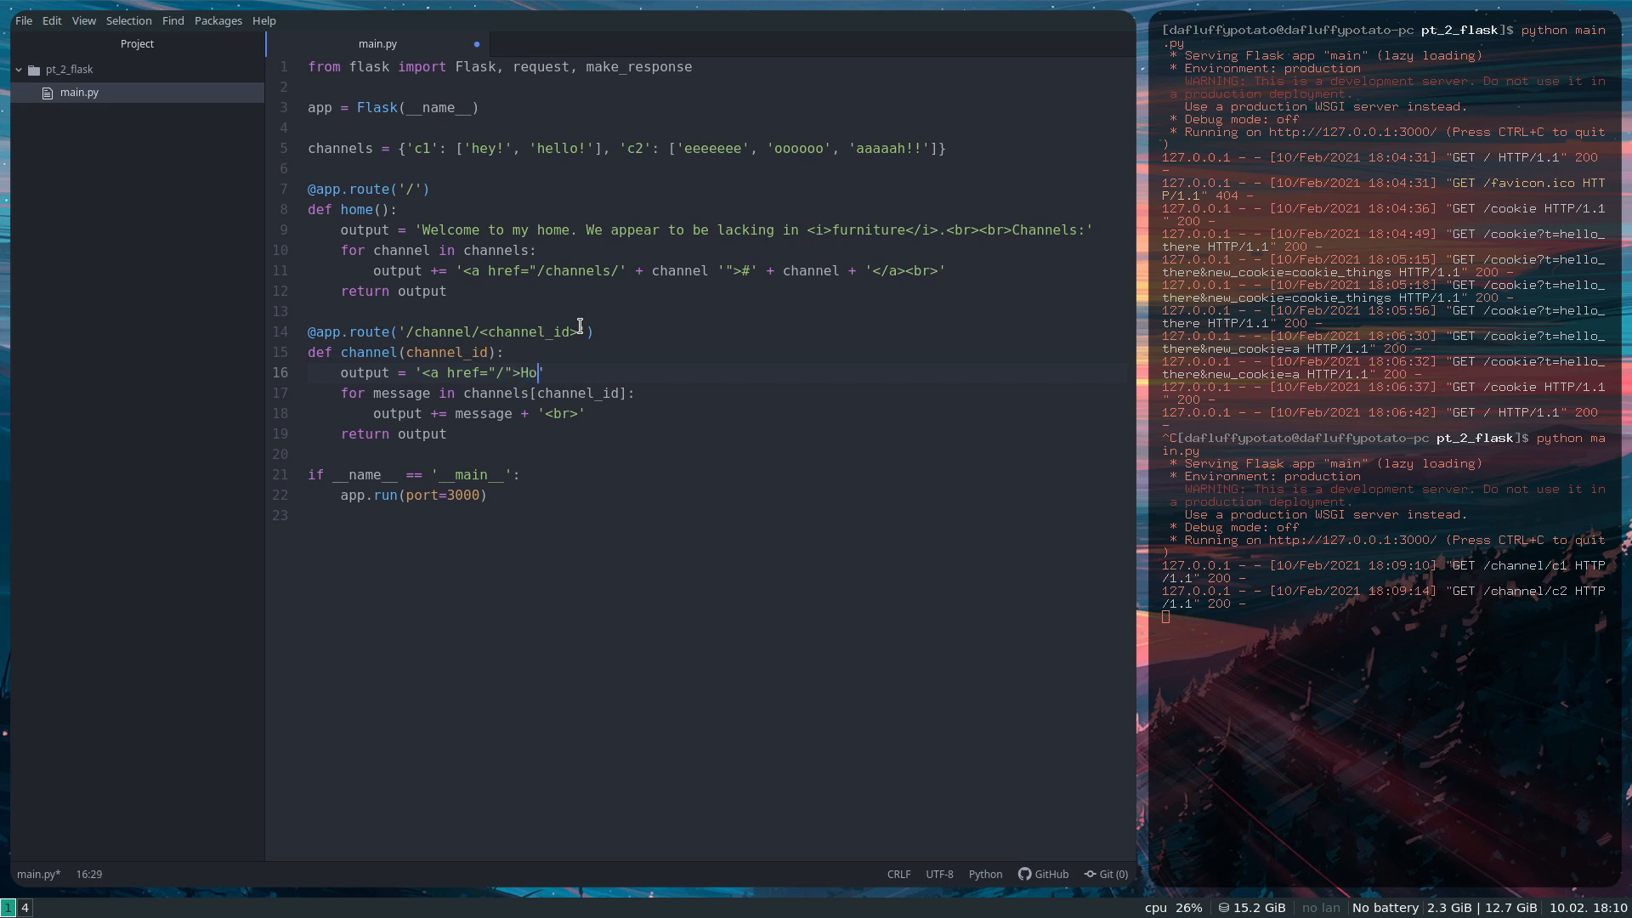
{"action": "type", "text": "me</a><br>"}
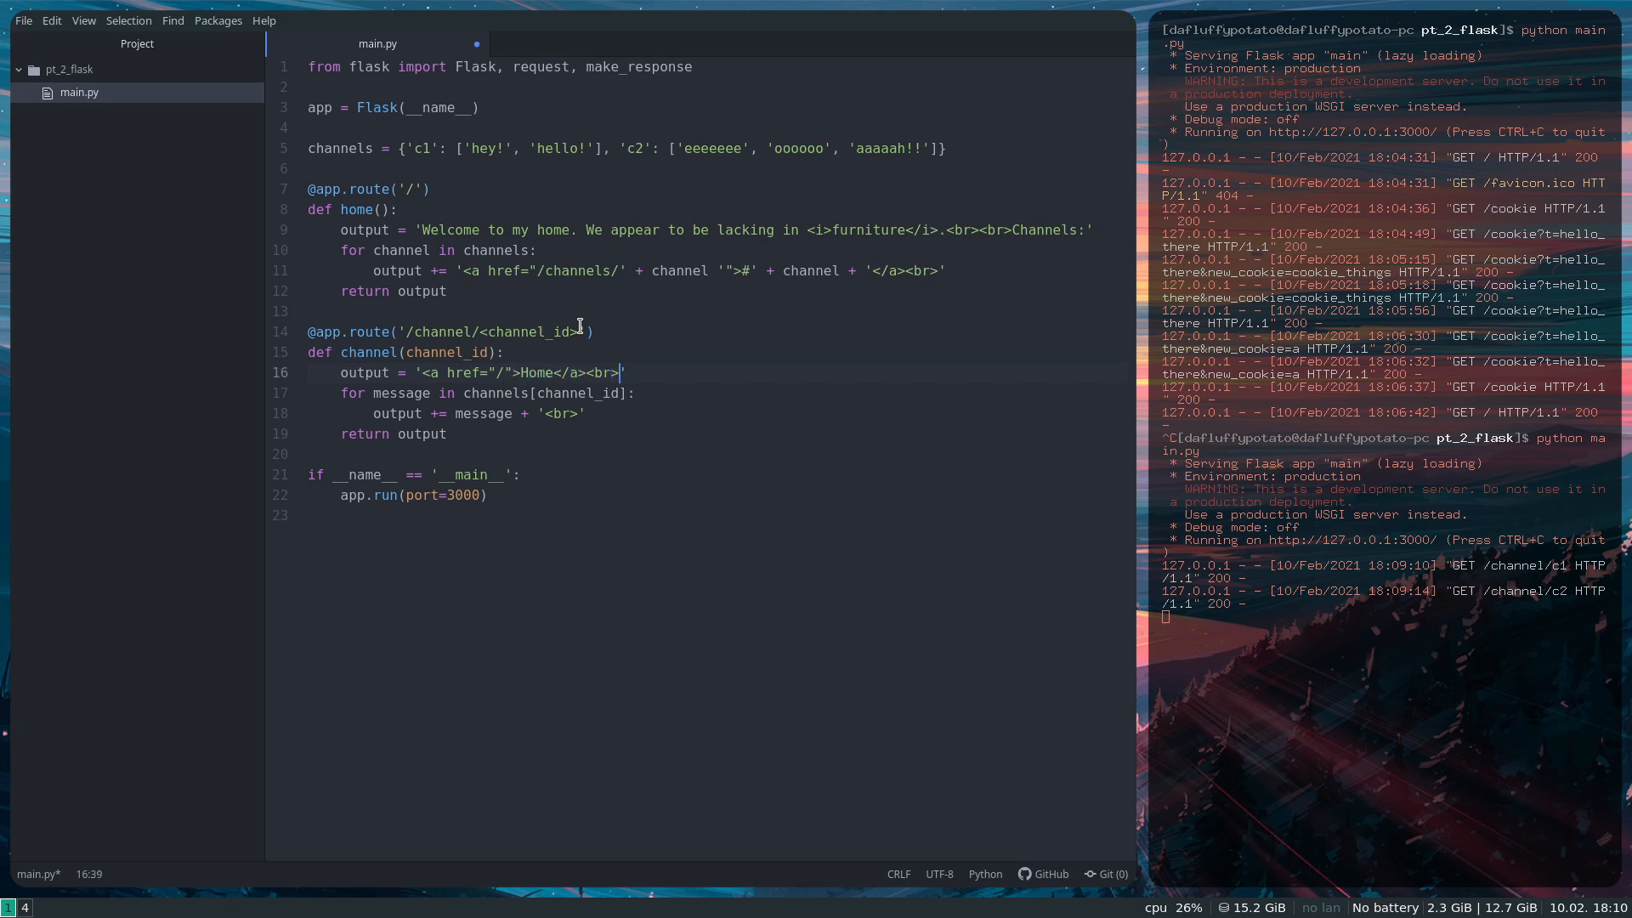
{"action": "type", "text": "<br>"}
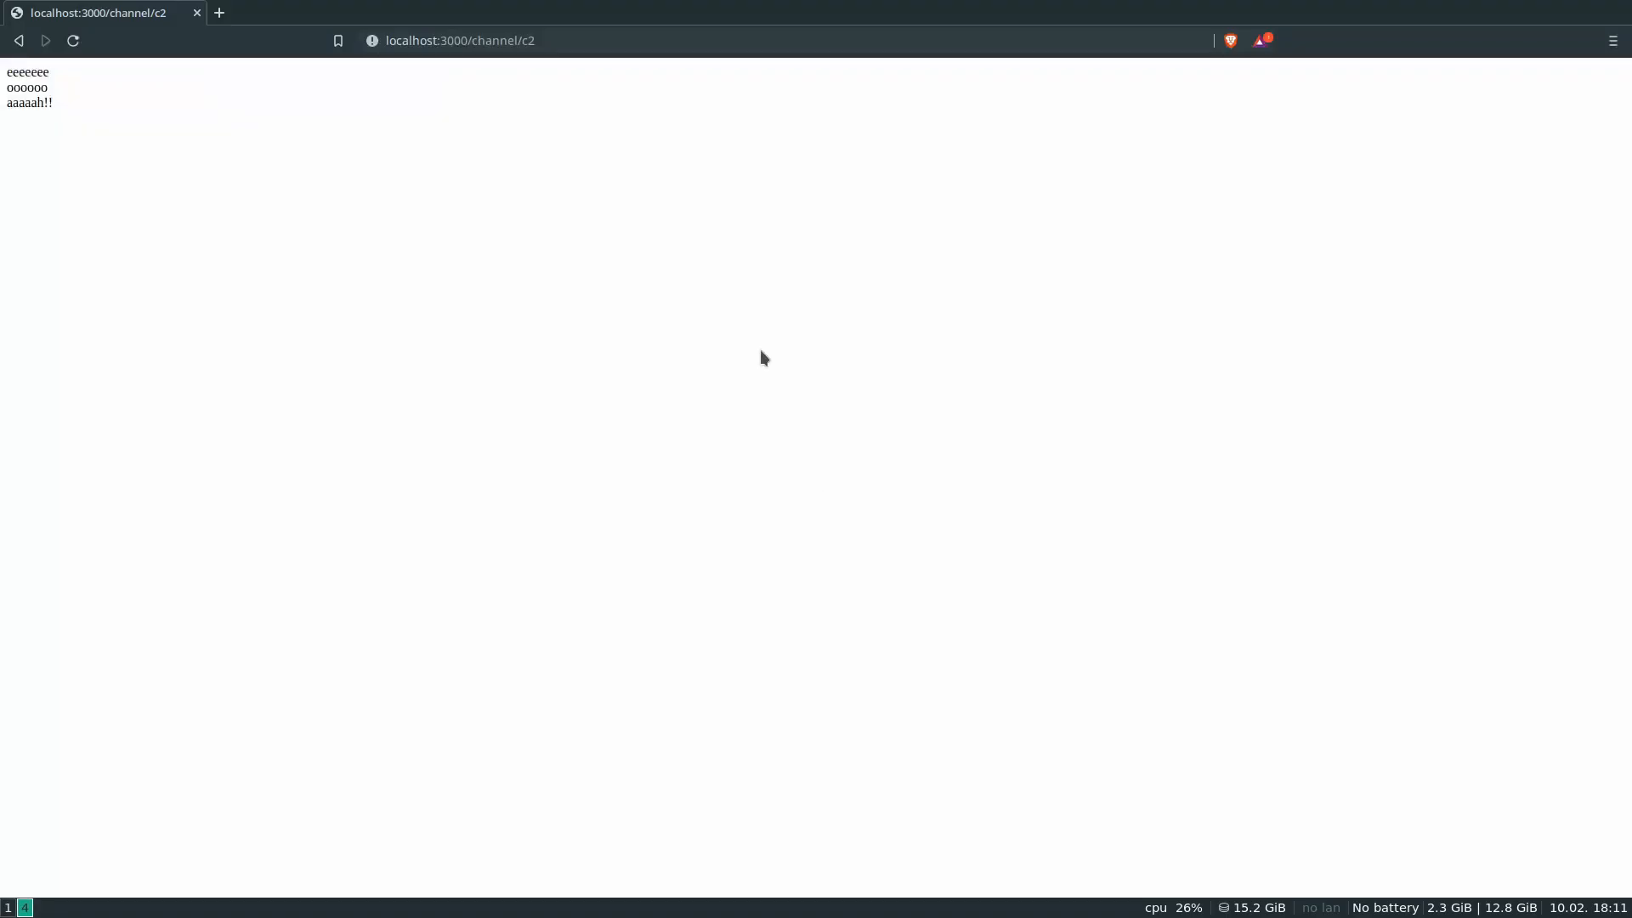
- Reload the c2 page, follow Home, and fix main.py so the home page lists #c1 and #c2
{"action": "left_click", "coordinate": [73, 41]}
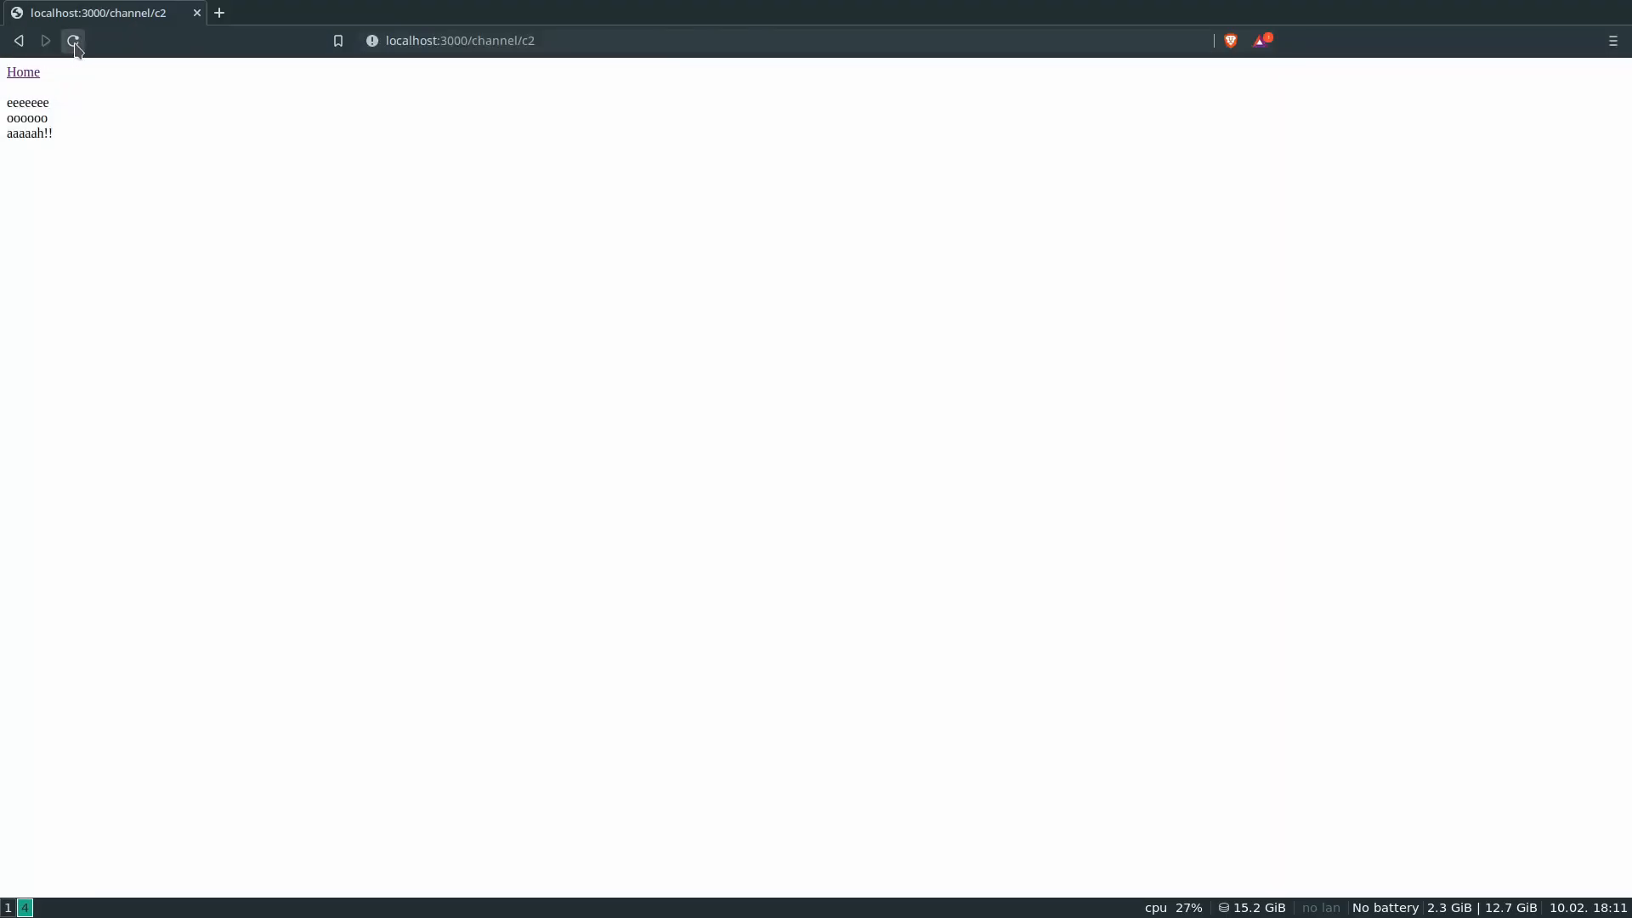
{"action": "left_click", "coordinate": [23, 72]}
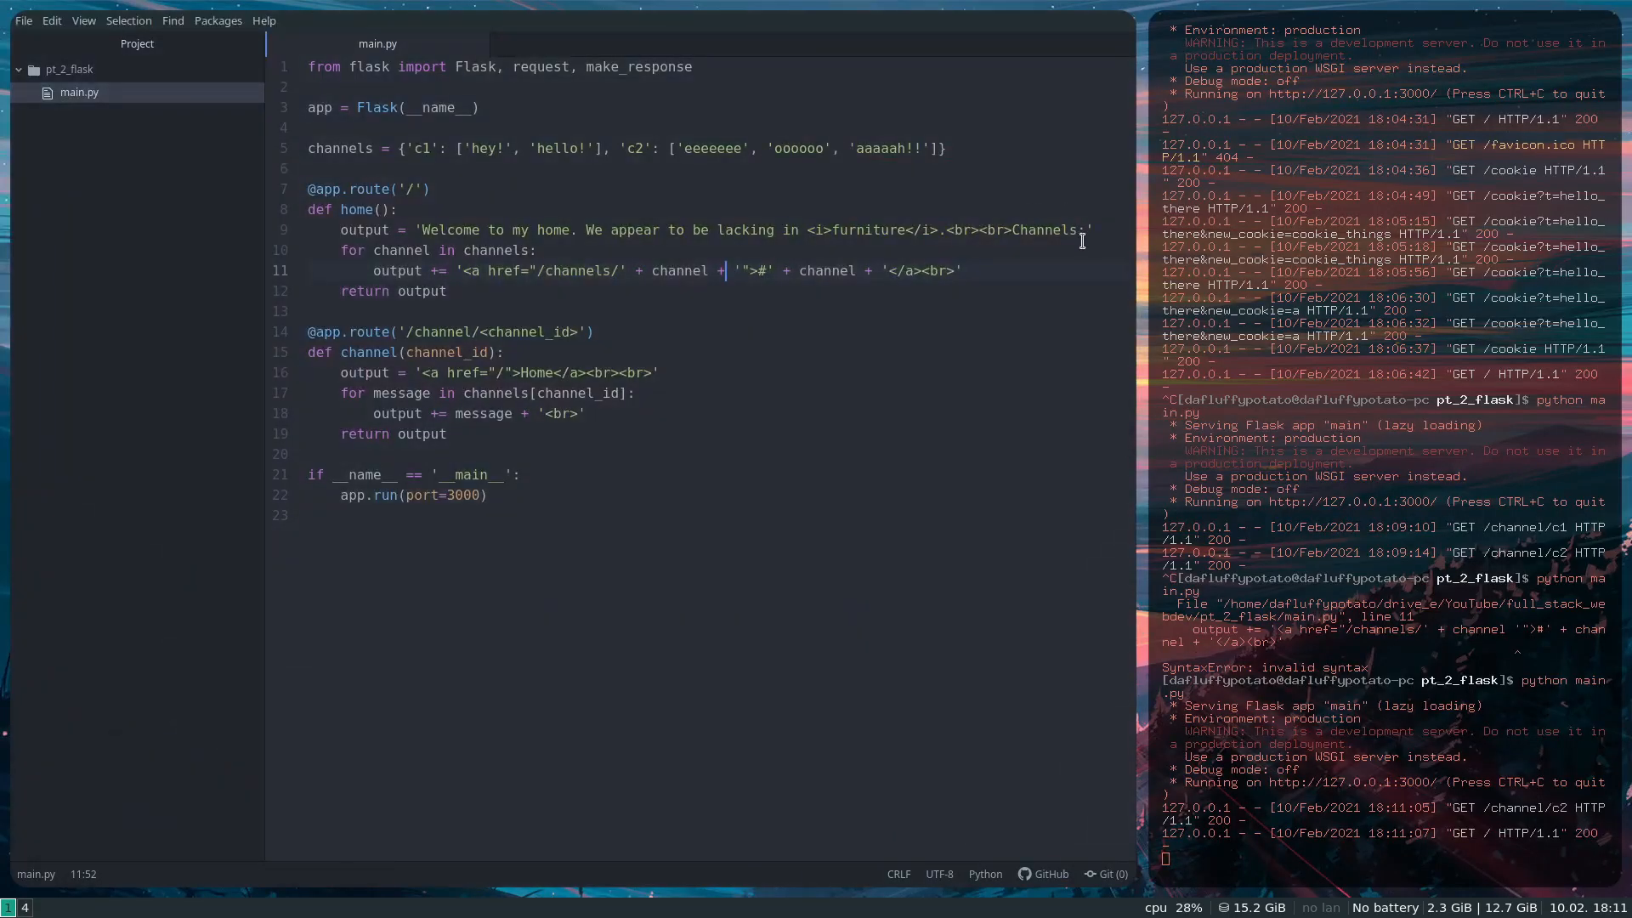
{"action": "left_click", "coordinate": [1088, 231]}
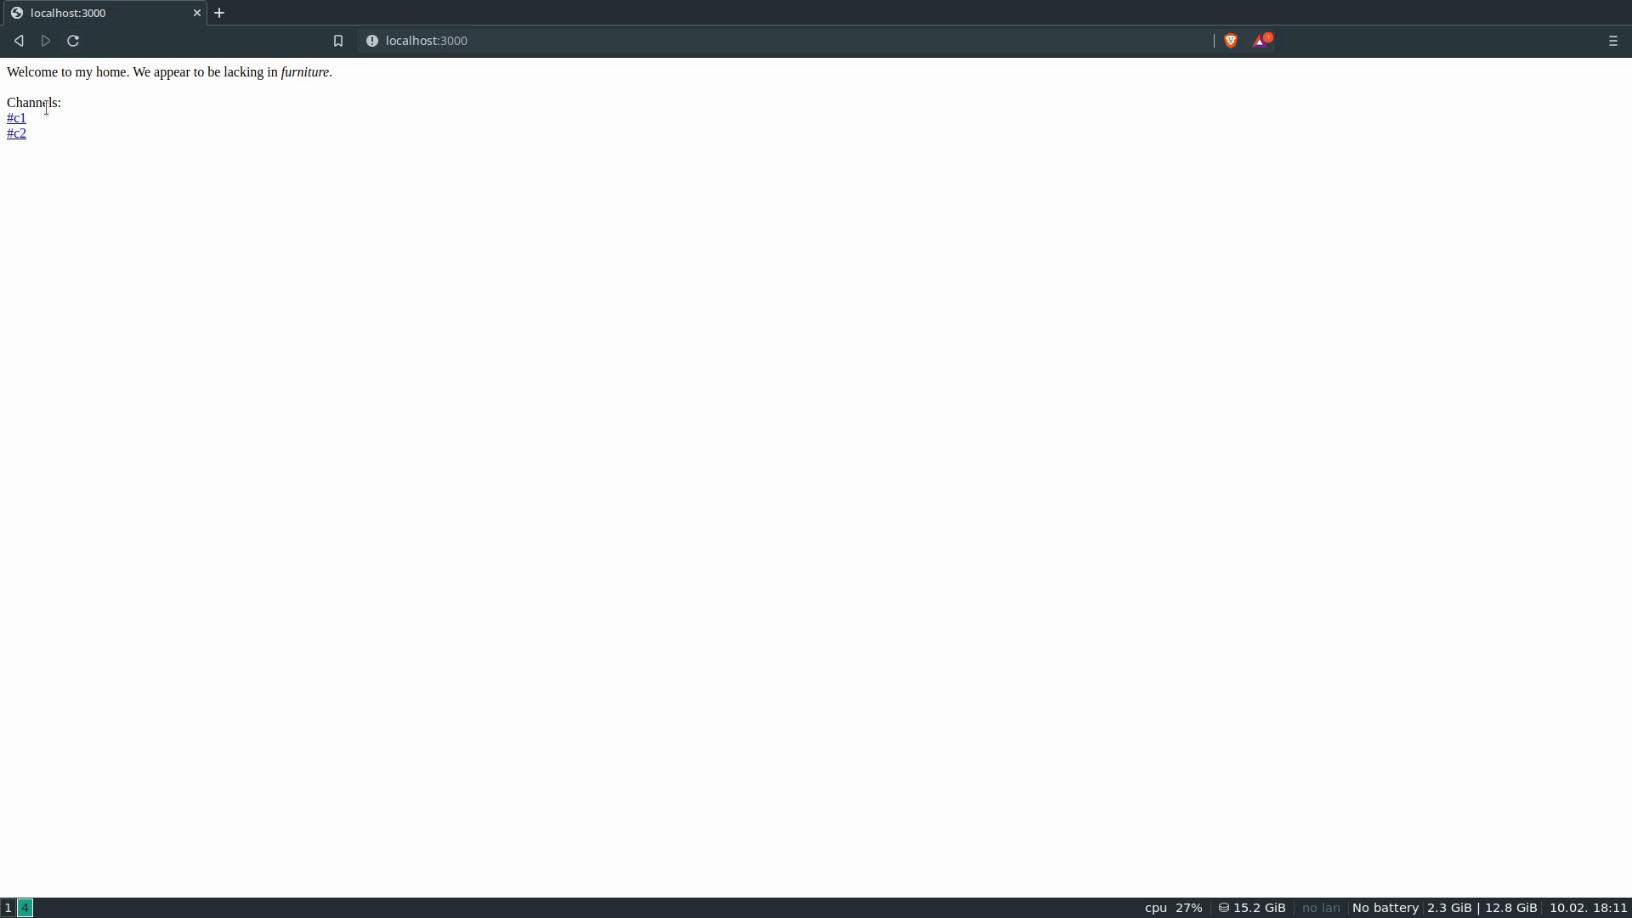
{"action": "mouse_move", "coordinate": [16, 132]}
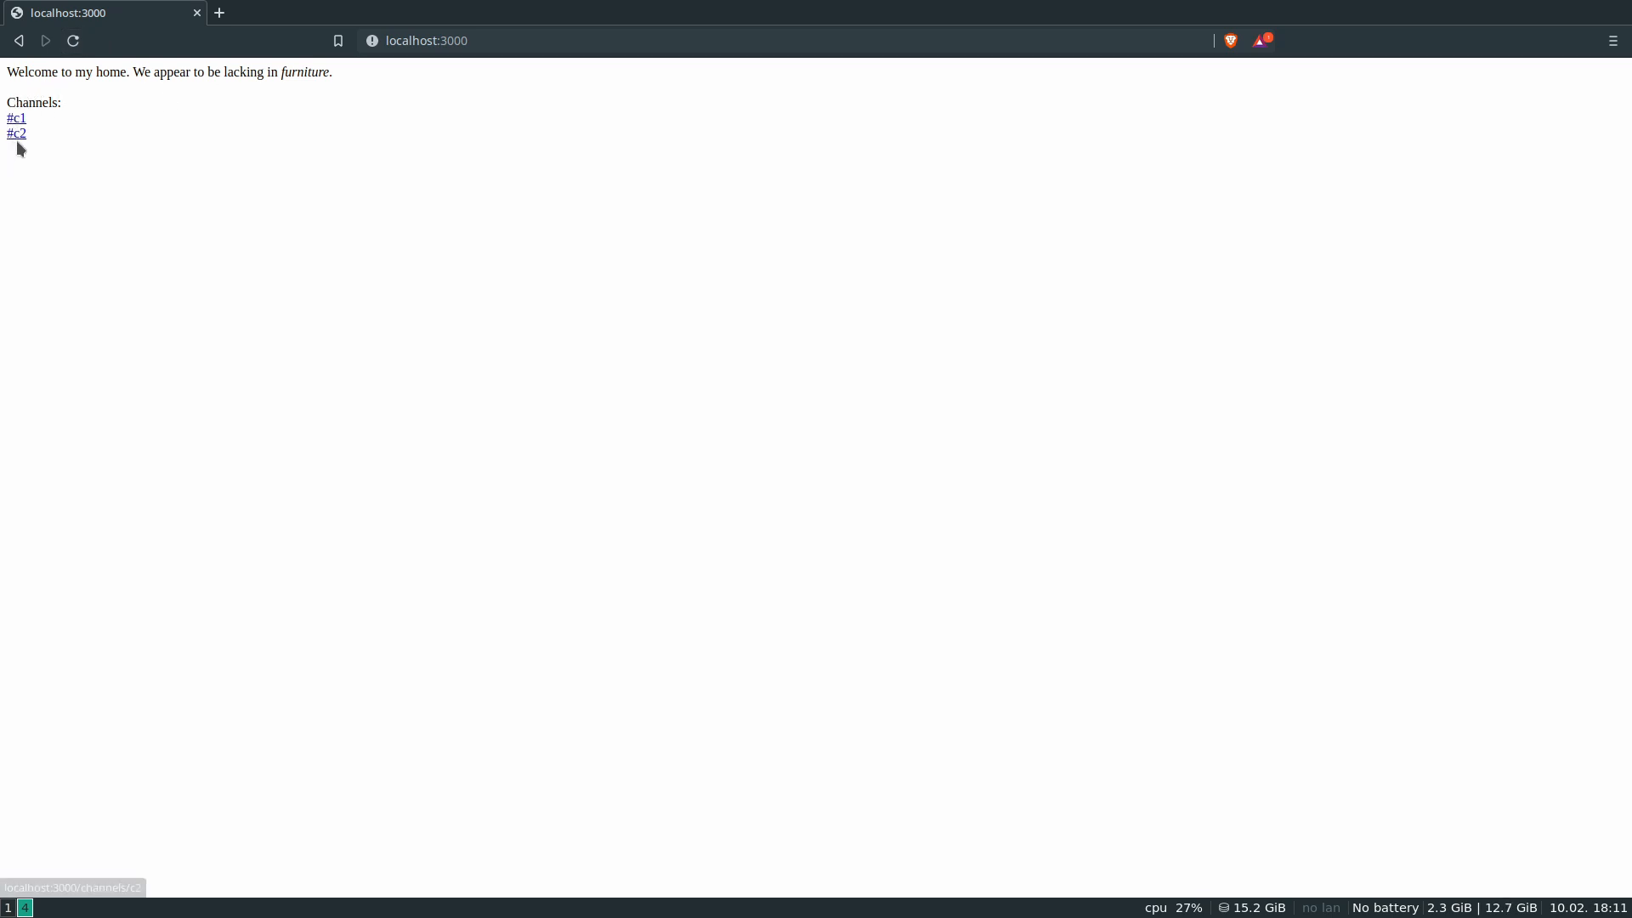
- Follow #c1, return Home, then follow #c2 to confirm each channel page shows its messages under Home
{"action": "left_click", "coordinate": [16, 134]}
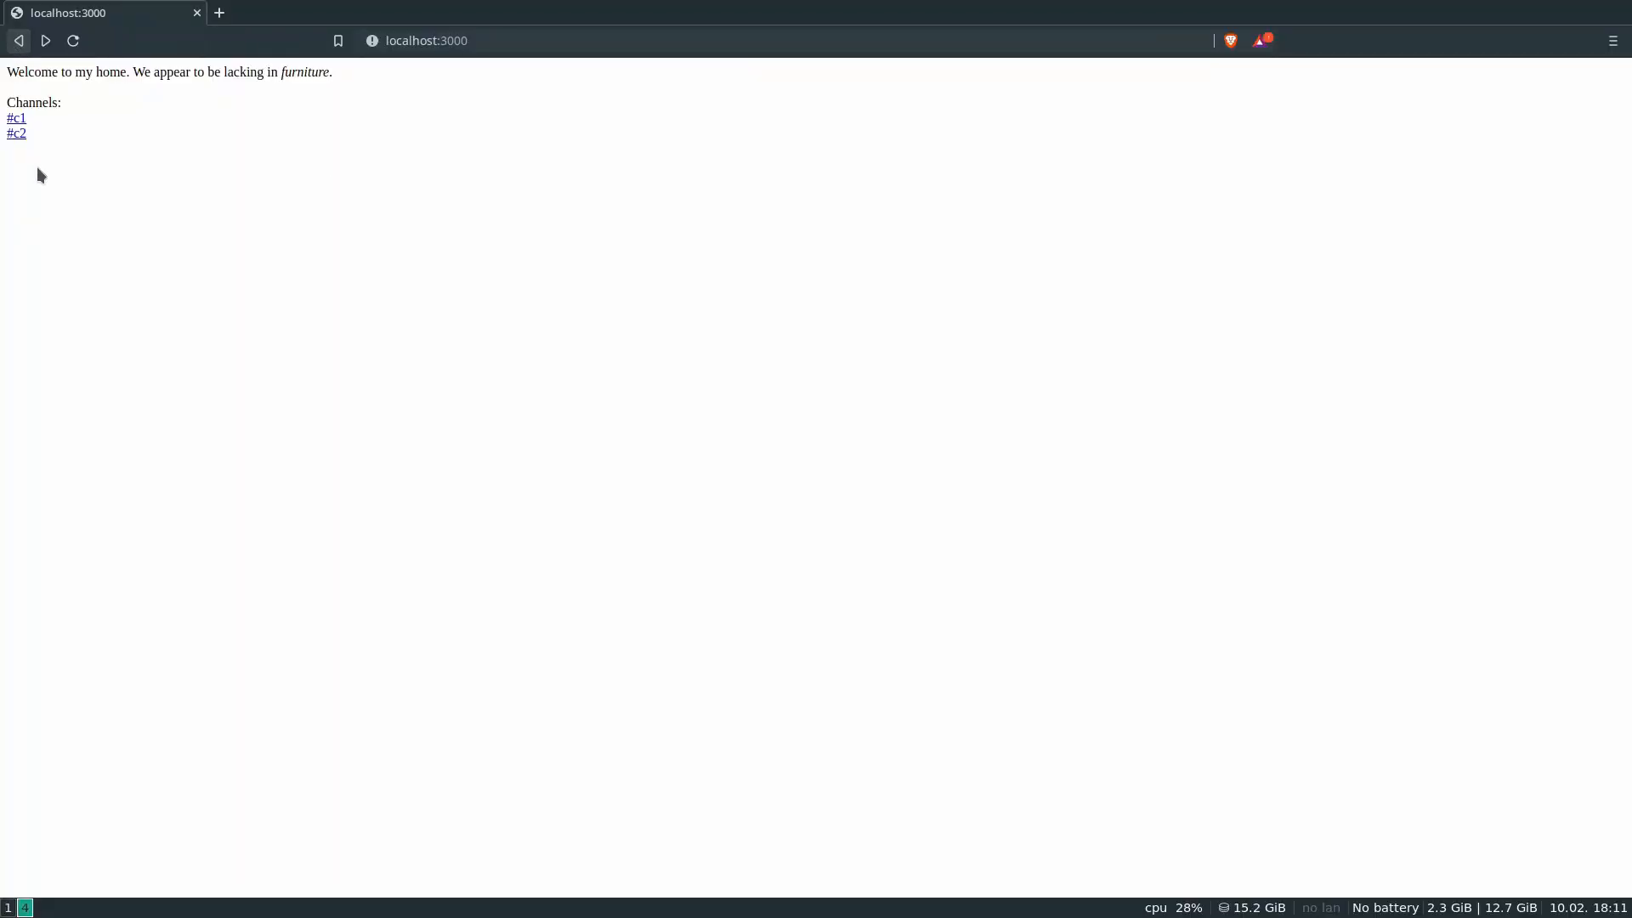
{"action": "mouse_move", "coordinate": [147, 75]}
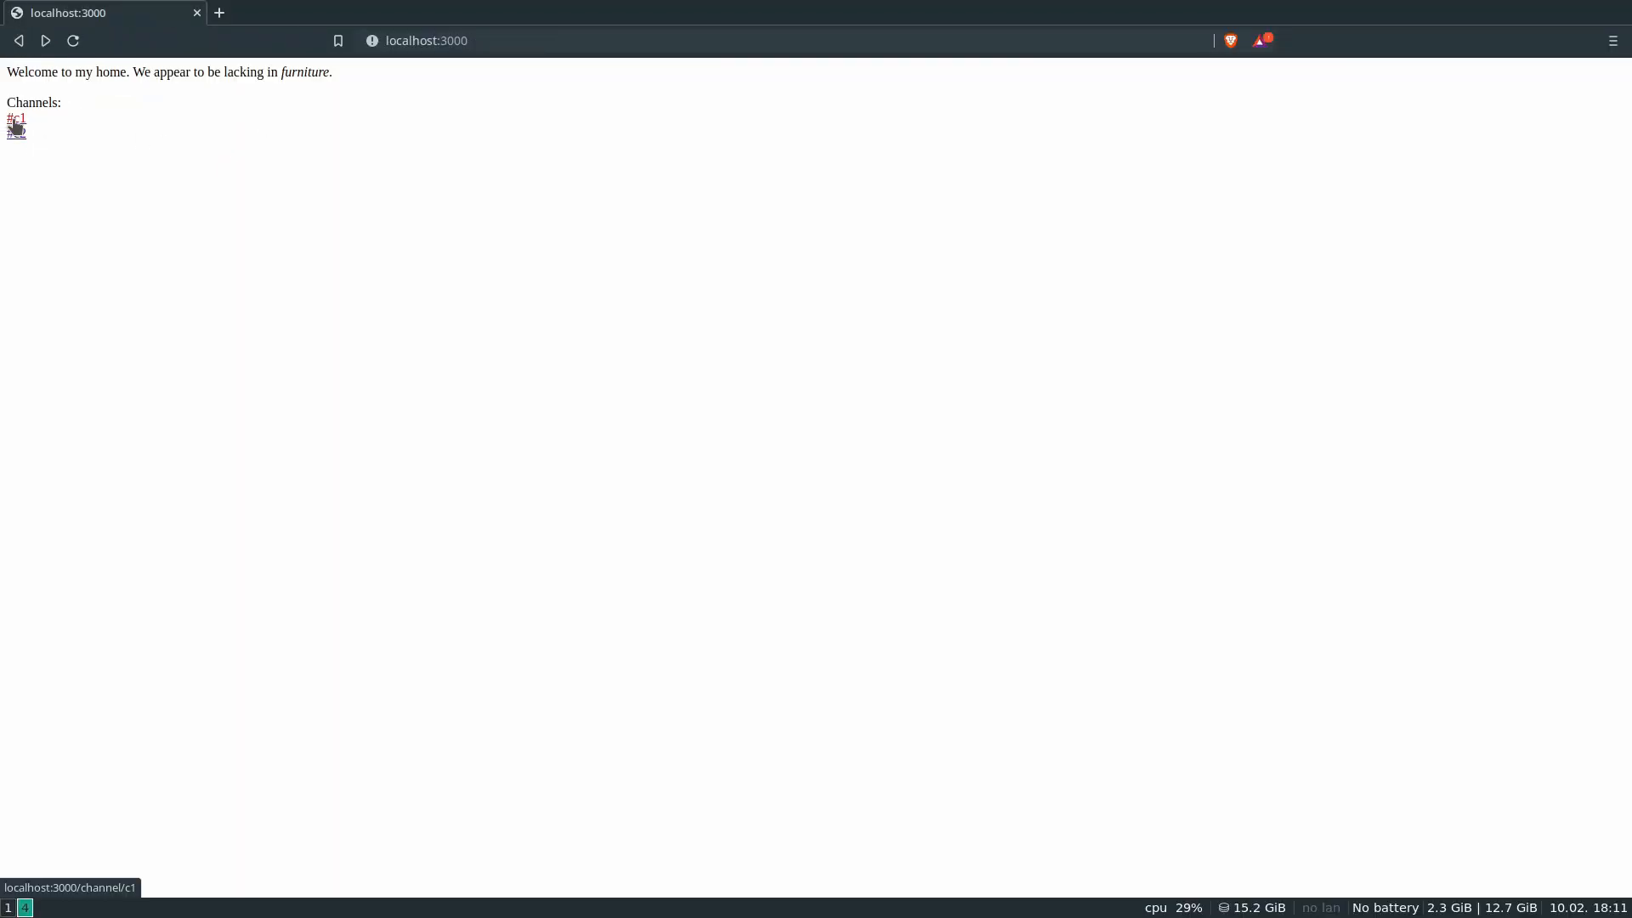
{"action": "left_click", "coordinate": [14, 119]}
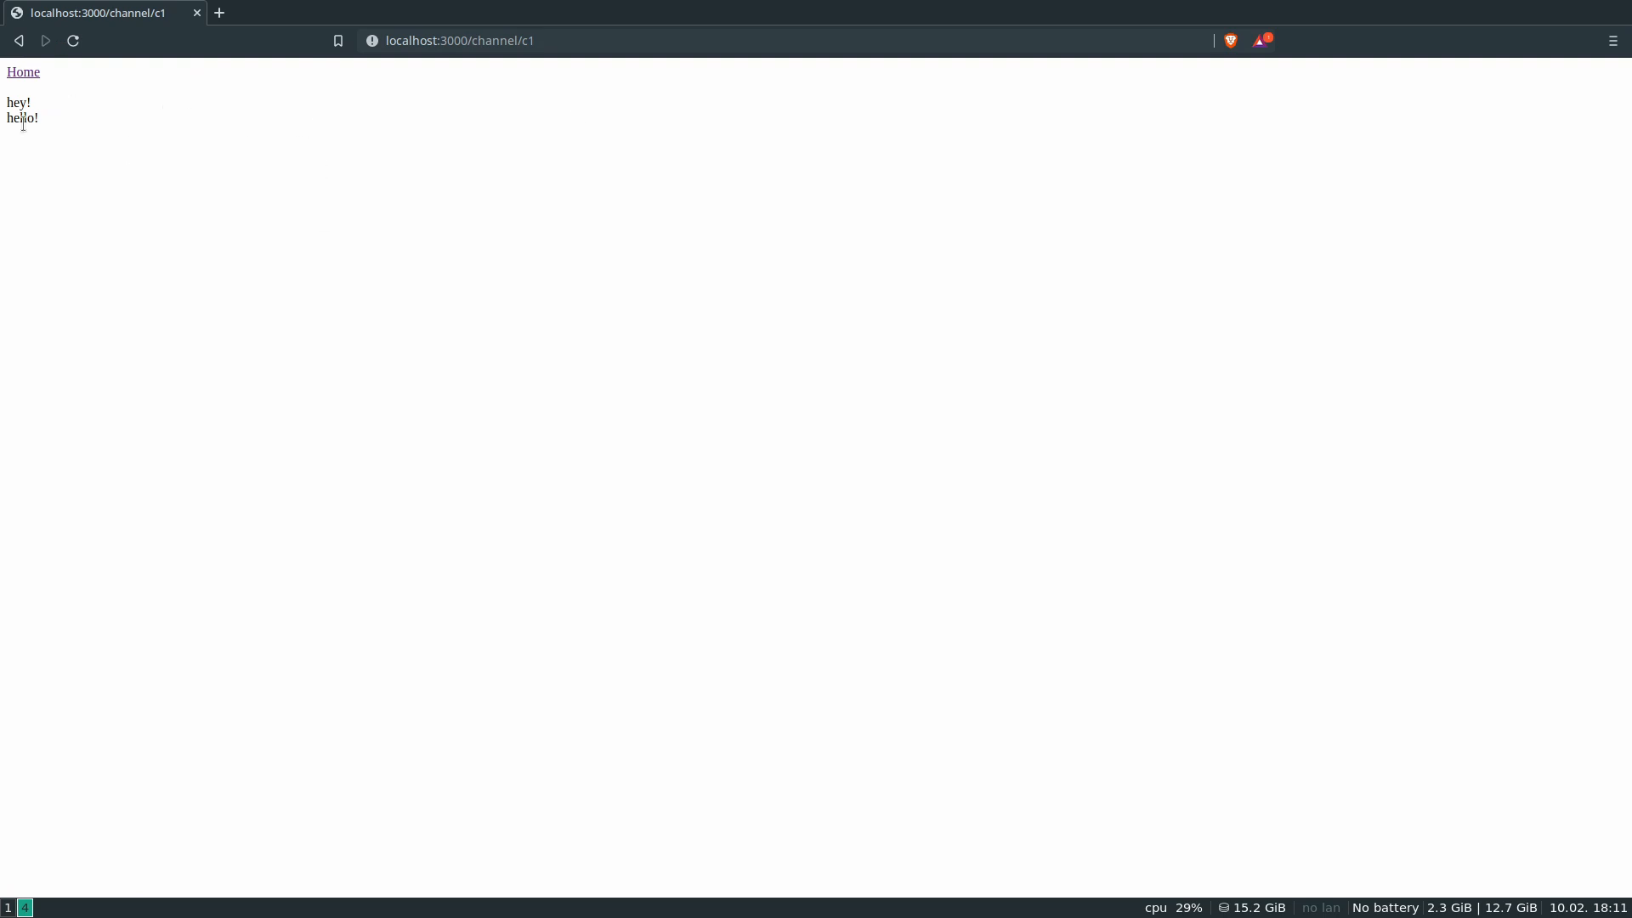
{"action": "left_click", "coordinate": [23, 71]}
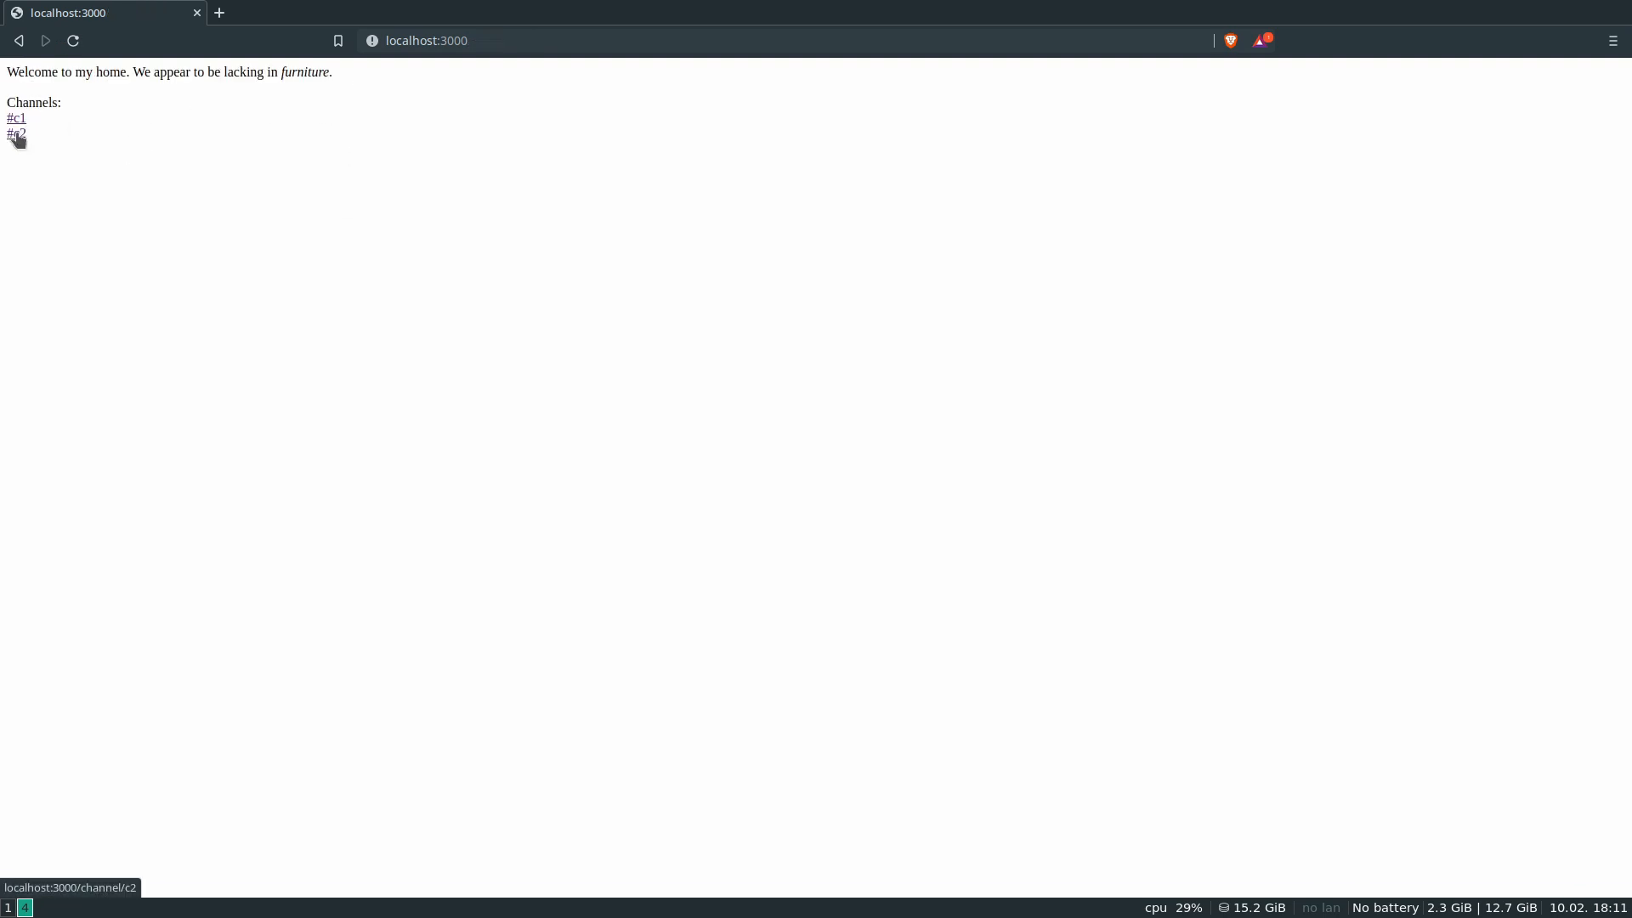
{"action": "left_click", "coordinate": [15, 133]}
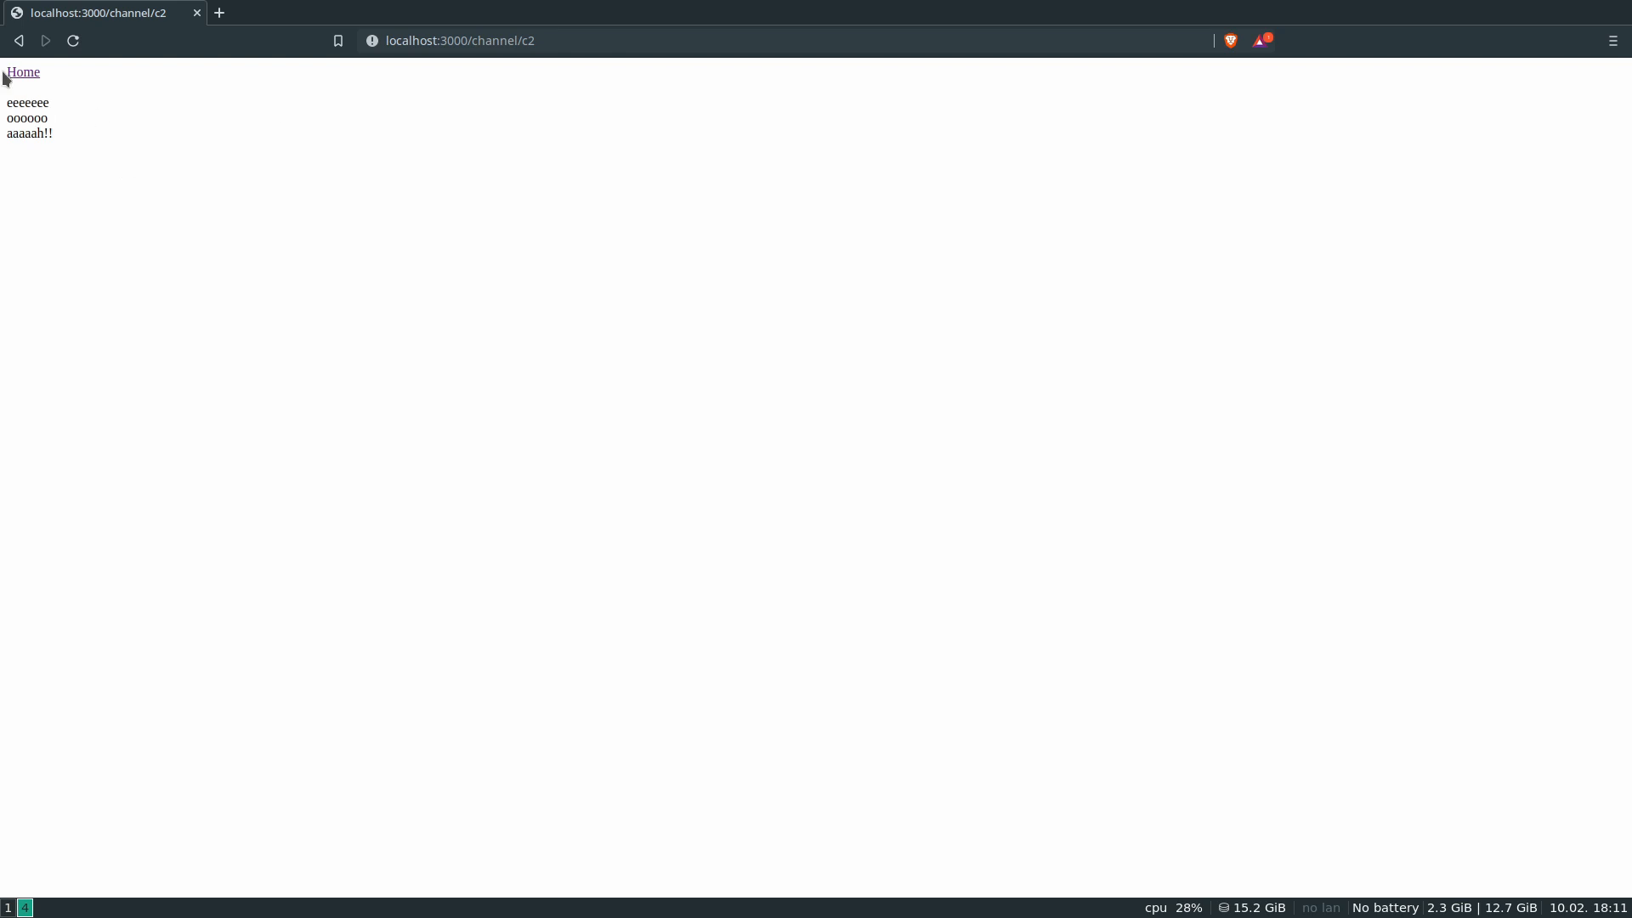